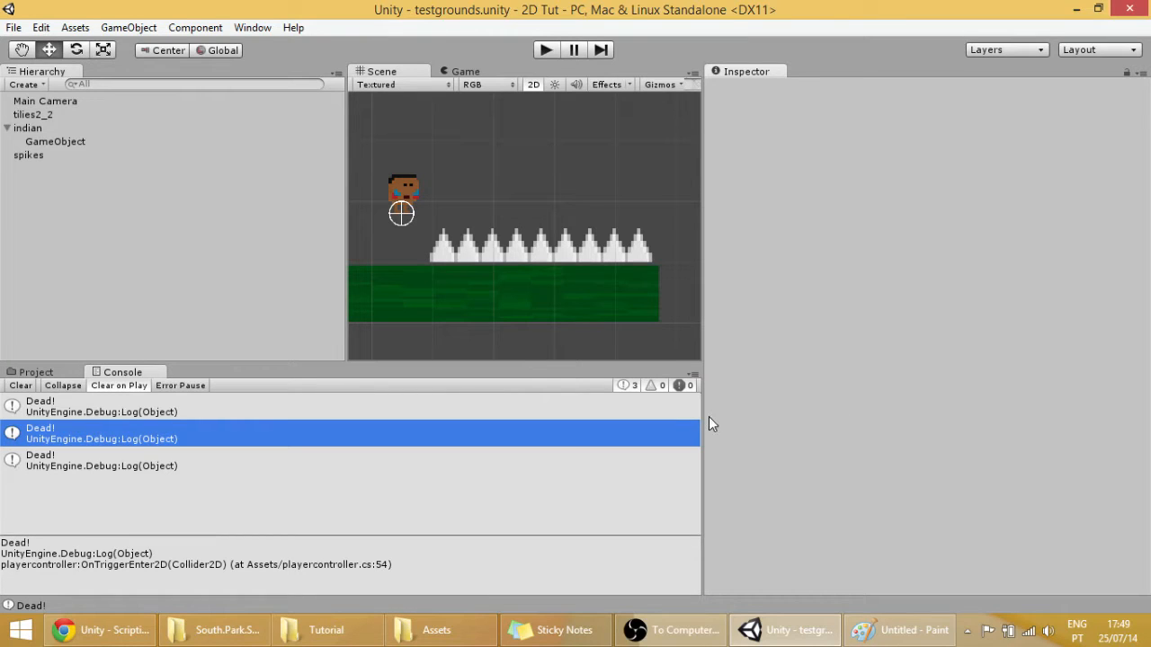
{"action": "mouse_move", "coordinate": [435, 208]}
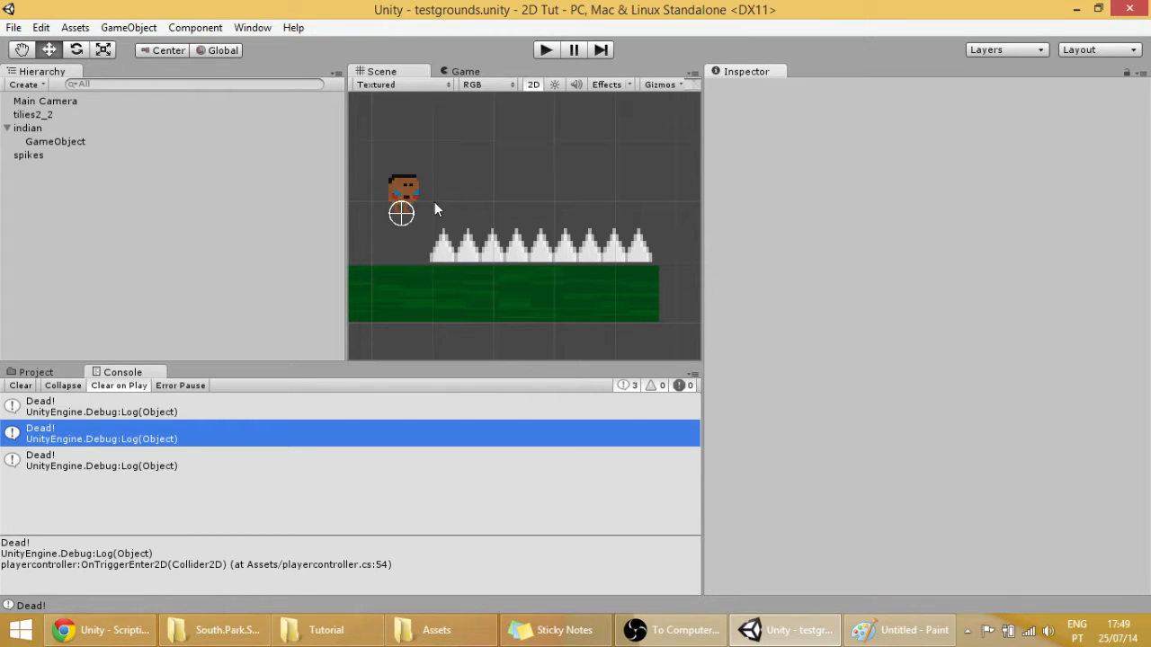
Select the indian character and reveal its sprite, collider, rigidbody and playercontroller components
{"action": "left_click", "coordinate": [28, 128]}
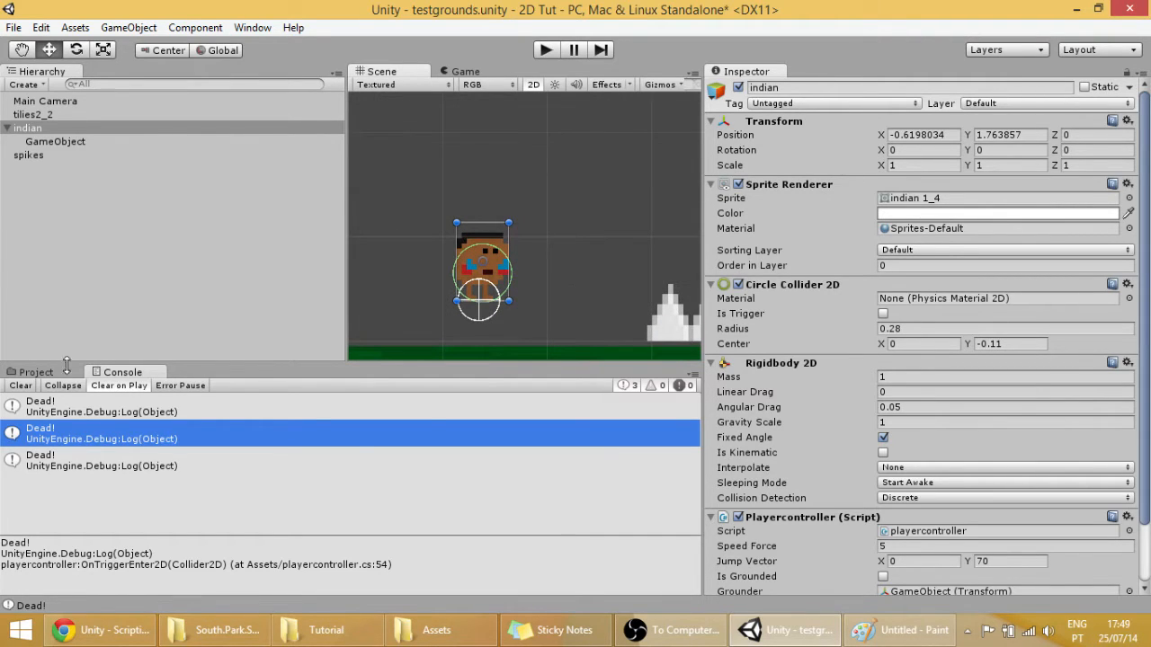
{"action": "left_click", "coordinate": [36, 370]}
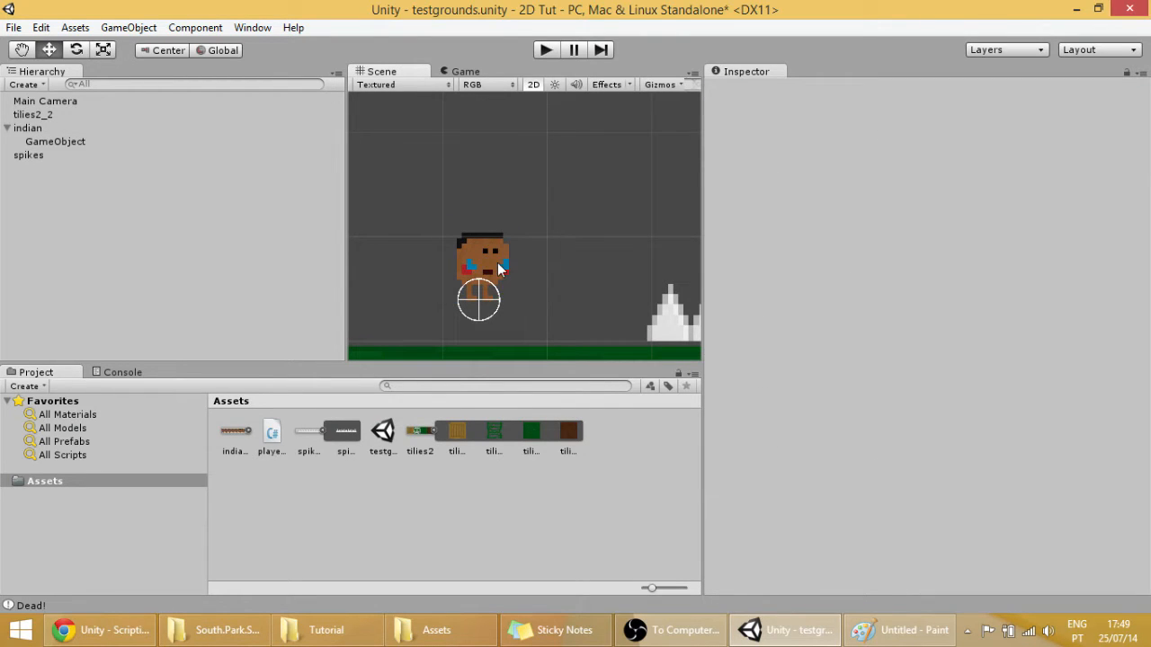
{"action": "left_click", "coordinate": [29, 128]}
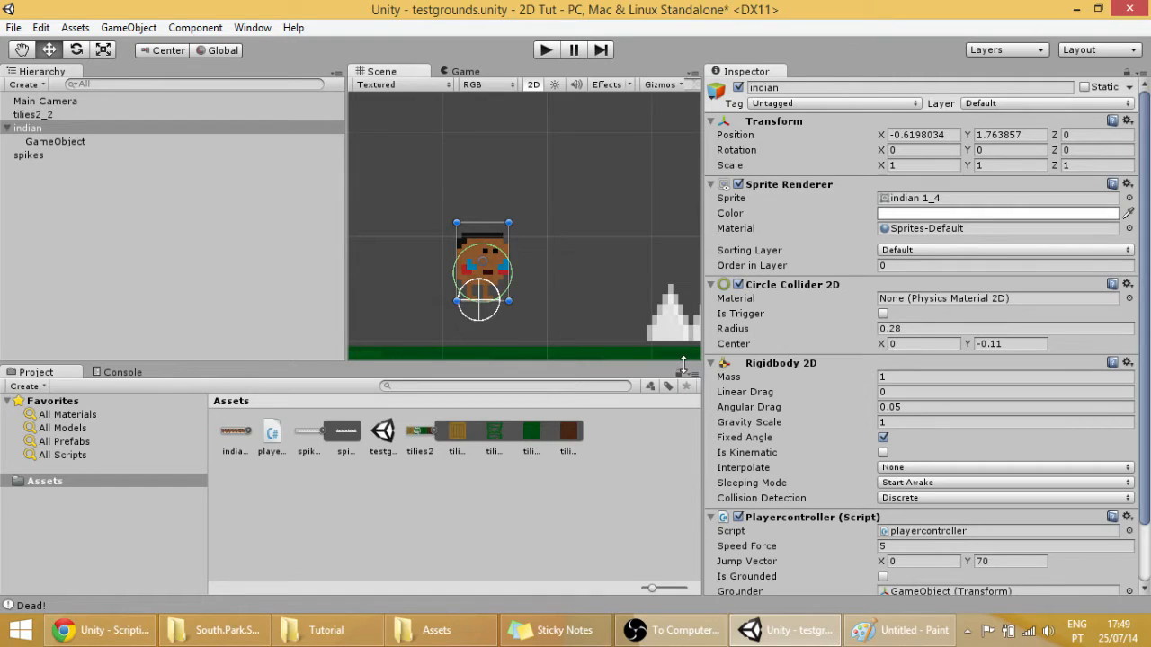
{"action": "scroll", "scroll_direction": "down", "scroll_amount": 3}
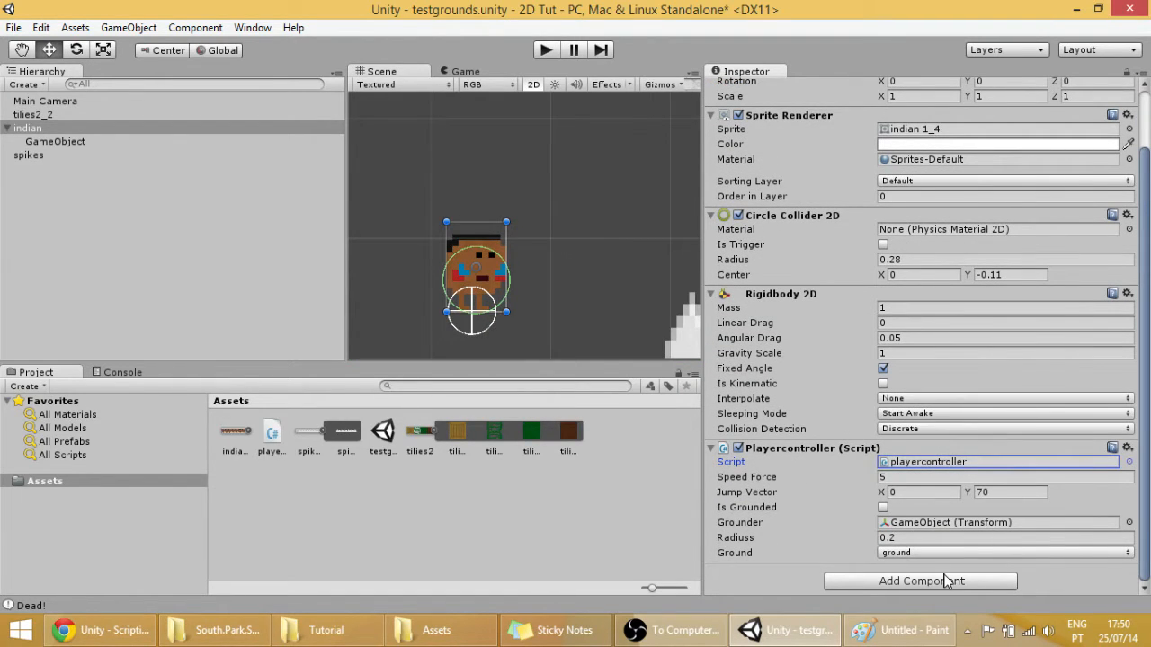
Add an Animator from Miscellaneous to indian with Apply Root Motion unchecked
{"action": "left_click", "coordinate": [920, 579]}
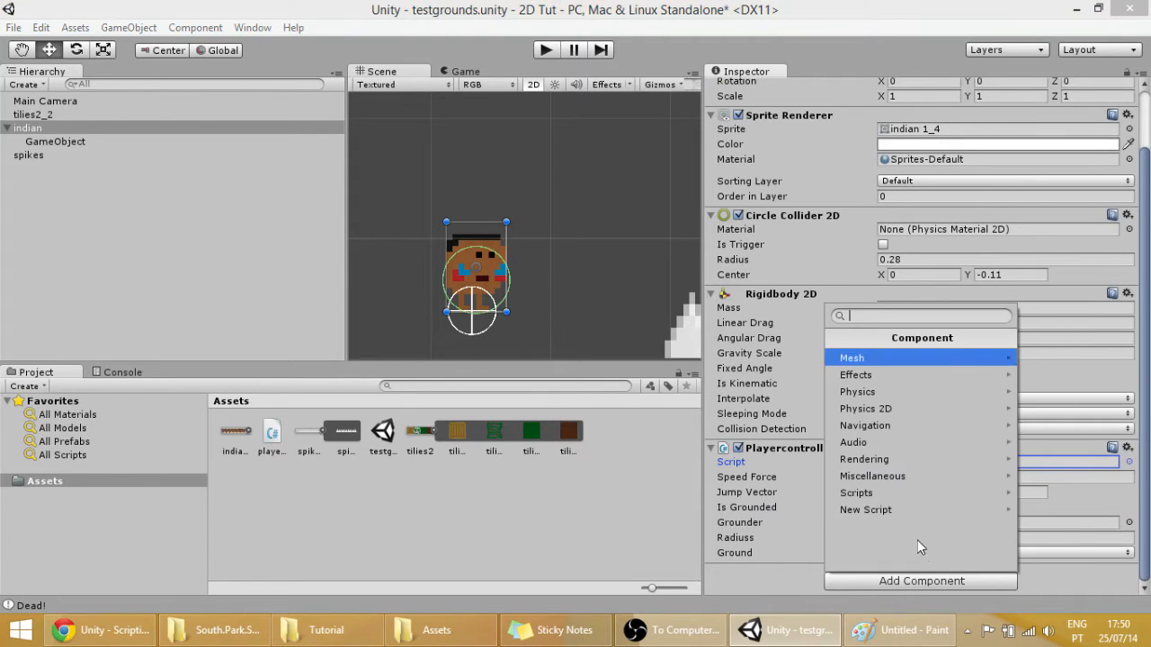
{"action": "left_click", "coordinate": [872, 474]}
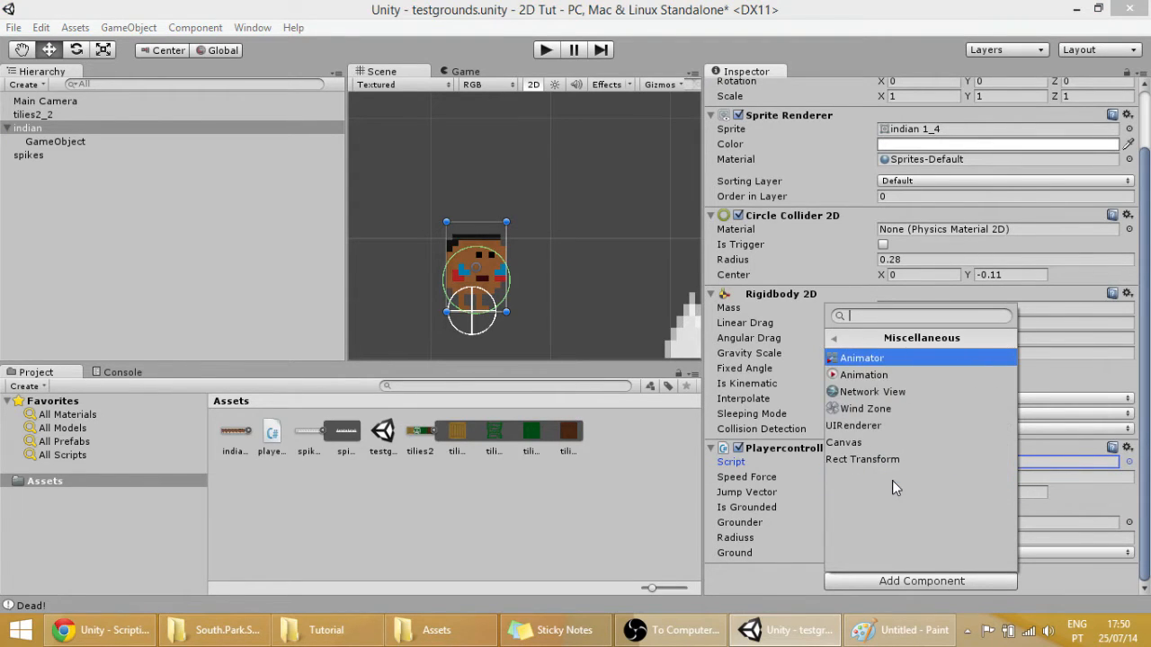
{"action": "mouse_move", "coordinate": [872, 371]}
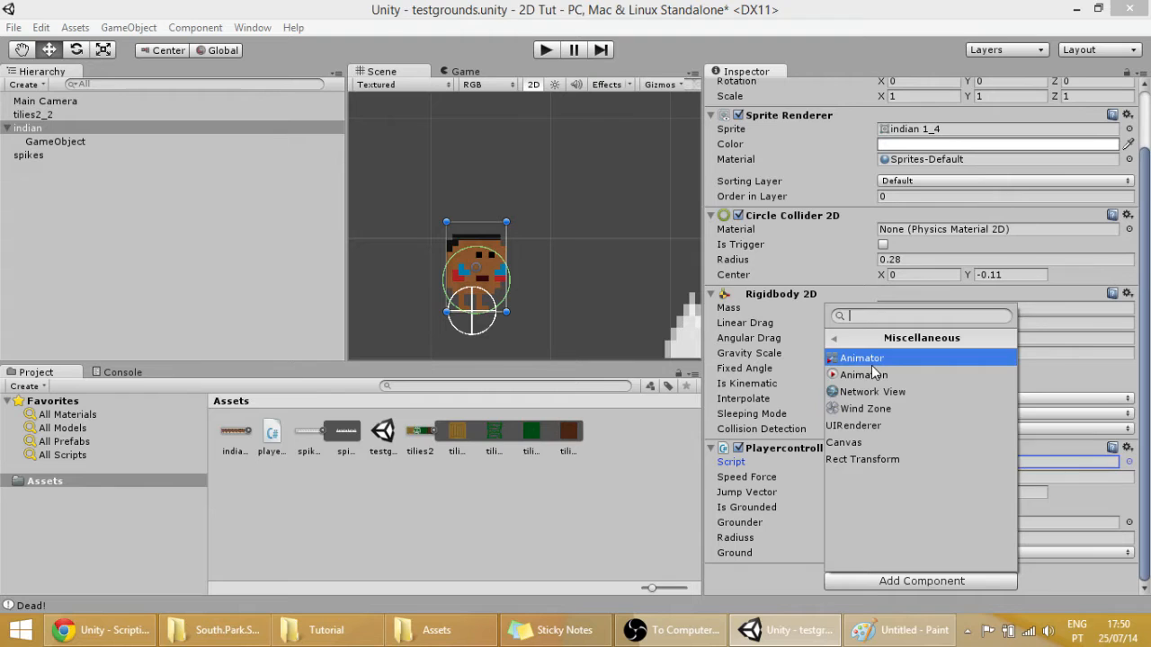
{"action": "left_click", "coordinate": [859, 357]}
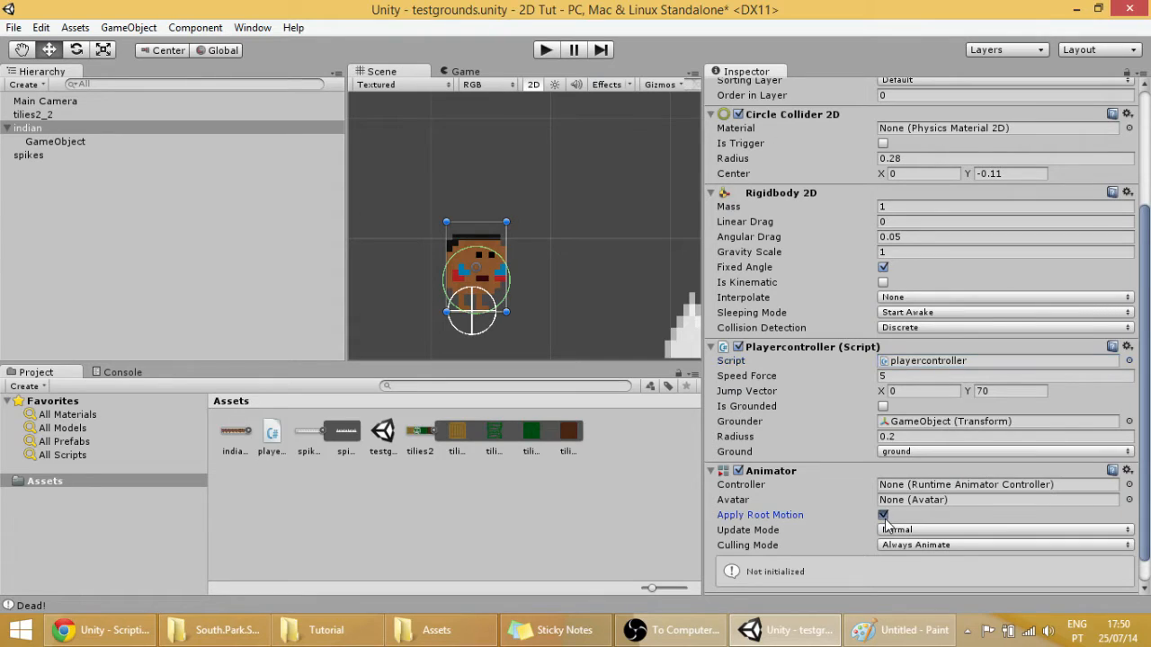
{"action": "left_click", "coordinate": [882, 514]}
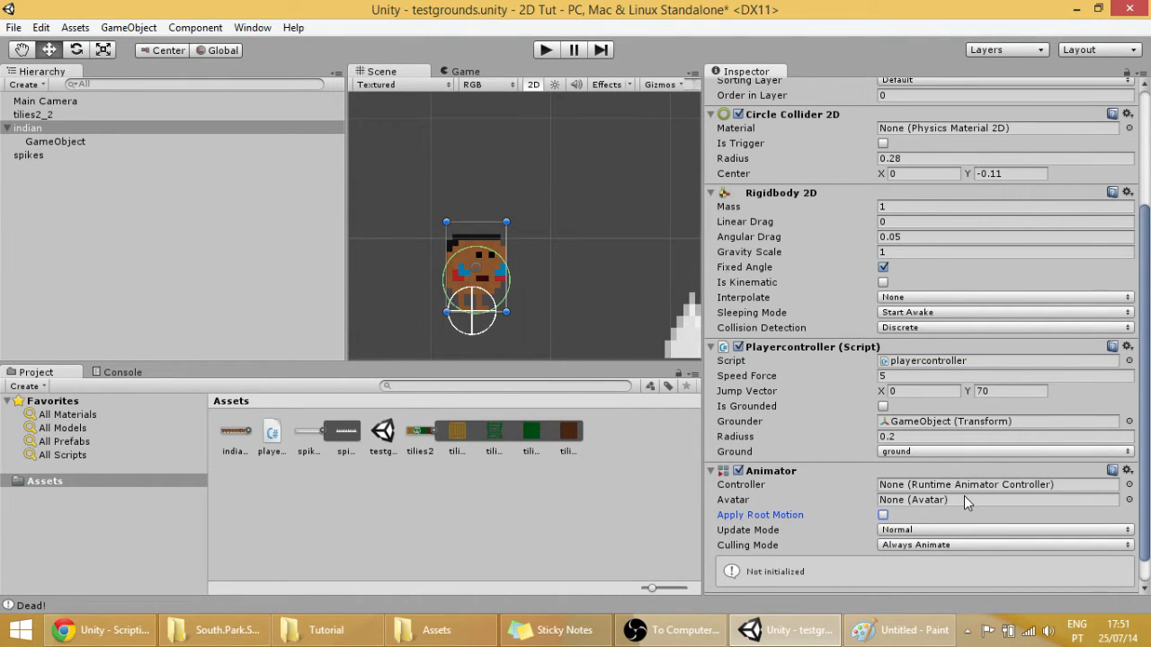
{"action": "mouse_move", "coordinate": [917, 495]}
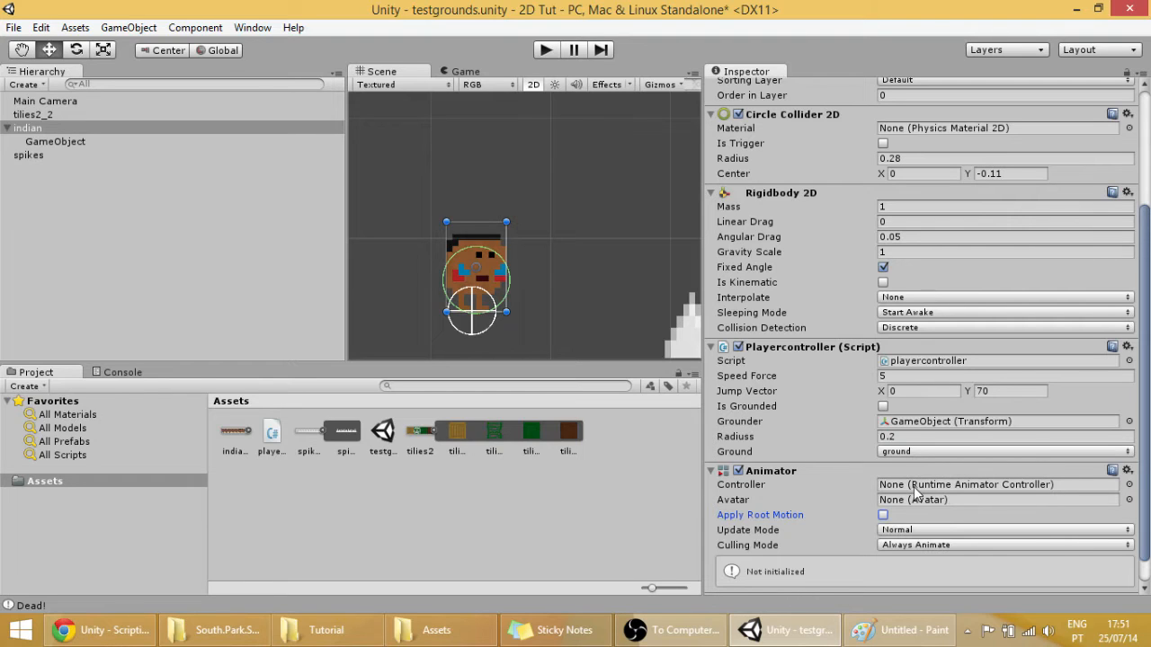
{"action": "left_click", "coordinate": [996, 485]}
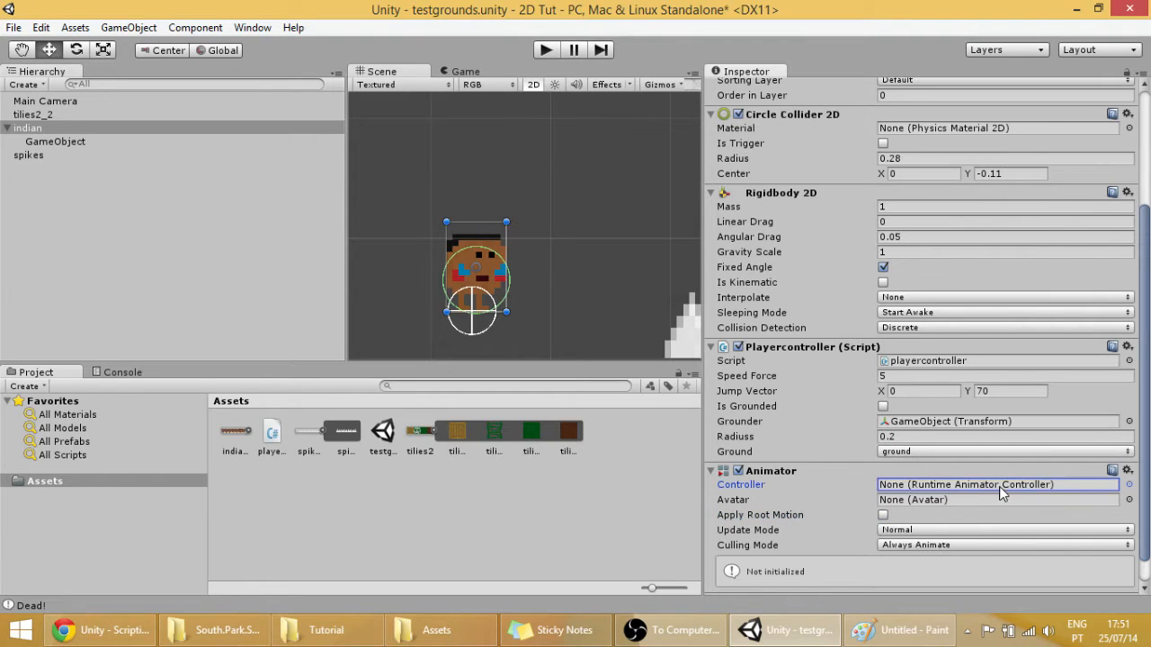
{"action": "mouse_move", "coordinate": [949, 507]}
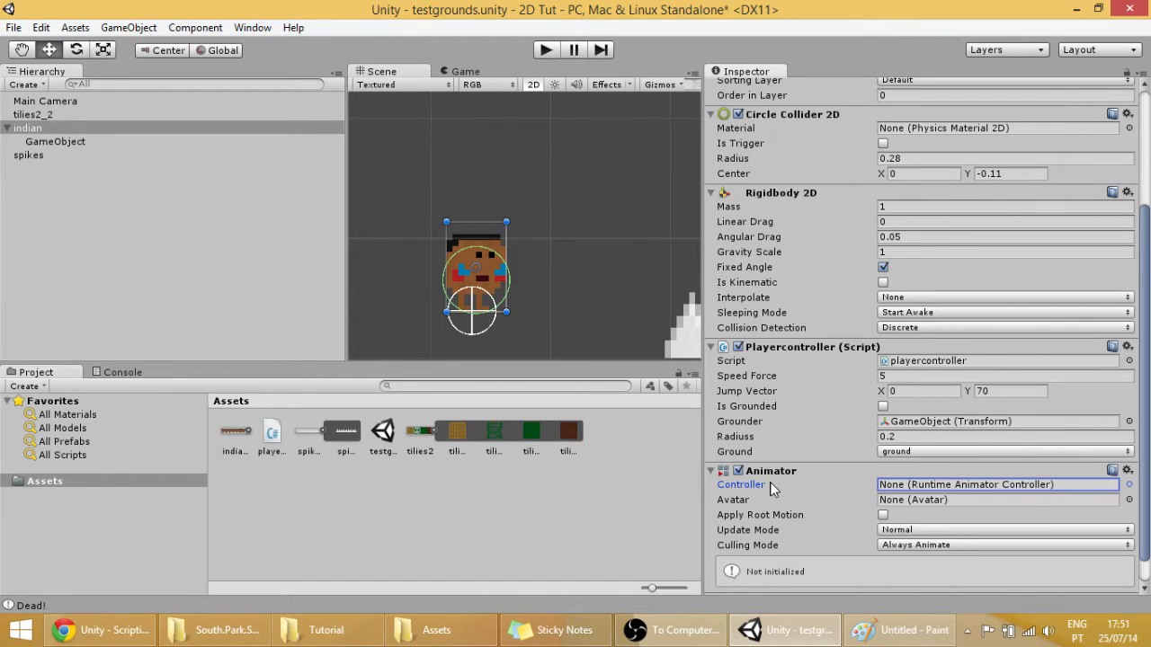
Create a new Animator Controller asset in the Assets folder
{"action": "right_click", "coordinate": [403, 522]}
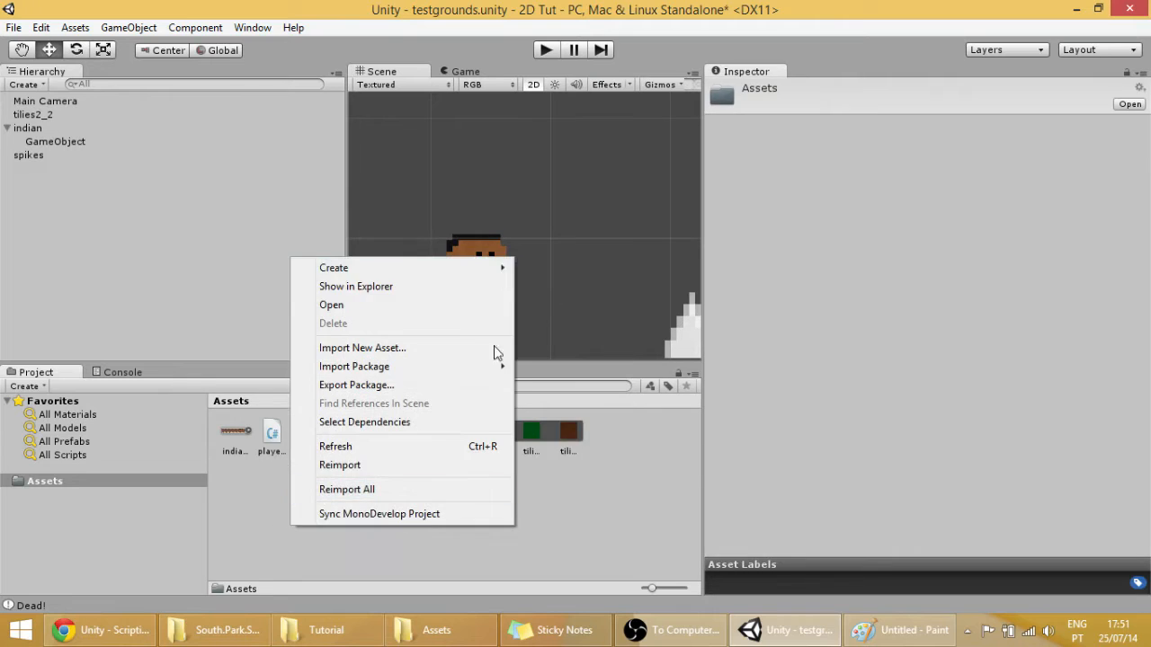
{"action": "left_click", "coordinate": [334, 266]}
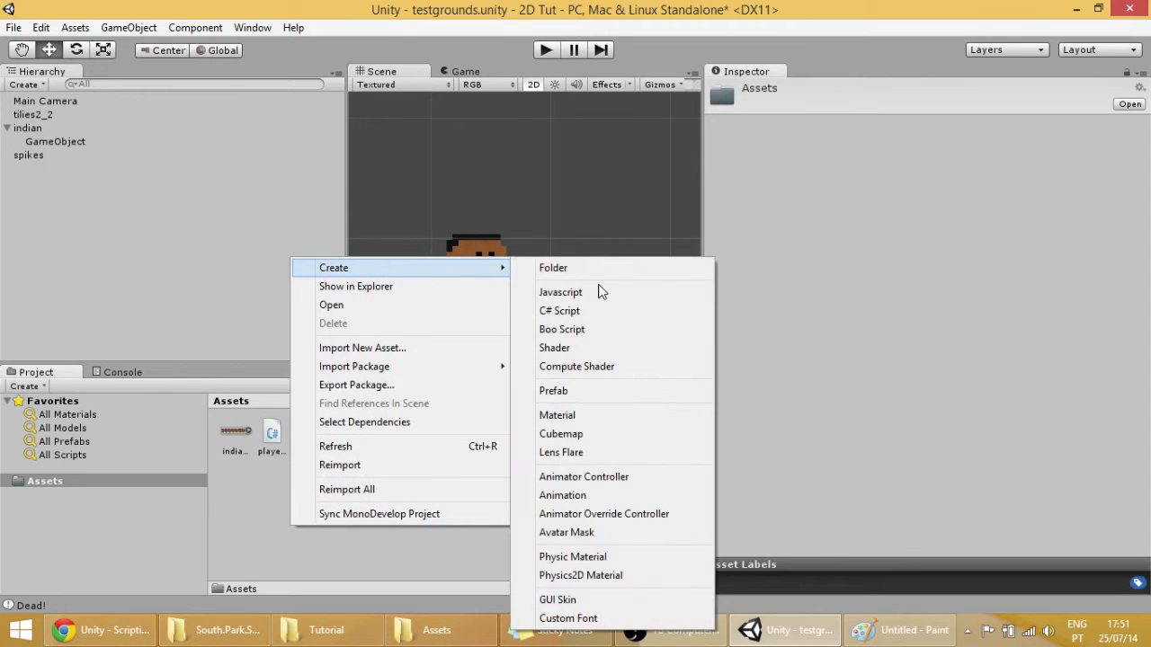
{"action": "left_click", "coordinate": [558, 414]}
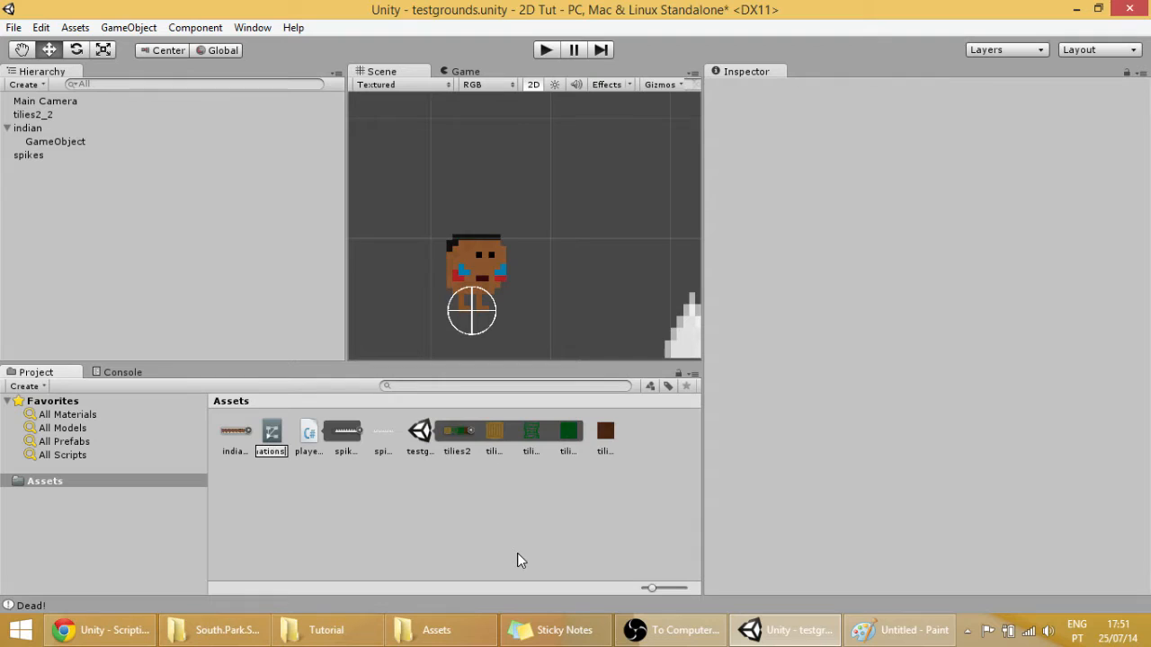
Assign the playeranimations controller to the indian Animator's Controller field
{"action": "left_click", "coordinate": [28, 128]}
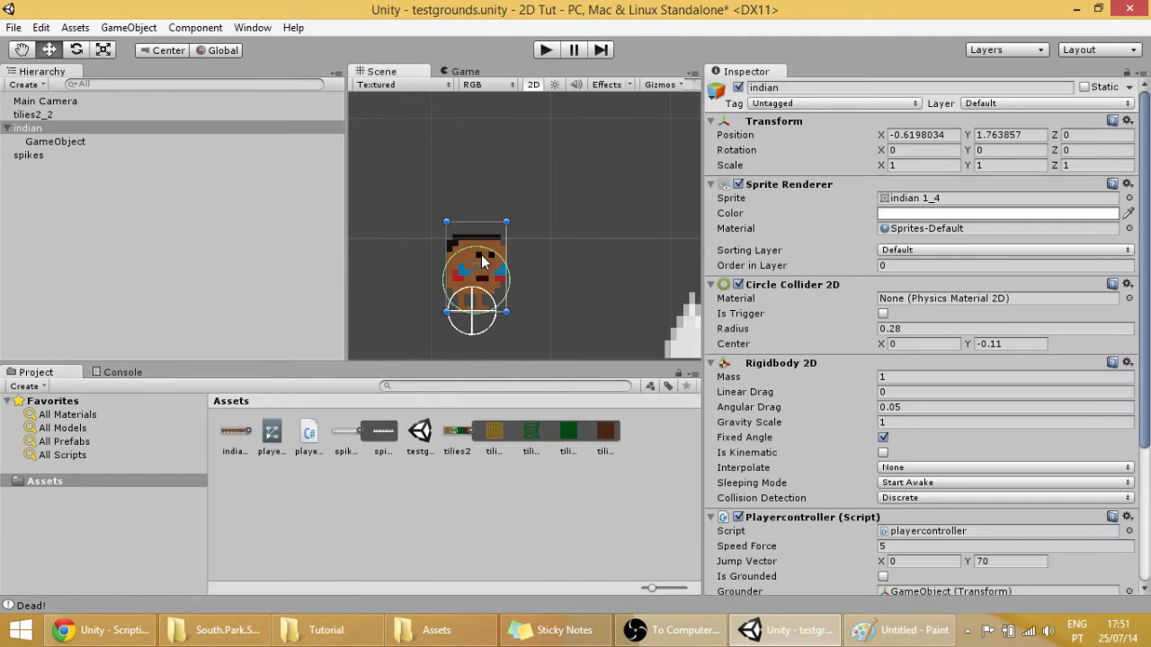
{"action": "scroll", "scroll_direction": "down", "scroll_amount": 3}
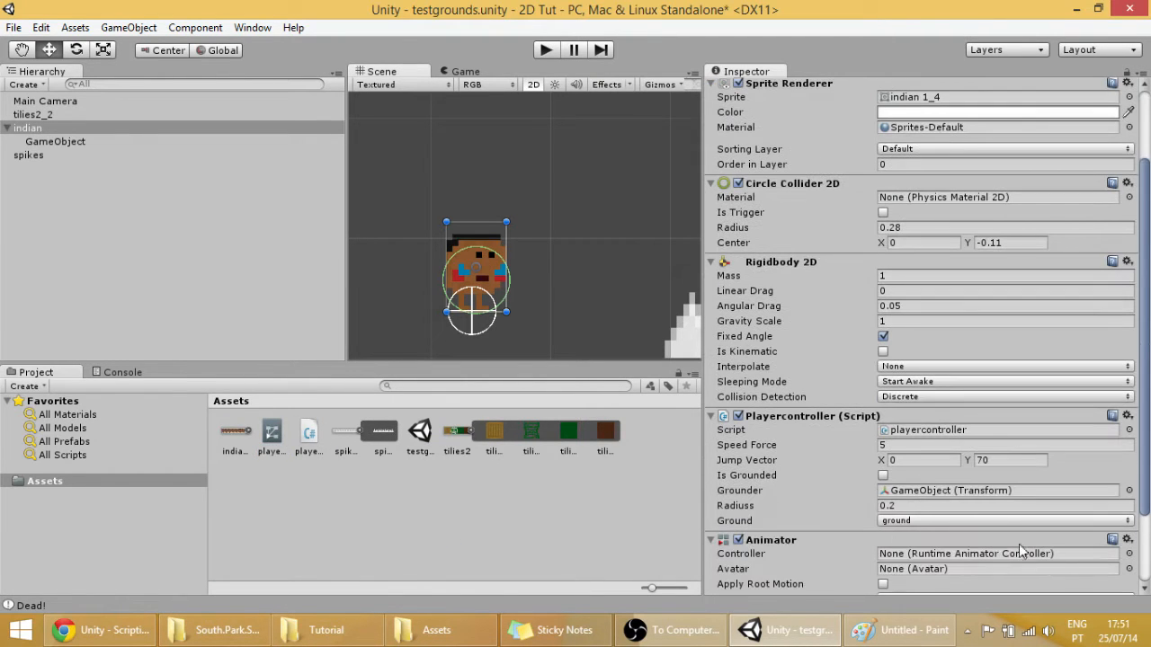
{"action": "left_click", "coordinate": [996, 554]}
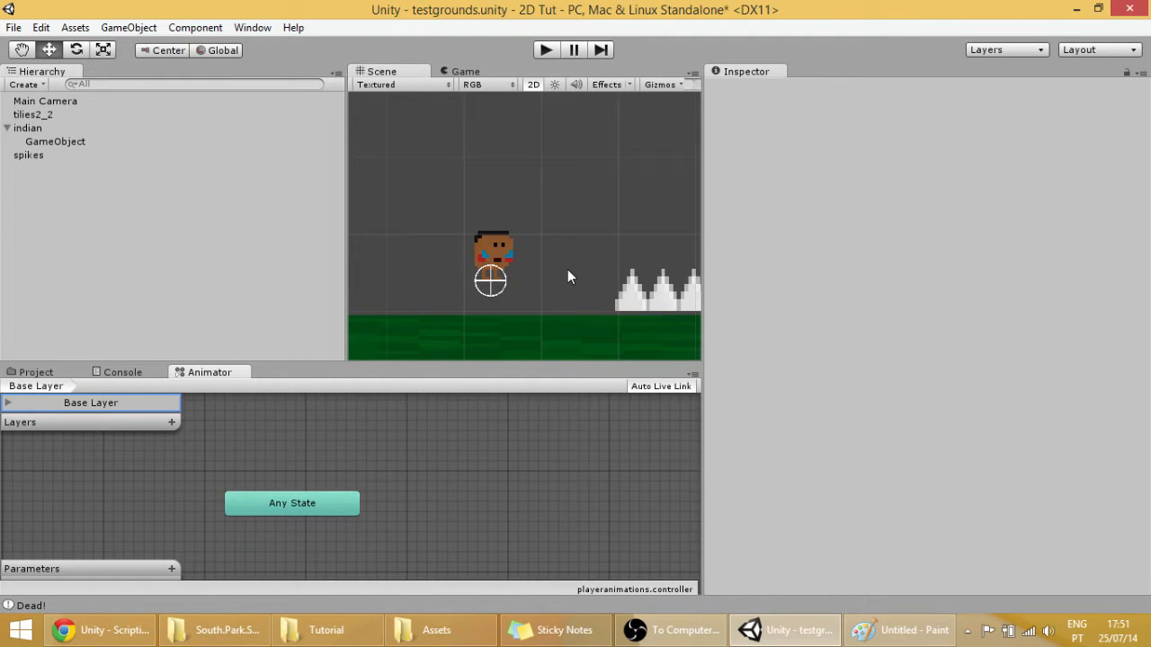
{"action": "mouse_move", "coordinate": [478, 489]}
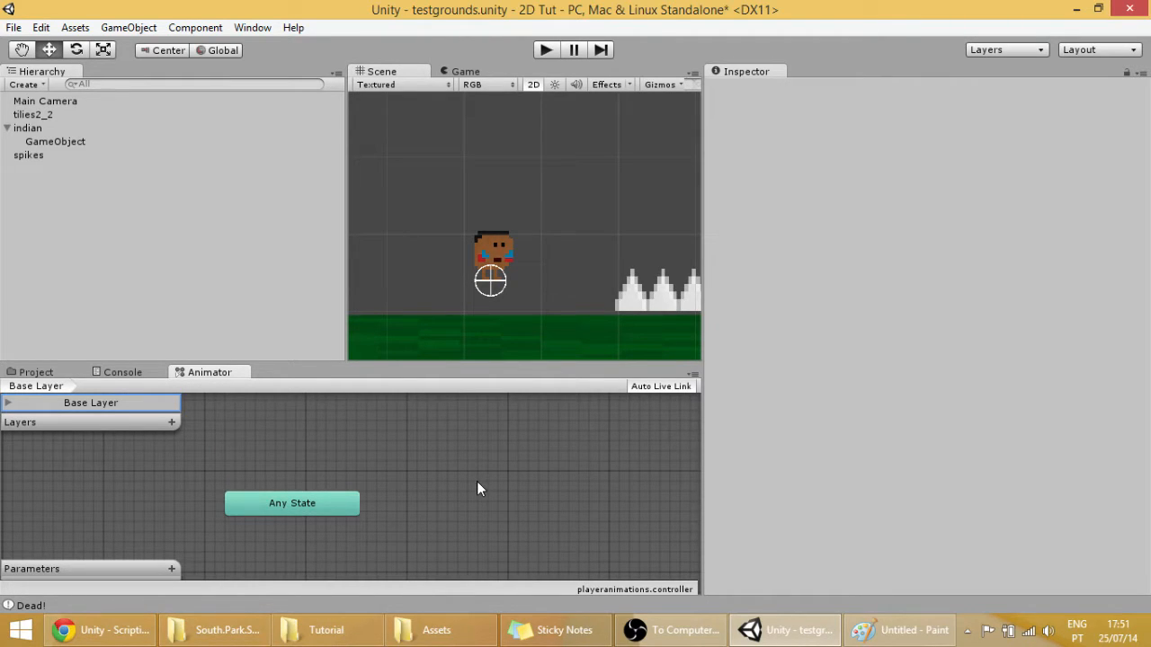
{"action": "mouse_move", "coordinate": [413, 252]}
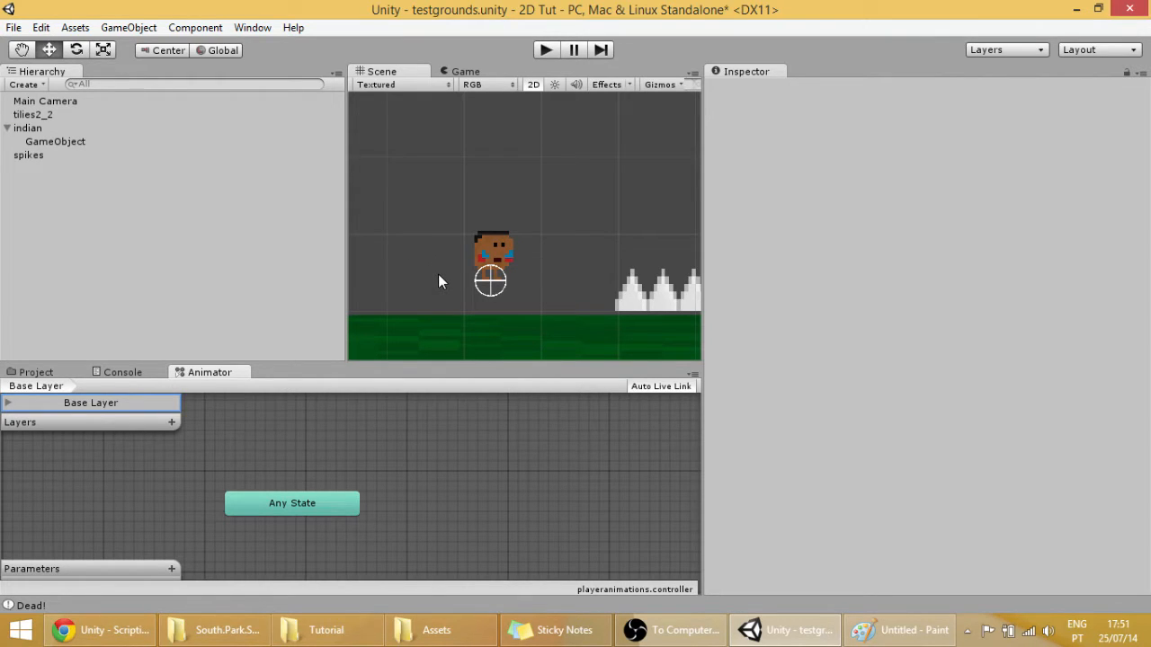
{"action": "mouse_move", "coordinate": [403, 223]}
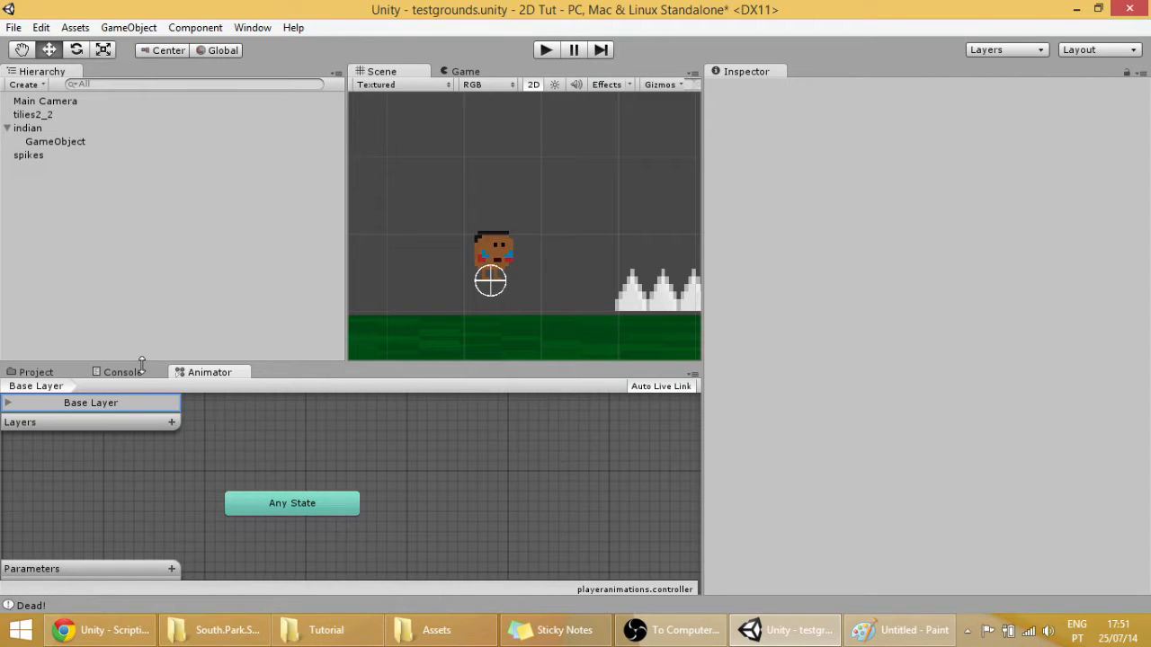
{"action": "mouse_move", "coordinate": [144, 378]}
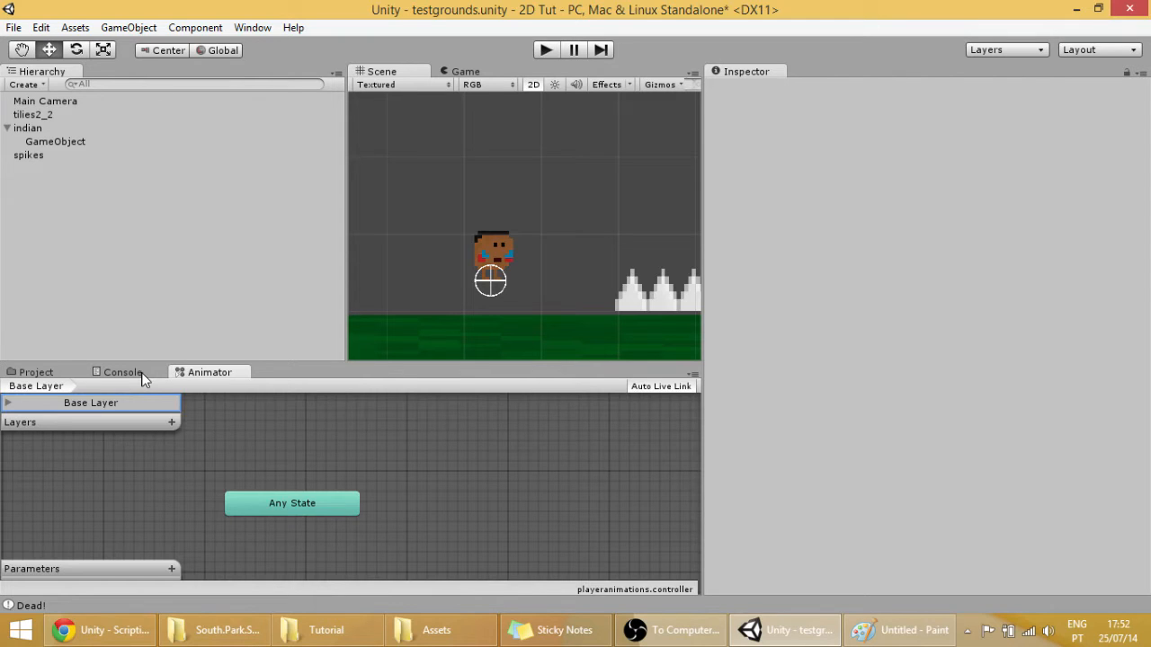
Preview the indian sprite frames and select indian 1_4 and 1_5 together as idle poses
{"action": "left_click", "coordinate": [123, 370]}
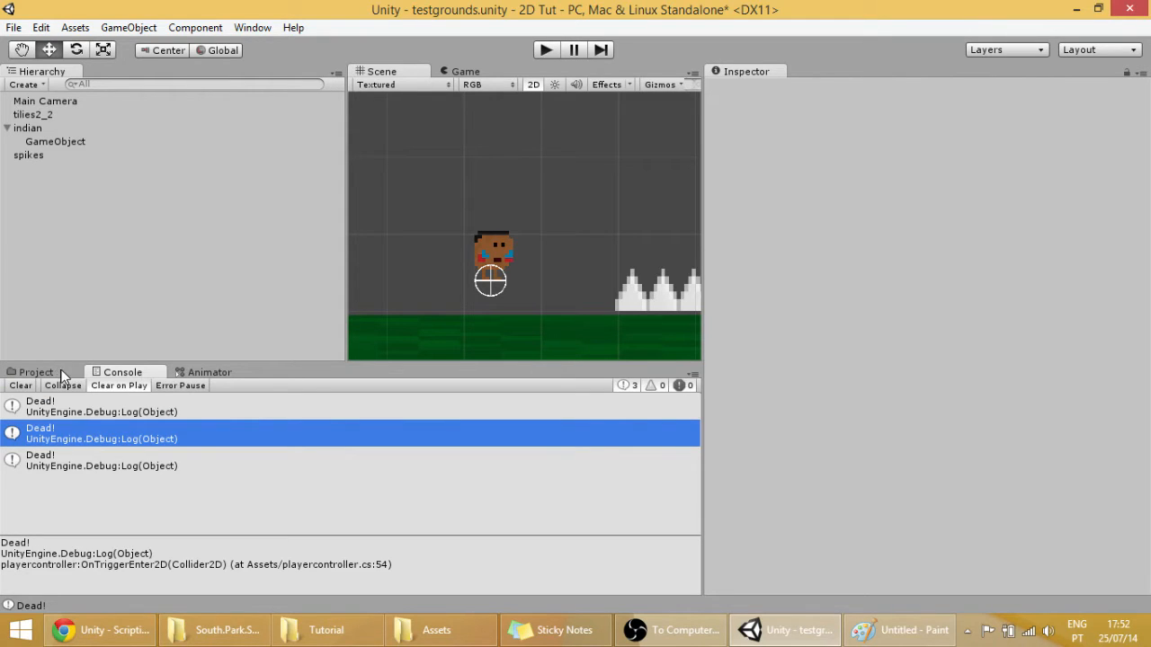
{"action": "left_click", "coordinate": [36, 370]}
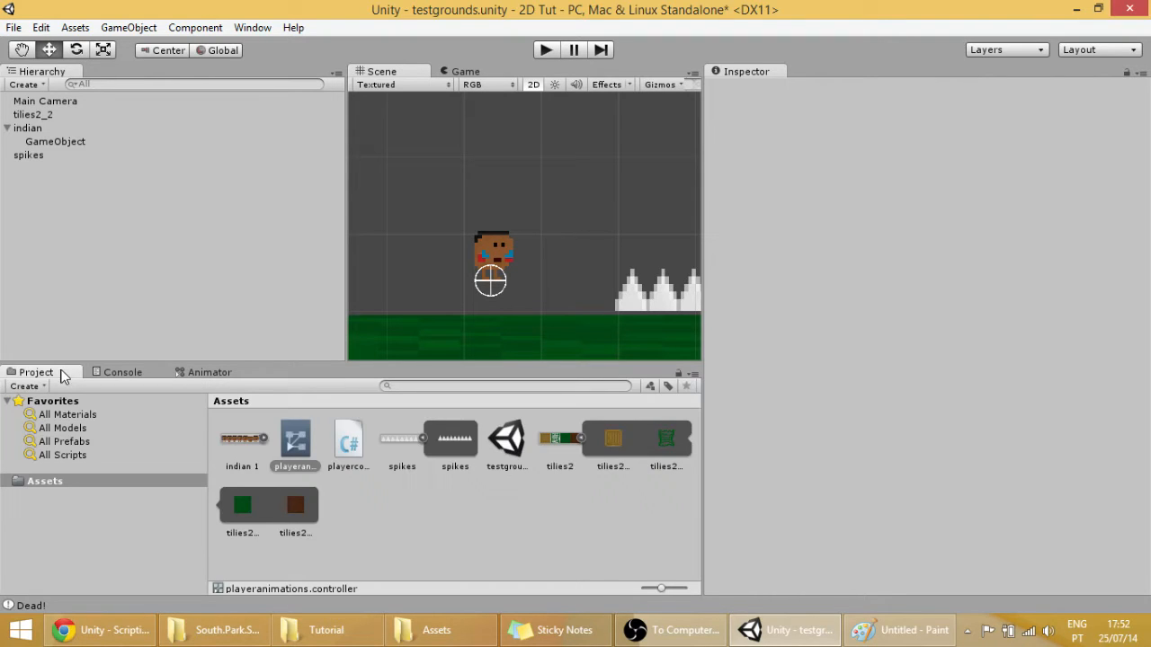
{"action": "mouse_move", "coordinate": [266, 446]}
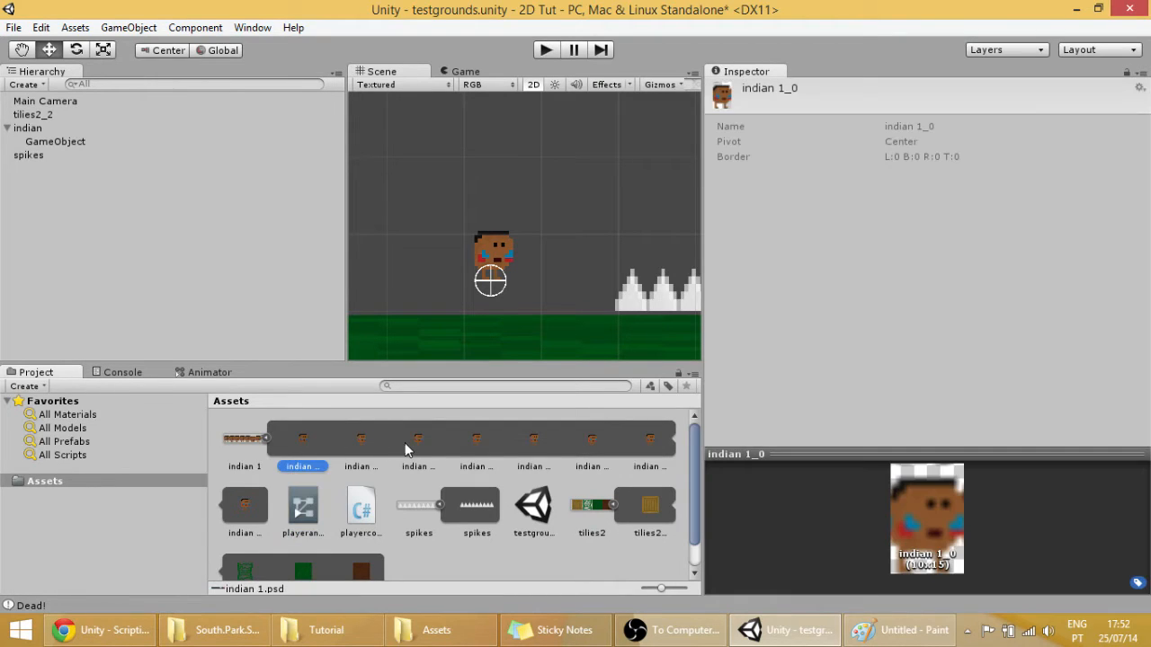
{"action": "mouse_move", "coordinate": [493, 442]}
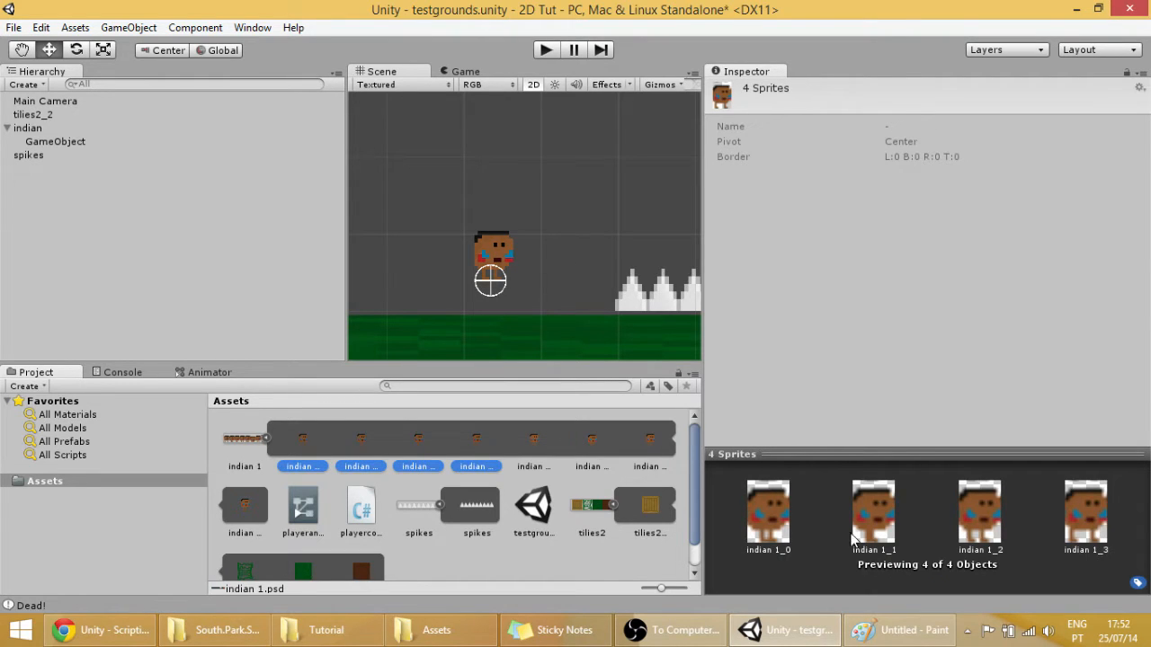
{"action": "mouse_move", "coordinate": [541, 444]}
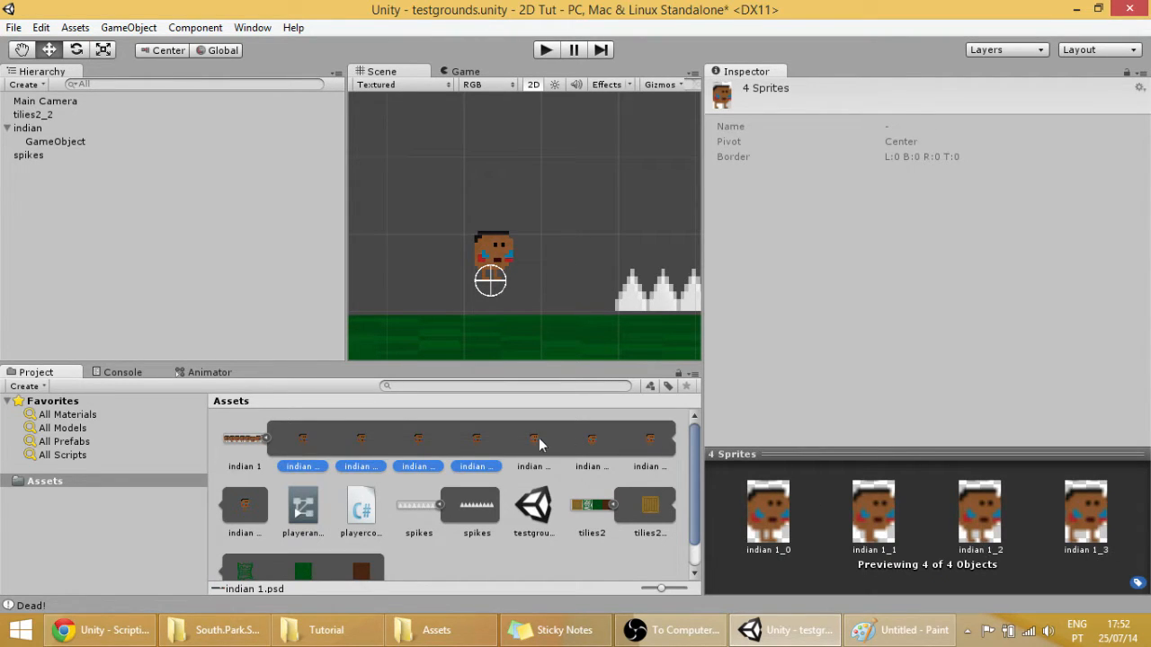
{"action": "left_click", "coordinate": [532, 438]}
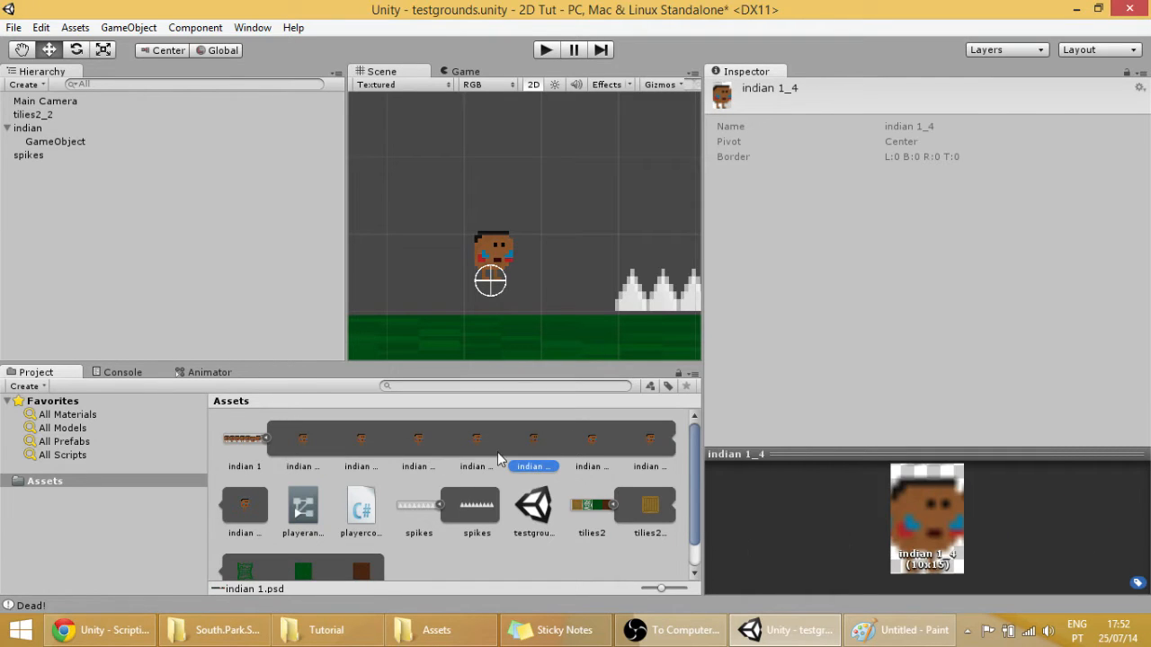
{"action": "left_click", "coordinate": [591, 438]}
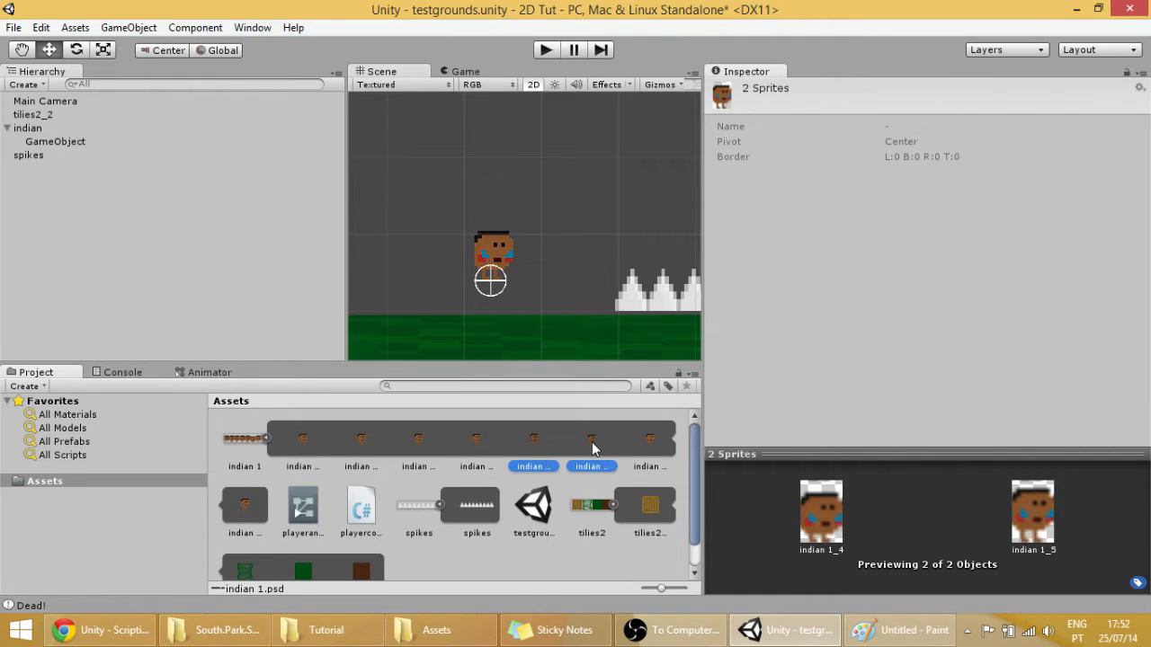
{"action": "mouse_move", "coordinate": [583, 458]}
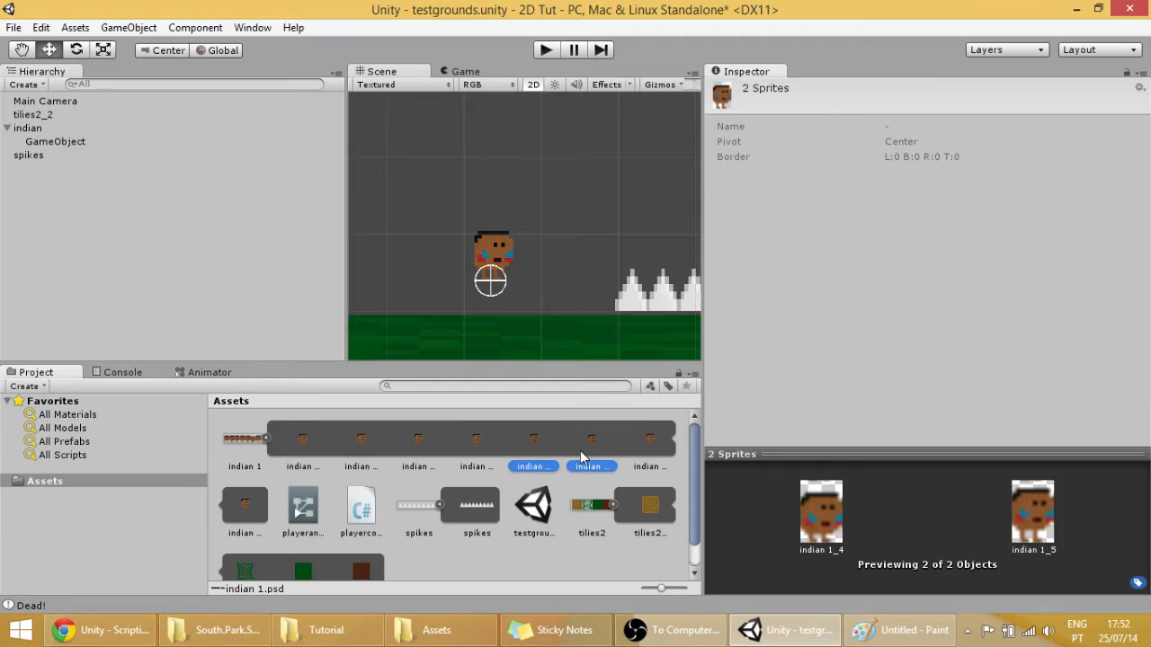
{"action": "mouse_move", "coordinate": [657, 451]}
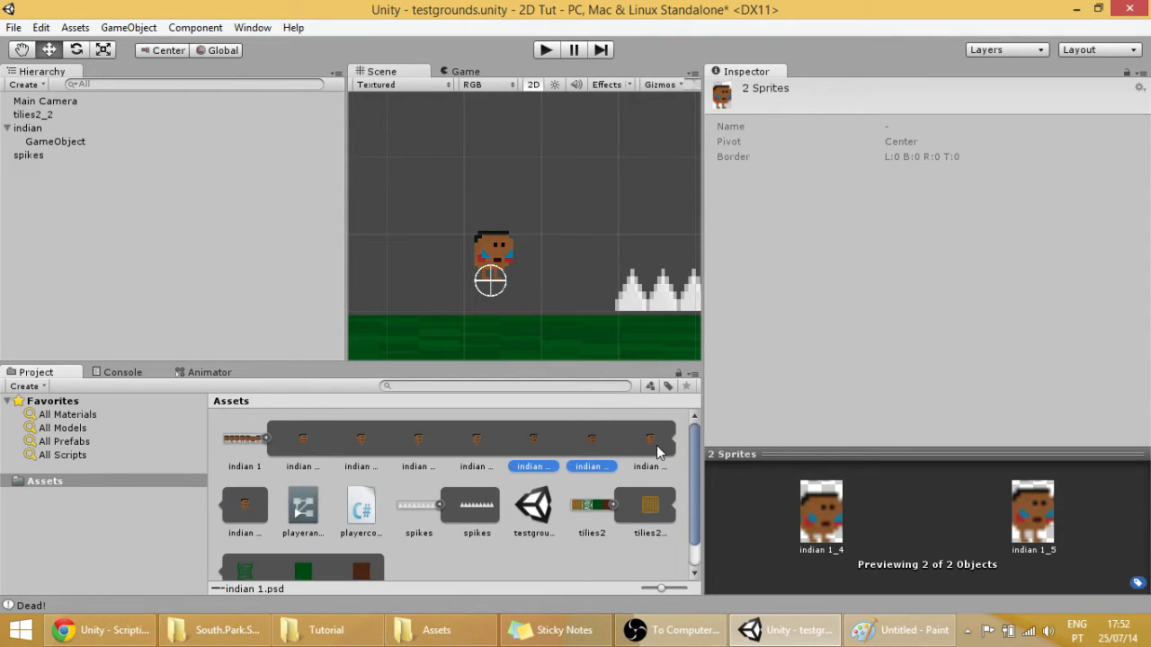
{"action": "left_click", "coordinate": [649, 439]}
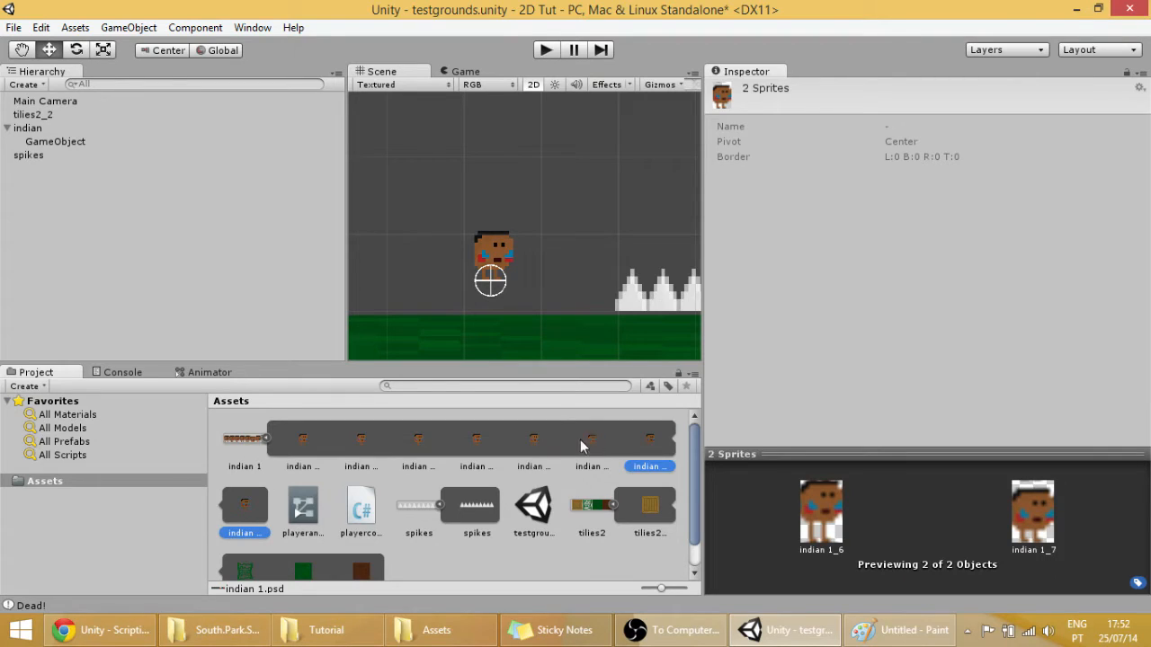
{"action": "mouse_move", "coordinate": [538, 446]}
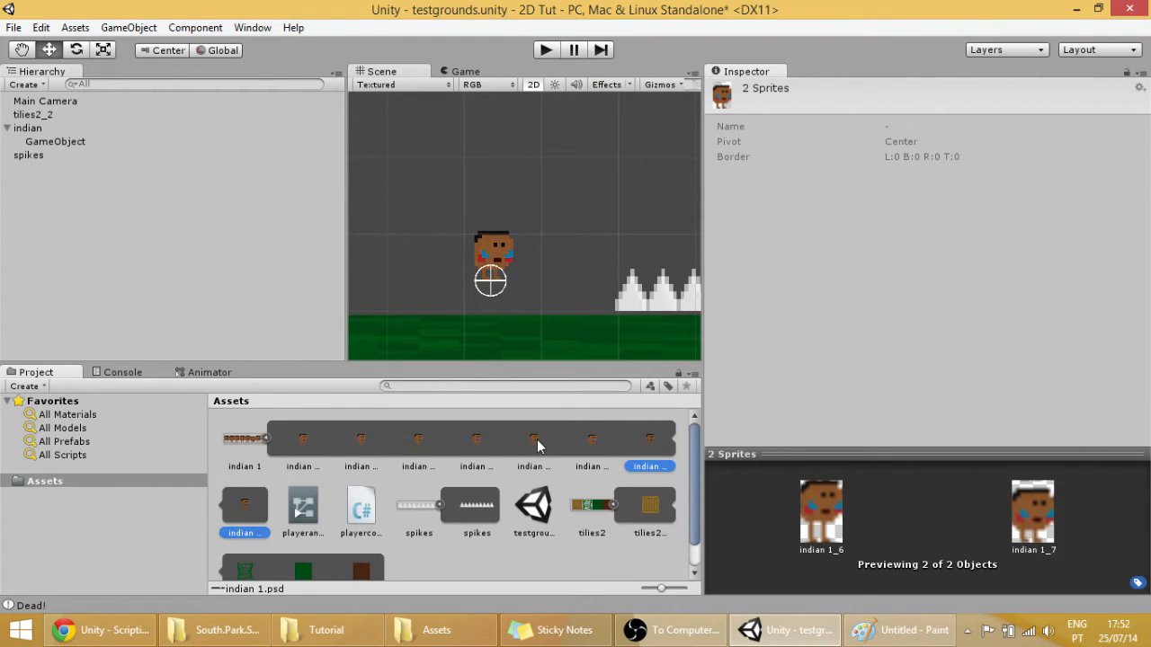
{"action": "left_click", "coordinate": [532, 439]}
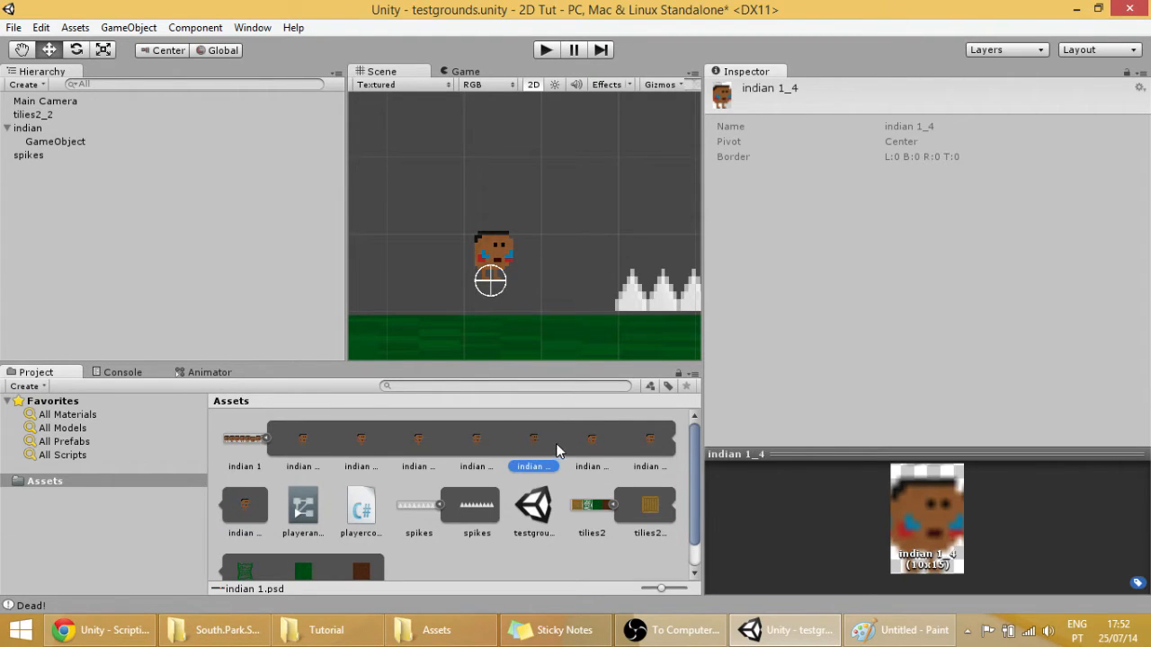
{"action": "left_click", "coordinate": [591, 438]}
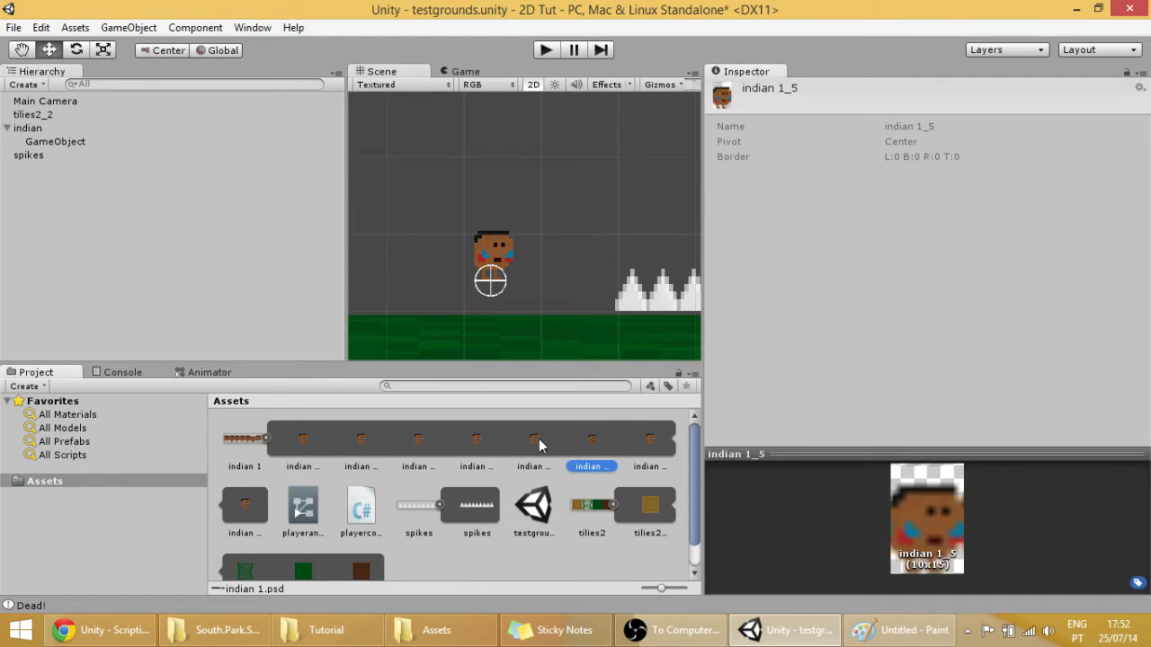
{"action": "left_click", "coordinate": [533, 440]}
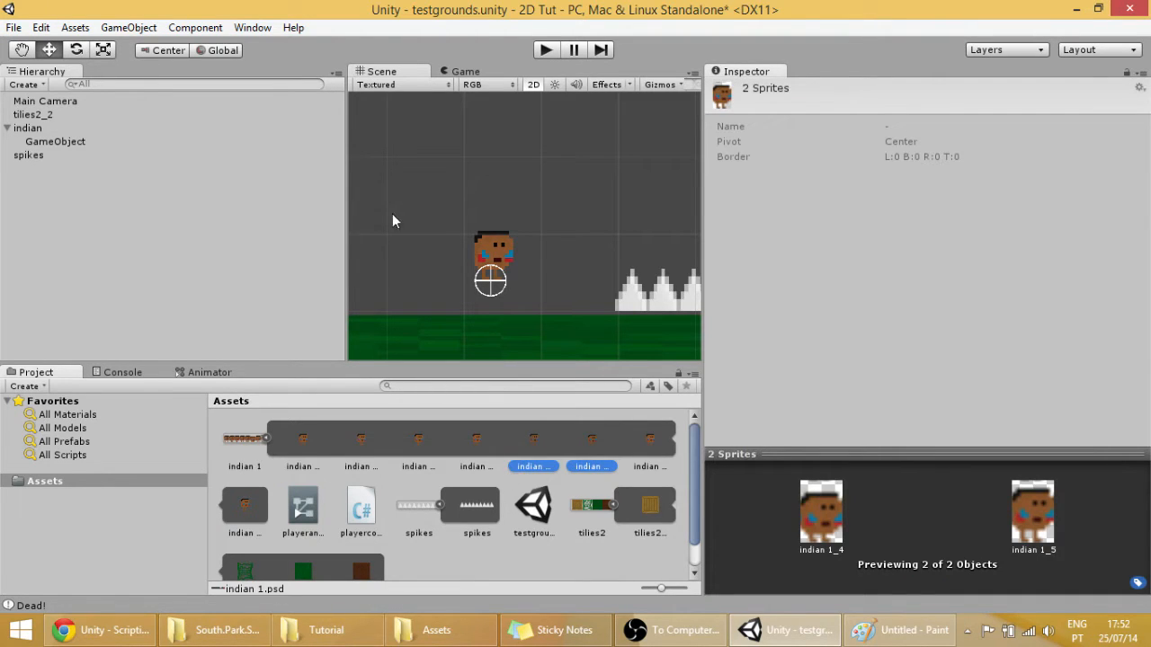
{"action": "mouse_move", "coordinate": [450, 7]}
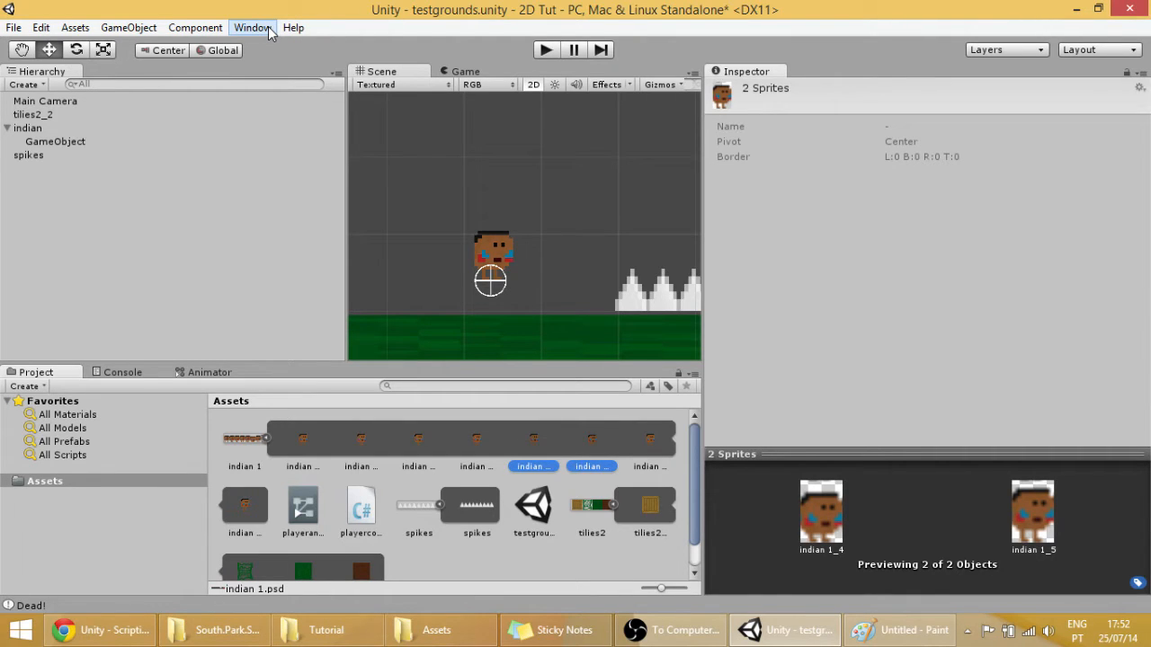
Open the Animation window from the Window menu and widen its timeline panel
{"action": "left_click", "coordinate": [252, 27]}
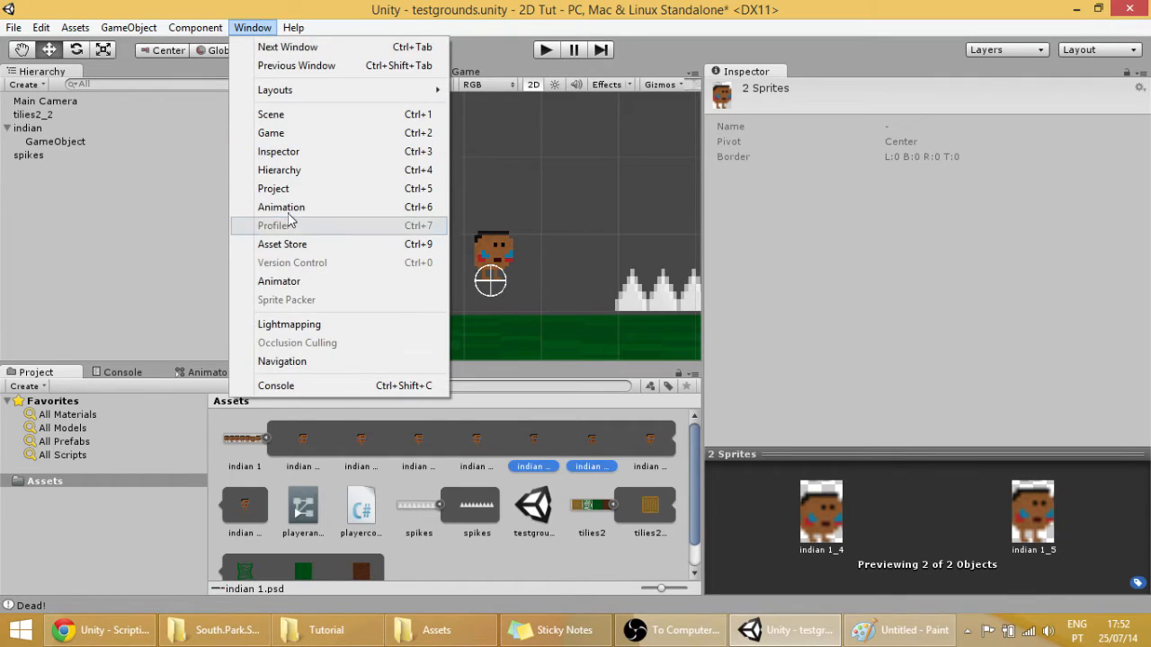
{"action": "left_click", "coordinate": [280, 207]}
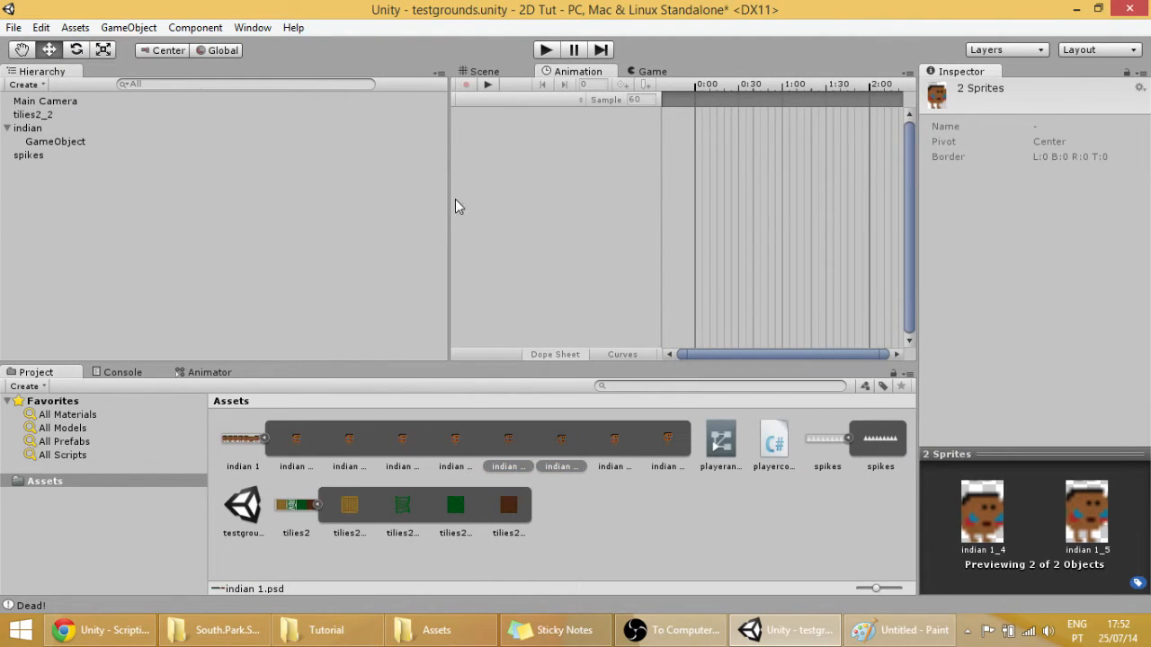
{"action": "left_click_drag", "start_coordinate": [449, 205], "coordinate": [252, 205]}
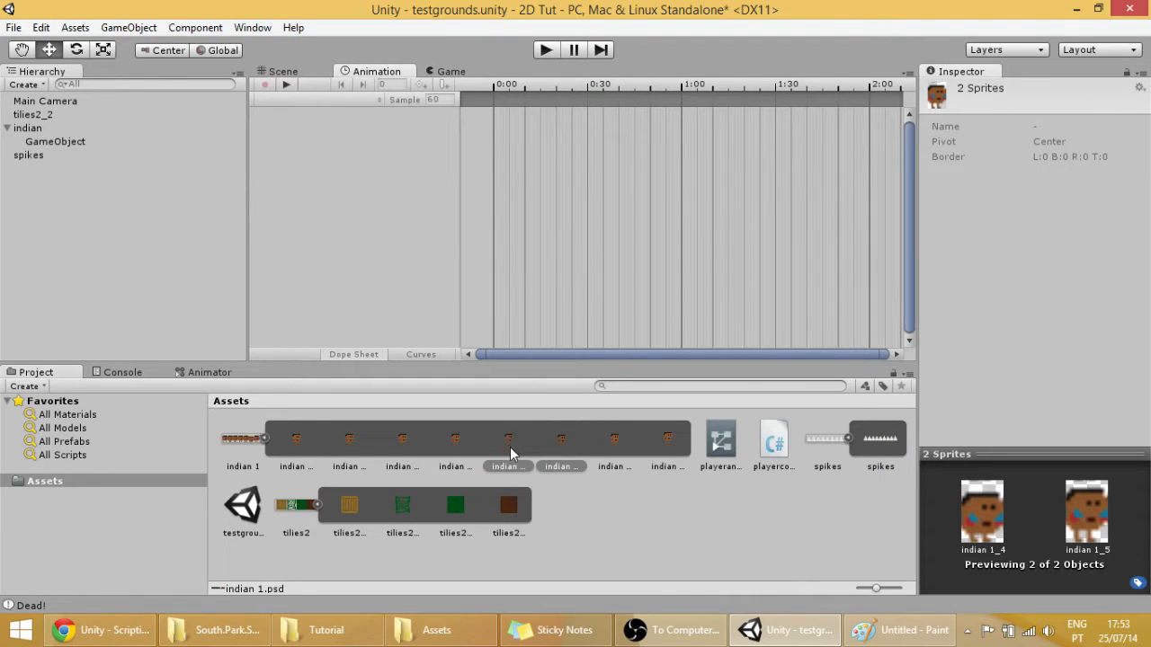
Select indian as the animated object and expand the clip dropdown
{"action": "left_click", "coordinate": [29, 127]}
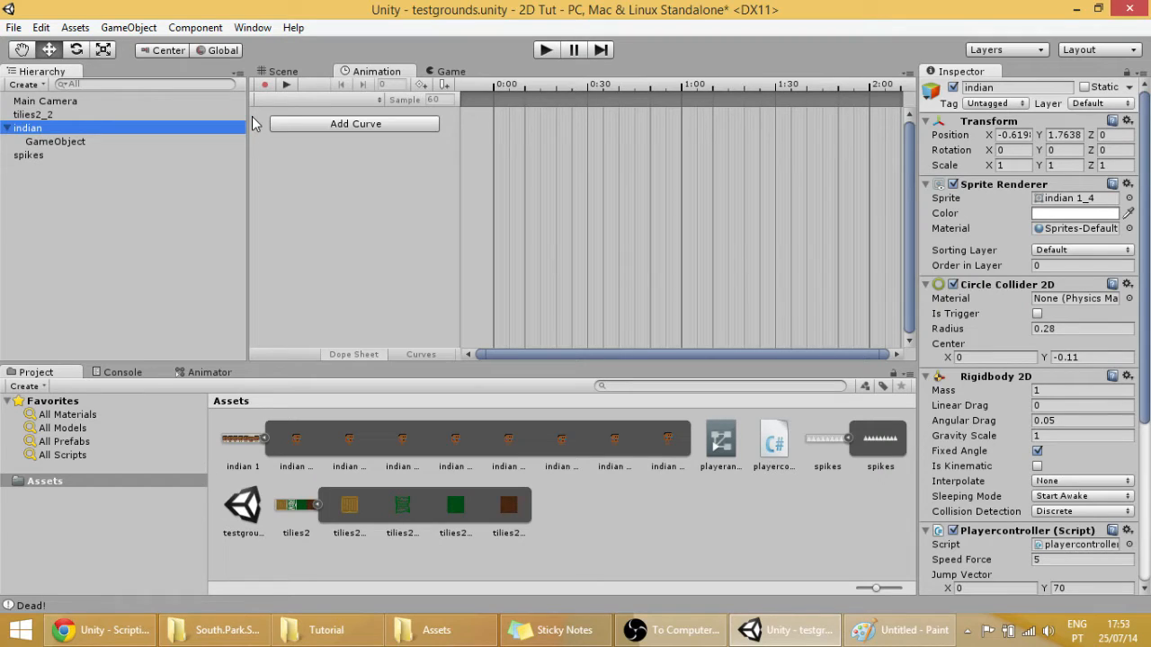
{"action": "mouse_move", "coordinate": [376, 112]}
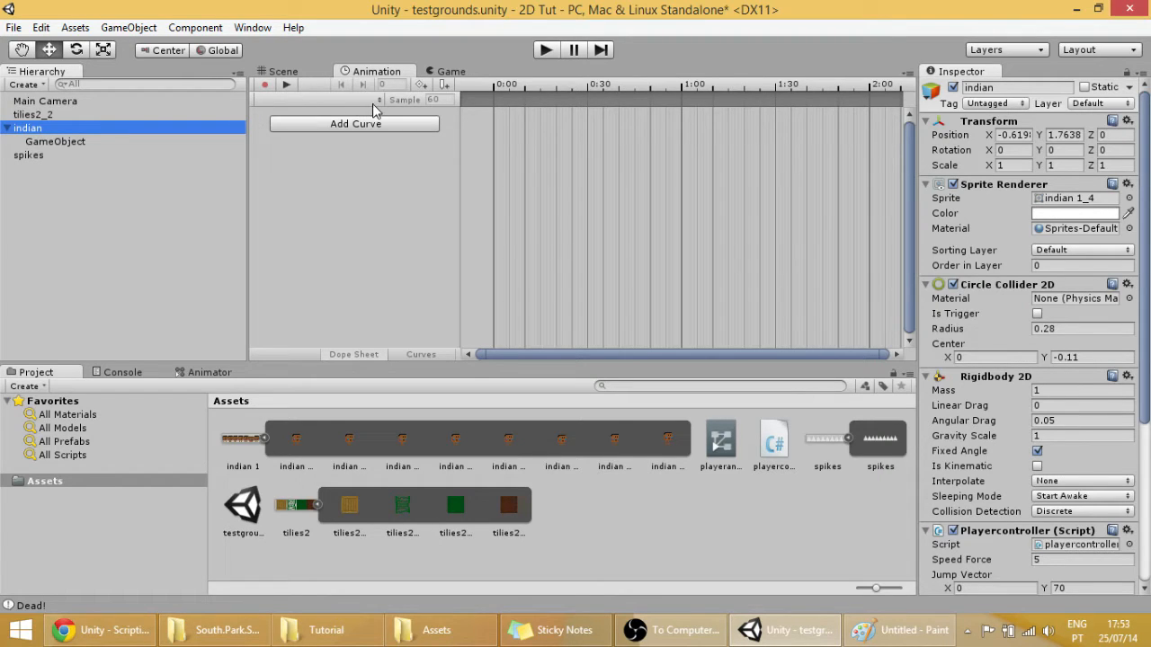
{"action": "left_click", "coordinate": [356, 122]}
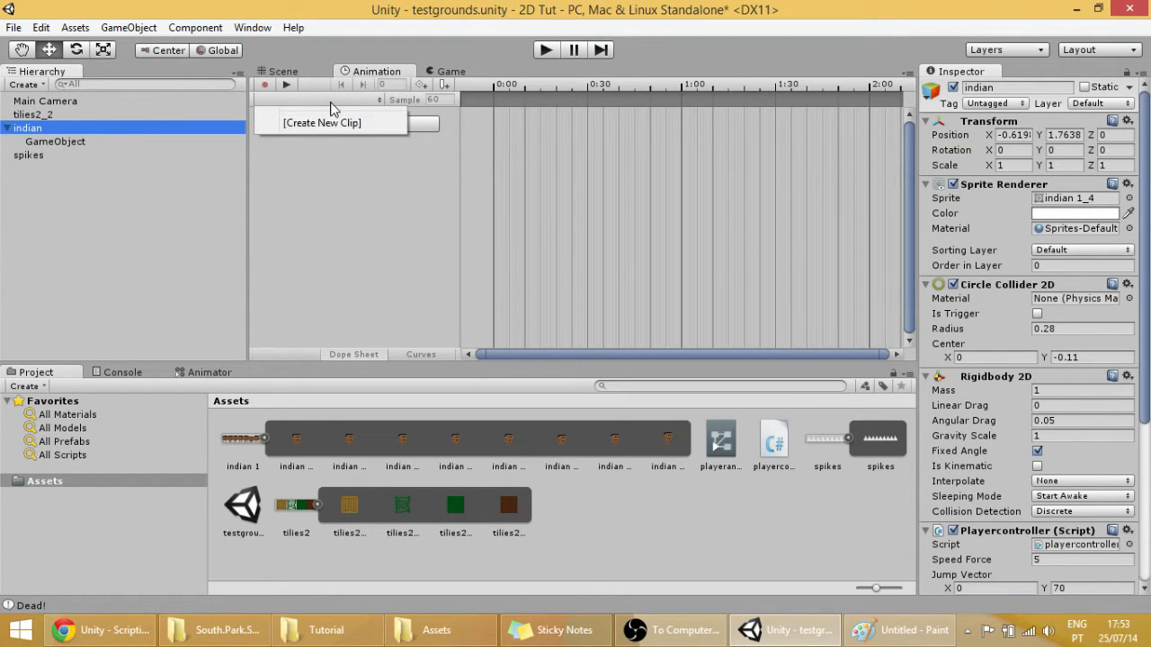
Create a new clip named IdlePLayer and save it in Assets
{"action": "left_click", "coordinate": [322, 122]}
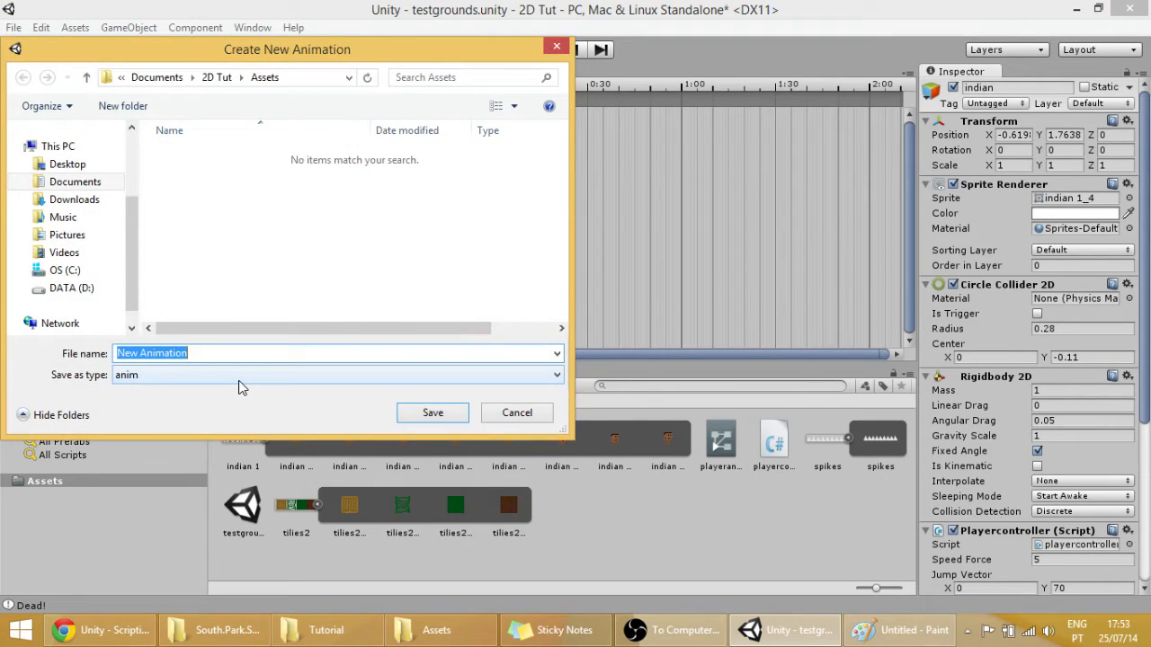
{"action": "type", "text": "IdlePLayer"}
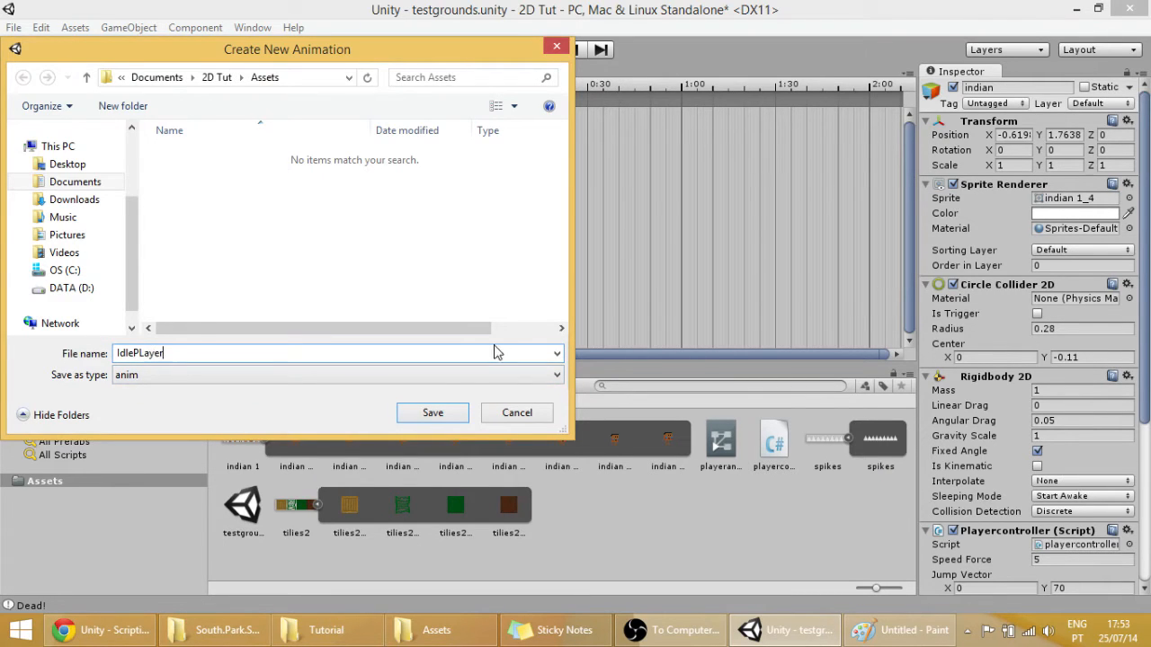
{"action": "left_click", "coordinate": [432, 412]}
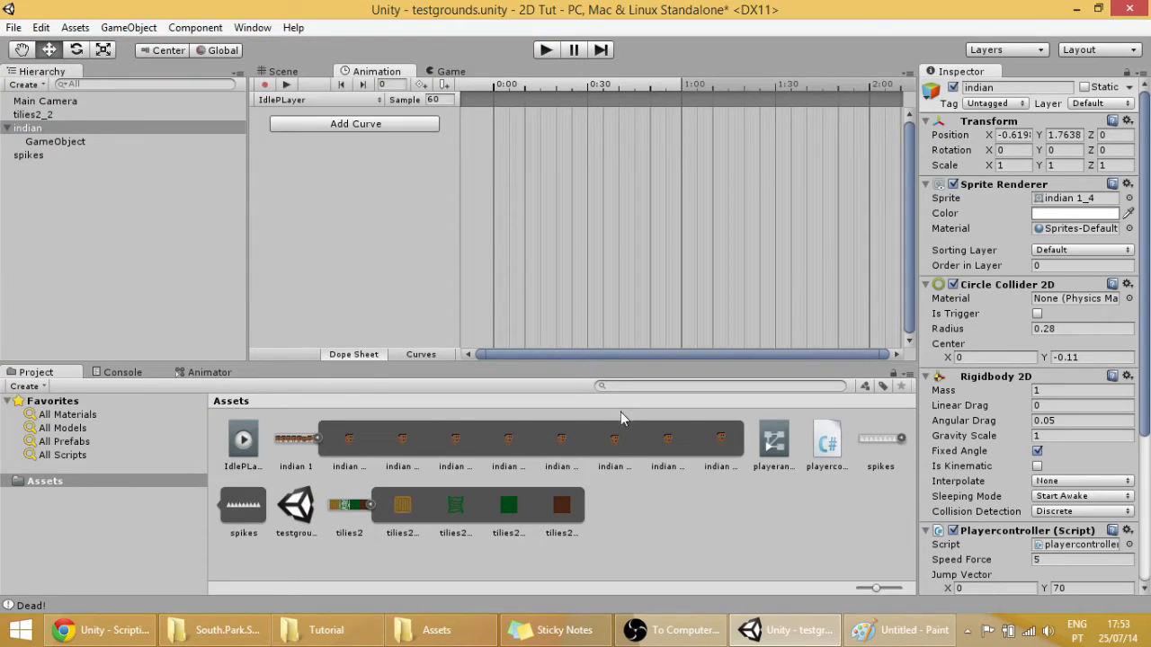
{"action": "mouse_move", "coordinate": [525, 445]}
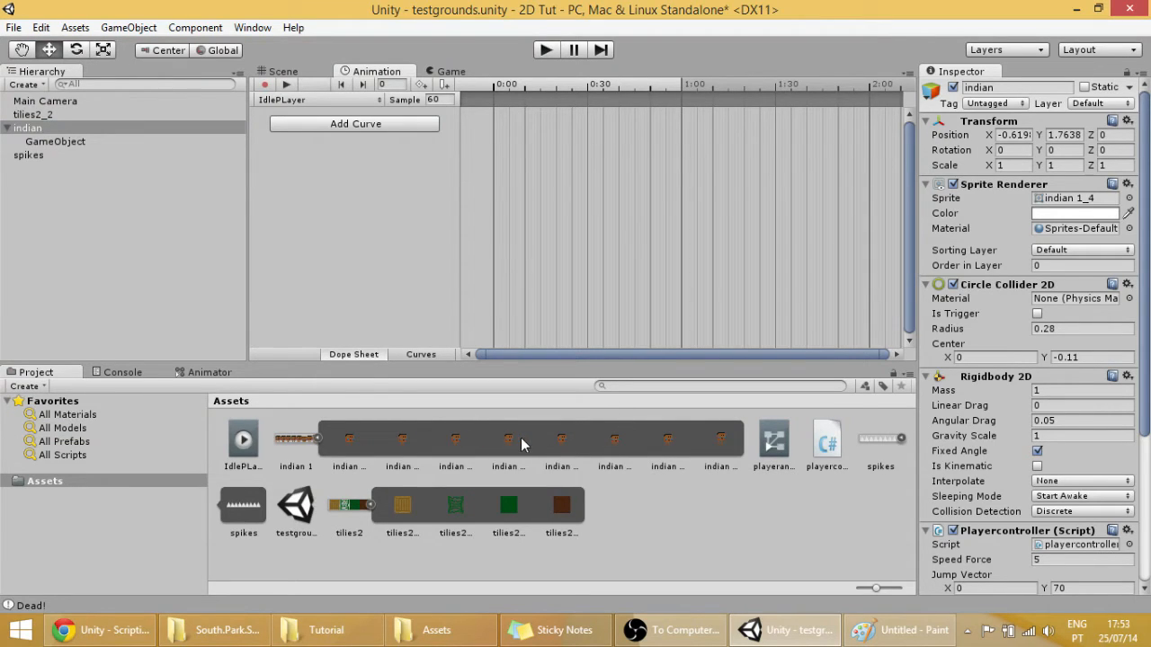
Key indian 1_4 and 1_5 into IdlePLayer, dock the Scene beside the timeline and play to preview
{"action": "left_click", "coordinate": [561, 439]}
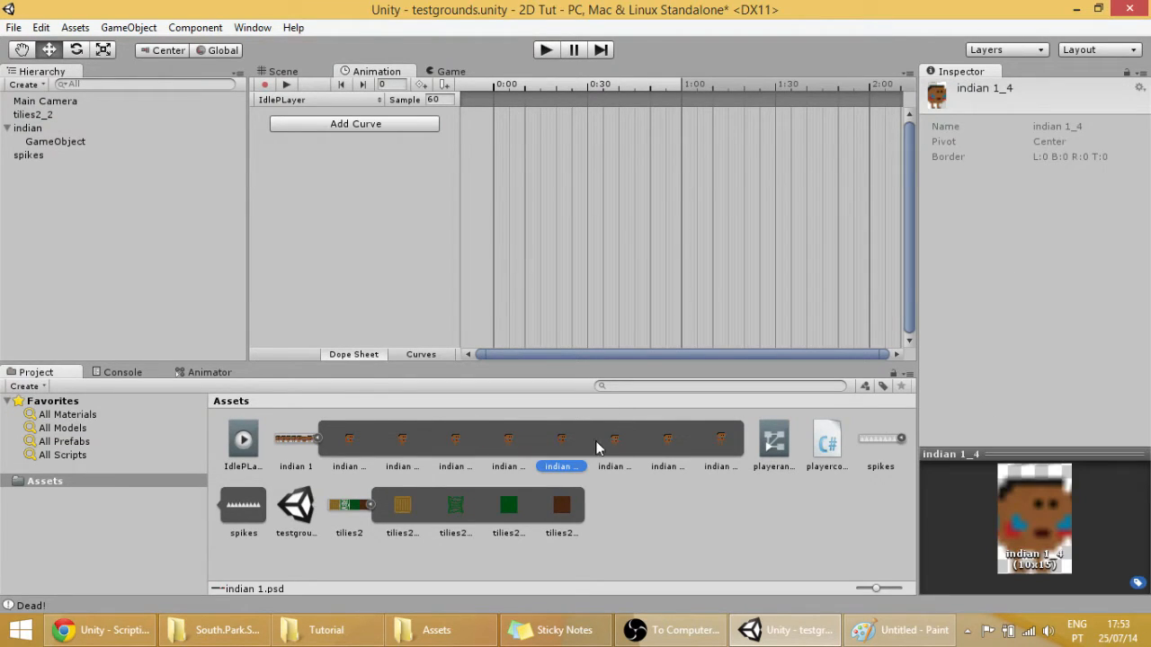
{"action": "left_click", "coordinate": [614, 438]}
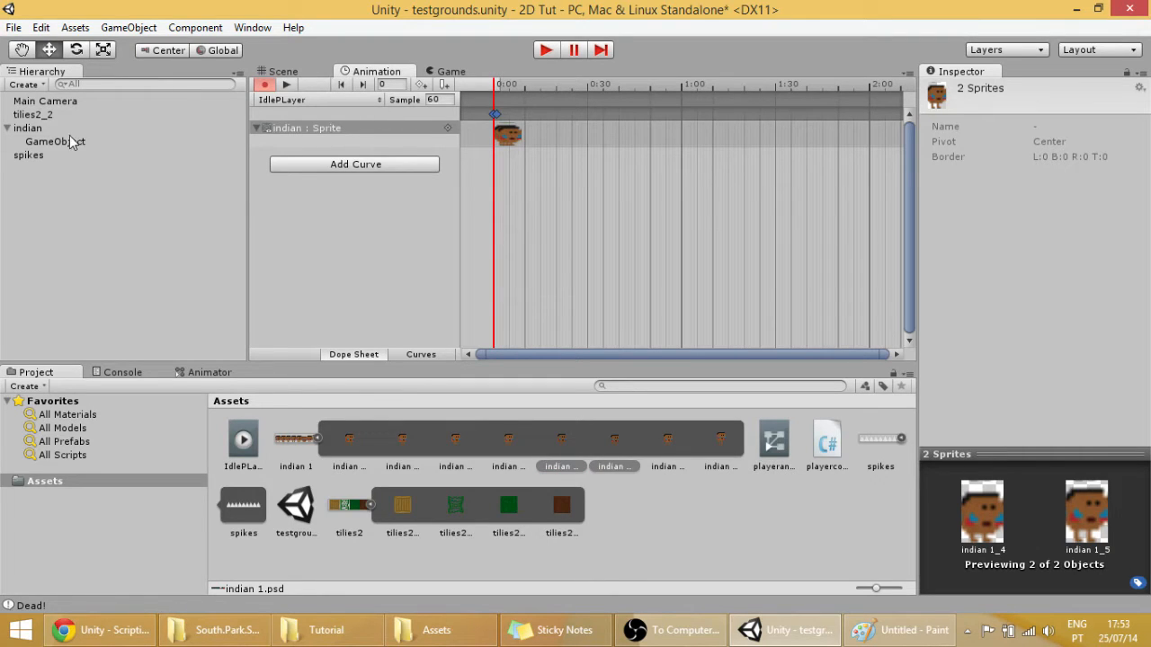
{"action": "mouse_move", "coordinate": [512, 153]}
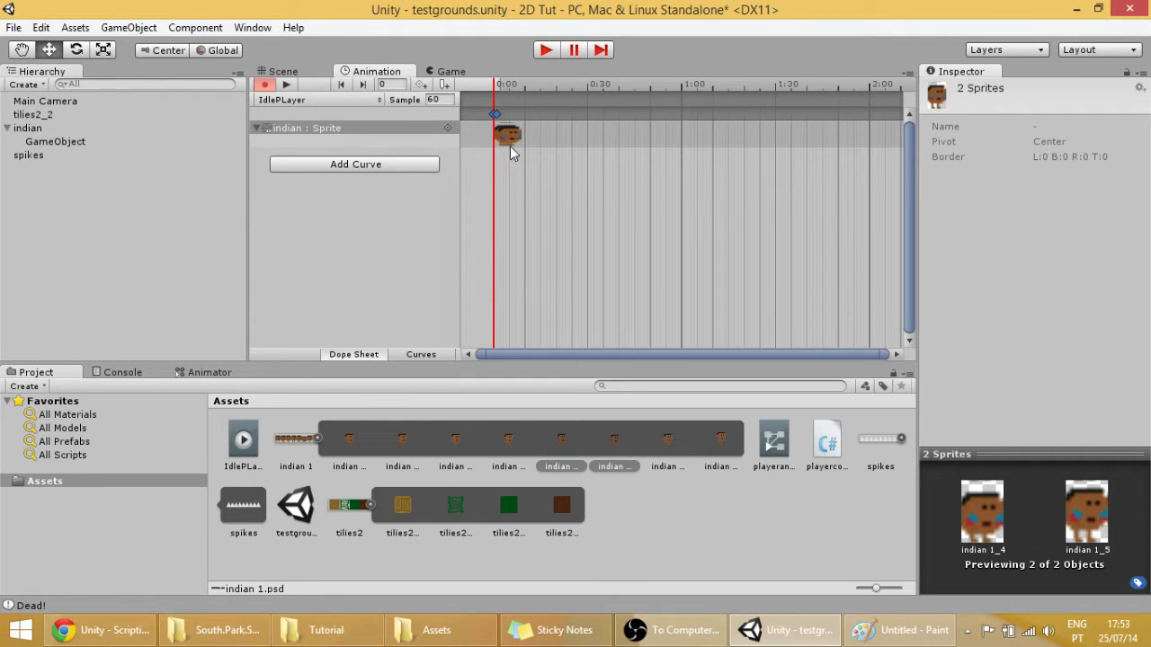
{"action": "mouse_move", "coordinate": [536, 195]}
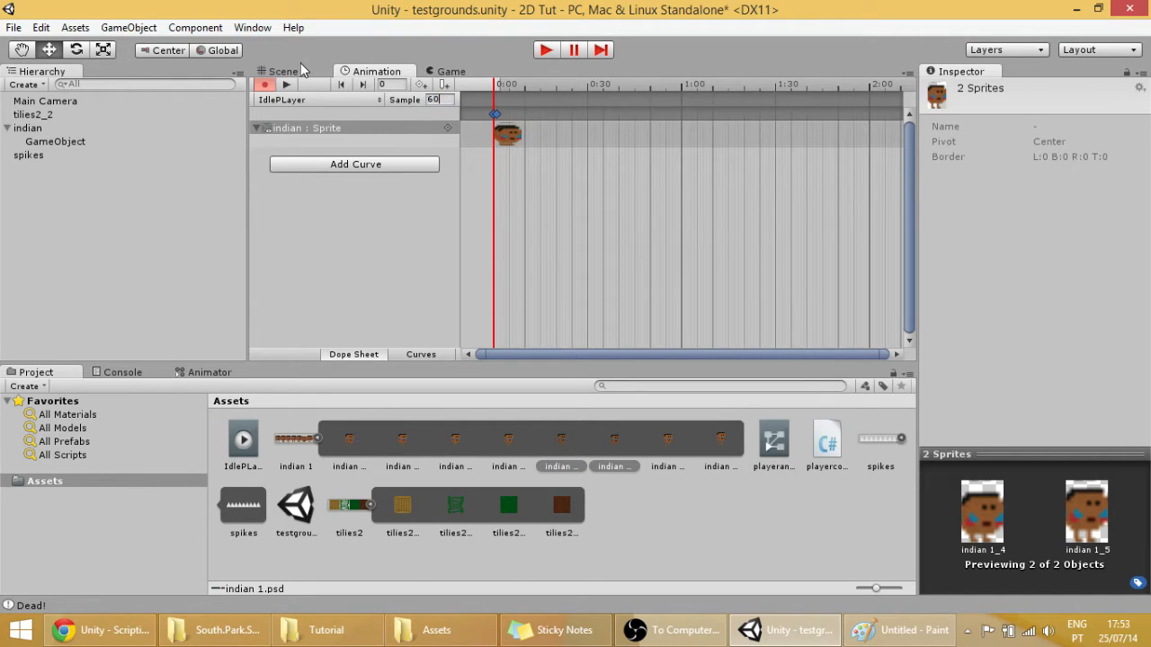
{"action": "left_click", "coordinate": [482, 72]}
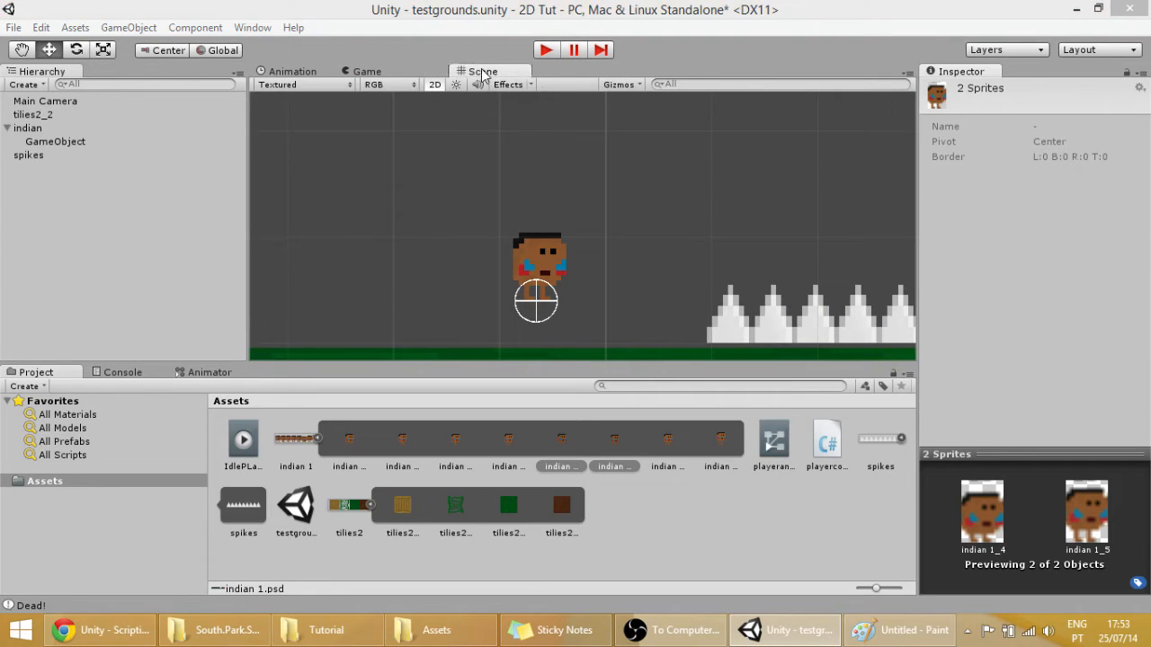
{"action": "left_click", "coordinate": [291, 72]}
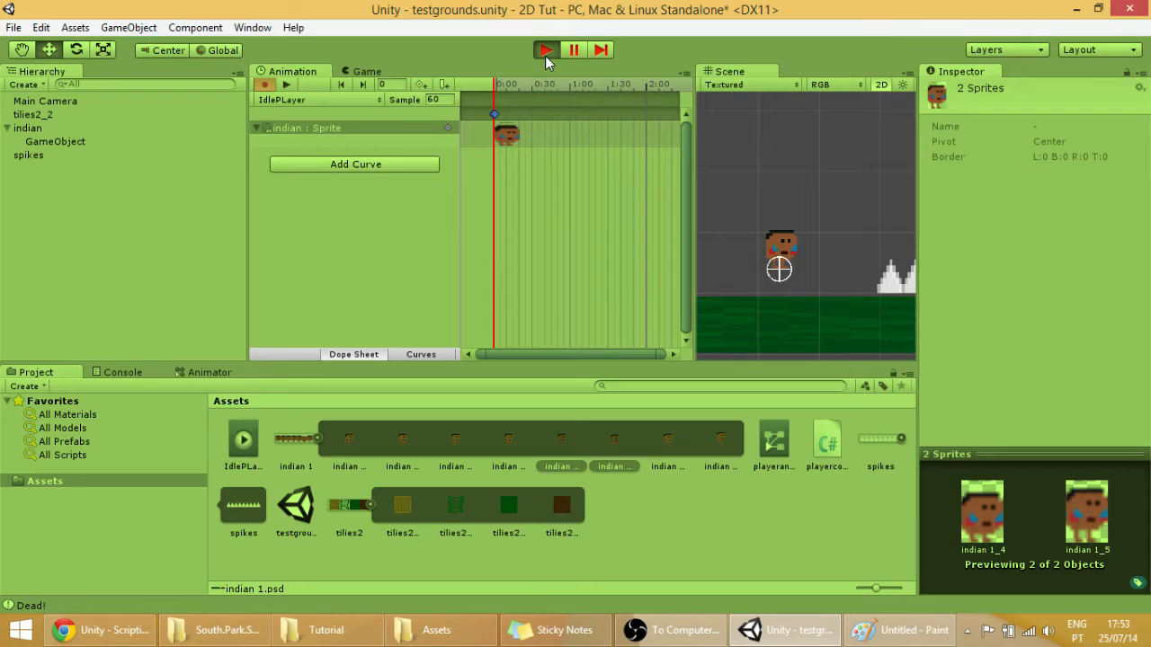
{"action": "left_click", "coordinate": [545, 50]}
{"action": "type", "text": "2"}
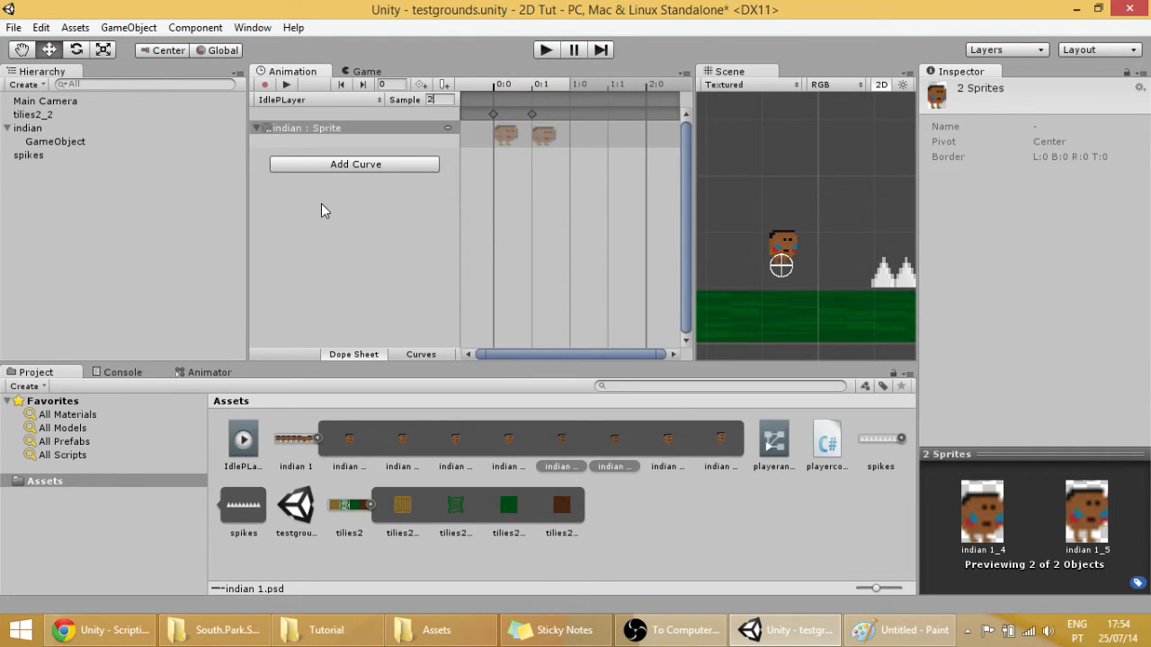
{"action": "mouse_move", "coordinate": [226, 363]}
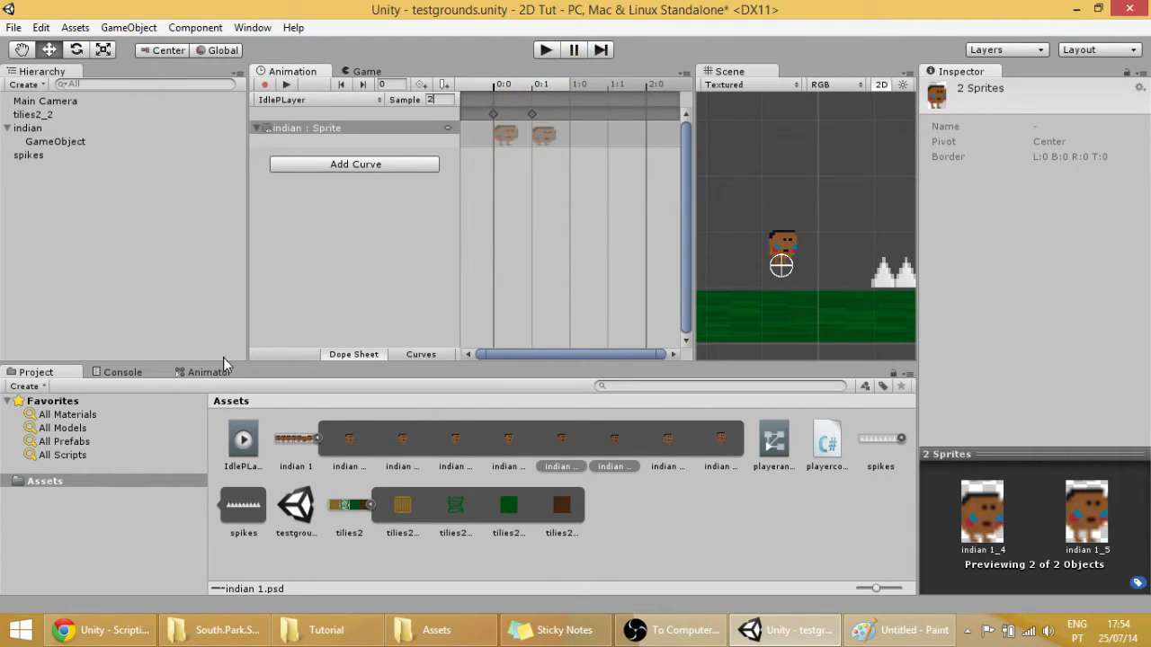
{"action": "left_click", "coordinate": [209, 370]}
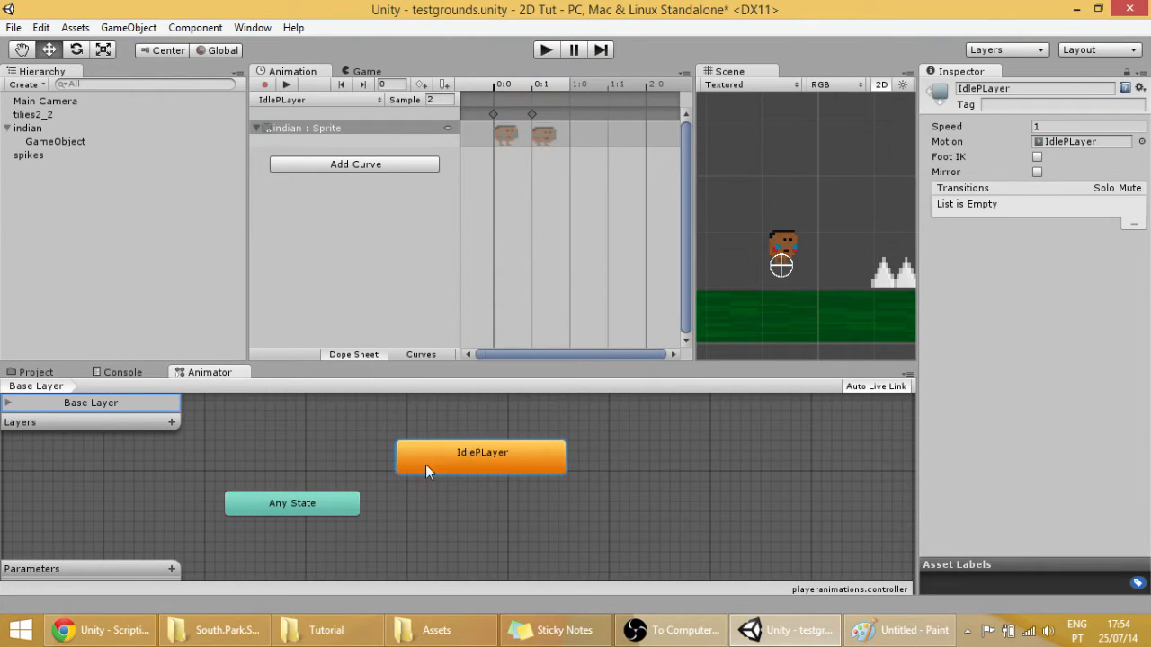
{"action": "left_click", "coordinate": [482, 460]}
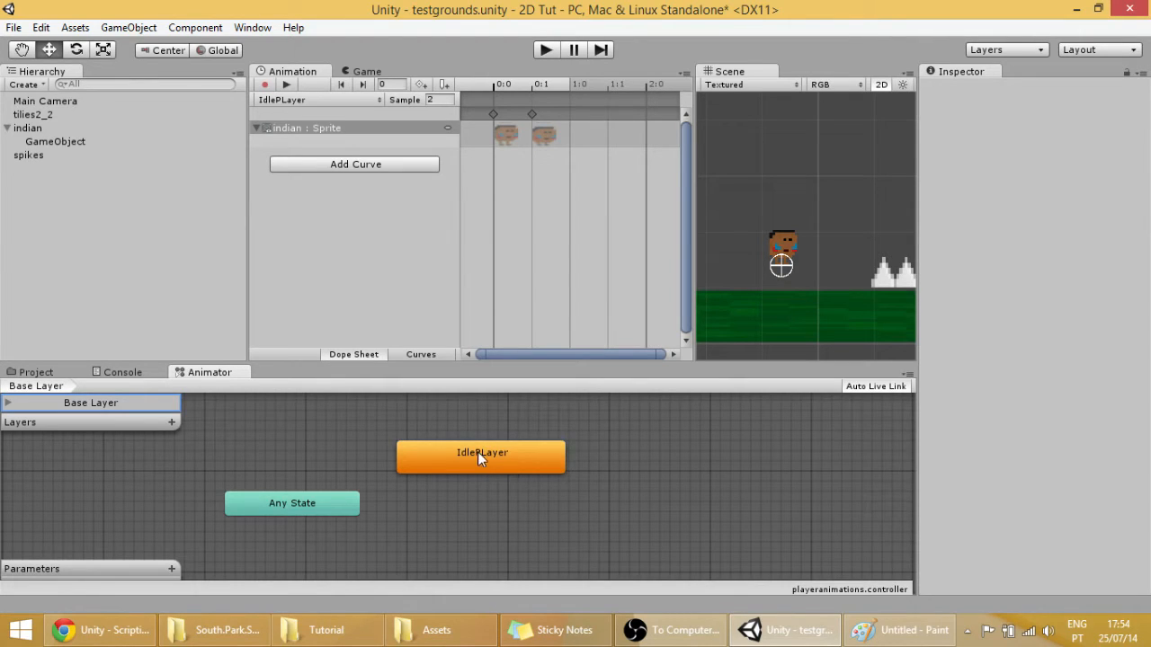
{"action": "mouse_move", "coordinate": [530, 468]}
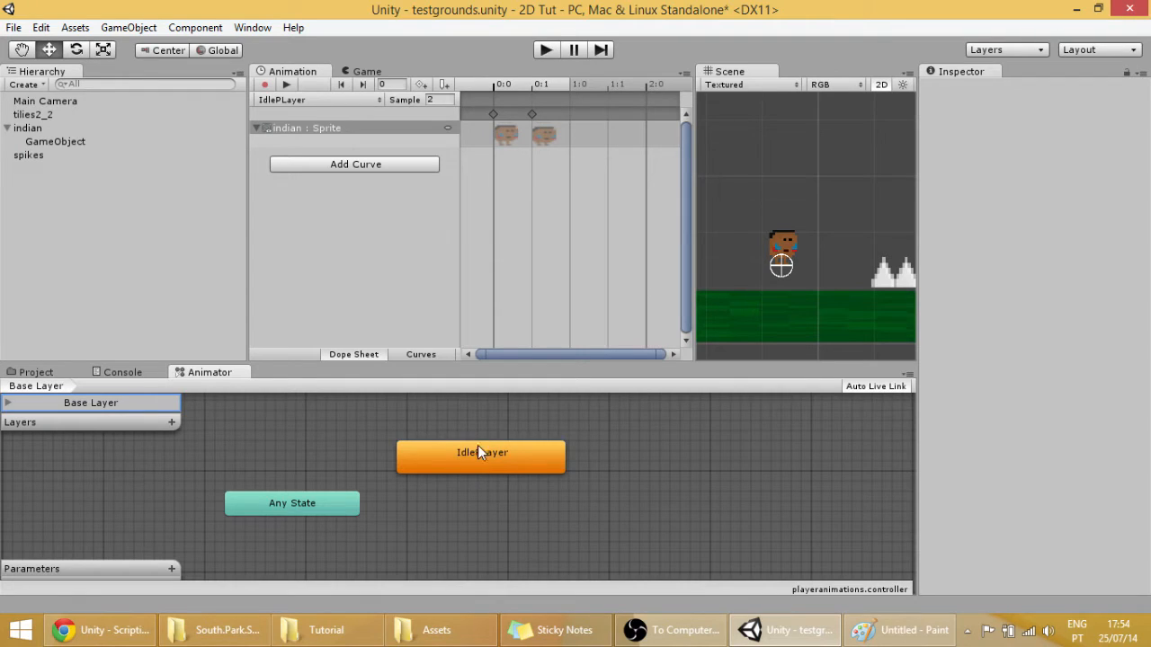
{"action": "left_click", "coordinate": [482, 457]}
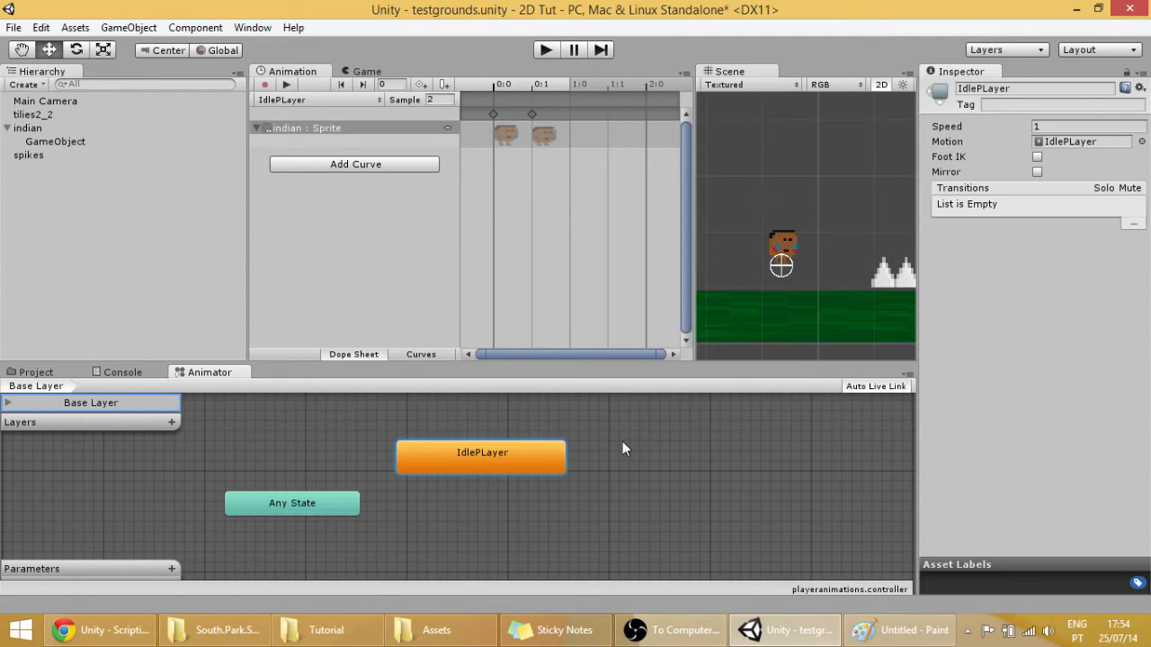
{"action": "mouse_move", "coordinate": [530, 485]}
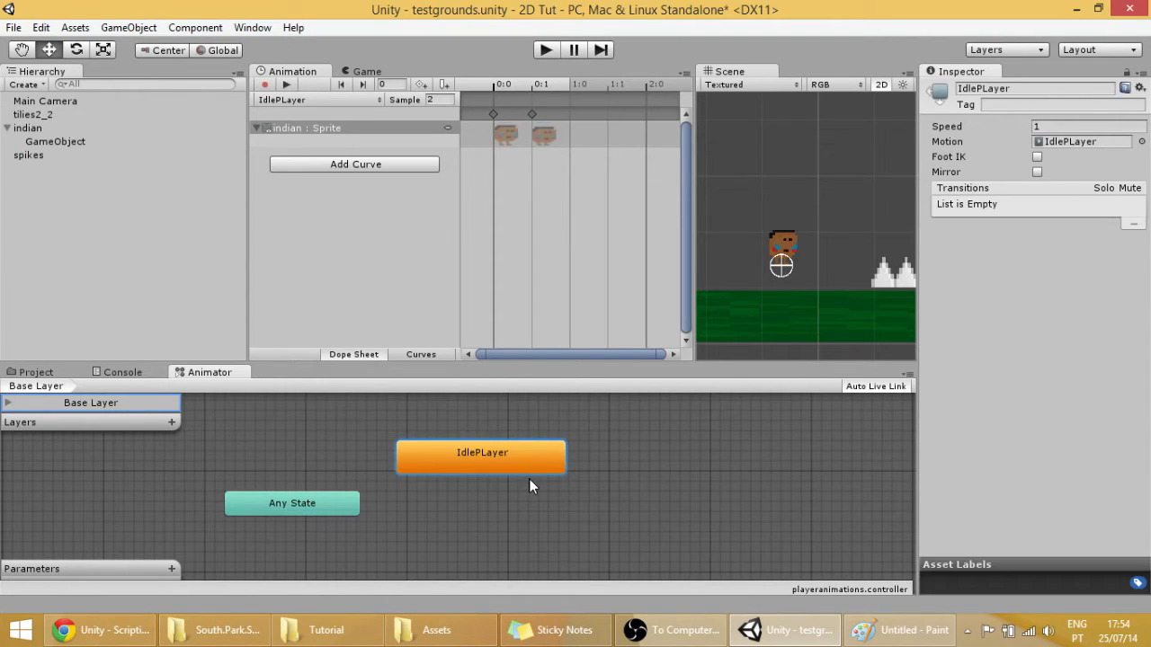
{"action": "mouse_move", "coordinate": [597, 464]}
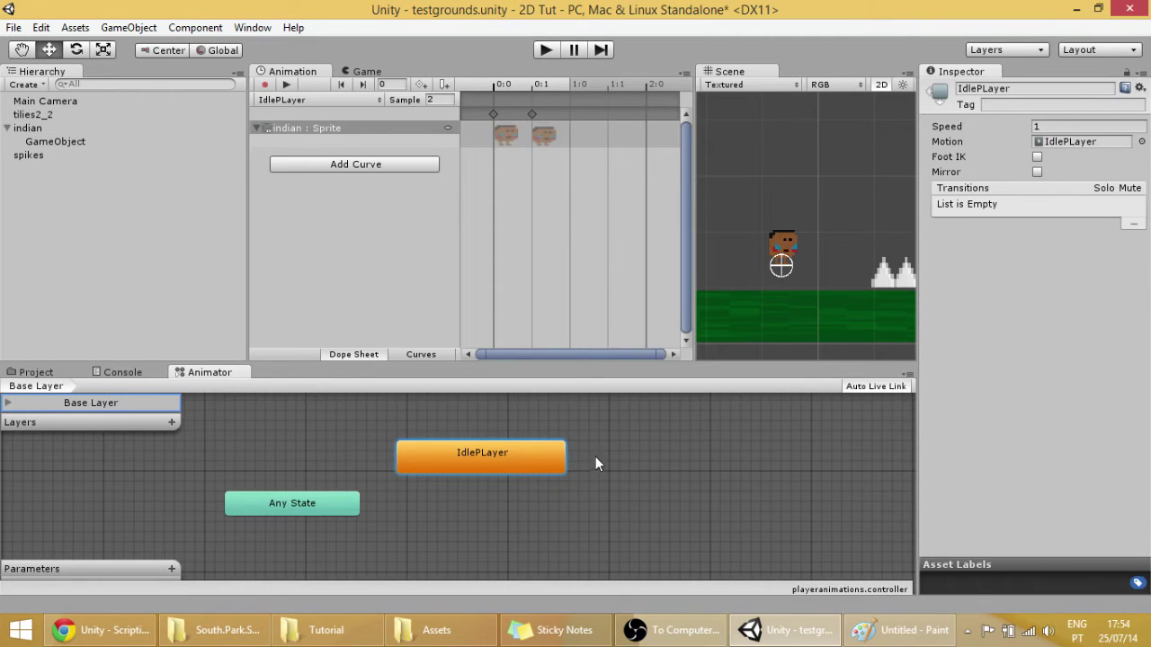
{"action": "left_click", "coordinate": [545, 50]}
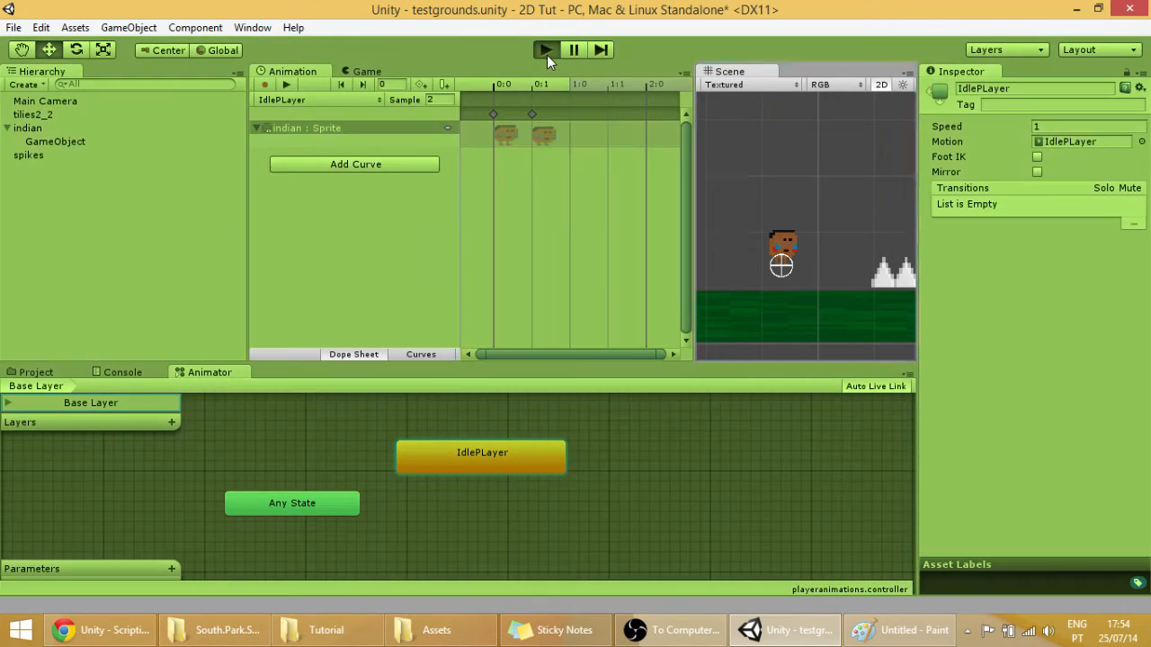
{"action": "left_click", "coordinate": [547, 51]}
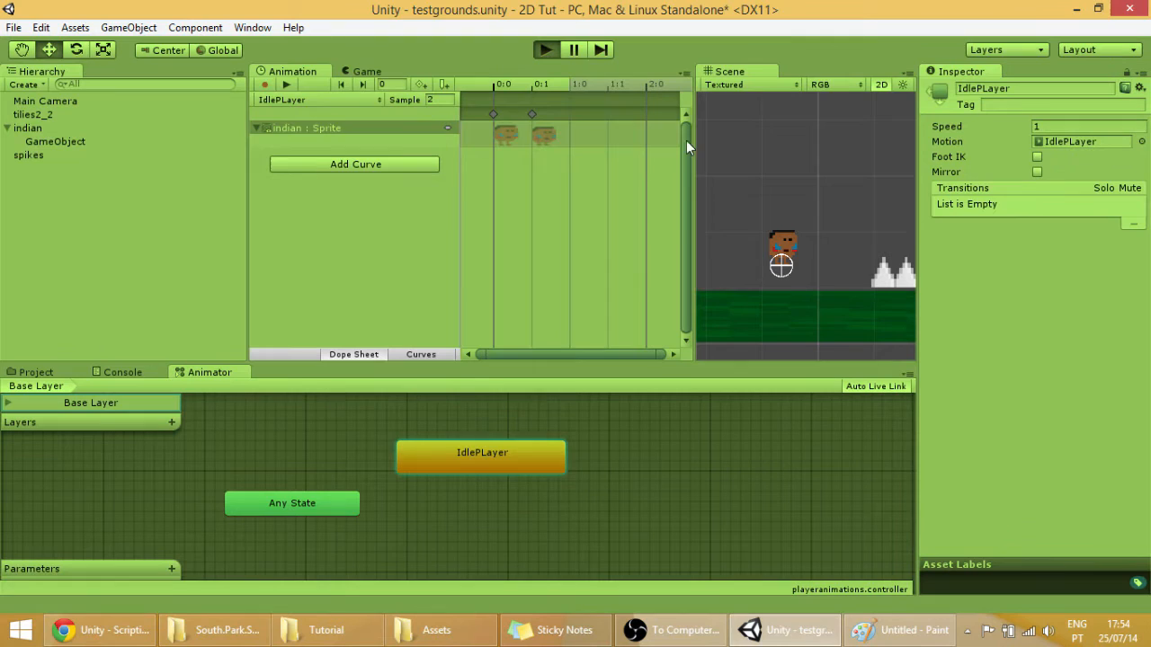
{"action": "left_click", "coordinate": [367, 72]}
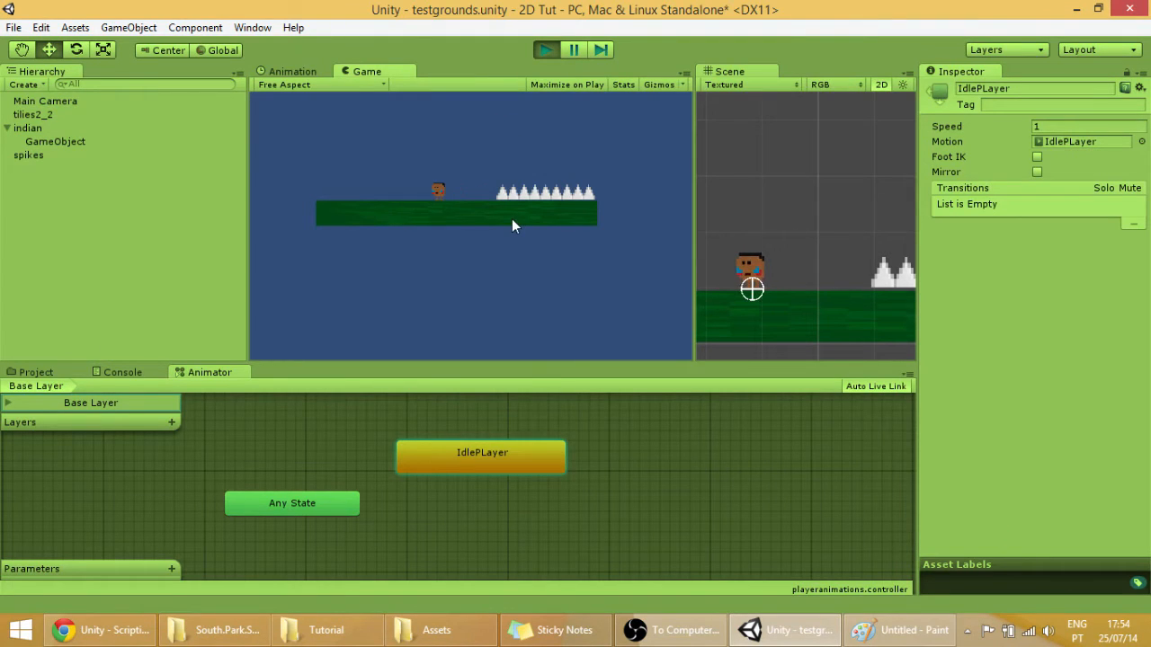
{"action": "mouse_move", "coordinate": [680, 222]}
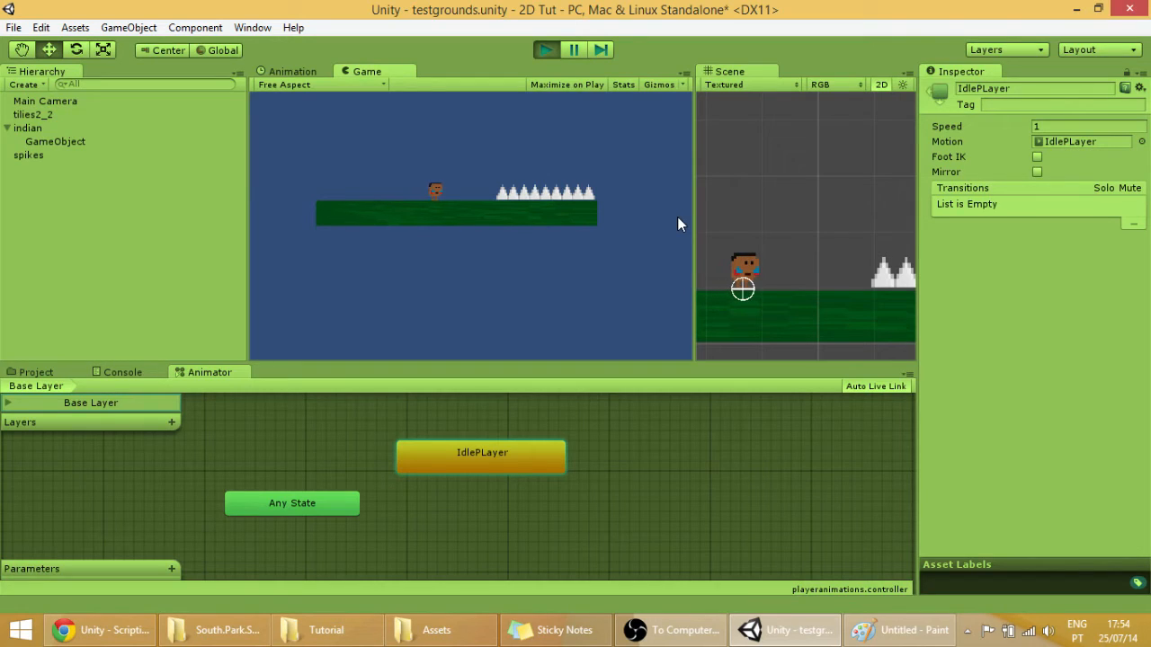
{"action": "mouse_move", "coordinate": [677, 220]}
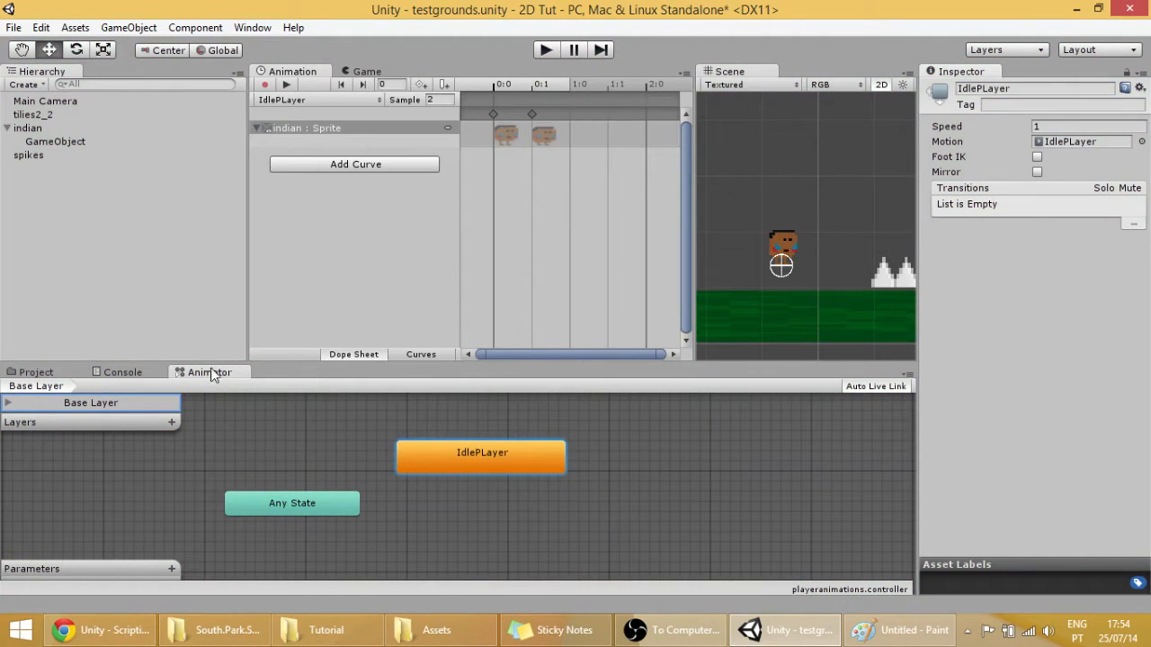
{"action": "mouse_move", "coordinate": [313, 108]}
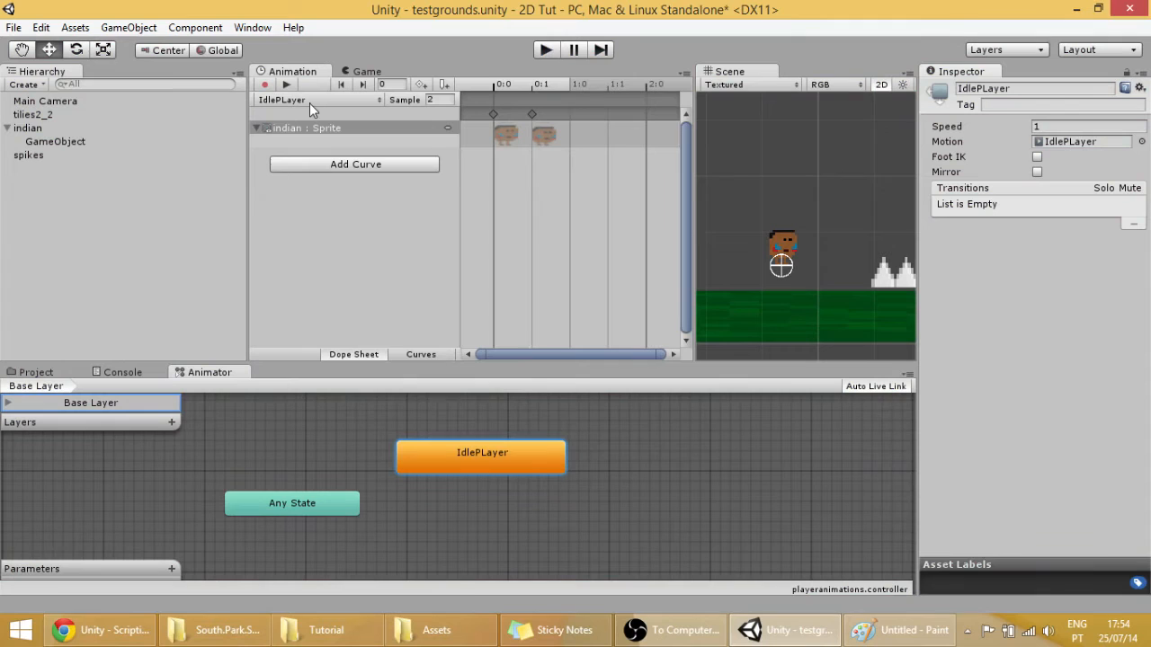
Create a new clip named WalkPlayer and save it in Assets
{"action": "left_click", "coordinate": [320, 99]}
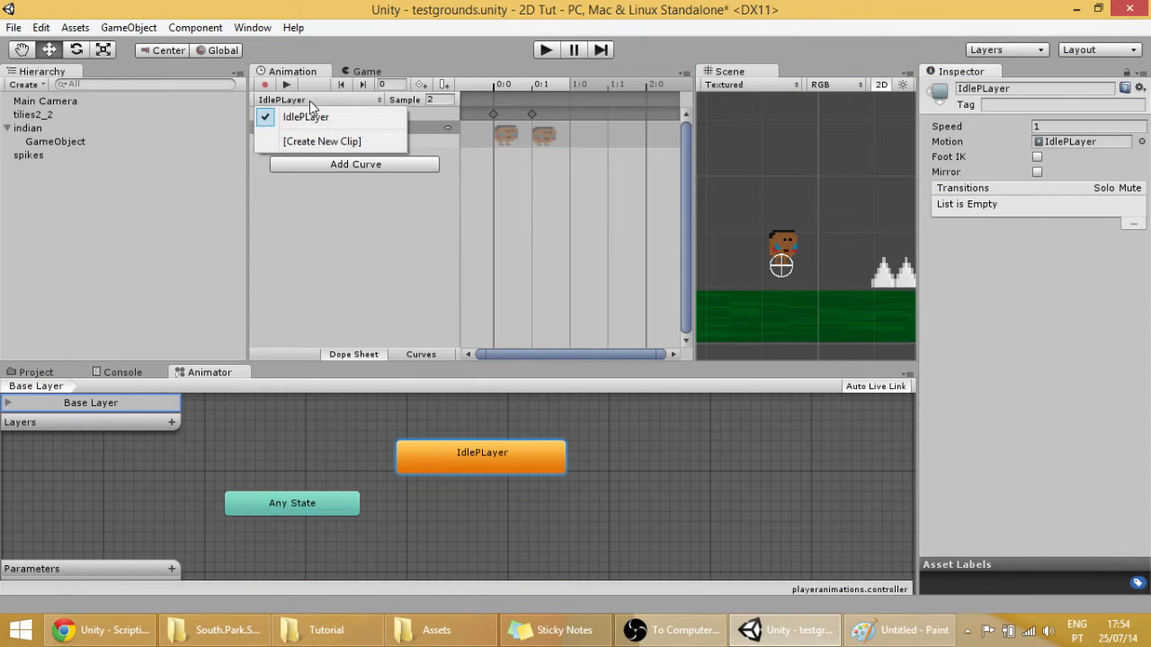
{"action": "left_click", "coordinate": [322, 141]}
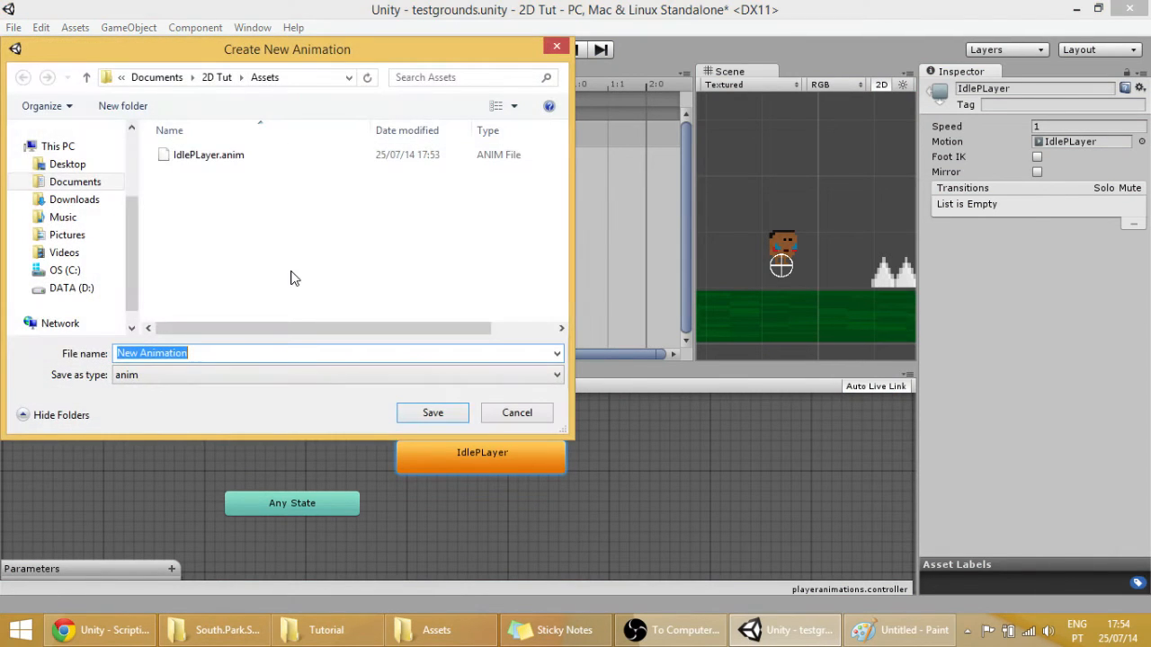
{"action": "type", "text": "Walk"}
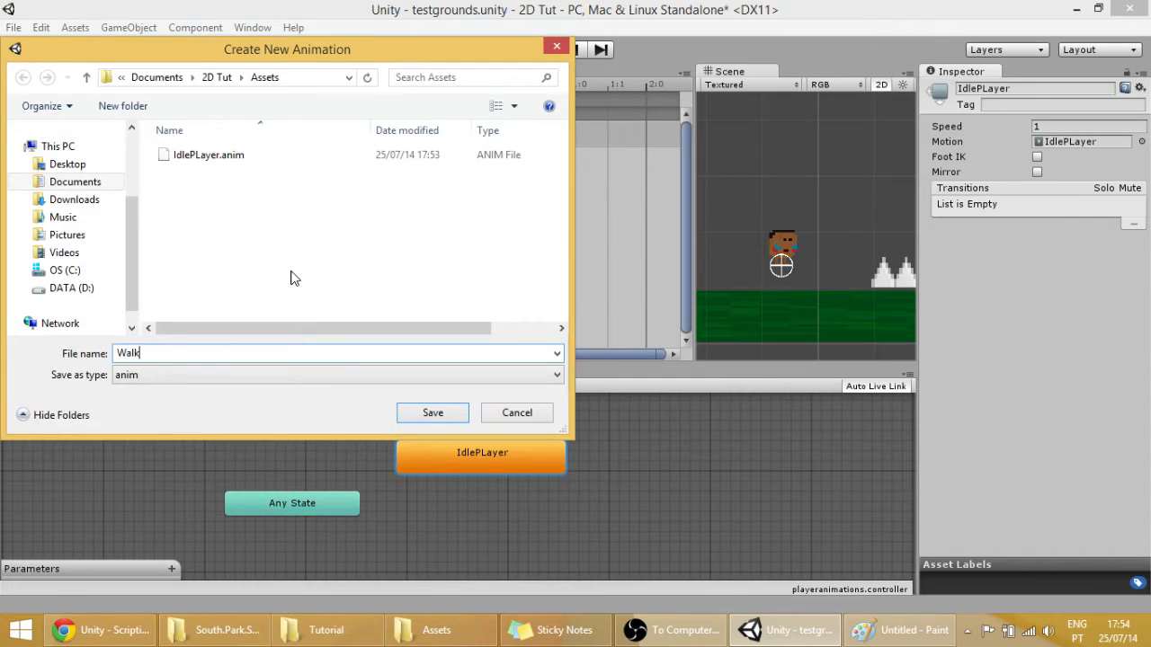
{"action": "type", "text": "Player"}
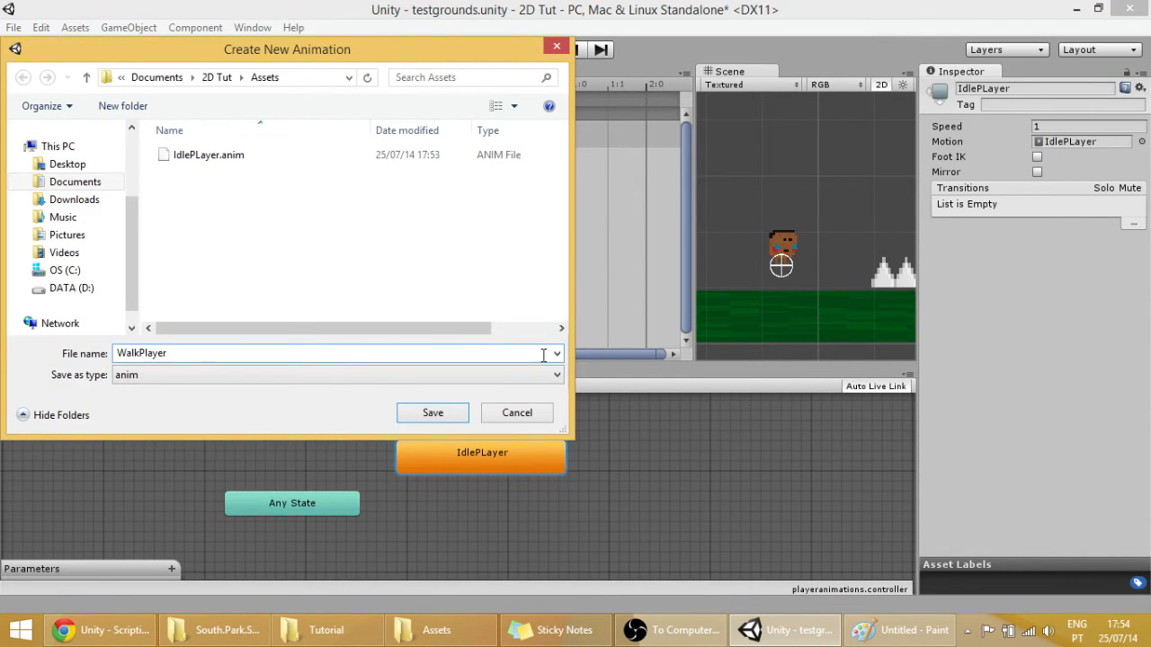
{"action": "left_click", "coordinate": [431, 412]}
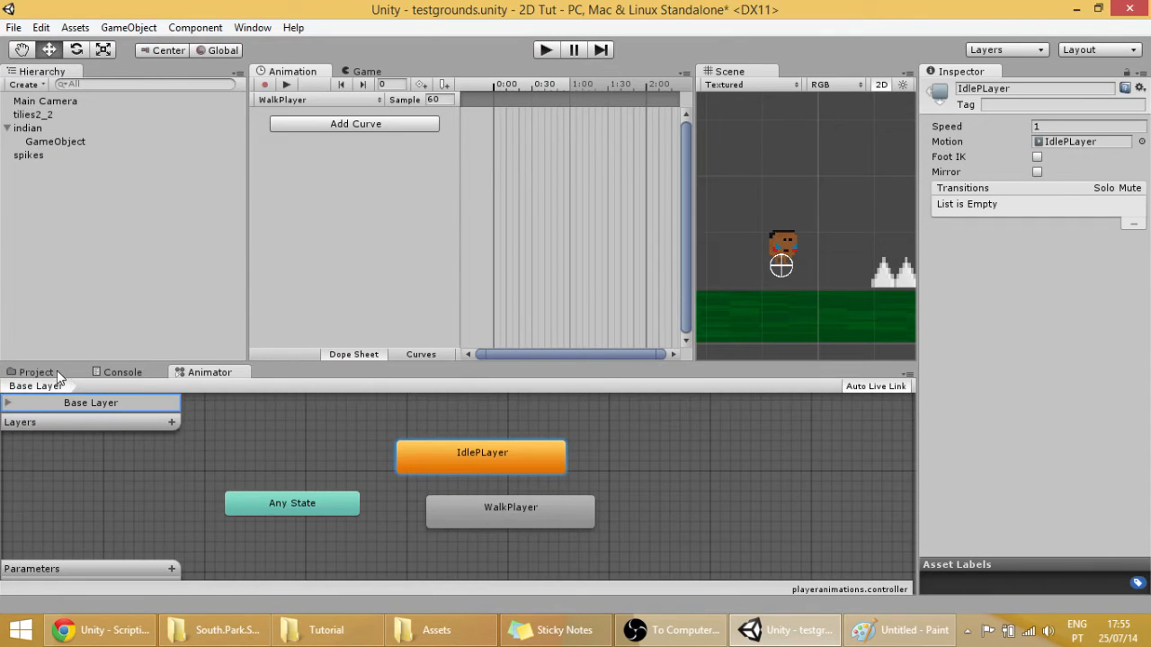
Drag four indian sprite frames into WalkPlayer, lower its Sample rate and preview the walk
{"action": "left_click", "coordinate": [36, 371]}
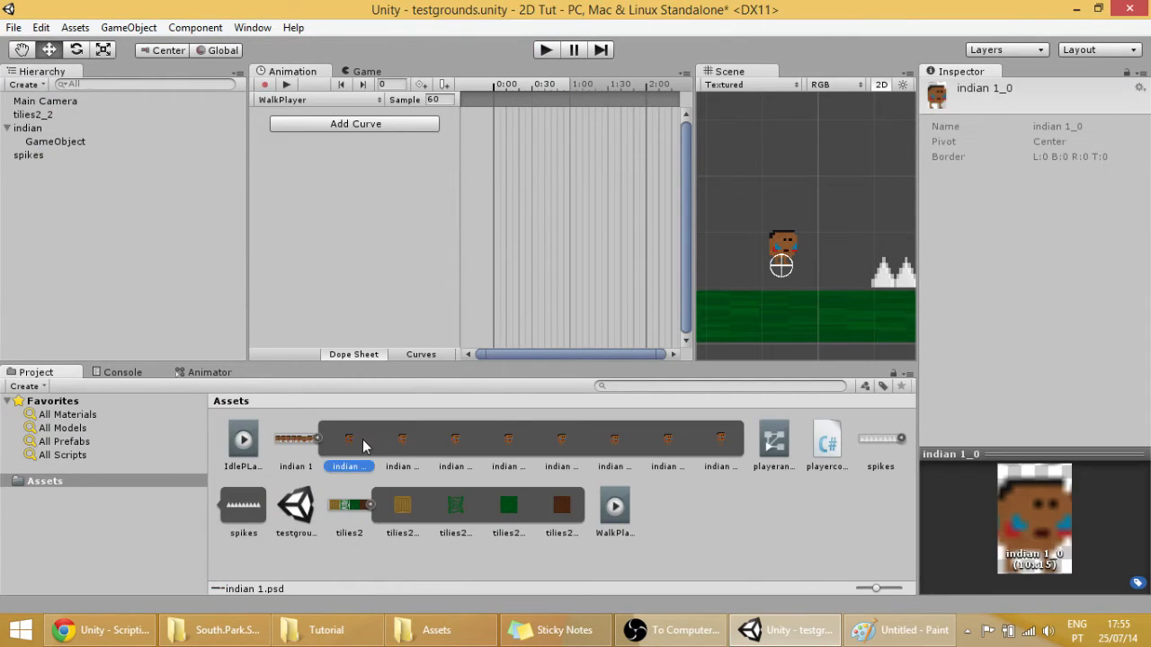
{"action": "mouse_move", "coordinate": [403, 441]}
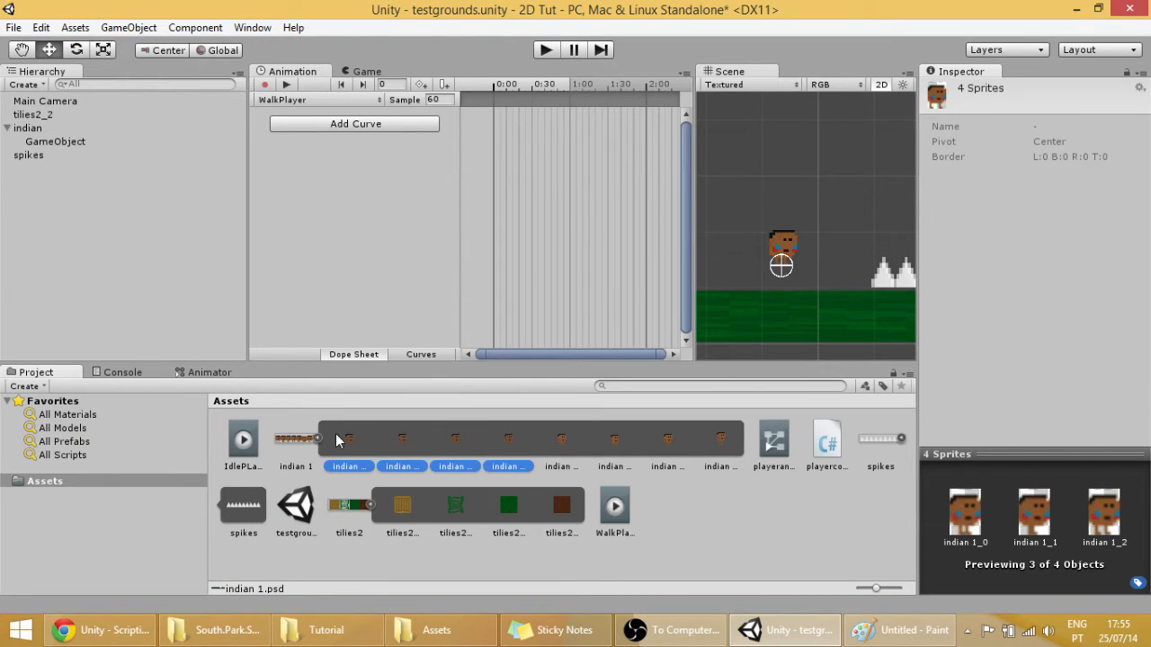
{"action": "mouse_move", "coordinate": [874, 478]}
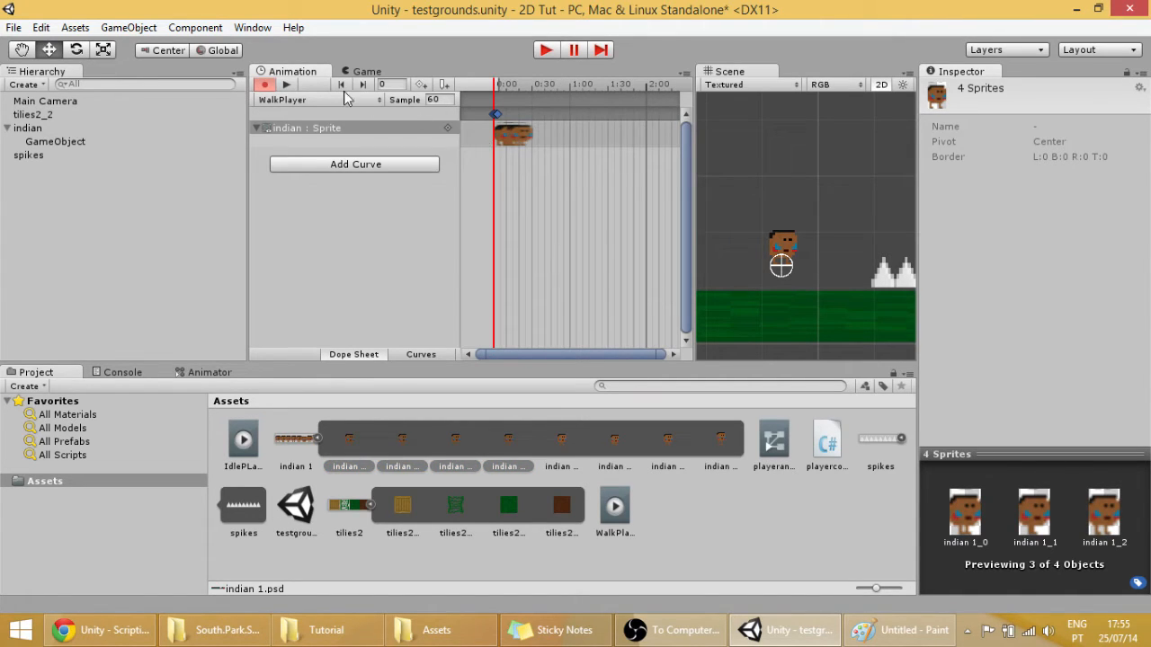
{"action": "left_click", "coordinate": [363, 84]}
{"action": "type", "text": "5"}
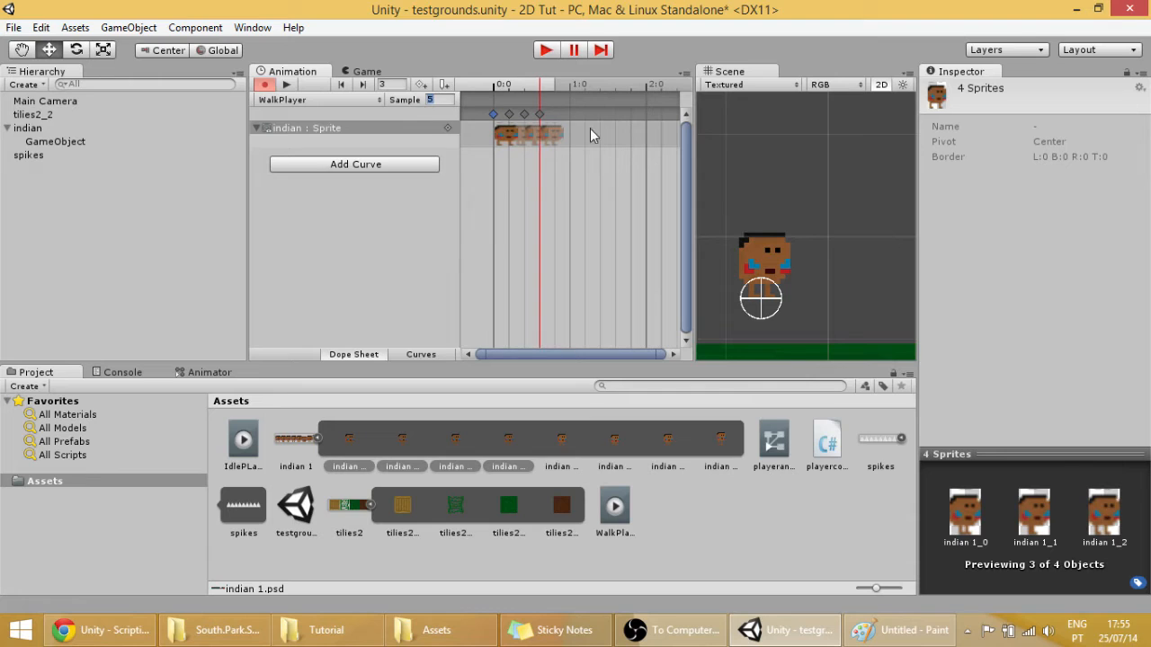
{"action": "mouse_move", "coordinate": [381, 130]}
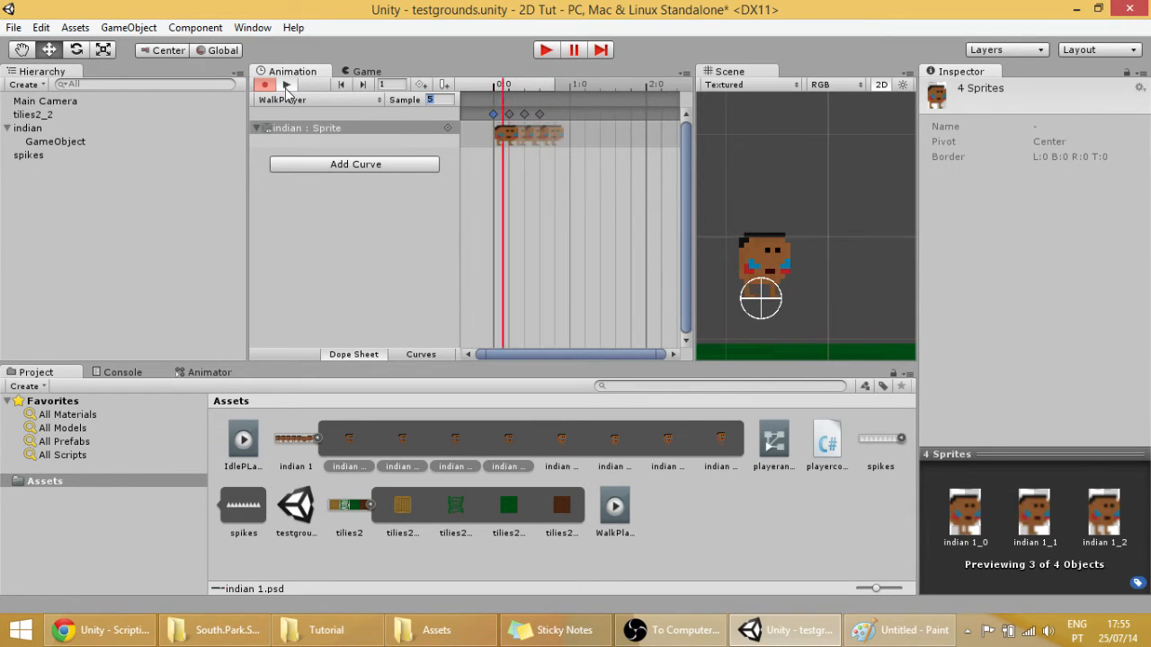
{"action": "left_click", "coordinate": [361, 85]}
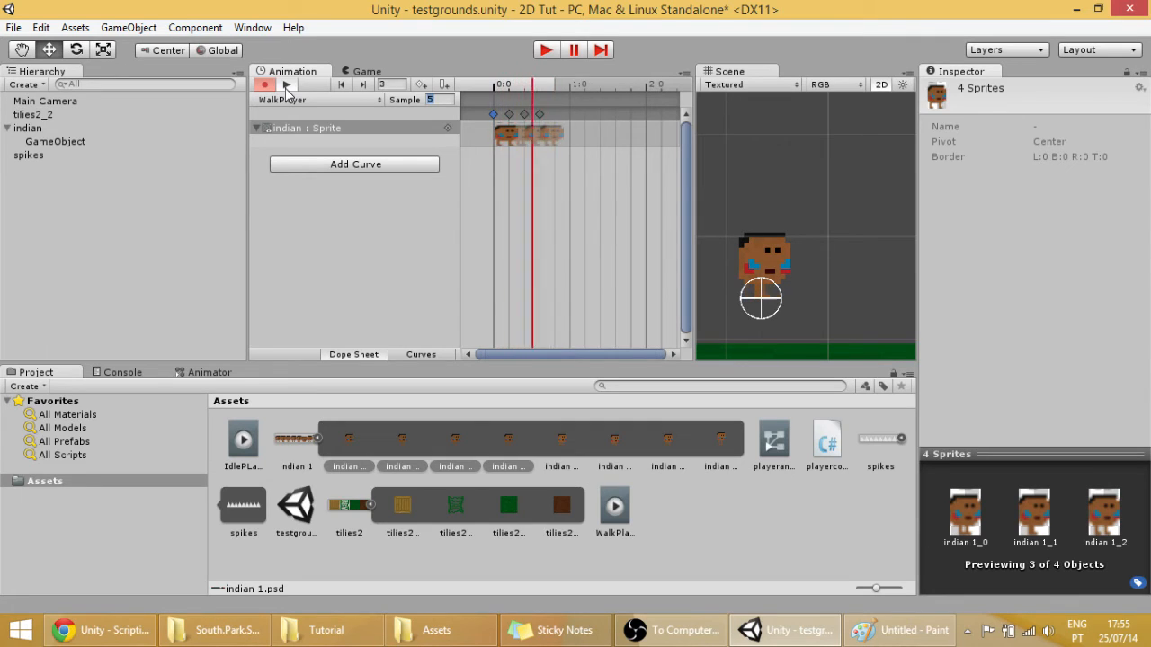
{"action": "left_click", "coordinate": [342, 84]}
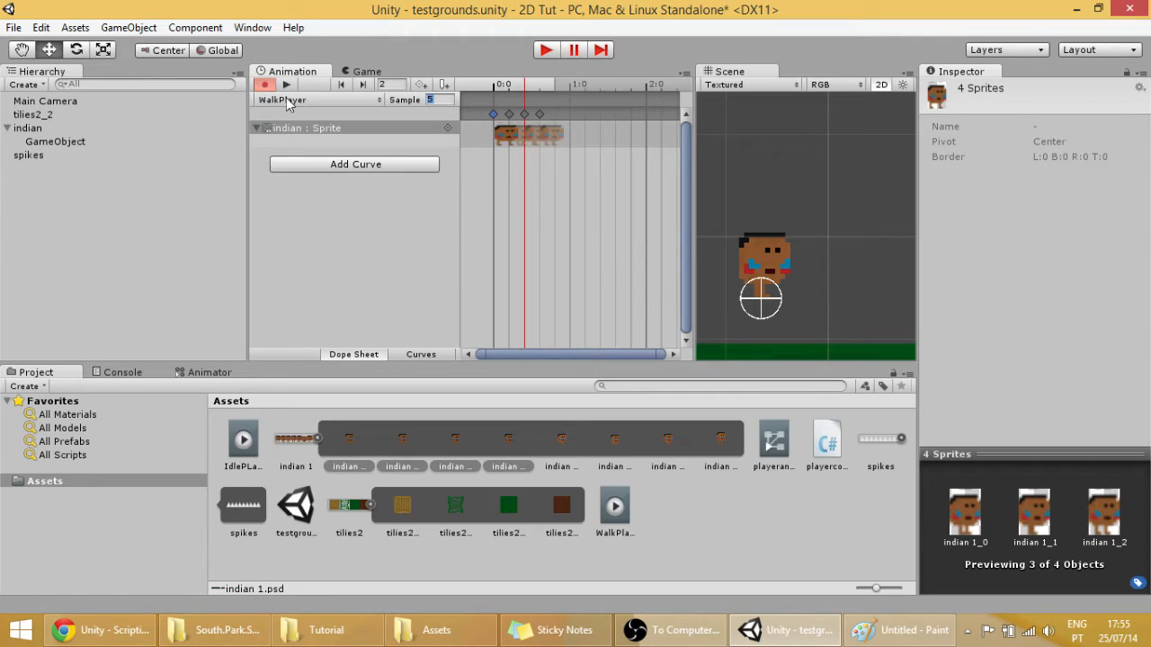
{"action": "mouse_move", "coordinate": [458, 51]}
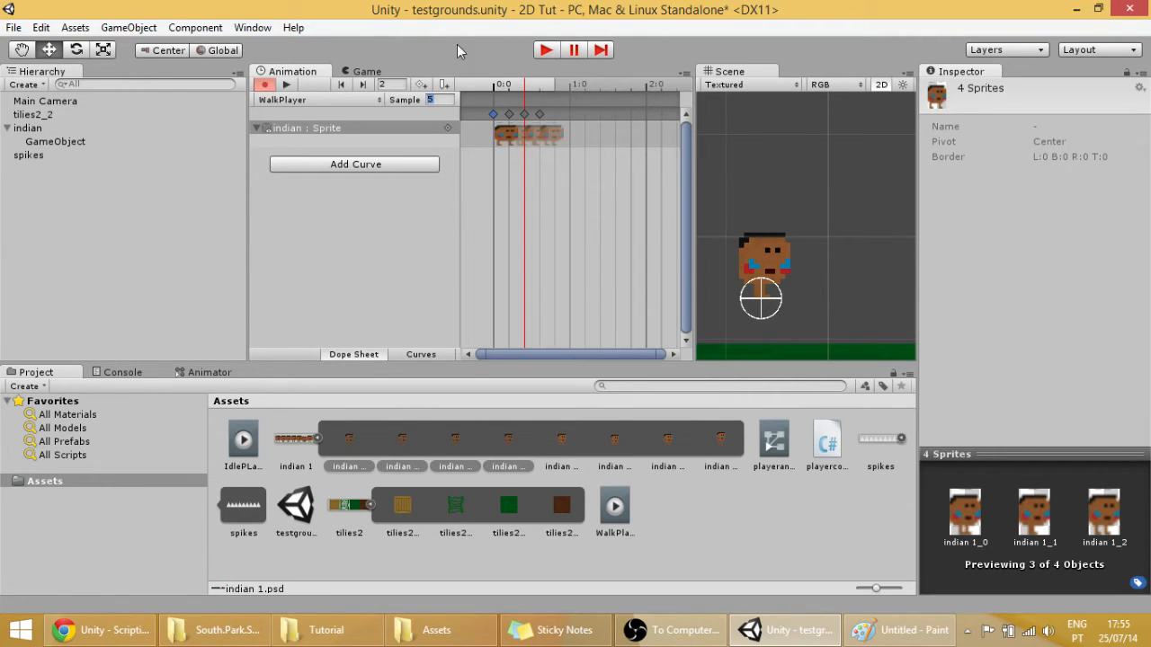
{"action": "mouse_move", "coordinate": [304, 97]}
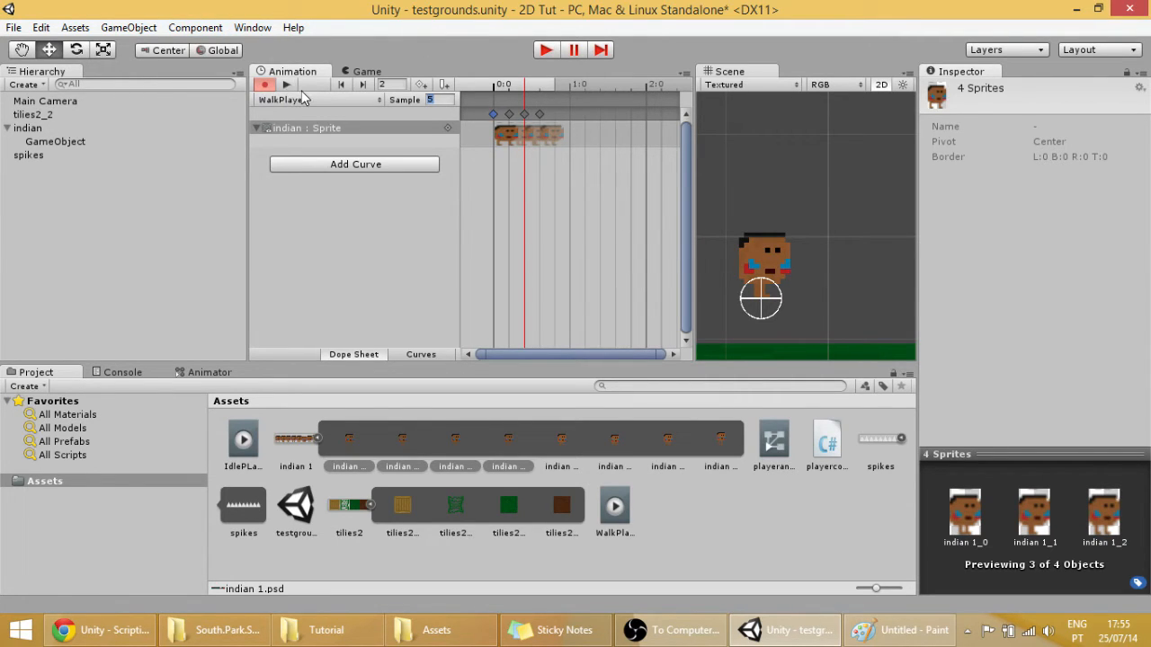
{"action": "mouse_move", "coordinate": [324, 102]}
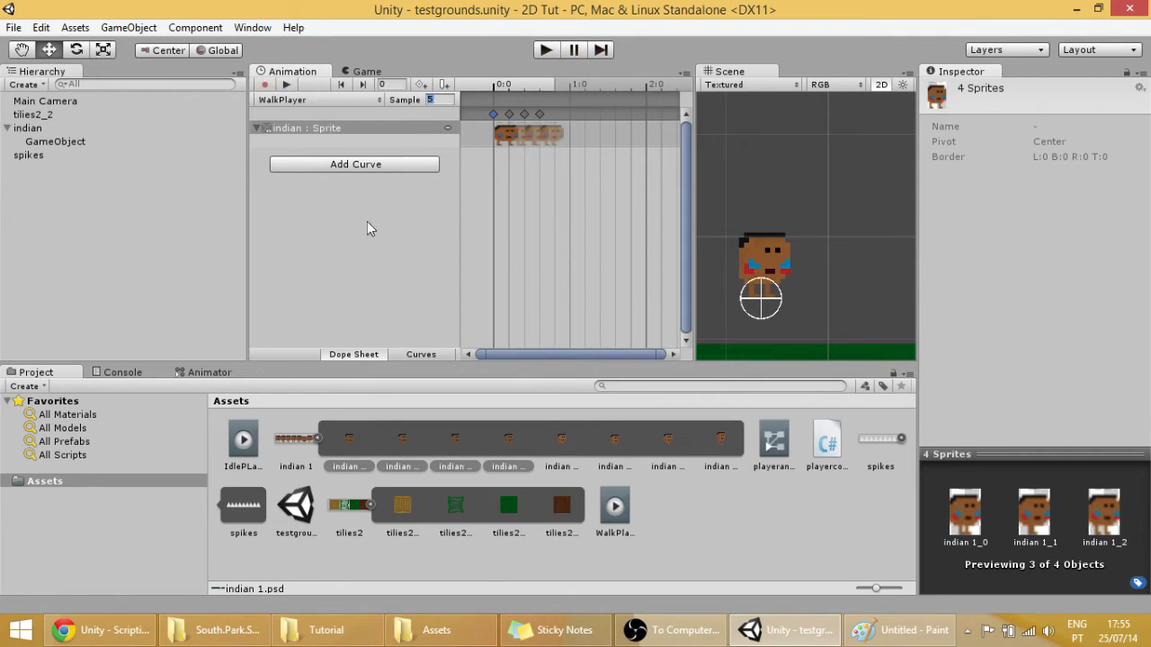
{"action": "mouse_move", "coordinate": [333, 302]}
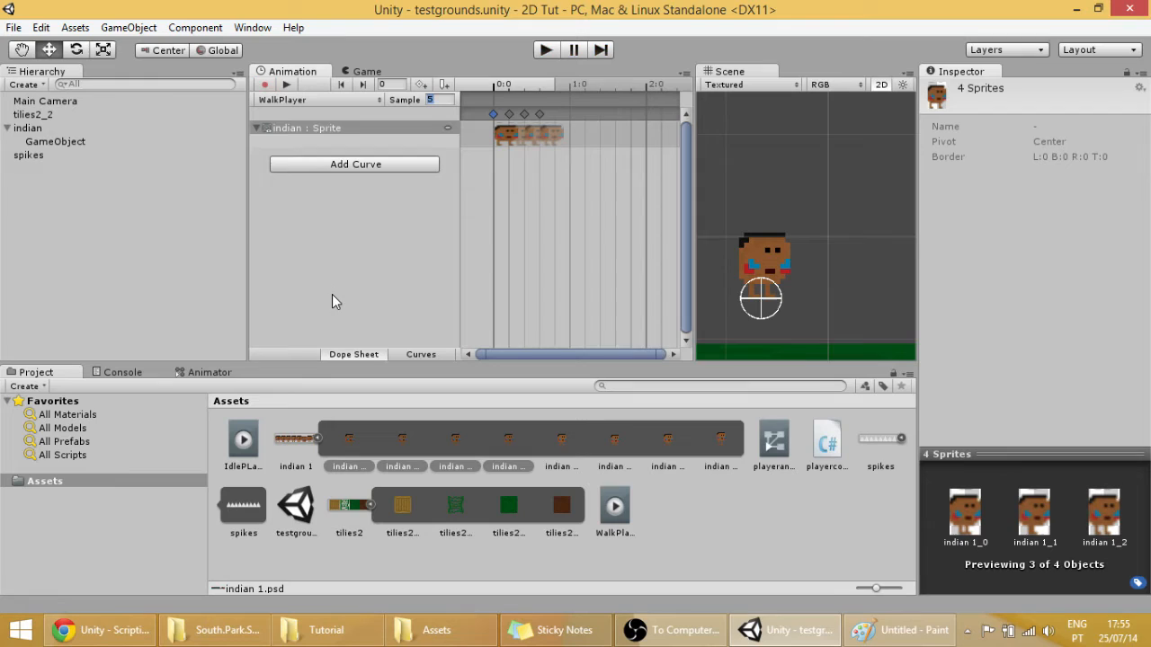
{"action": "mouse_move", "coordinate": [241, 359]}
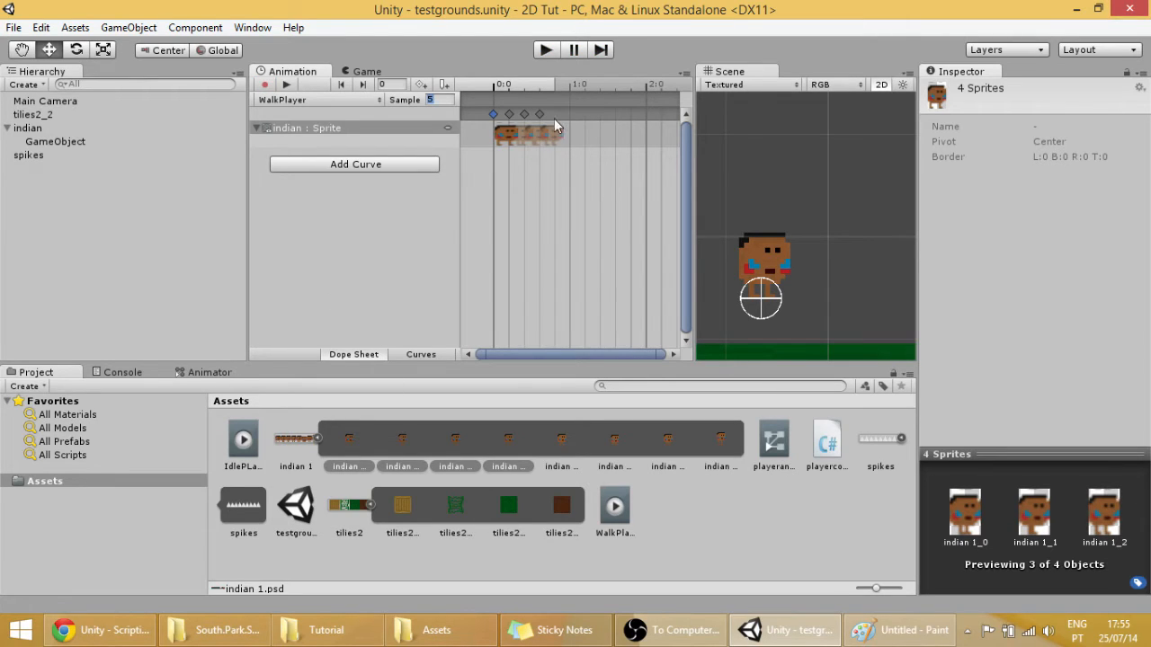
{"action": "mouse_move", "coordinate": [332, 286]}
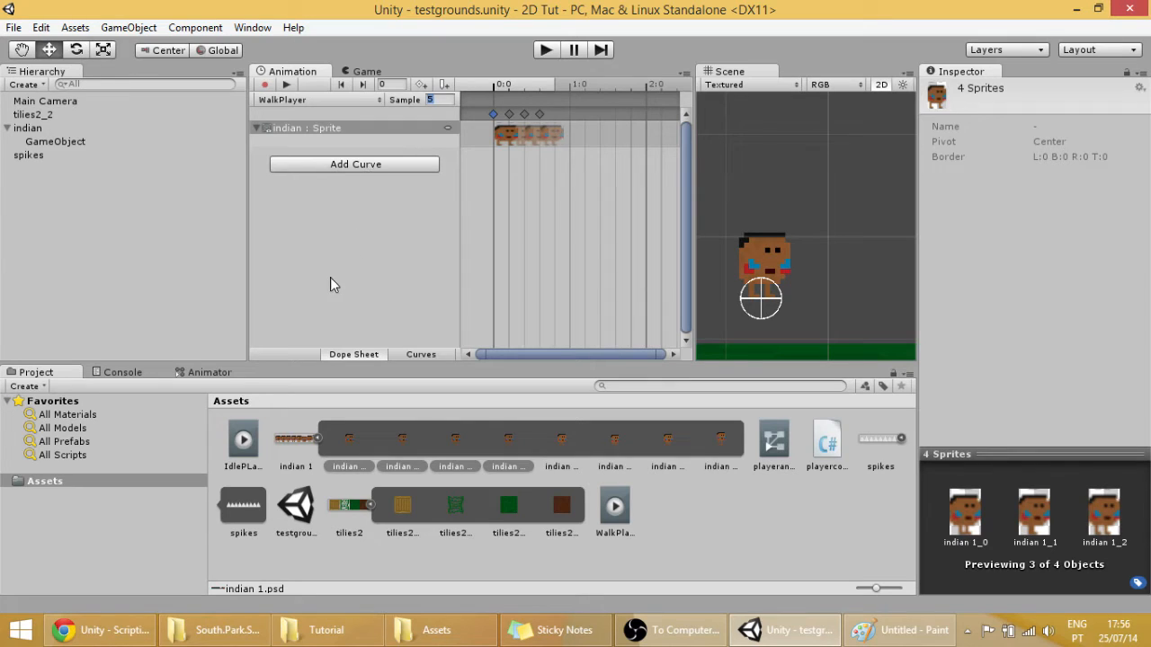
{"action": "mouse_move", "coordinate": [223, 382]}
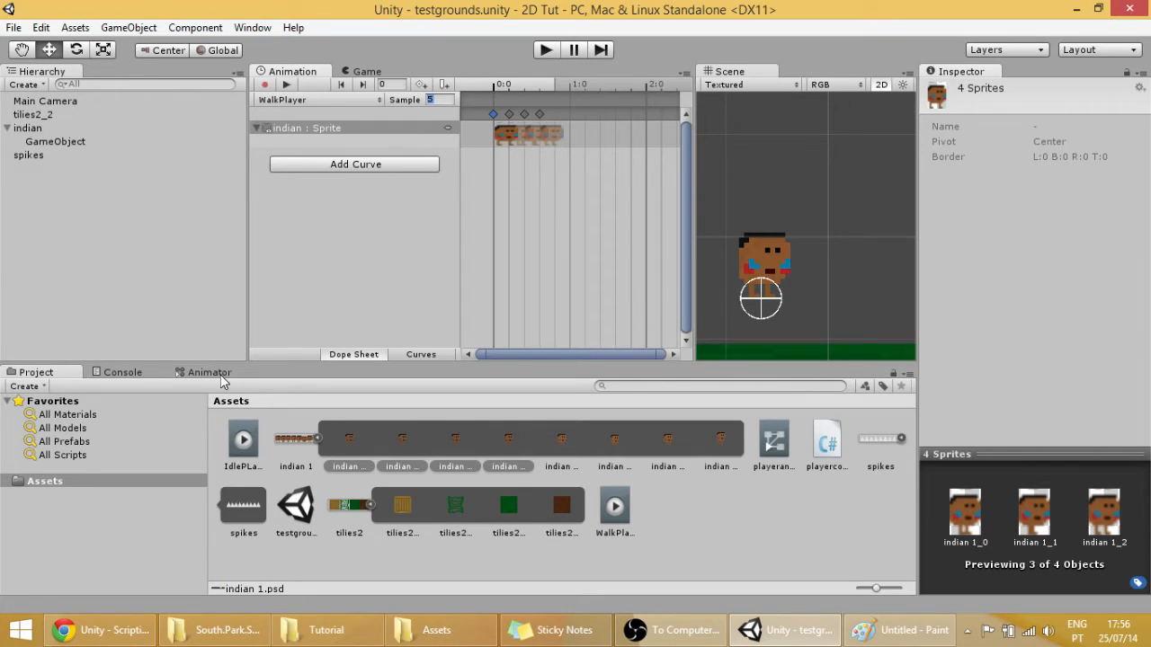
{"action": "left_click", "coordinate": [208, 370]}
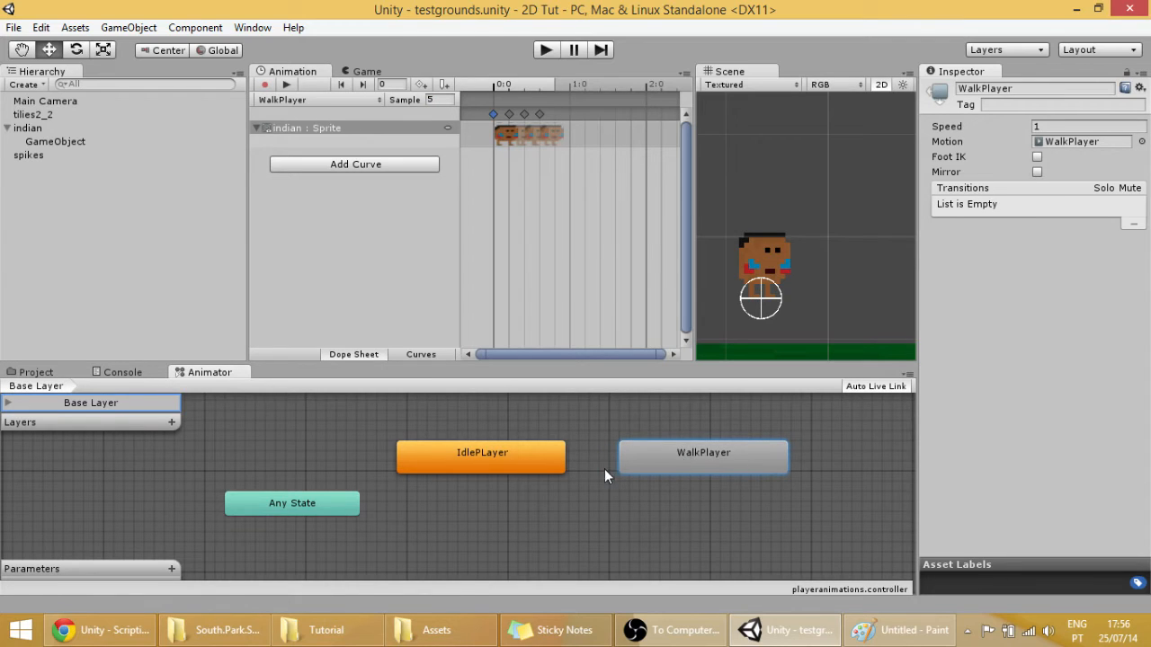
{"action": "left_click", "coordinate": [603, 492]}
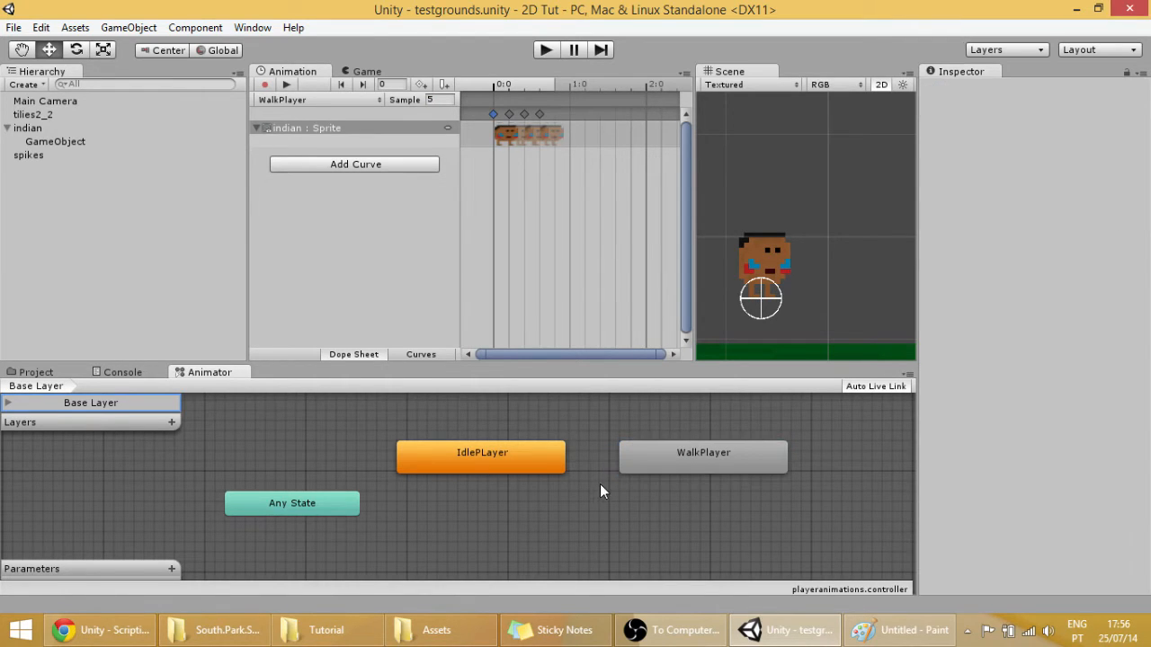
{"action": "left_click", "coordinate": [703, 456]}
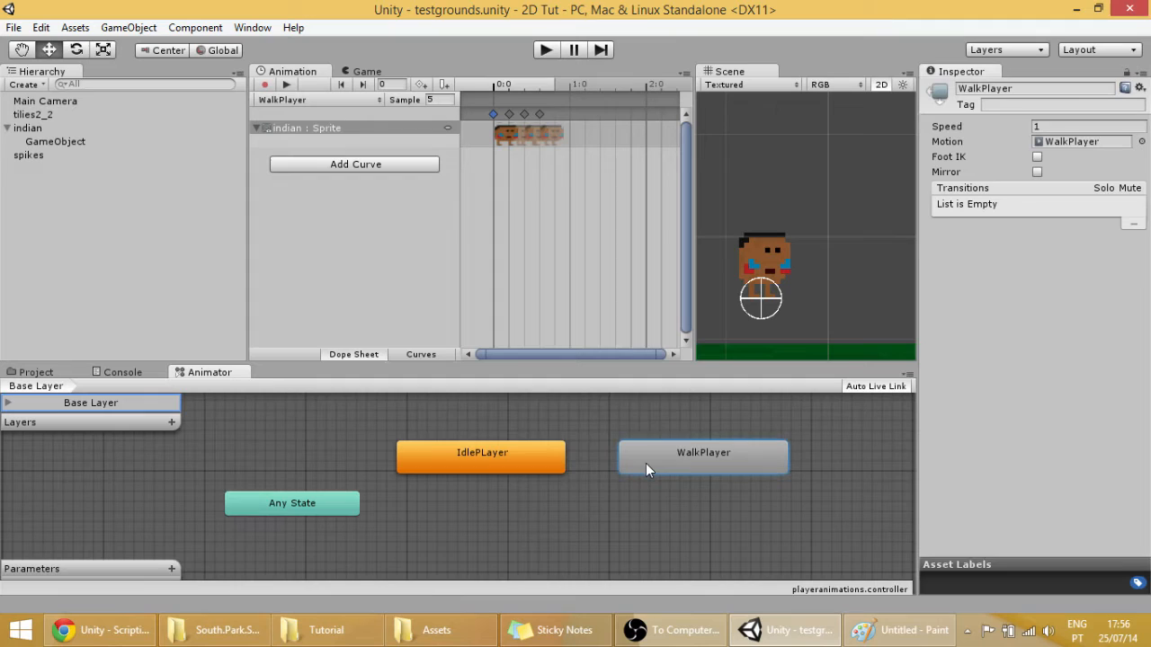
{"action": "mouse_move", "coordinate": [651, 462]}
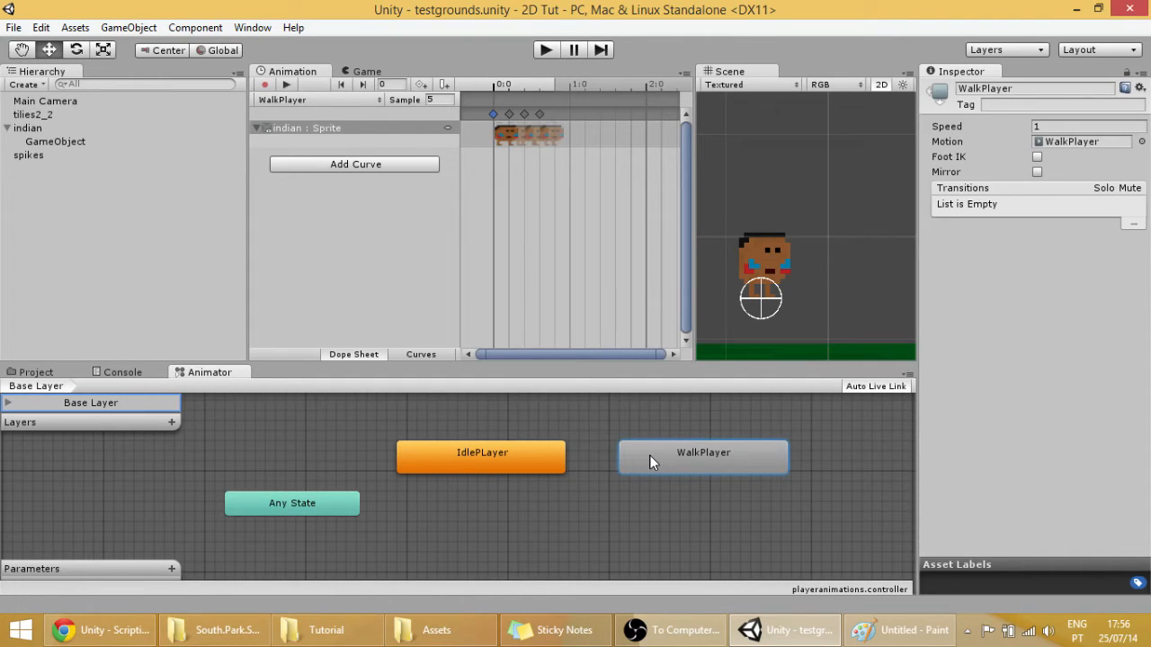
{"action": "mouse_move", "coordinate": [653, 451]}
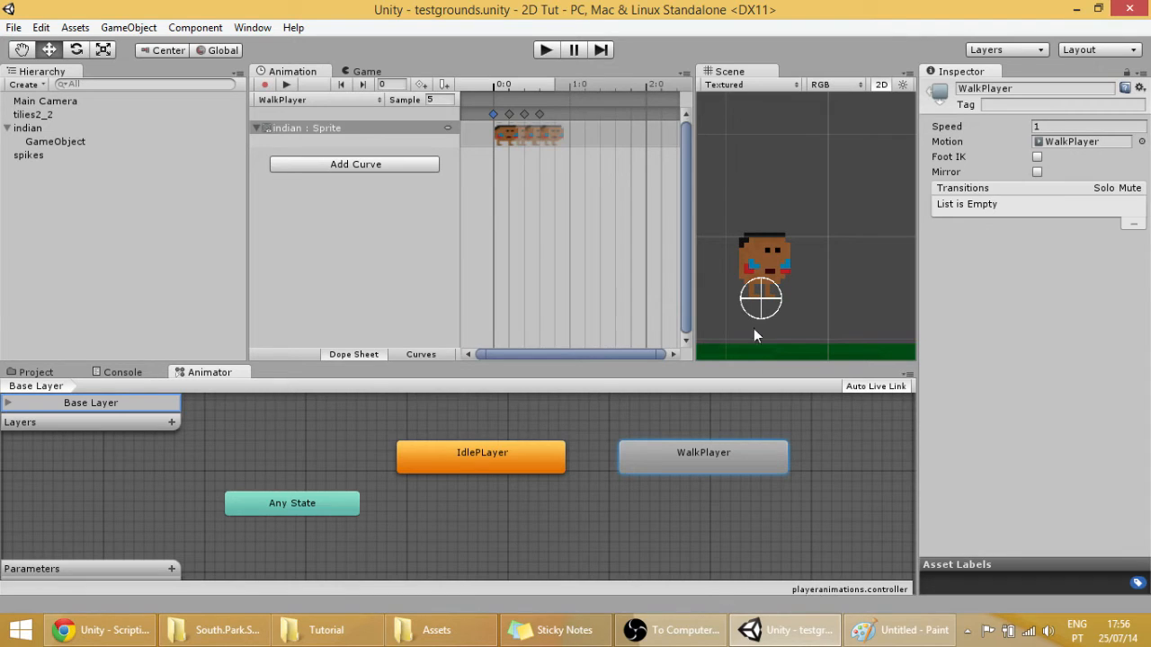
{"action": "left_click", "coordinate": [29, 128]}
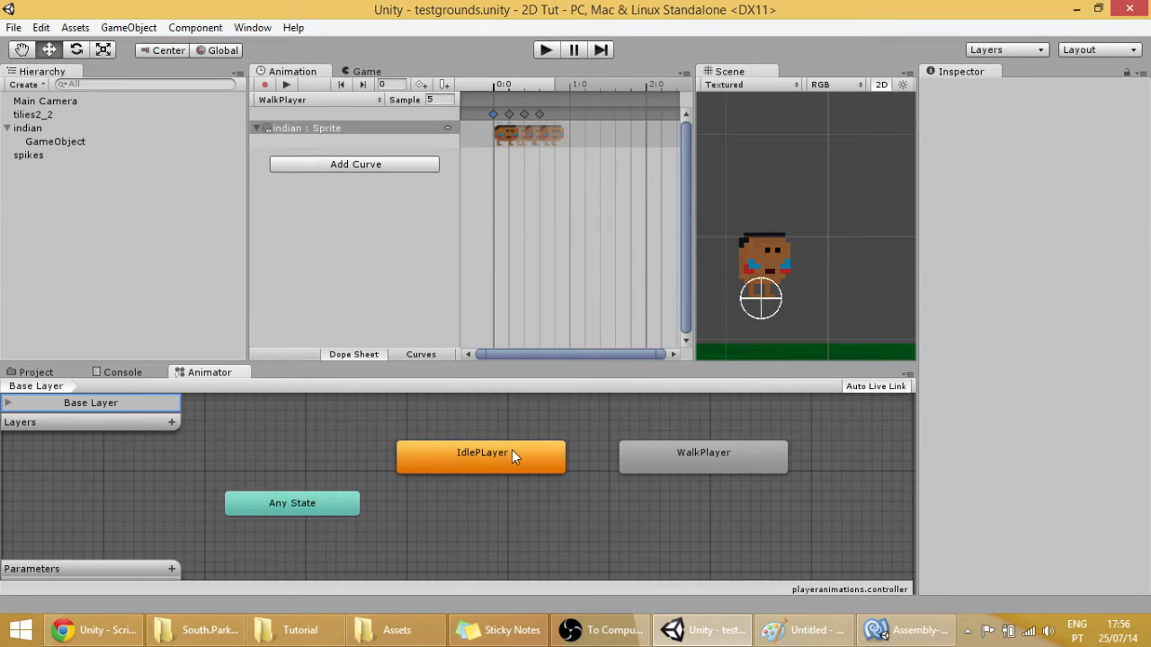
{"action": "left_click", "coordinate": [482, 456]}
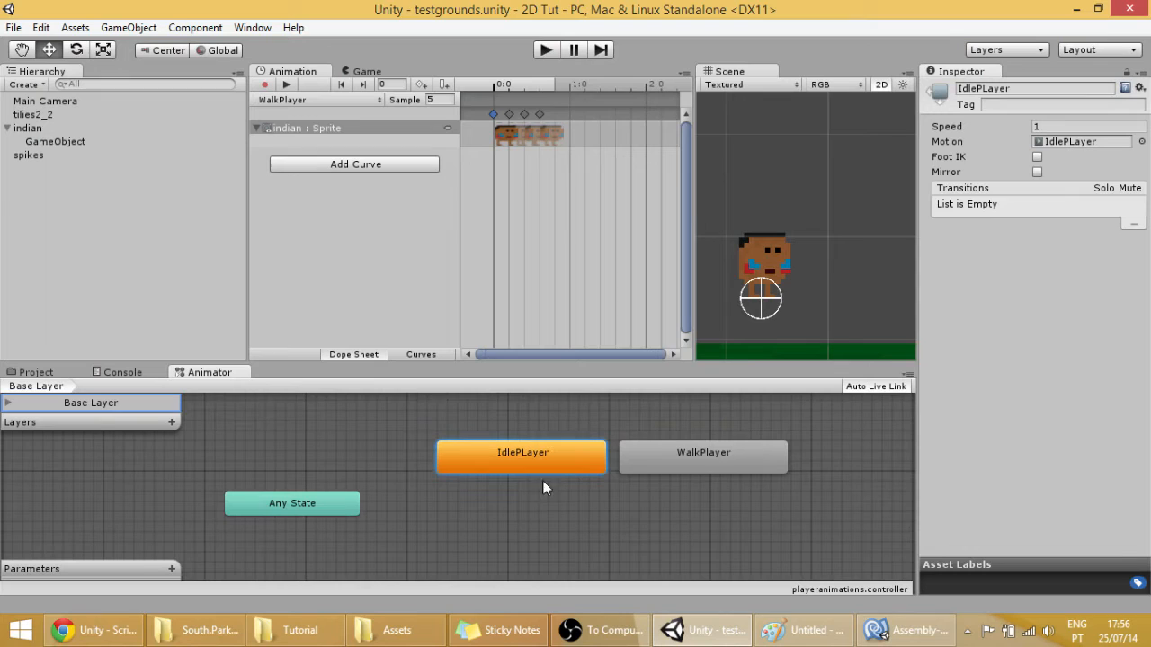
{"action": "mouse_move", "coordinate": [400, 431]}
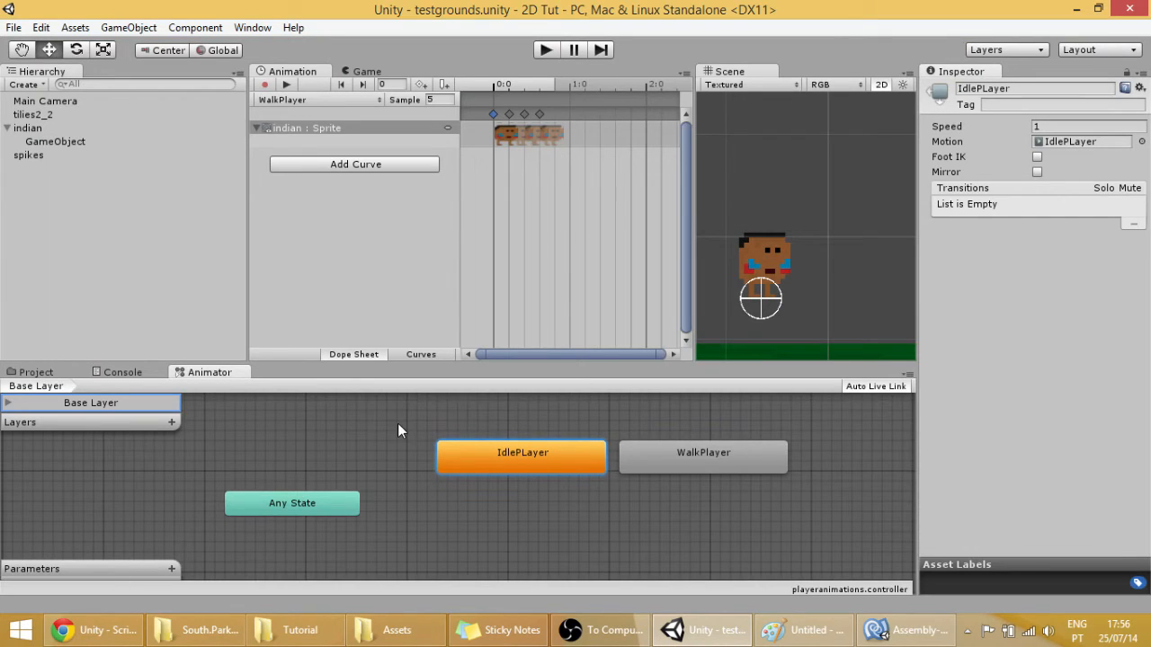
{"action": "mouse_move", "coordinate": [208, 394]}
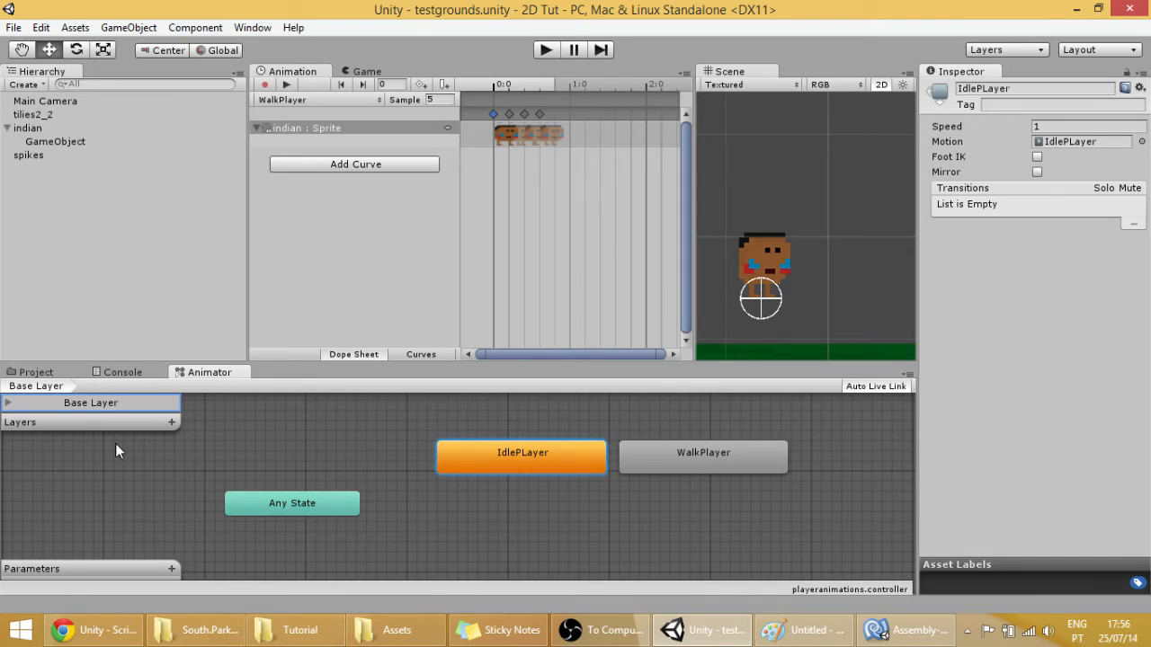
{"action": "mouse_move", "coordinate": [174, 575]}
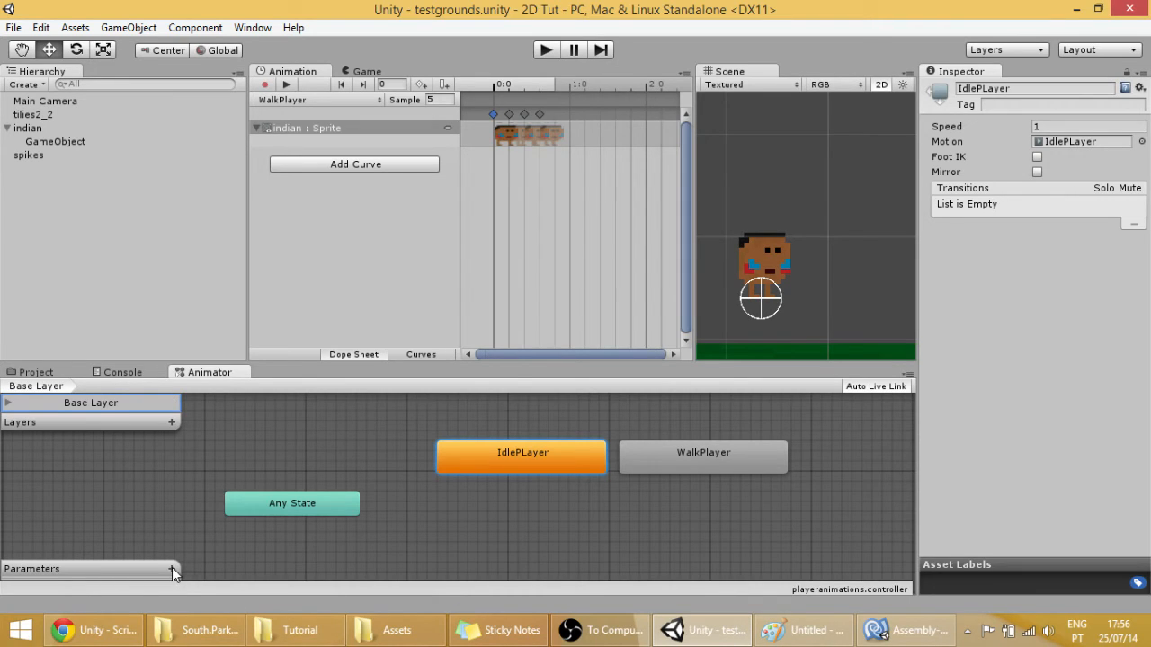
Add an Int parameter to the animator and name it AnimationState
{"action": "left_click", "coordinate": [172, 568]}
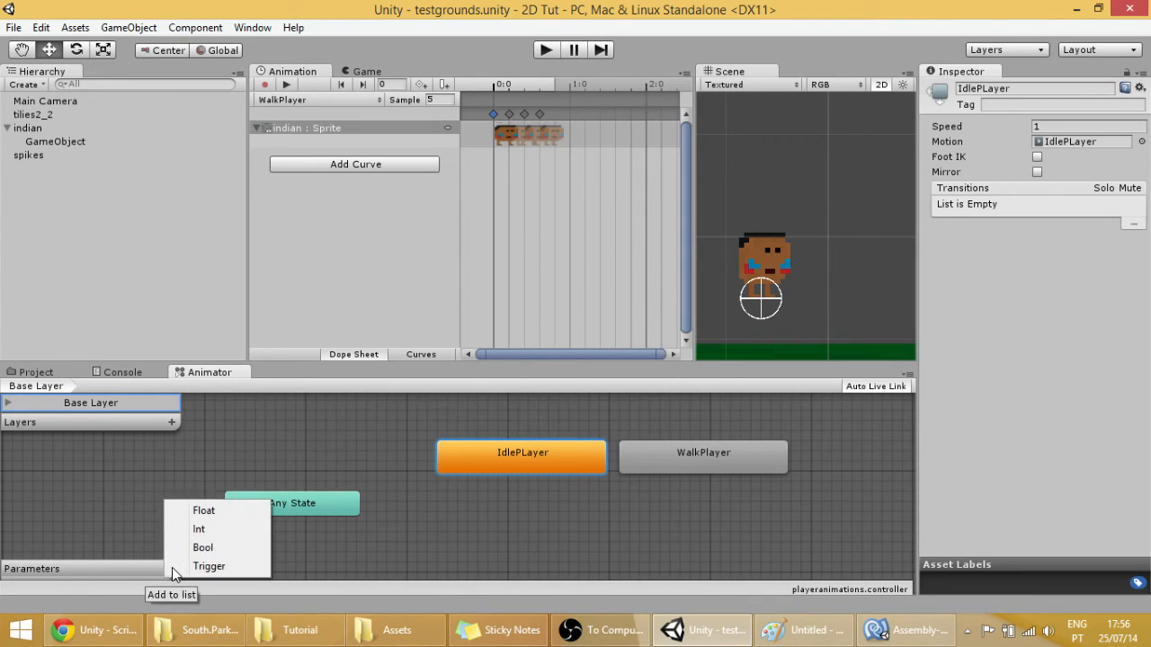
{"action": "mouse_move", "coordinate": [202, 546]}
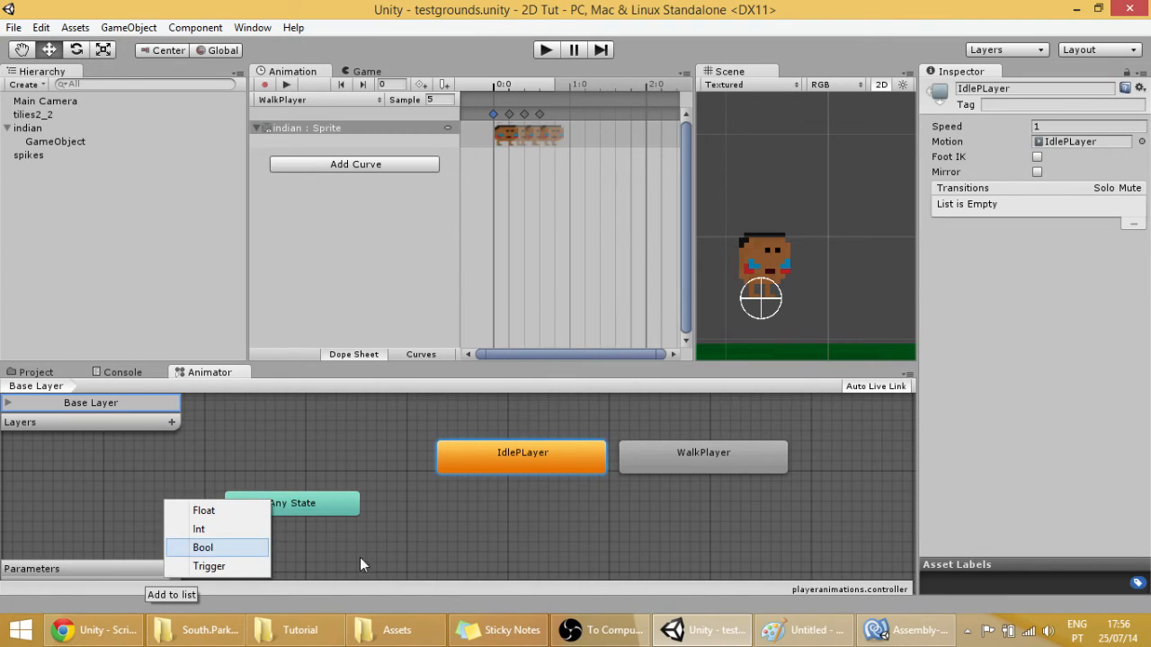
{"action": "mouse_move", "coordinate": [216, 528]}
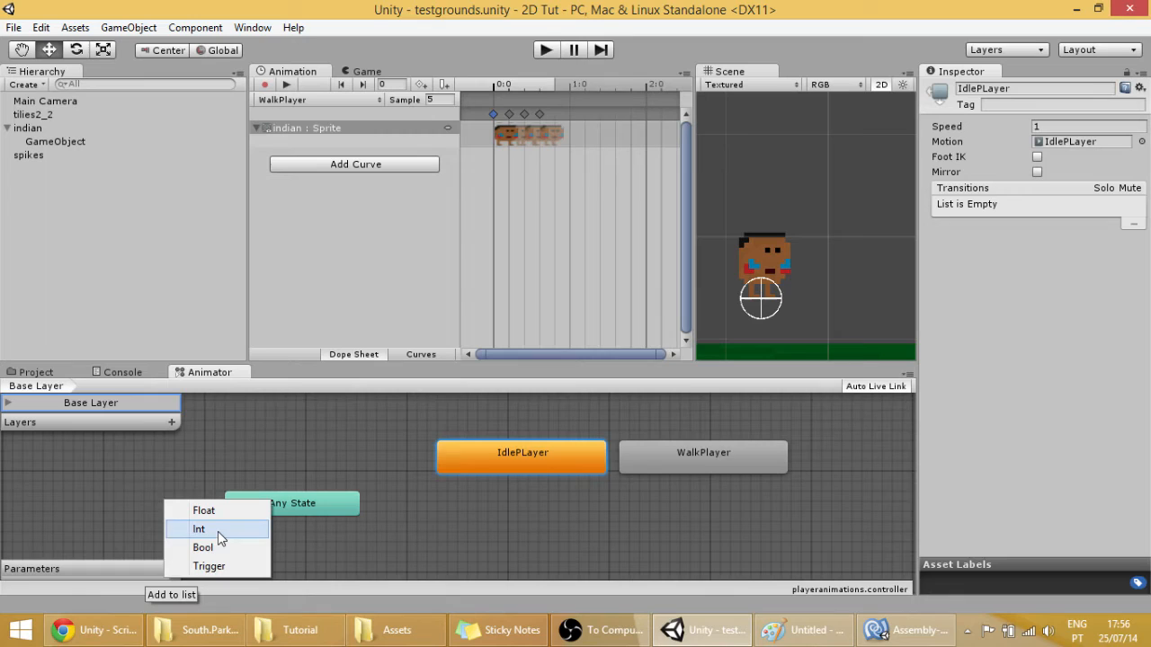
{"action": "left_click", "coordinate": [197, 528]}
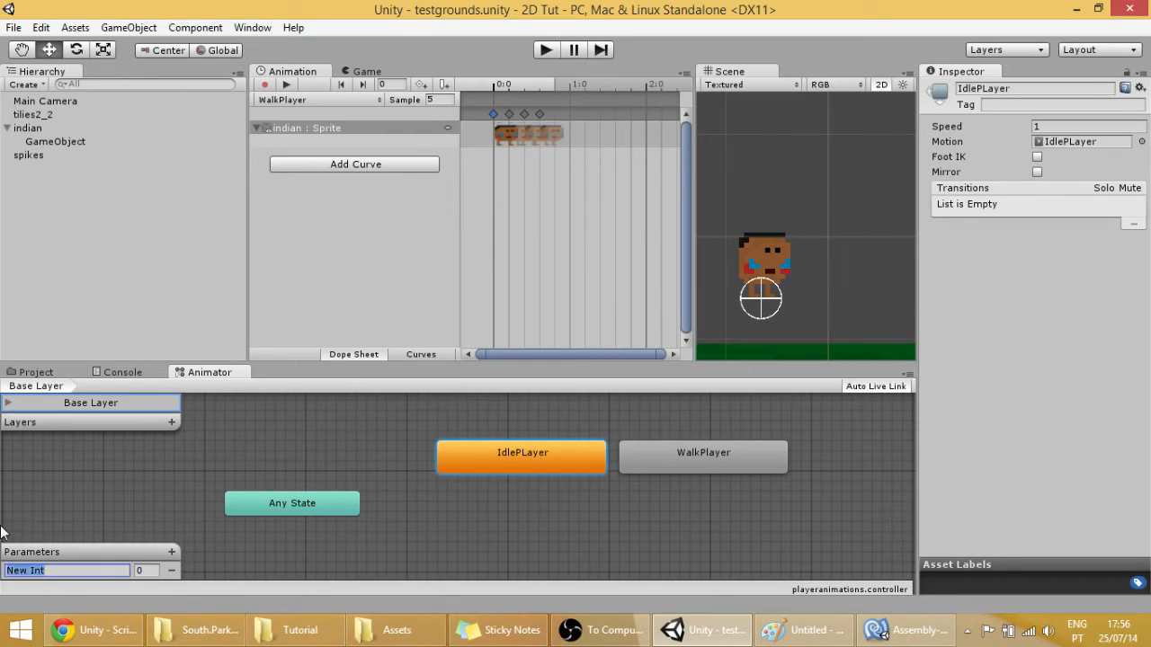
{"action": "mouse_move", "coordinate": [536, 550]}
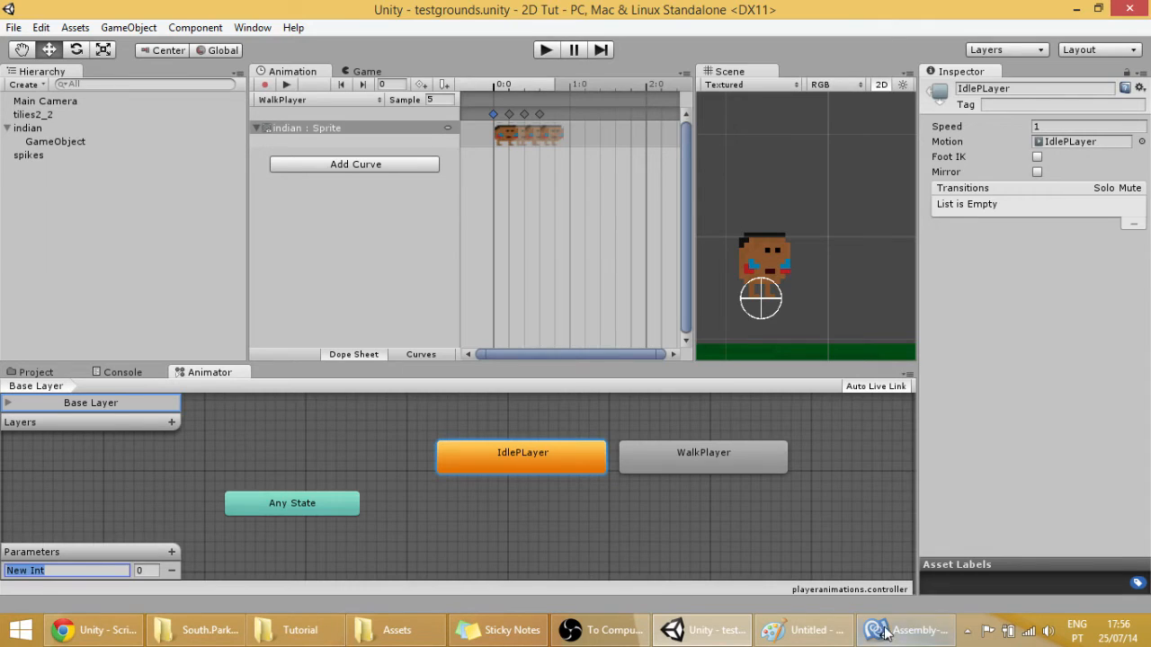
{"action": "left_click", "coordinate": [906, 630]}
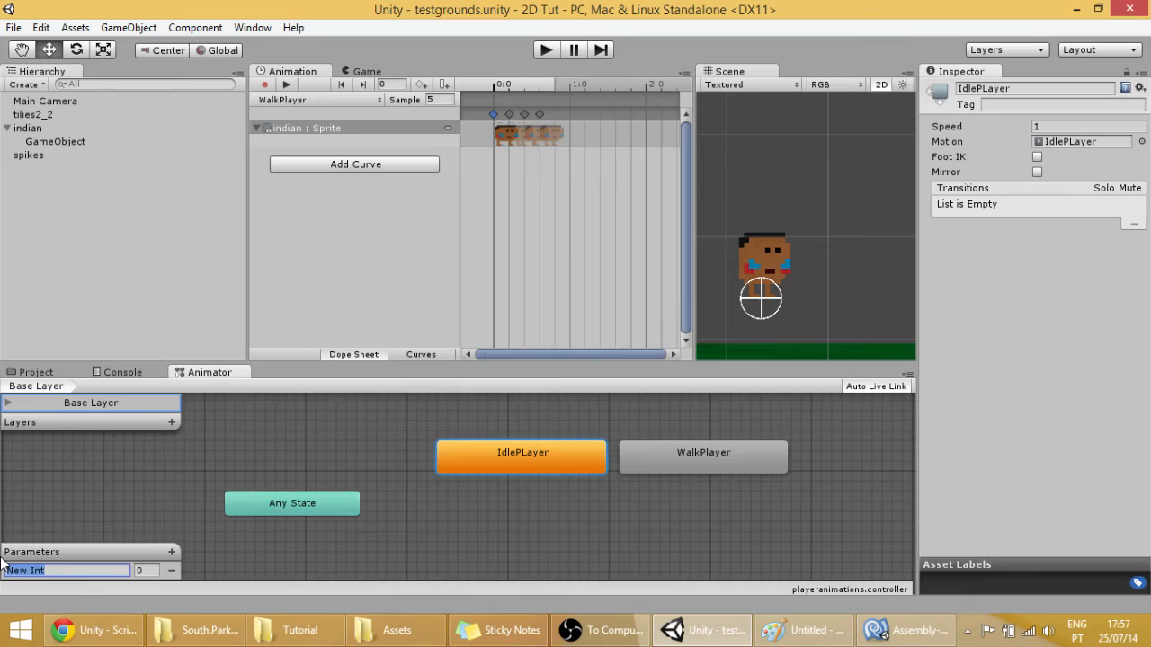
{"action": "type", "text": "AnimationState"}
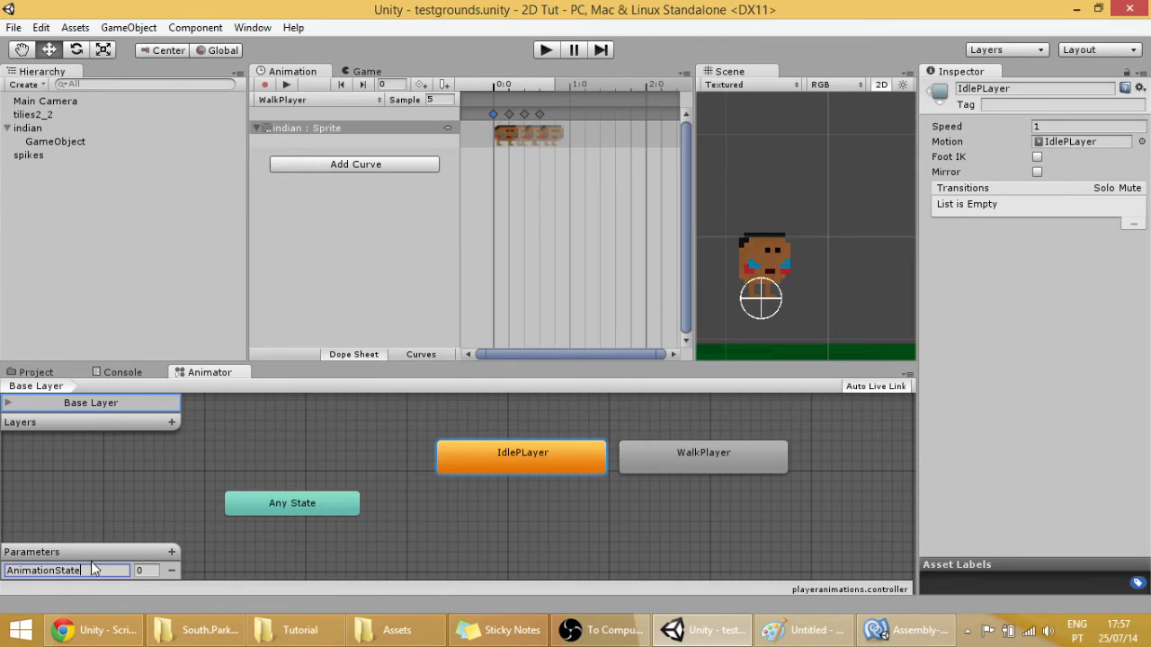
{"action": "mouse_move", "coordinate": [291, 571]}
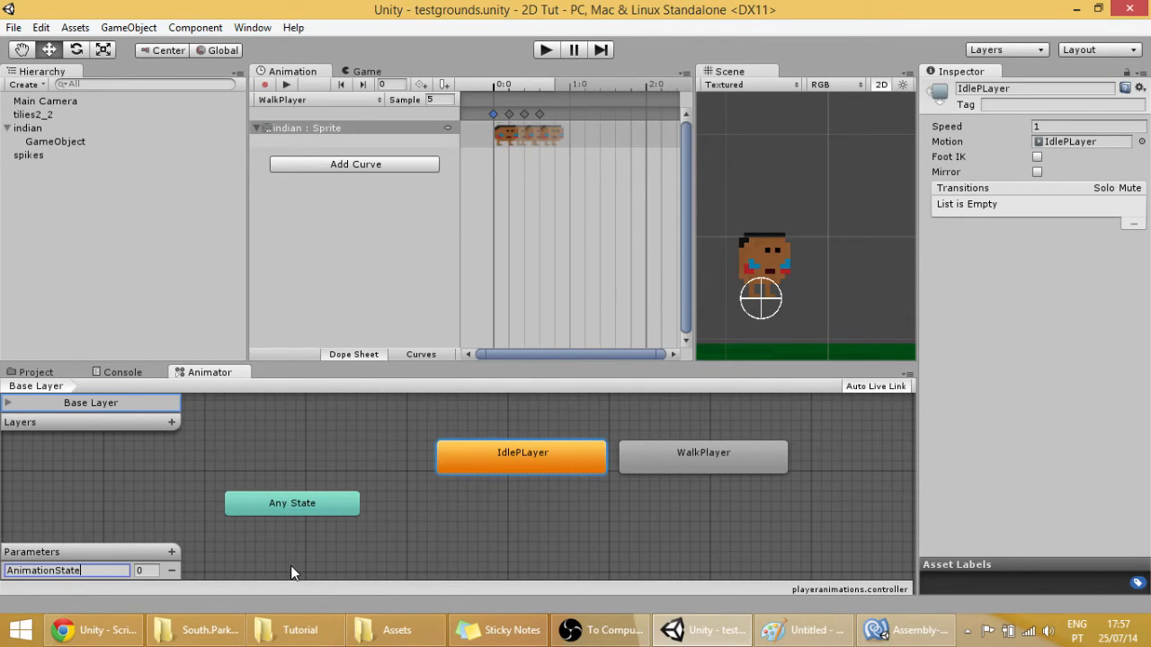
Move IdlePlayer left, confirm AnimationState defaults to 0 and inspect WalkPlayer
{"action": "left_click_drag", "start_coordinate": [522, 453], "coordinate": [460, 446]}
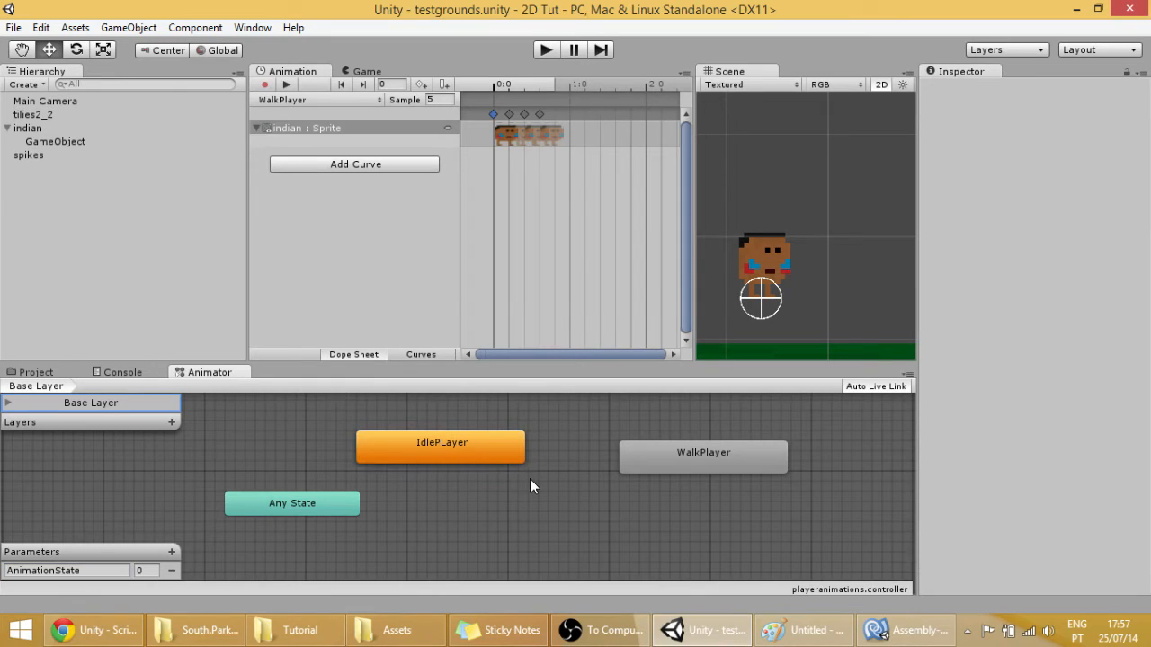
{"action": "mouse_move", "coordinate": [550, 489]}
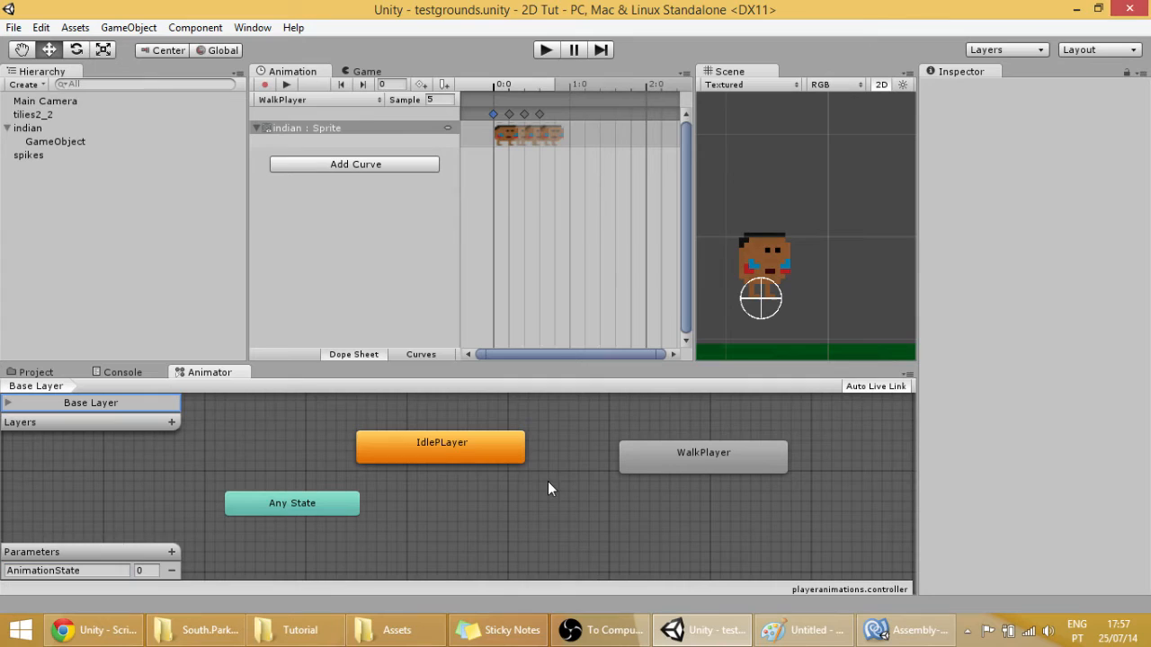
{"action": "double_click", "coordinate": [43, 569]}
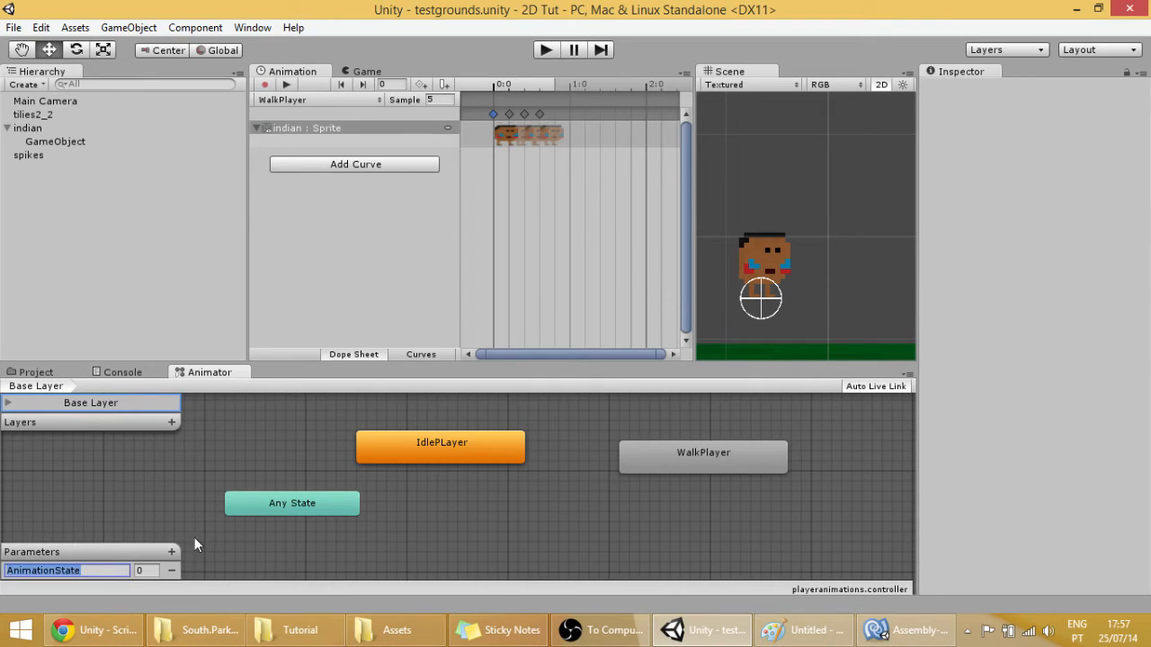
{"action": "left_click", "coordinate": [440, 446]}
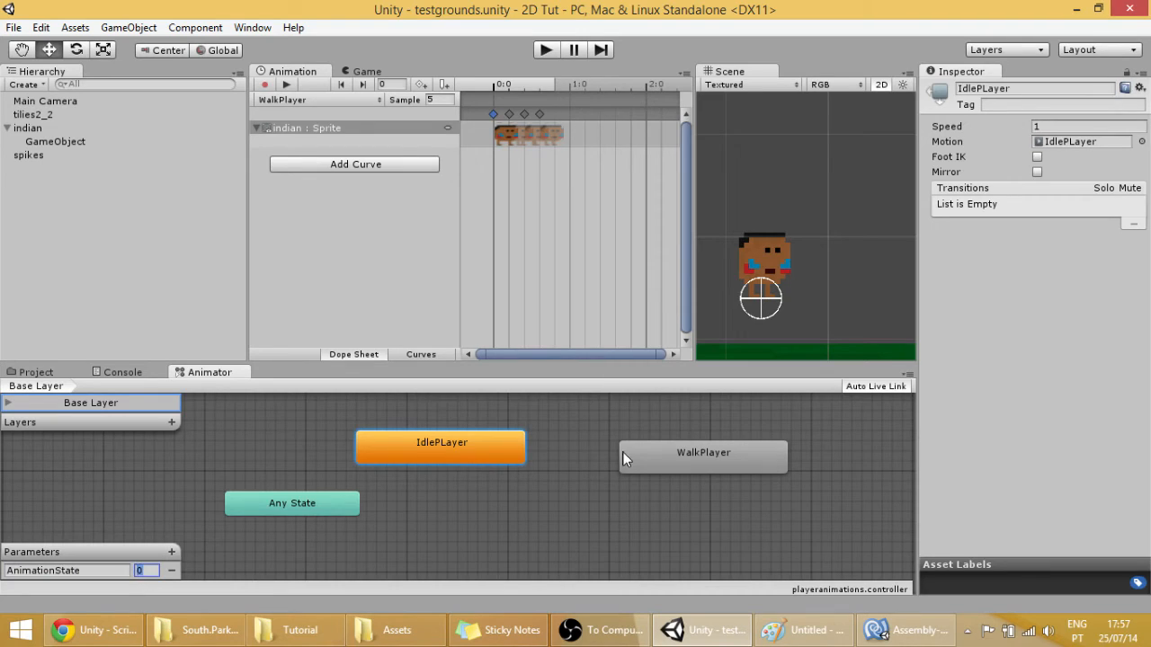
{"action": "mouse_move", "coordinate": [554, 460]}
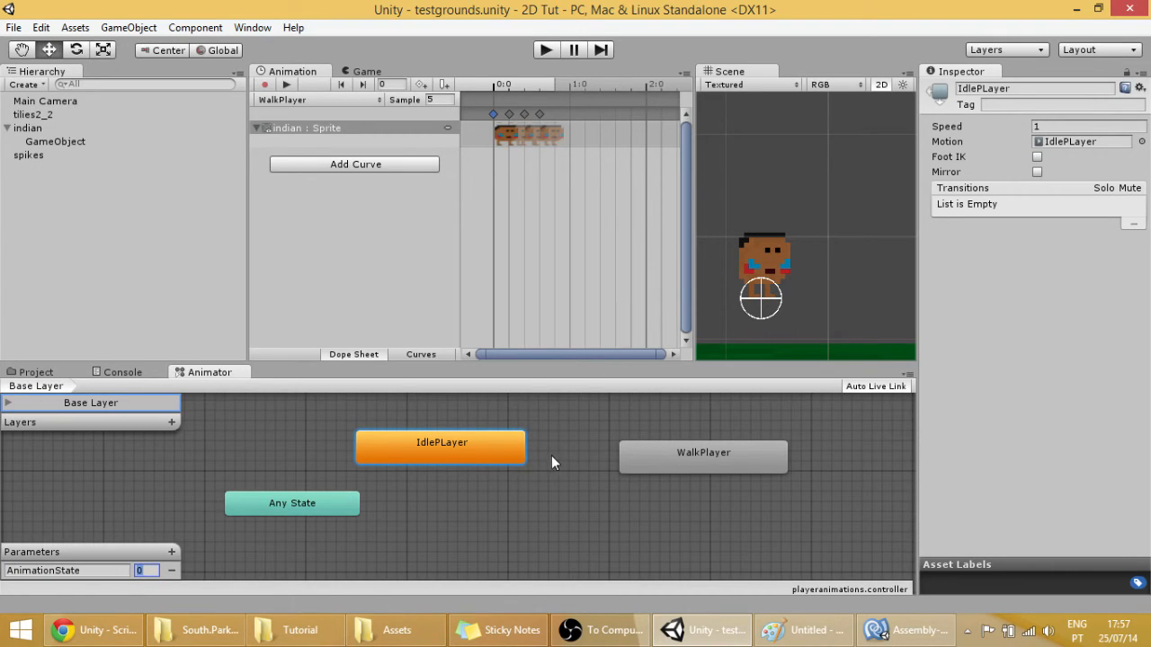
{"action": "left_click", "coordinate": [703, 456]}
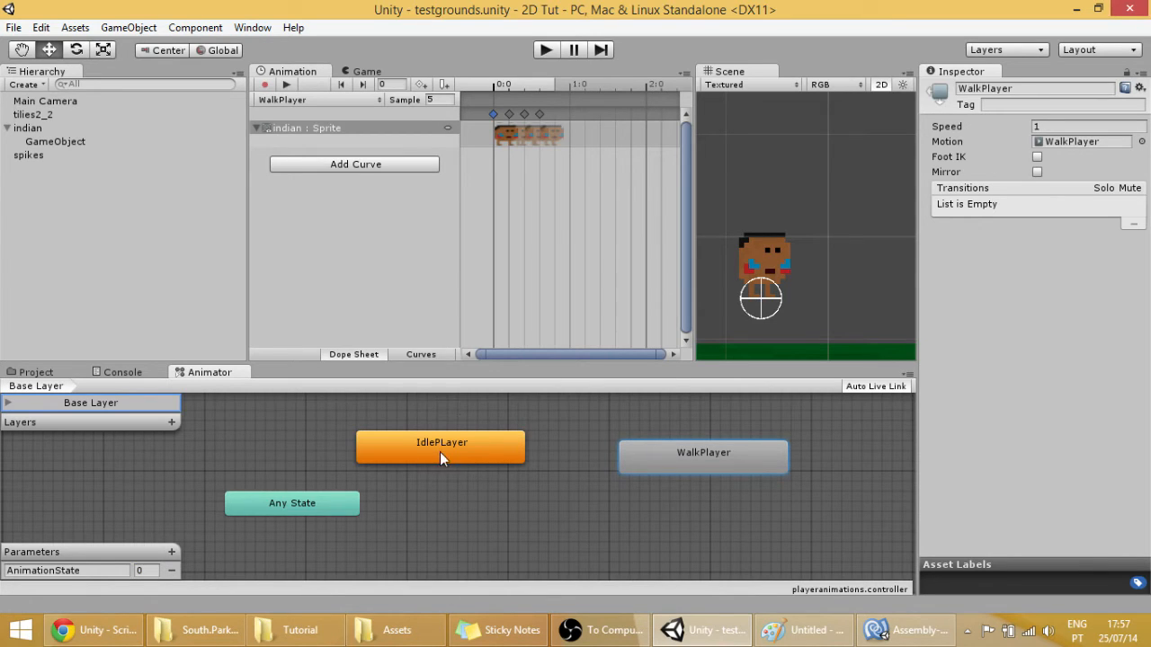
Make transitions from IdlePlayer to WalkPlayer and from WalkPlayer back to IdlePlayer
{"action": "left_click", "coordinate": [440, 446]}
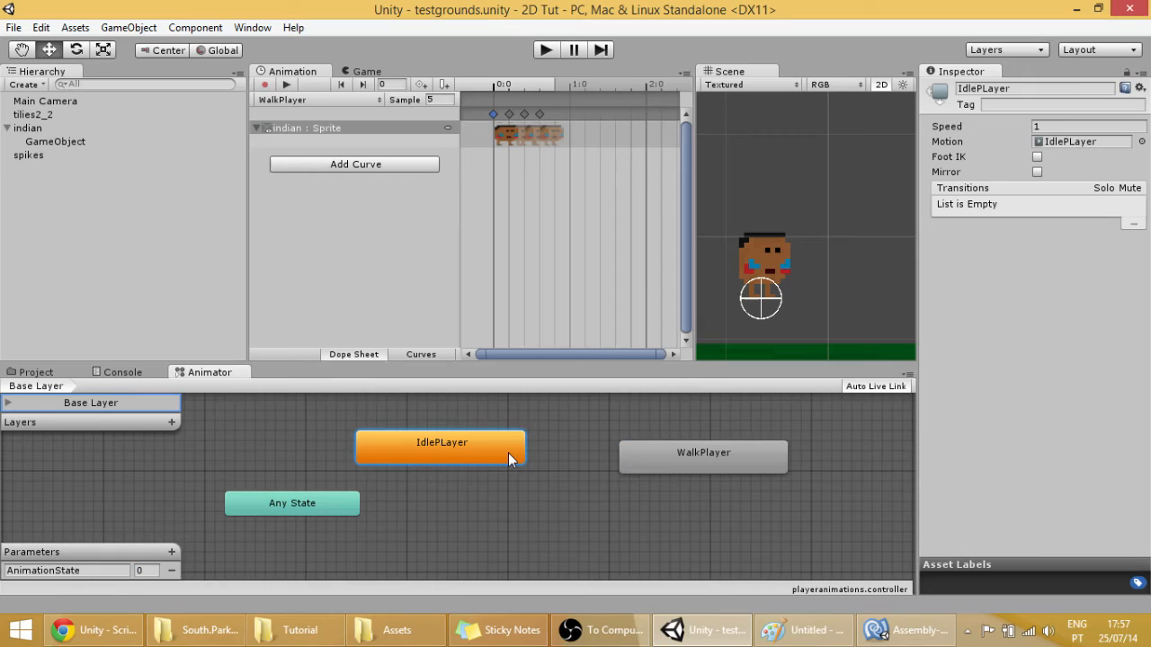
{"action": "right_click", "coordinate": [443, 443]}
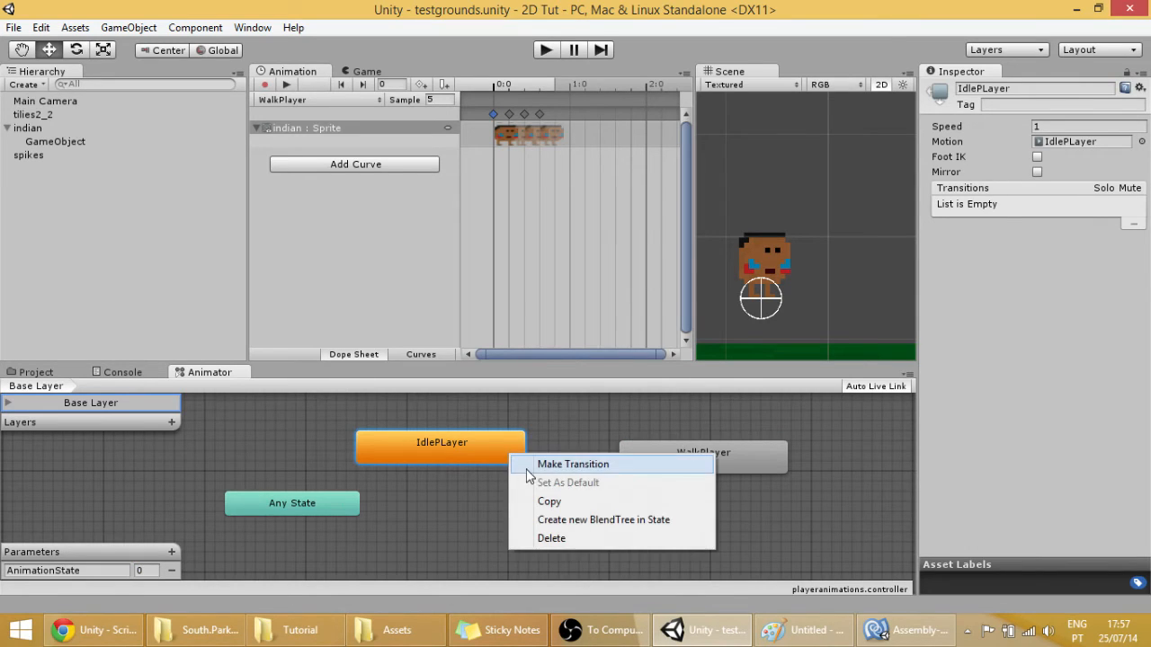
{"action": "left_click", "coordinate": [572, 464]}
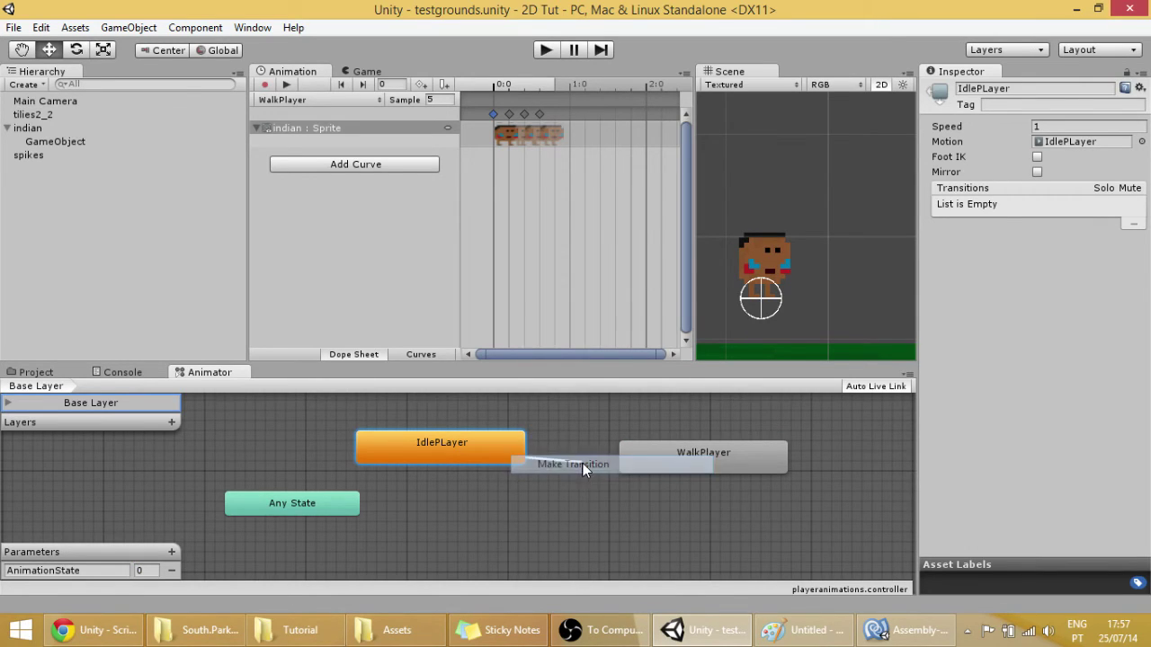
{"action": "right_click", "coordinate": [703, 453]}
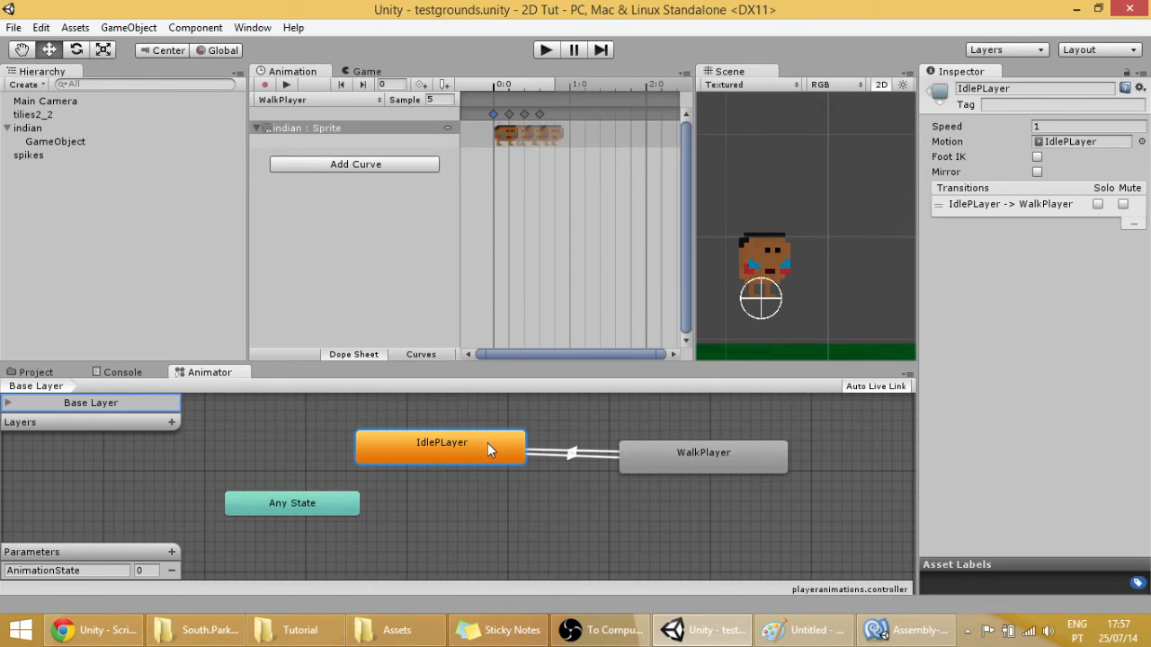
{"action": "left_click", "coordinate": [703, 453]}
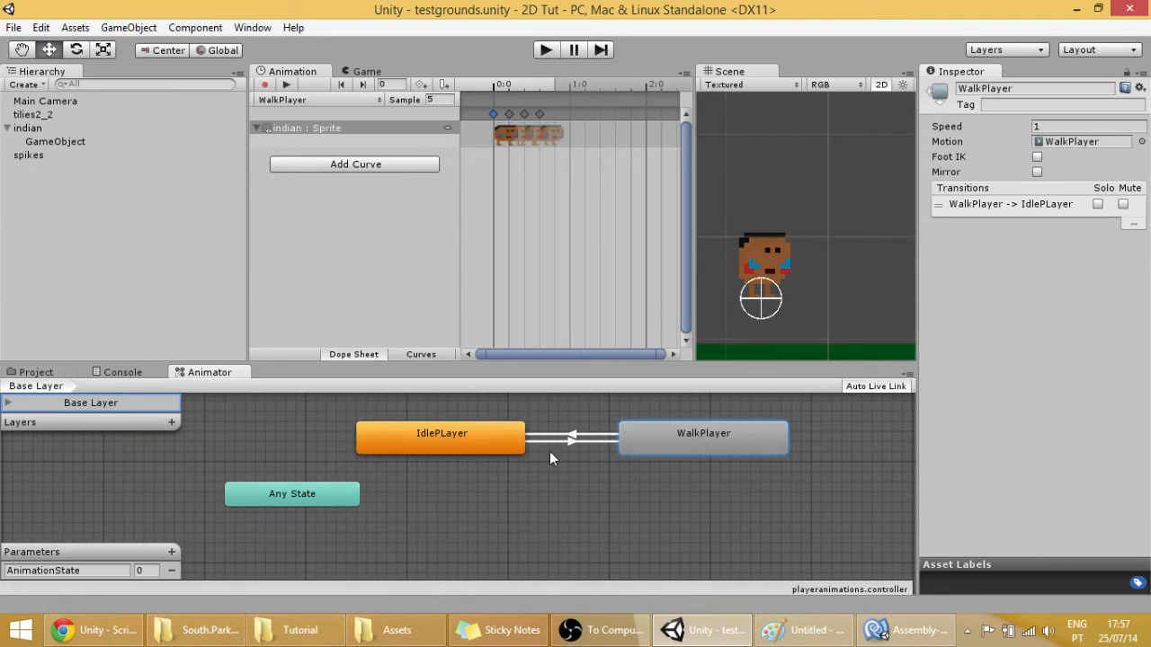
{"action": "mouse_move", "coordinate": [561, 448]}
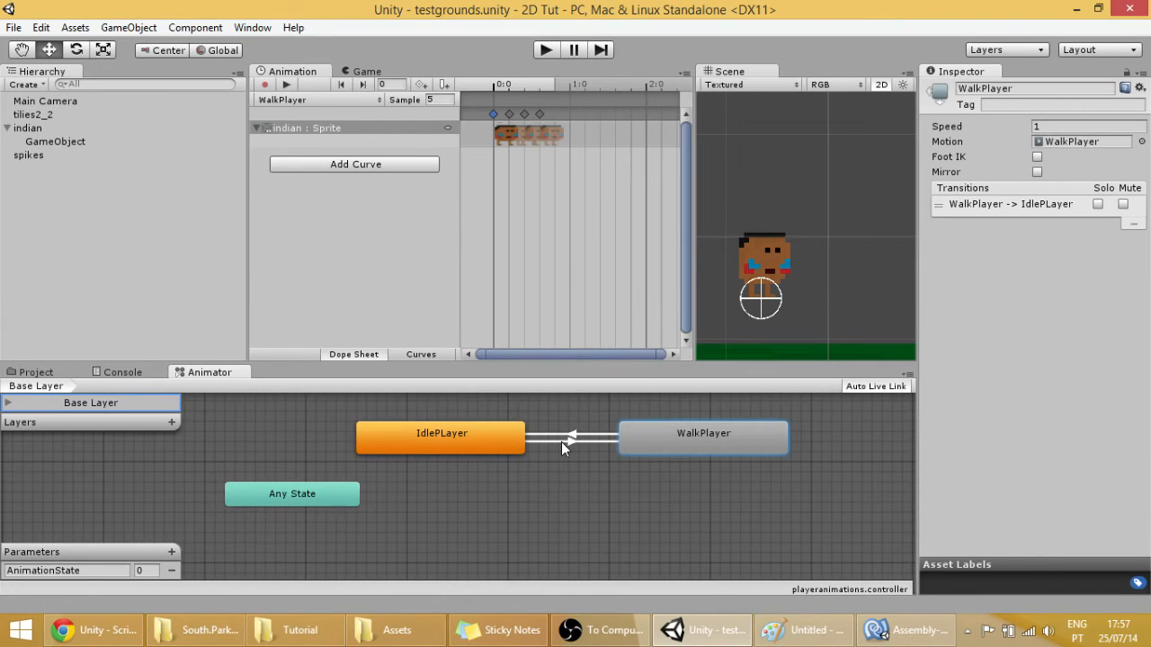
Set the IdlePlayer→WalkPlayer transition condition to AnimationState Equals 1
{"action": "left_click", "coordinate": [557, 438]}
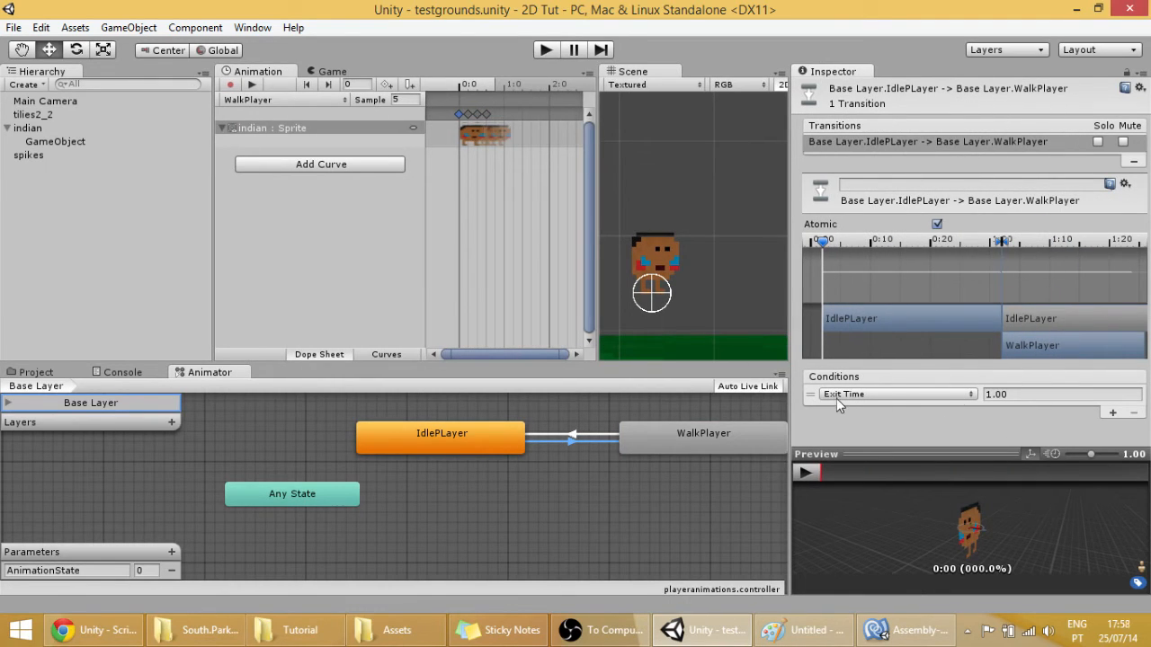
{"action": "mouse_move", "coordinate": [895, 416]}
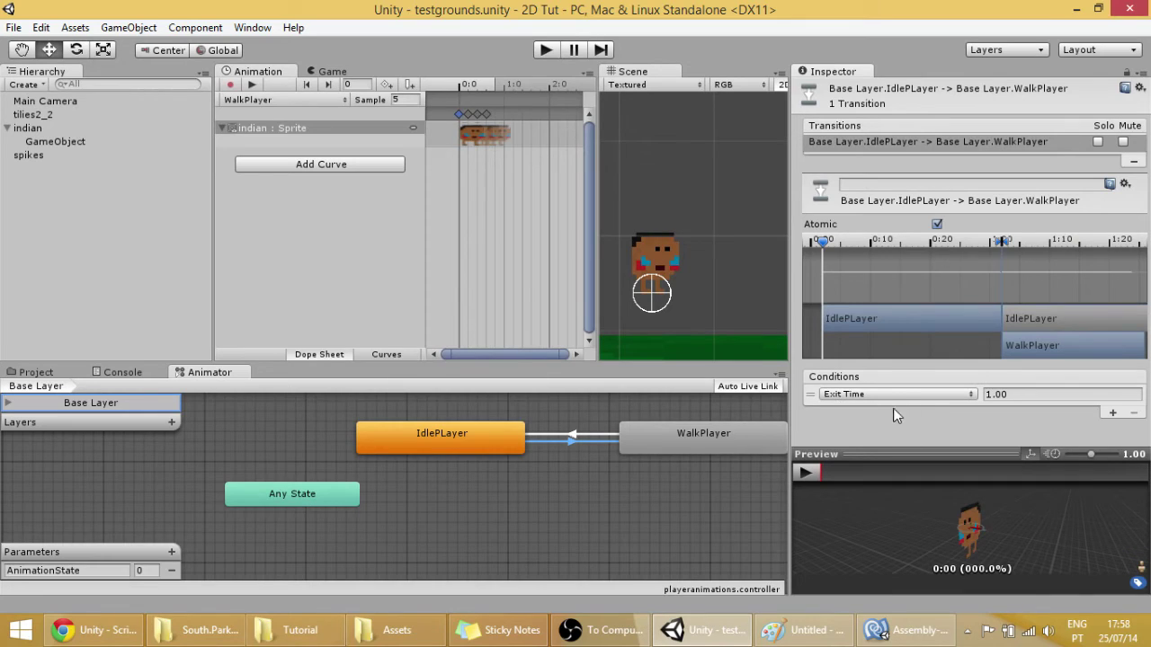
{"action": "mouse_move", "coordinate": [852, 403]}
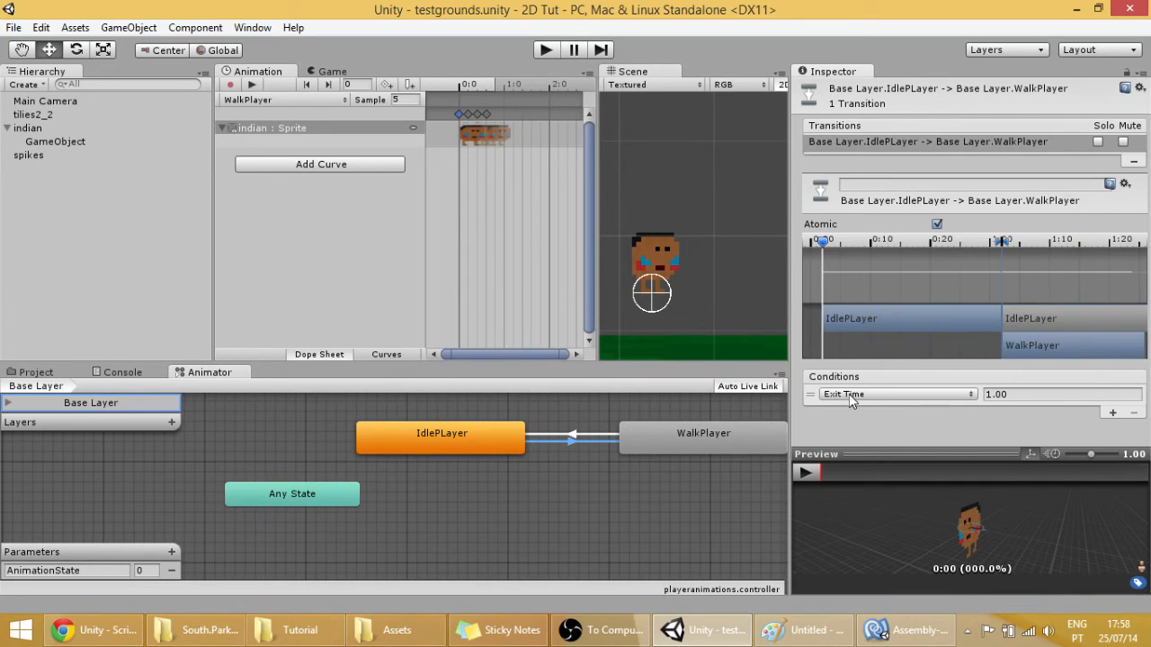
{"action": "left_click", "coordinate": [895, 394]}
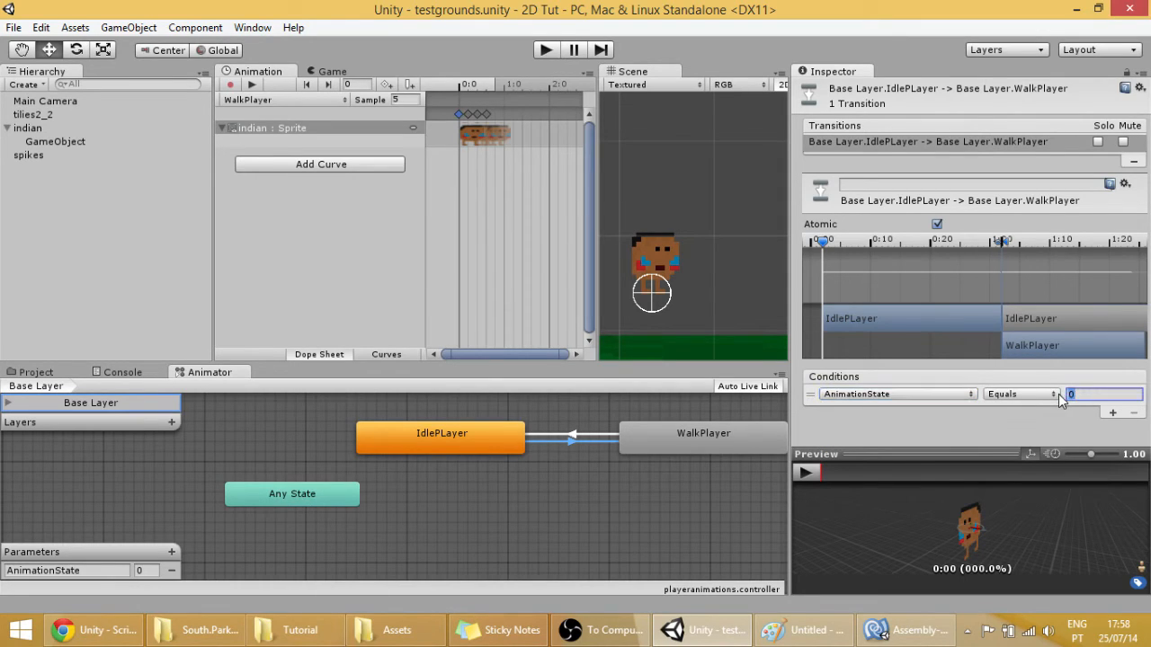
{"action": "type", "text": "1"}
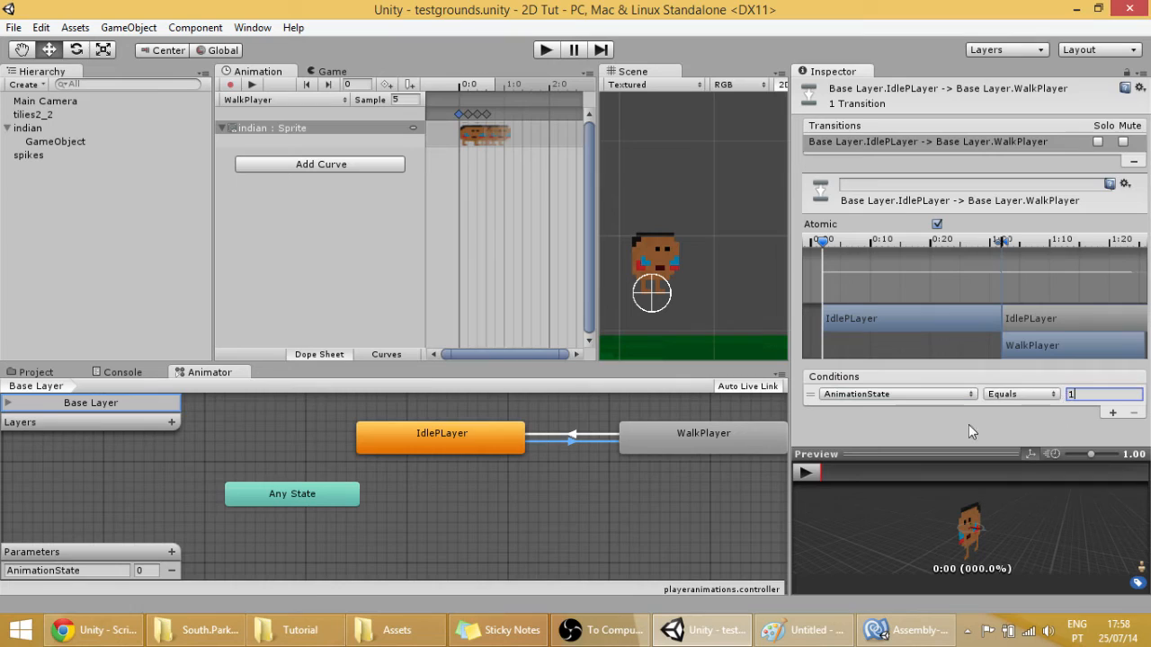
{"action": "mouse_move", "coordinate": [629, 457]}
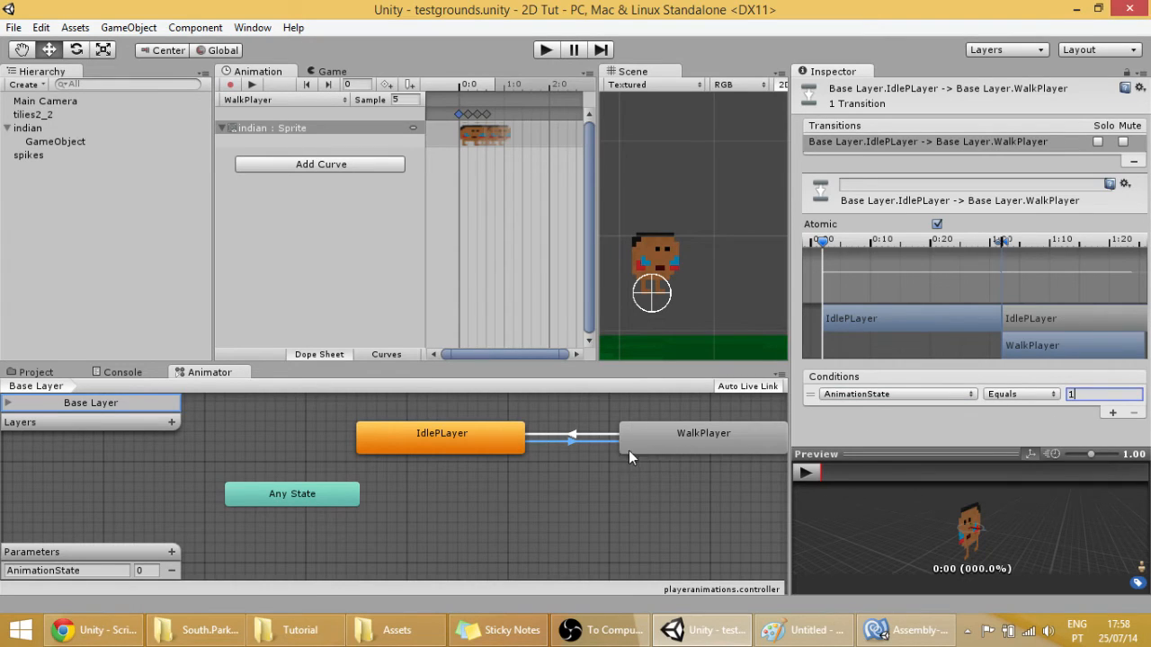
{"action": "mouse_move", "coordinate": [642, 453]}
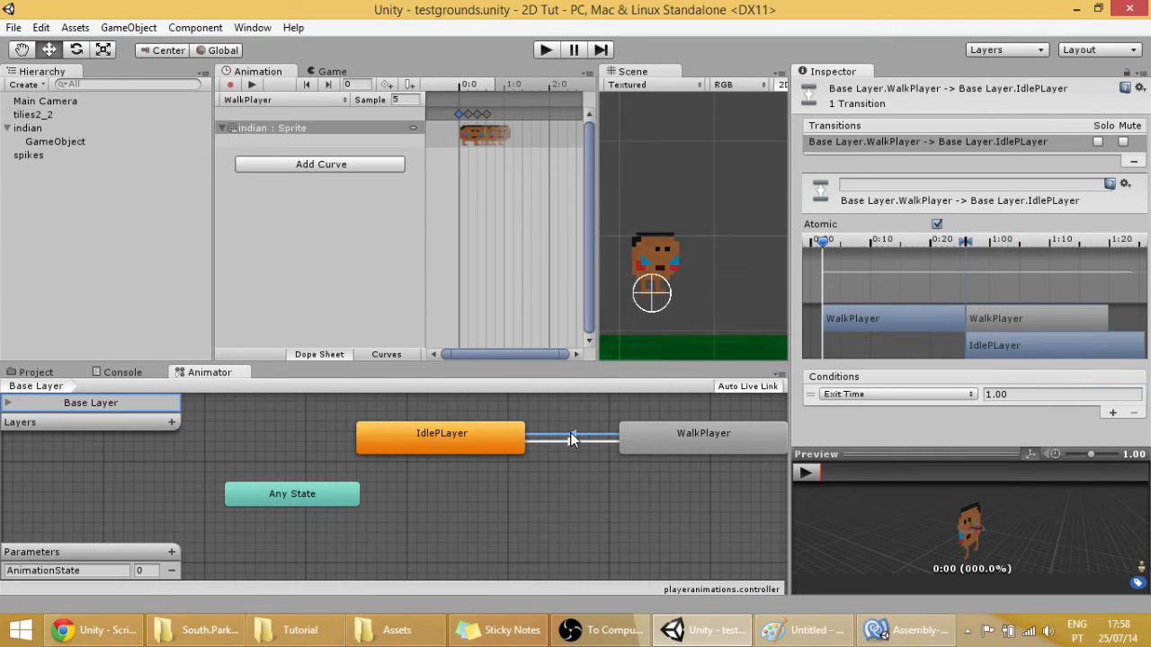
Set the WalkPlayer→IdlePlayer transition condition to AnimationState Equals 0
{"action": "left_click", "coordinate": [895, 394]}
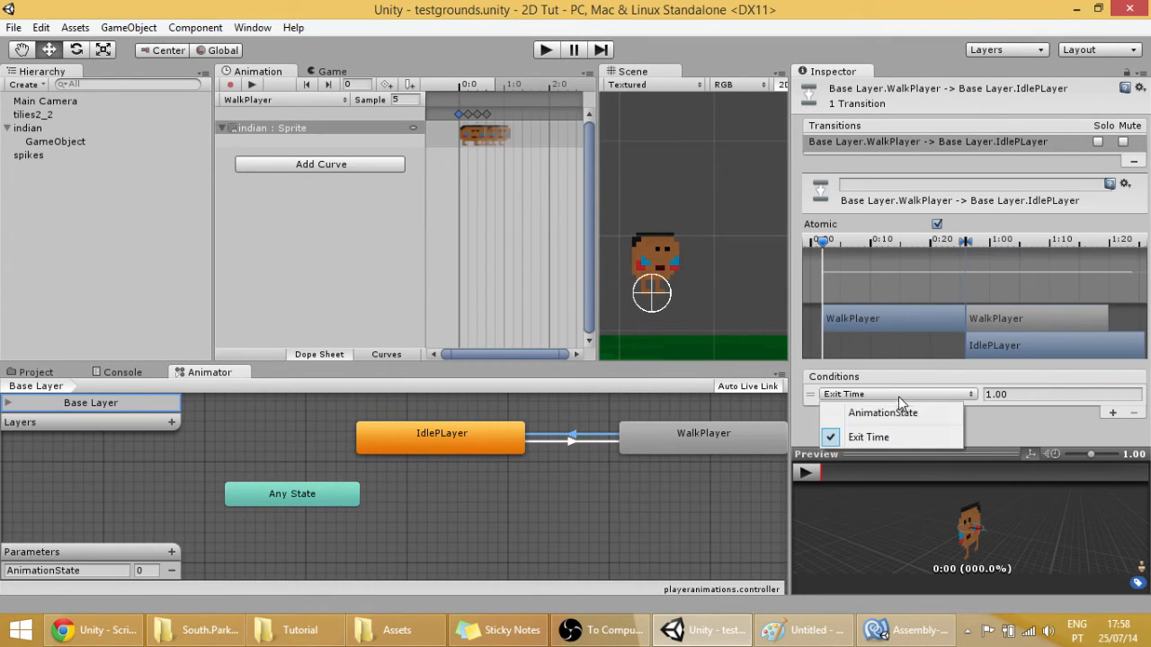
{"action": "left_click", "coordinate": [881, 411]}
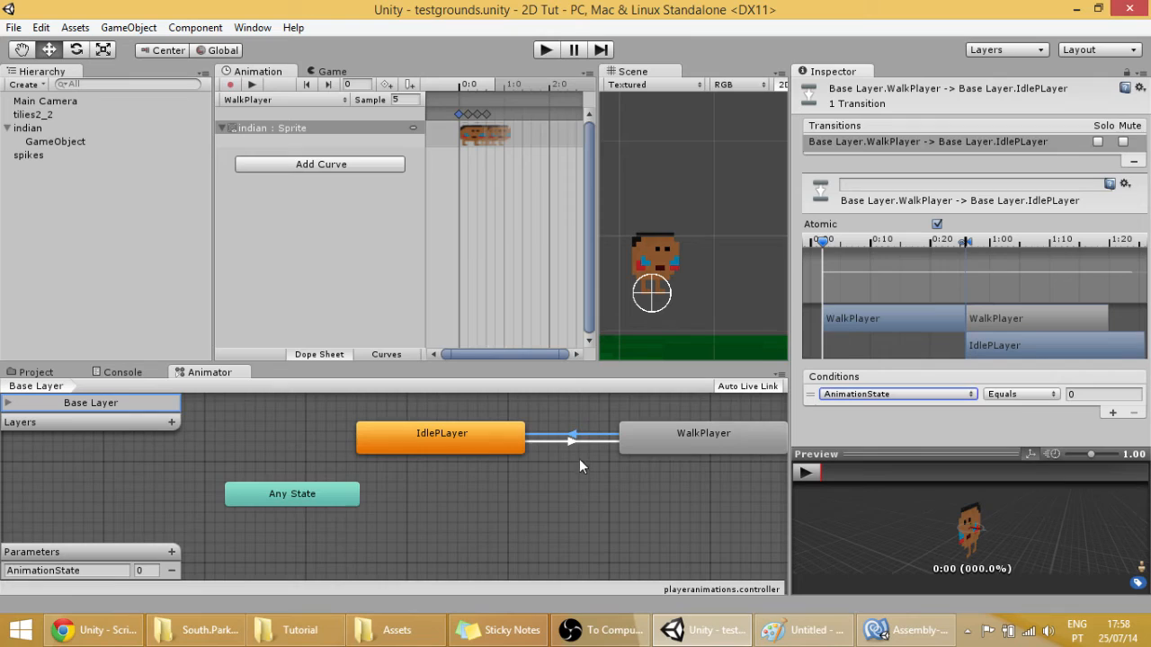
{"action": "mouse_move", "coordinate": [567, 486]}
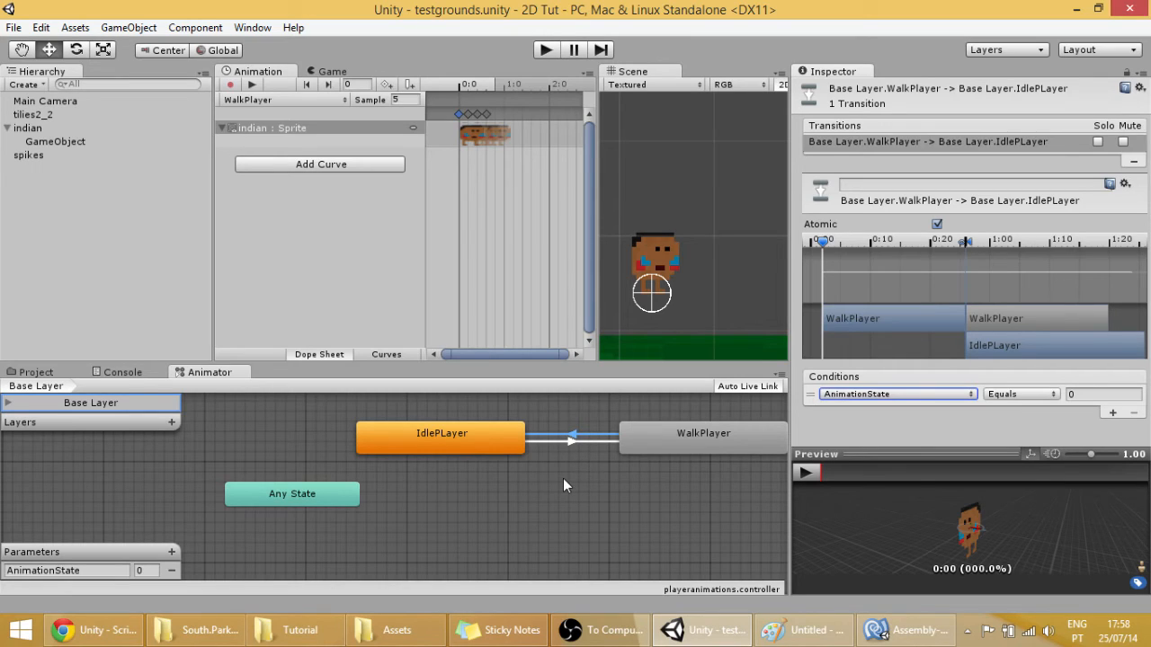
{"action": "mouse_move", "coordinate": [969, 428]}
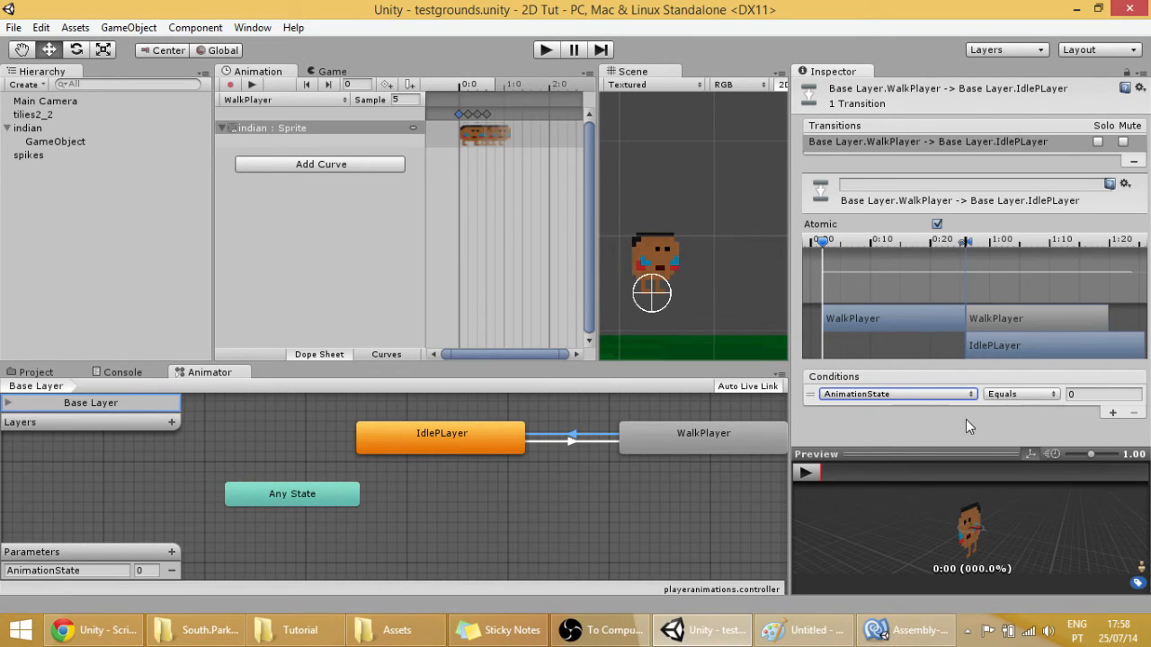
{"action": "mouse_move", "coordinate": [951, 406]}
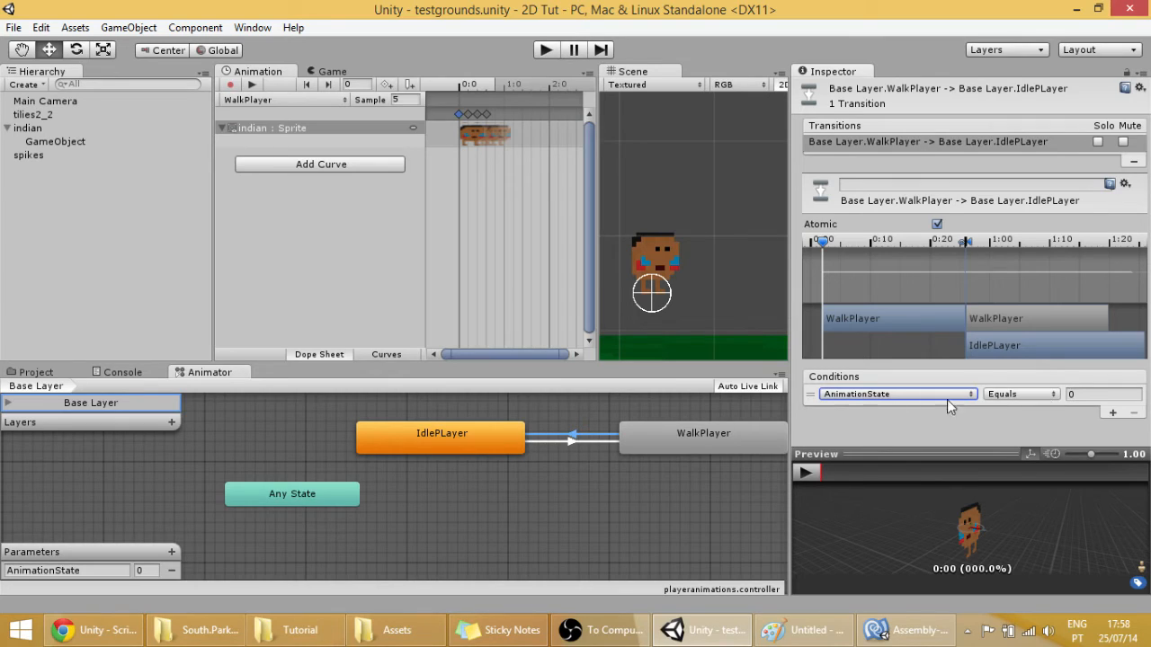
{"action": "left_click", "coordinate": [1104, 393]}
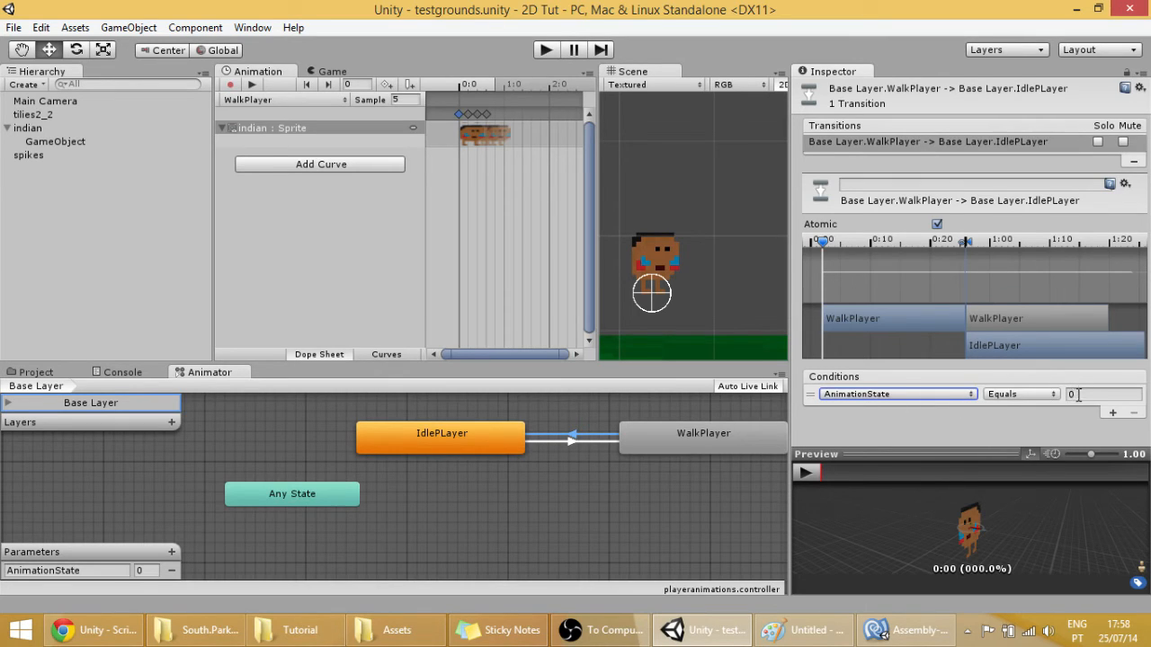
{"action": "mouse_move", "coordinate": [734, 575]}
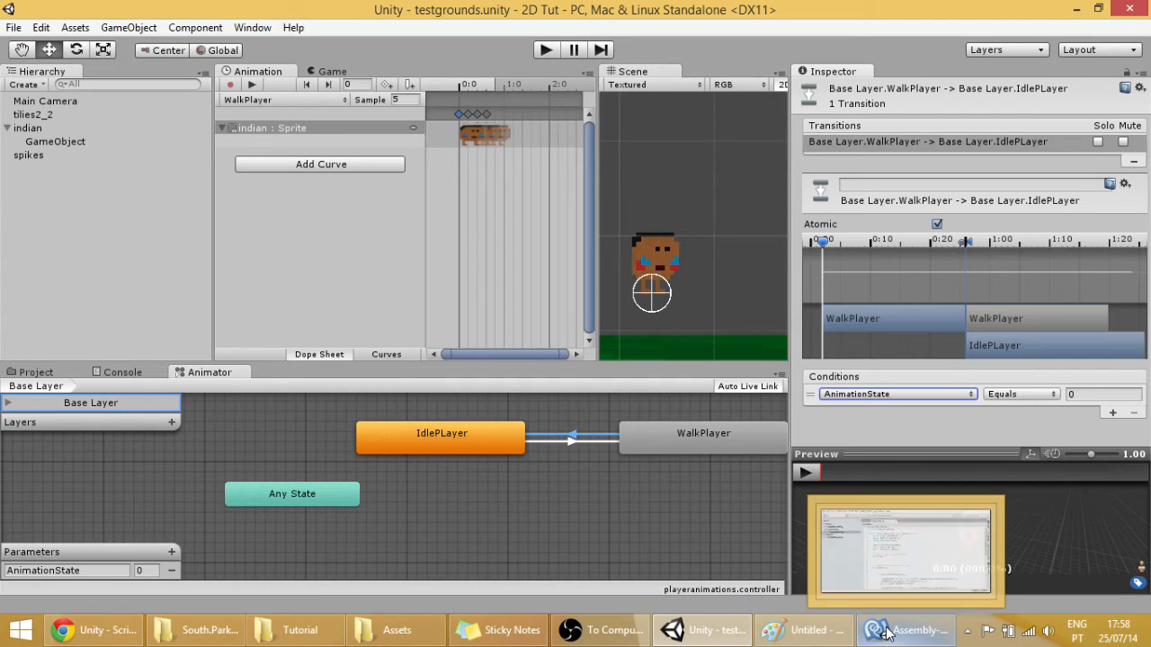
Scroll through playercontroller.cs movement code and return to the top
{"action": "left_click", "coordinate": [906, 630]}
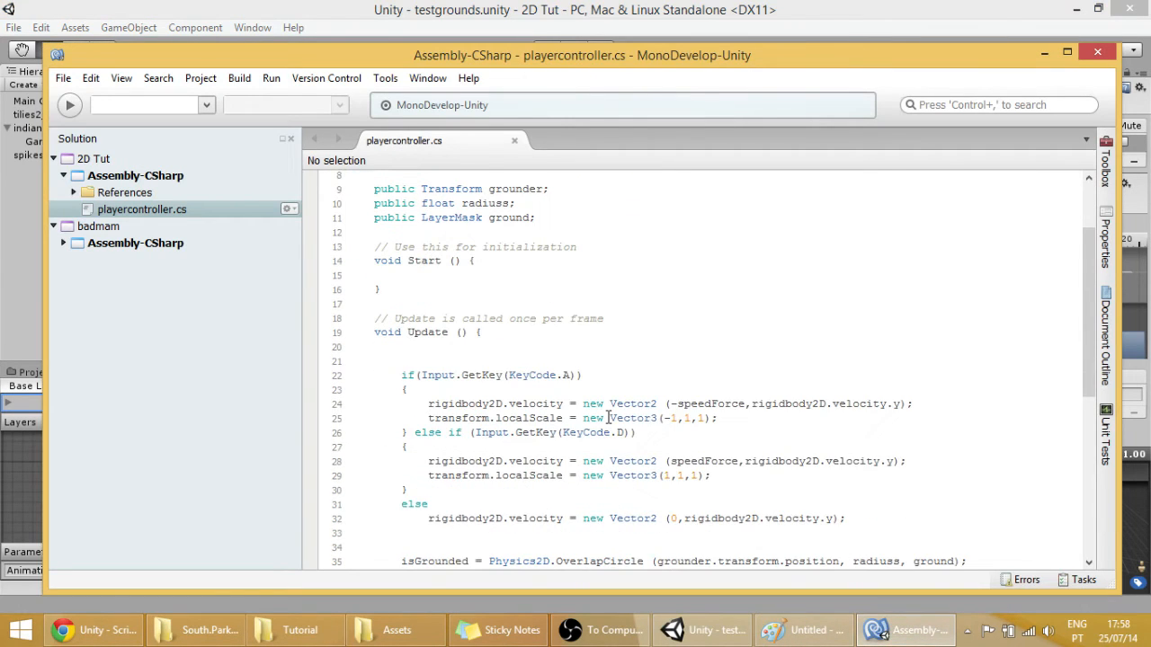
{"action": "scroll", "scroll_direction": "down", "scroll_amount": 3}
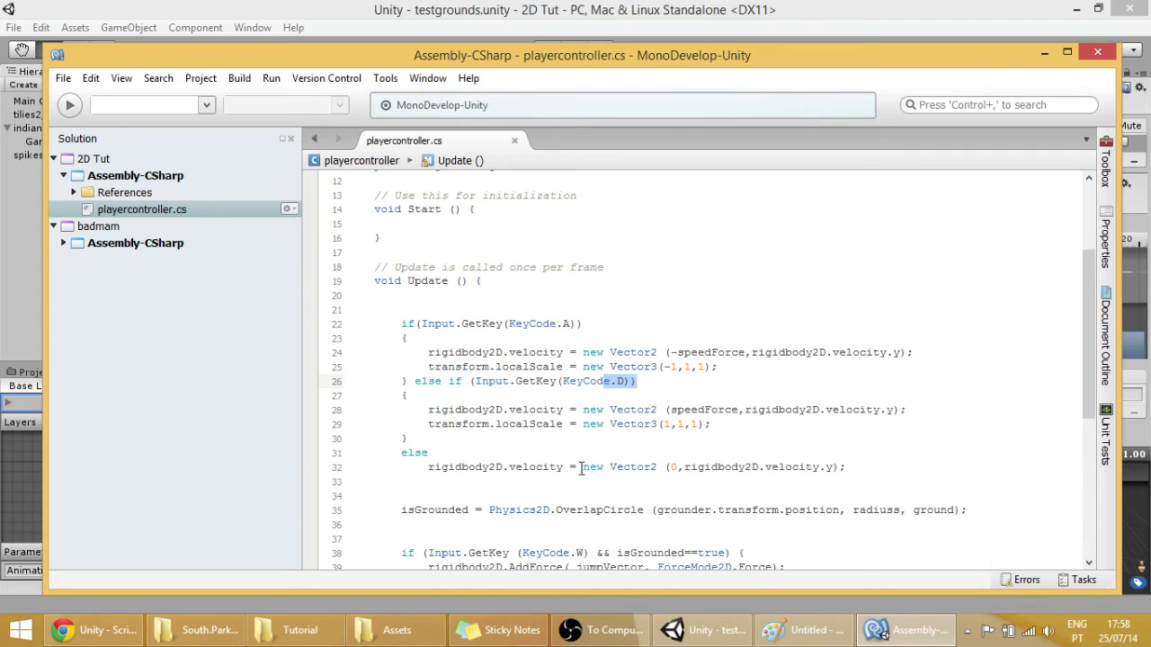
{"action": "scroll", "scroll_direction": "down", "scroll_amount": 3}
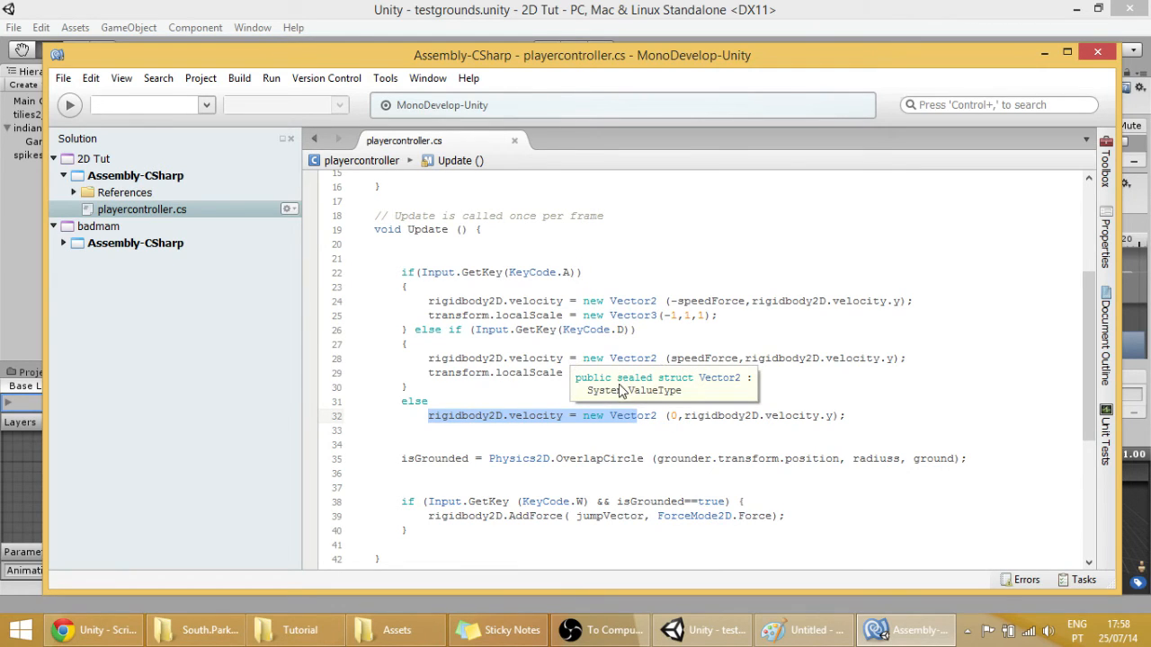
{"action": "scroll", "scroll_direction": "up", "scroll_amount": 3}
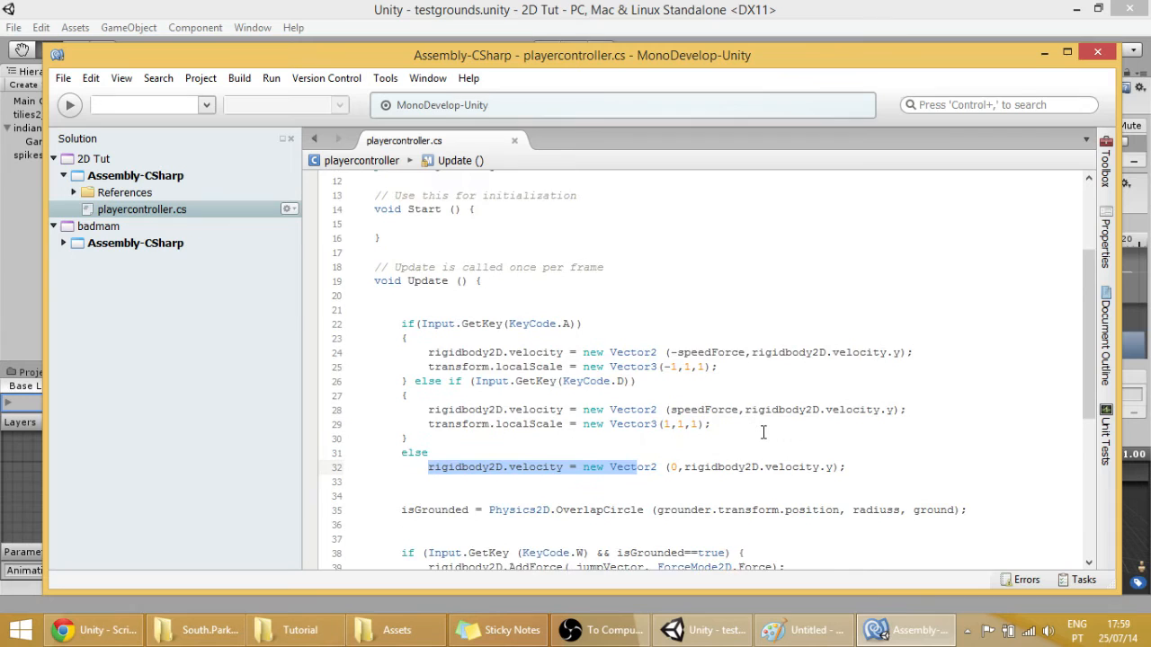
{"action": "scroll", "scroll_direction": "up", "scroll_amount": 3}
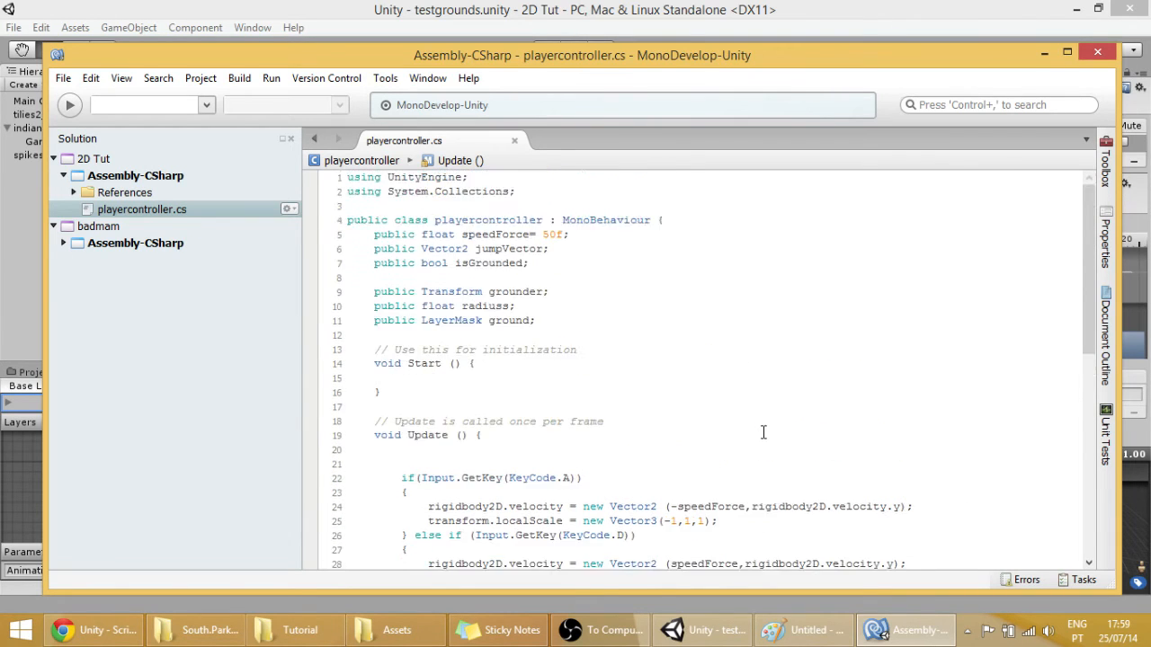
{"action": "mouse_move", "coordinate": [500, 326]}
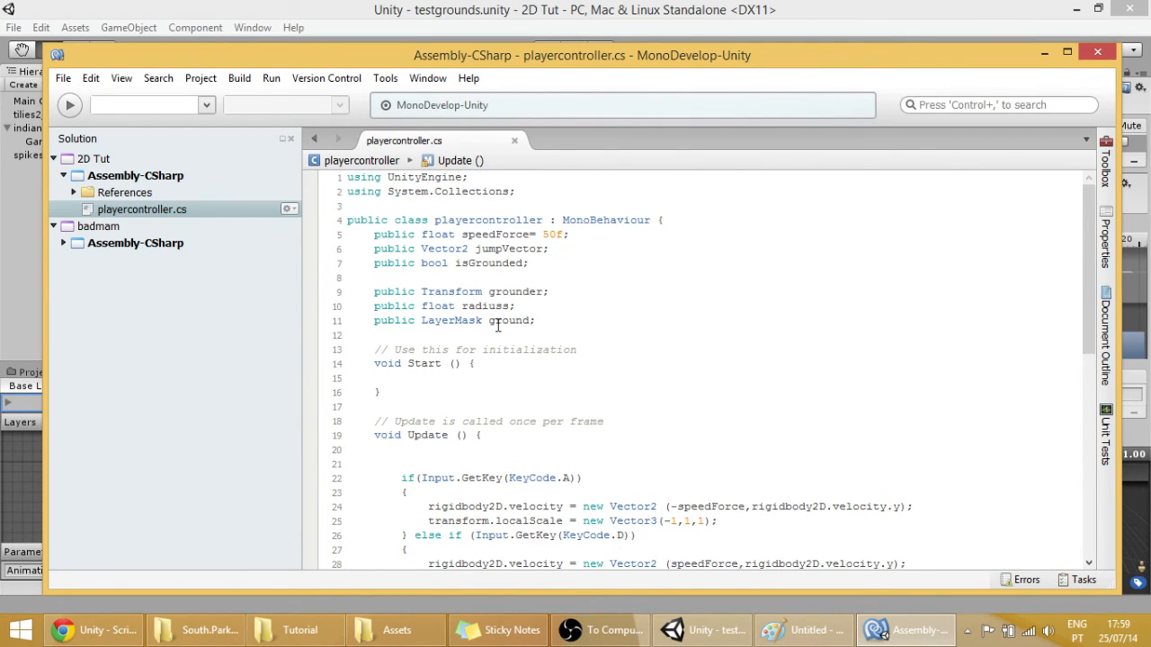
Declare an Animator field named anim below the ground field
{"action": "left_click", "coordinate": [536, 320]}
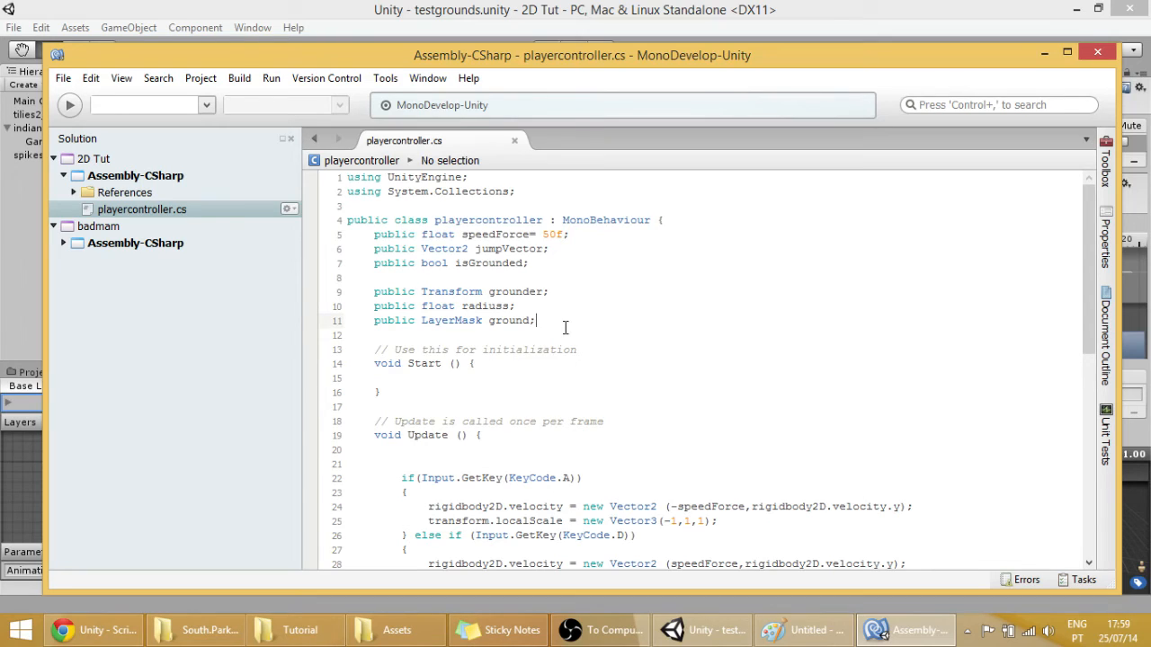
{"action": "key", "text": "Return"}
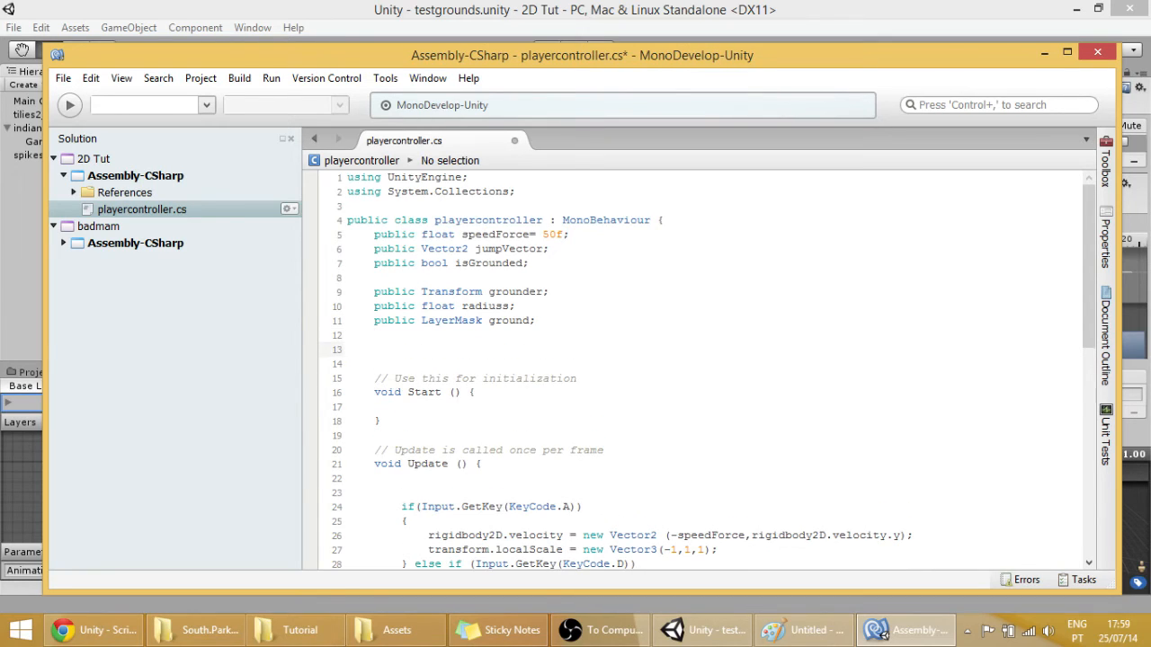
{"action": "left_click", "coordinate": [376, 349]}
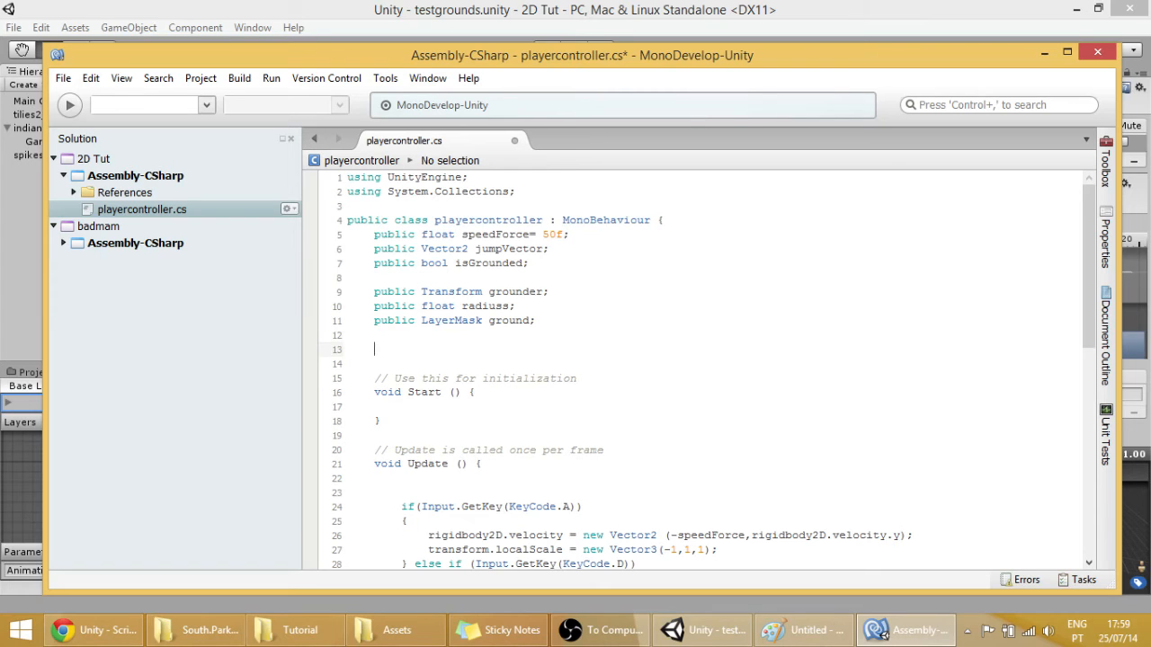
{"action": "type", "text": "an"}
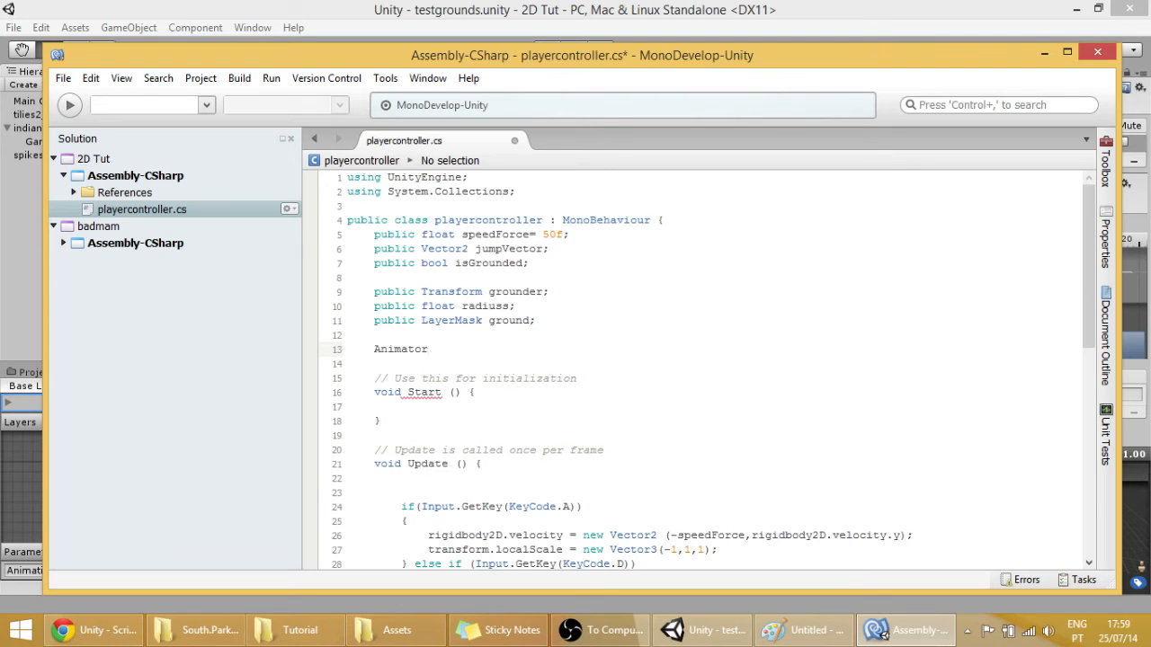
{"action": "type", "text": "anim;"}
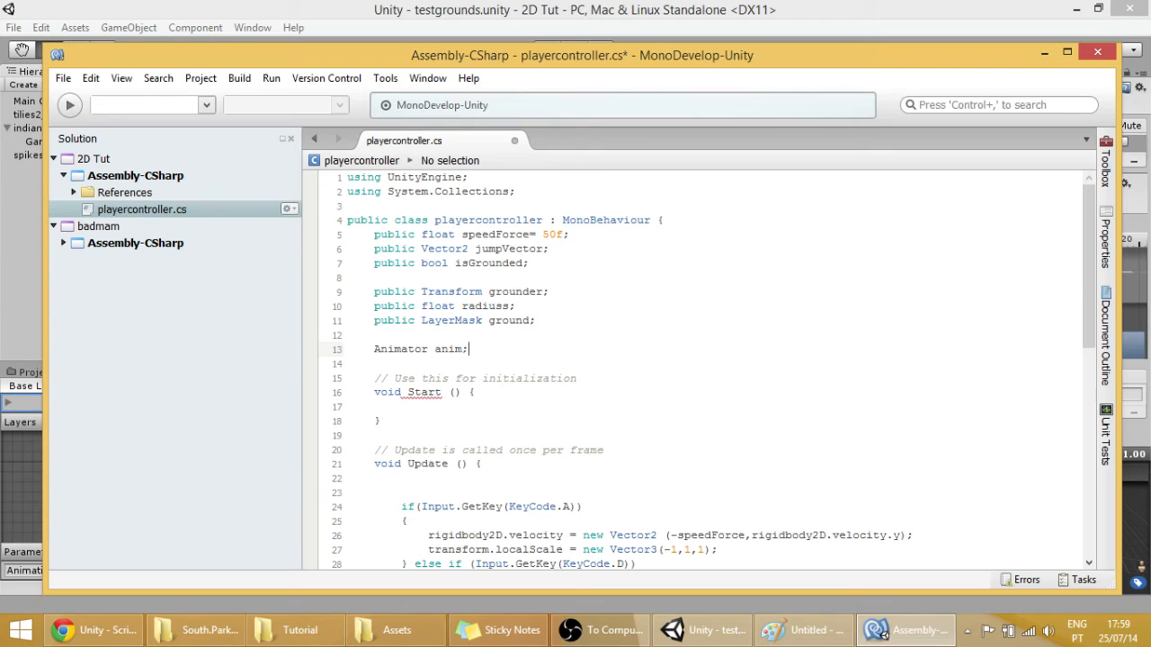
Assign anim = GetComponent<Animator>(); inside Start so the script builds
{"action": "left_click", "coordinate": [407, 417]}
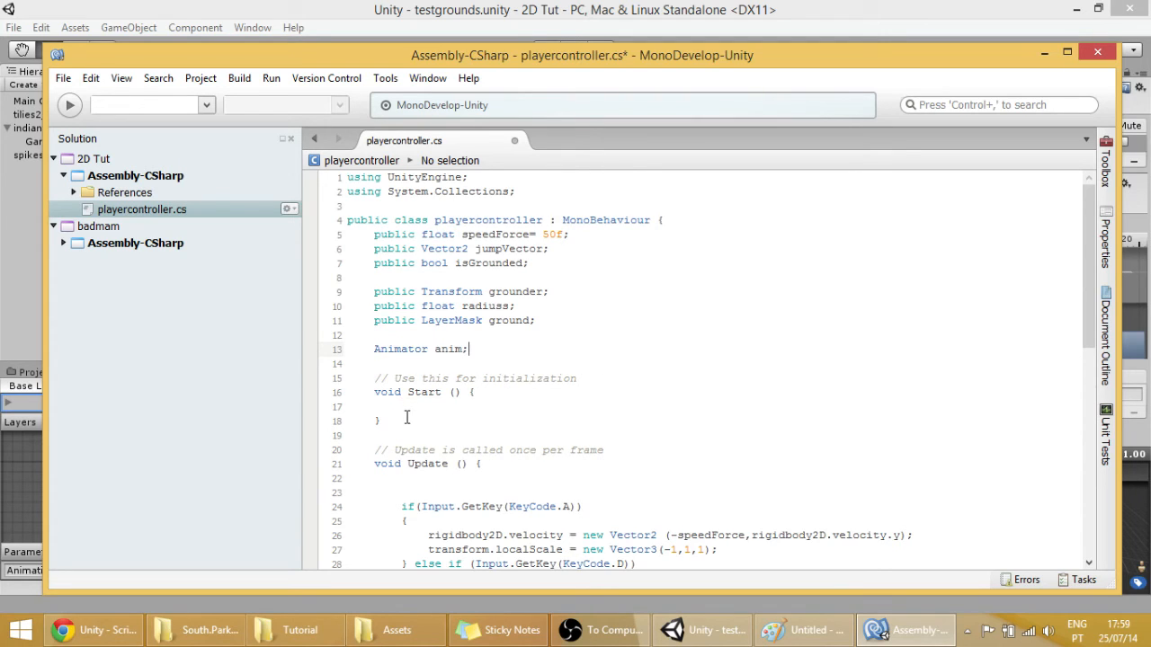
{"action": "left_click", "coordinate": [406, 406]}
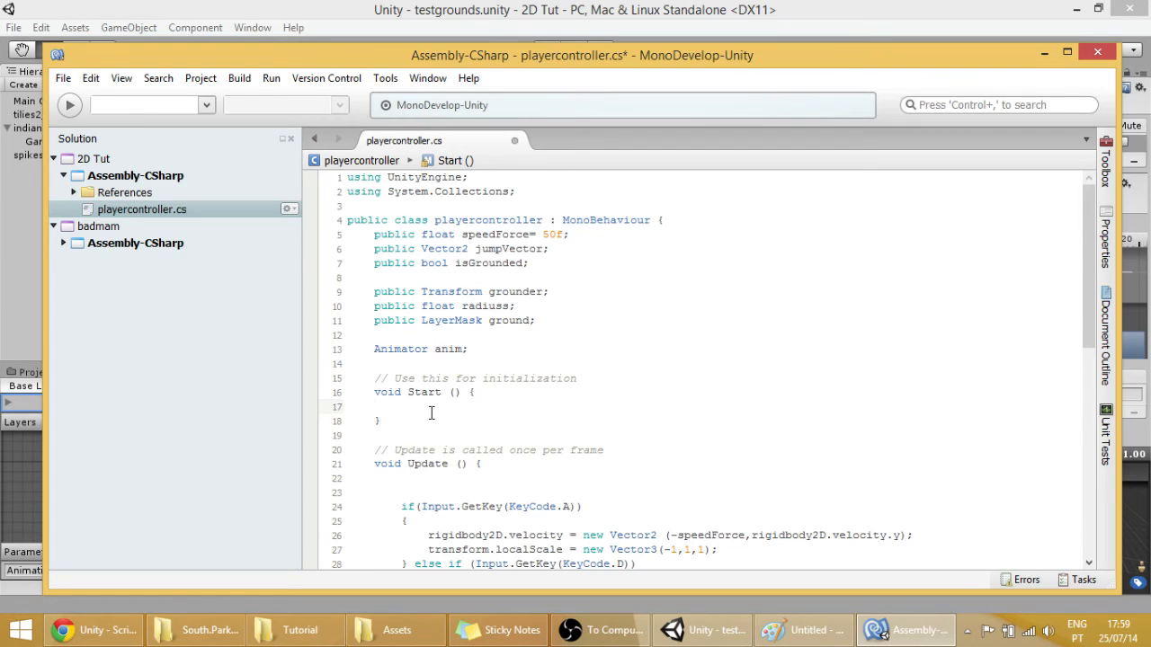
{"action": "left_click", "coordinate": [378, 406]}
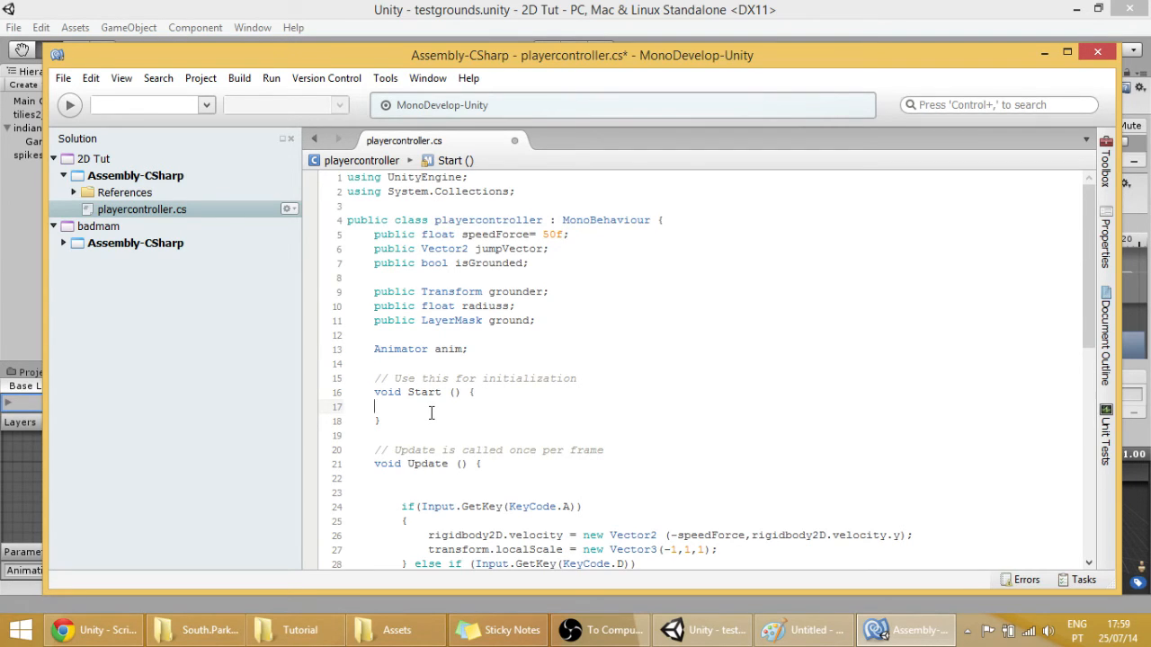
{"action": "type", "text": "anim"}
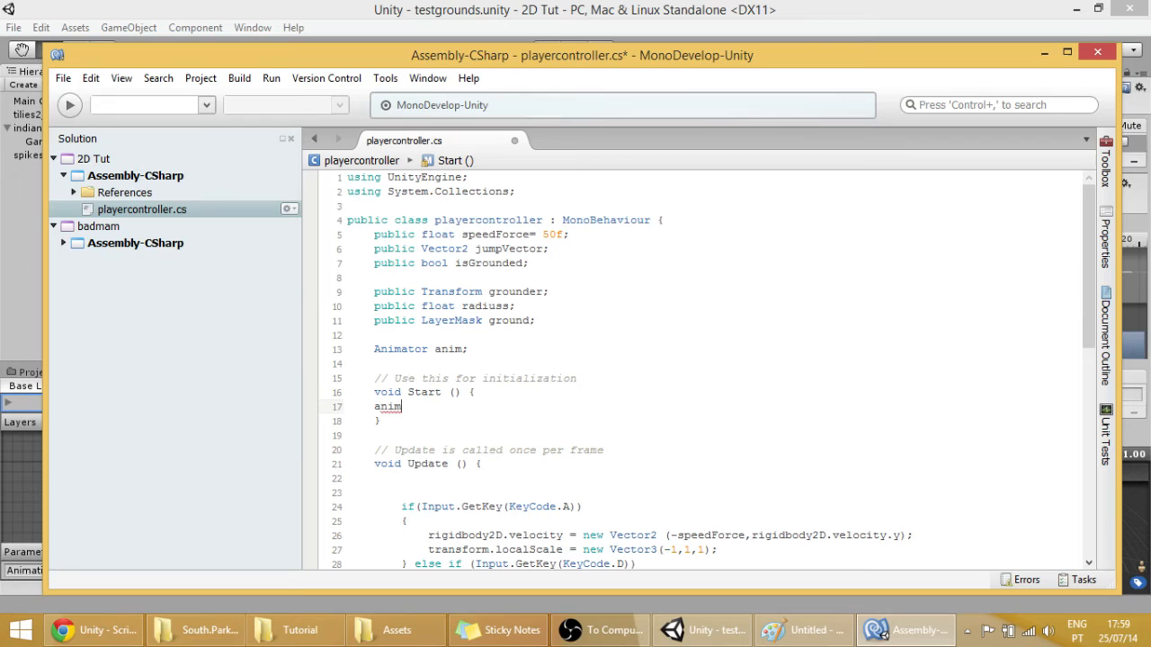
{"action": "type", "text": "= get"}
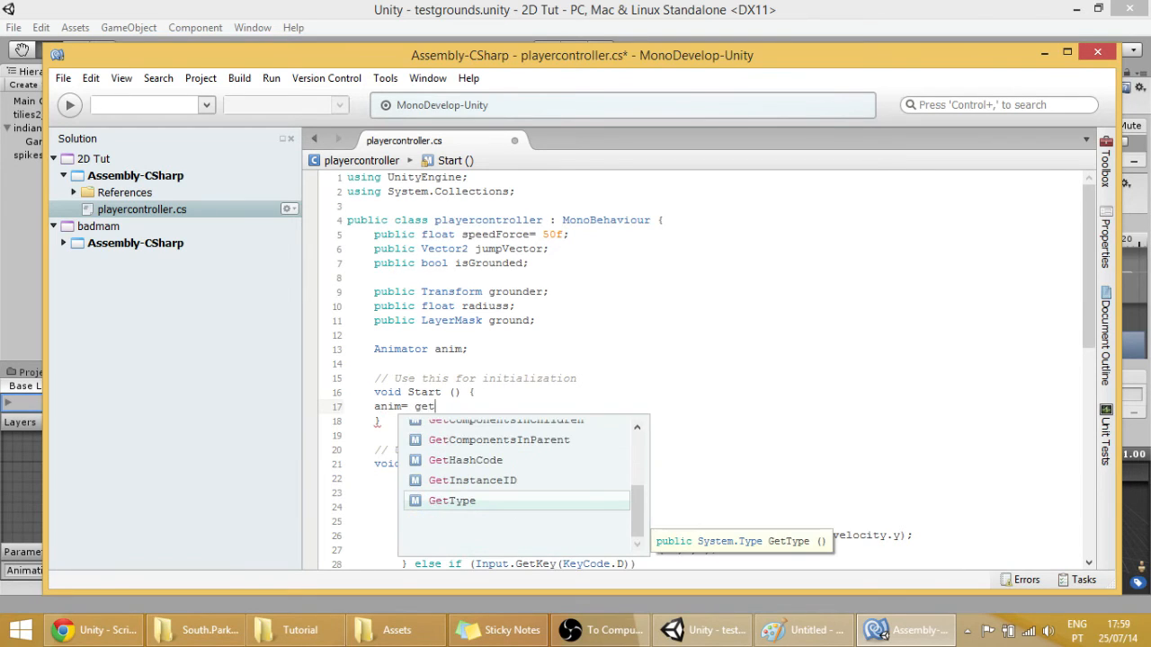
{"action": "type", "text": "c"}
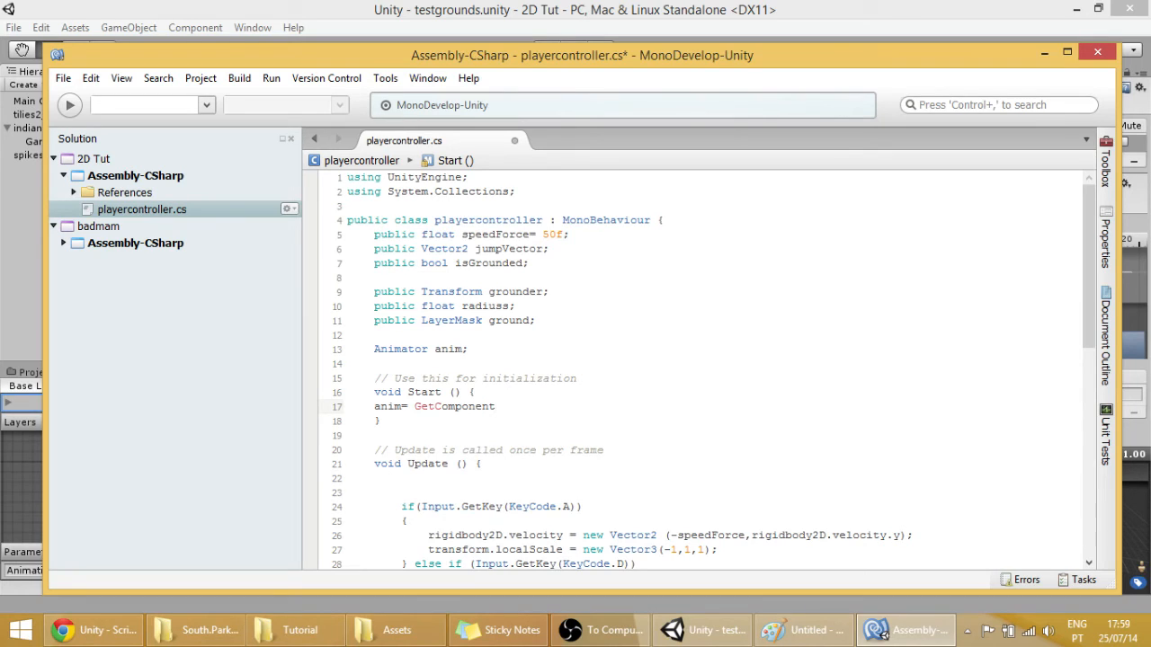
{"action": "type", "text": "<>"}
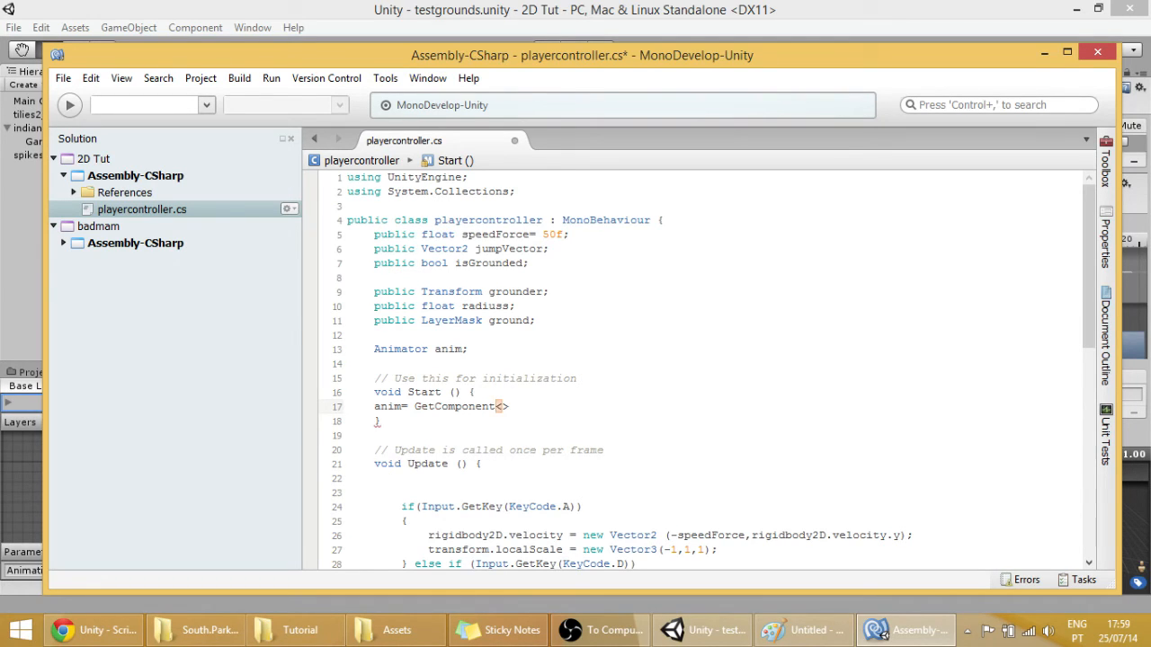
{"action": "type", "text": "Animator"}
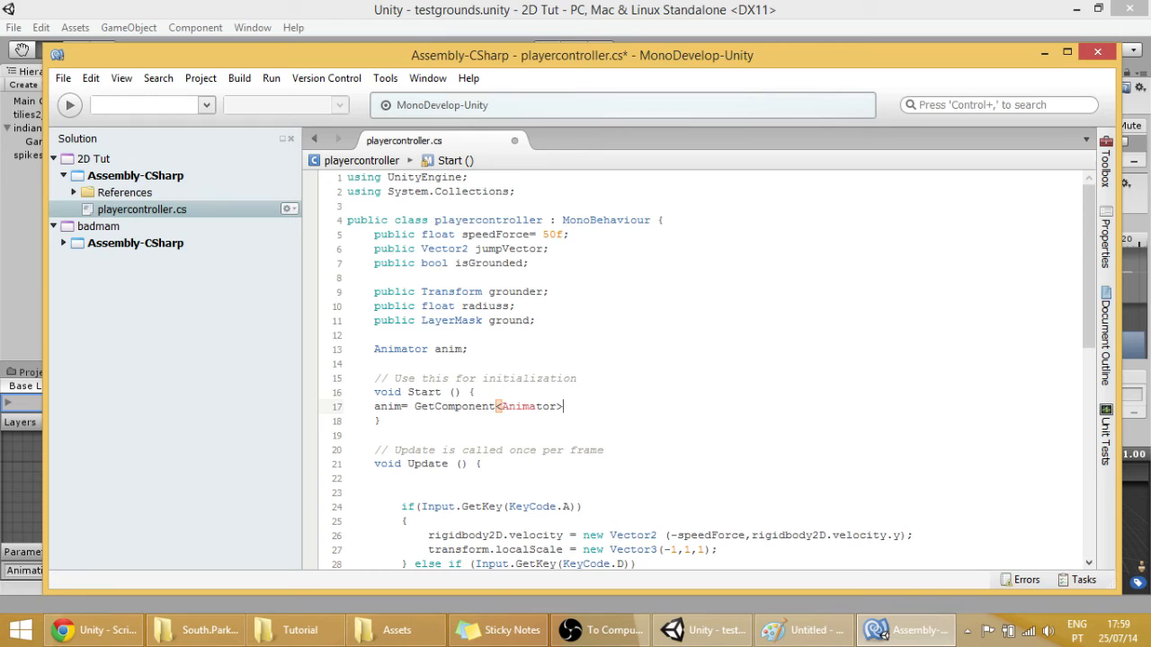
{"action": "type", "text": "();"}
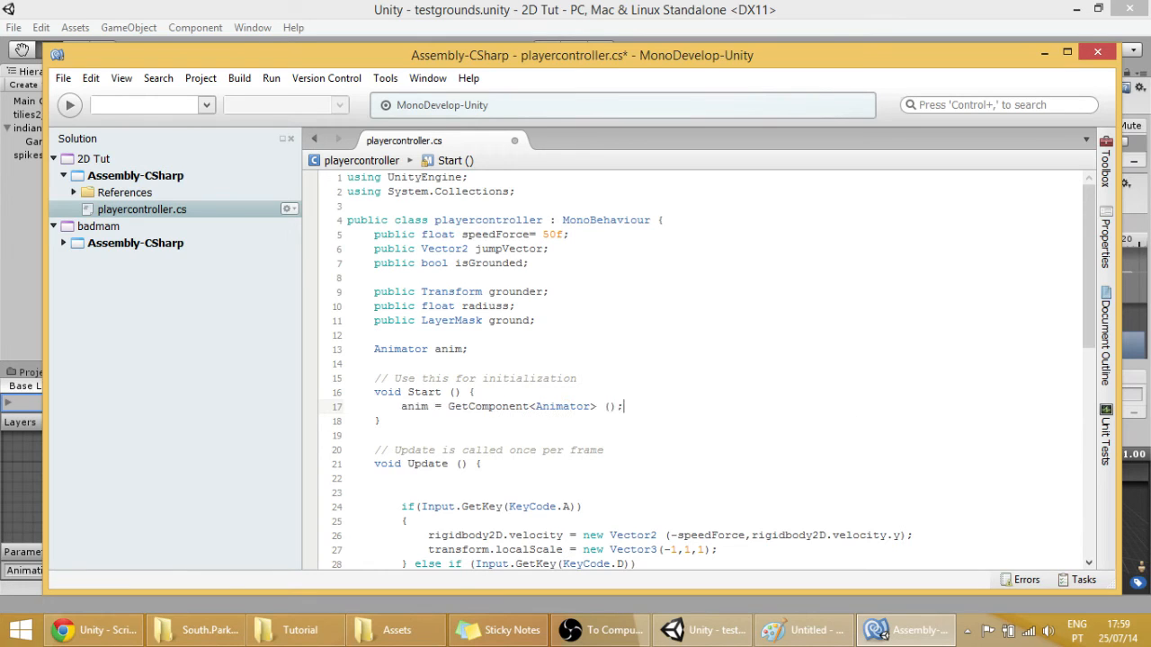
{"action": "mouse_move", "coordinate": [652, 394]}
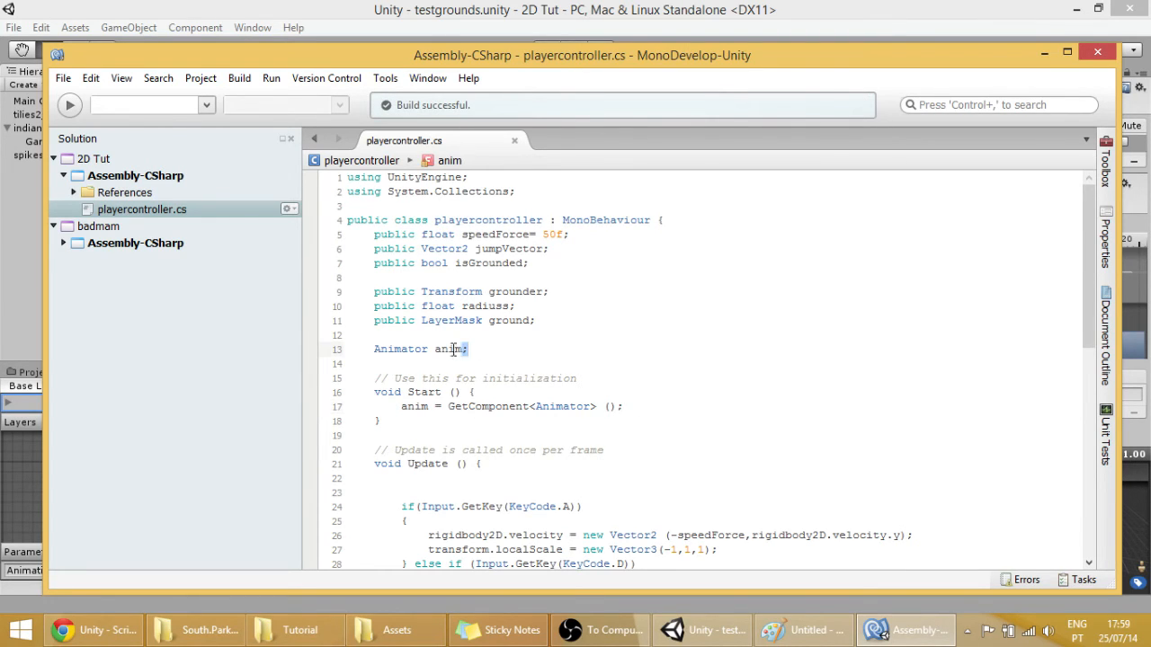
{"action": "double_click", "coordinate": [414, 348]}
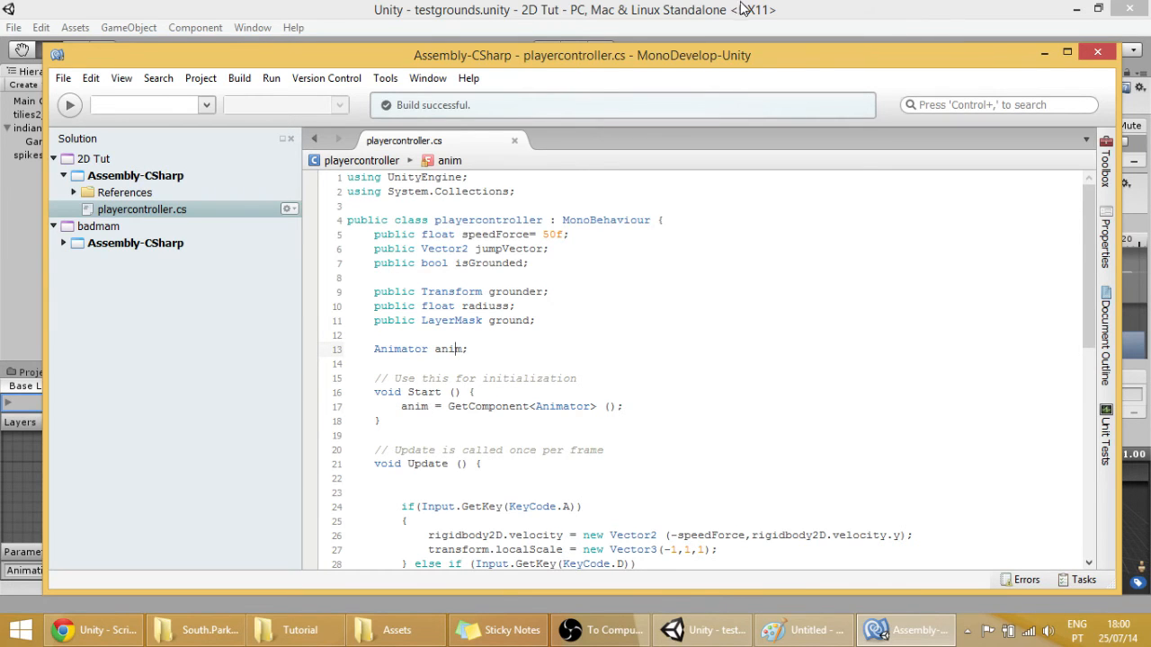
{"action": "left_click", "coordinate": [701, 629]}
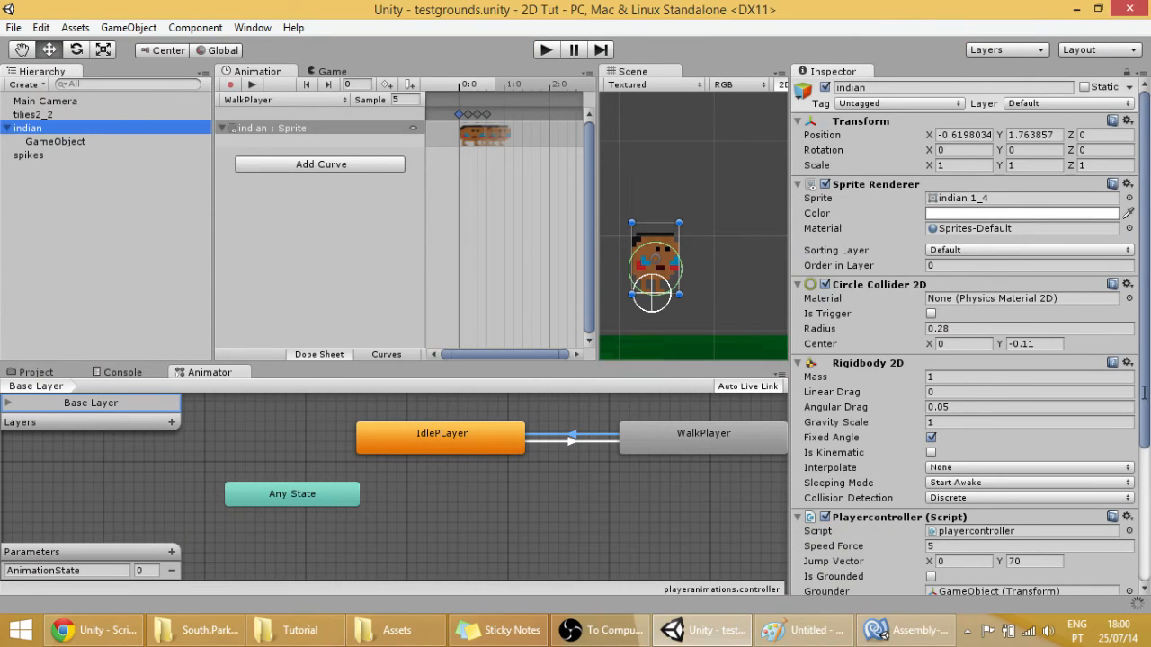
{"action": "scroll", "scroll_direction": "down", "scroll_amount": 3}
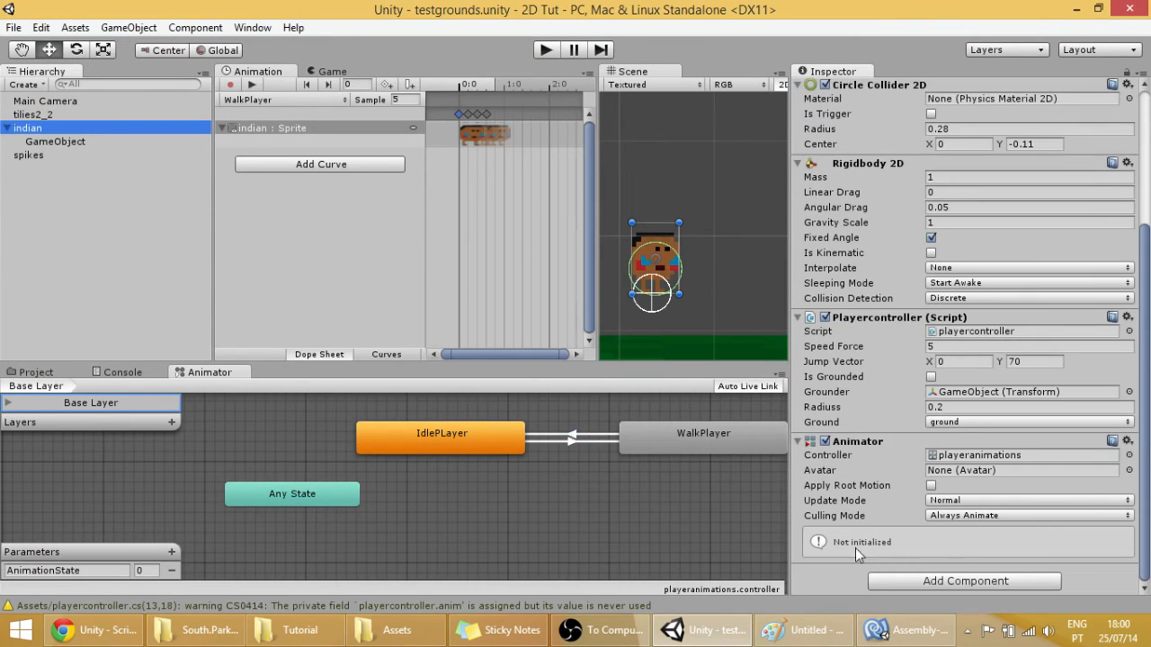
{"action": "left_click", "coordinate": [1021, 454]}
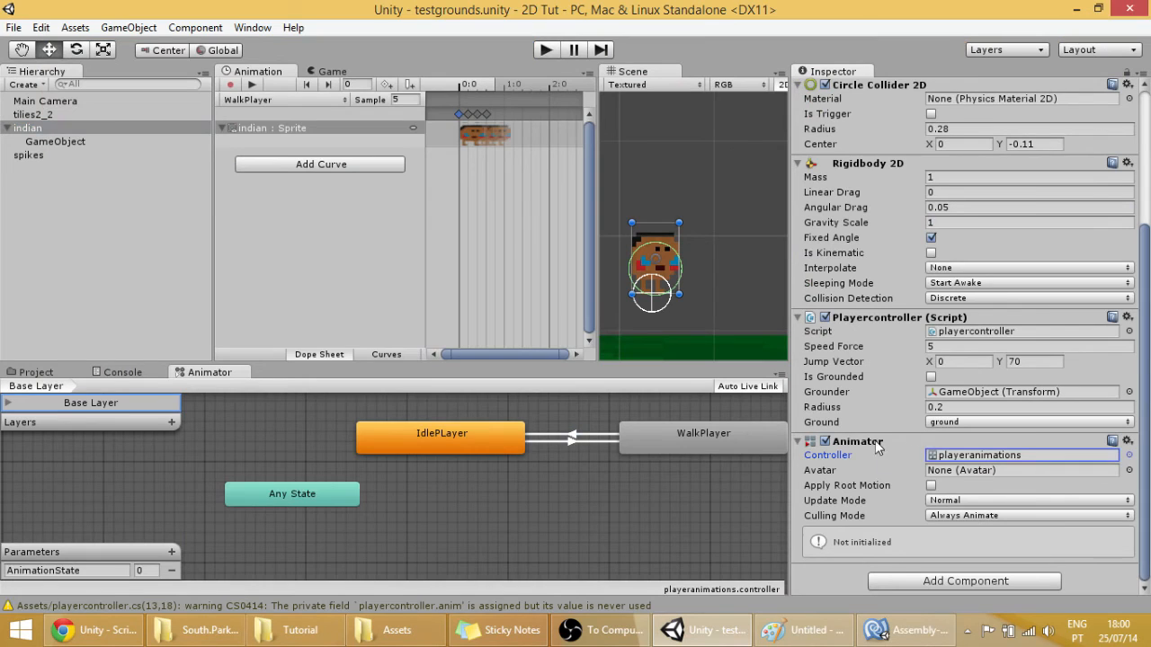
{"action": "mouse_move", "coordinate": [908, 629]}
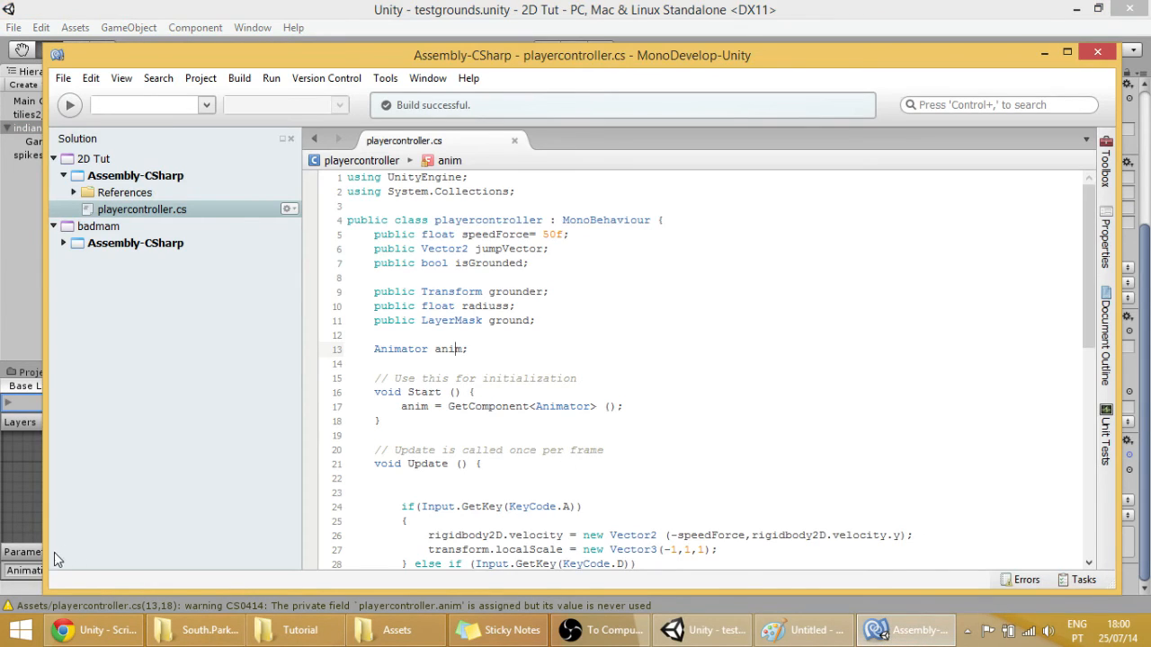
{"action": "left_click", "coordinate": [701, 629]}
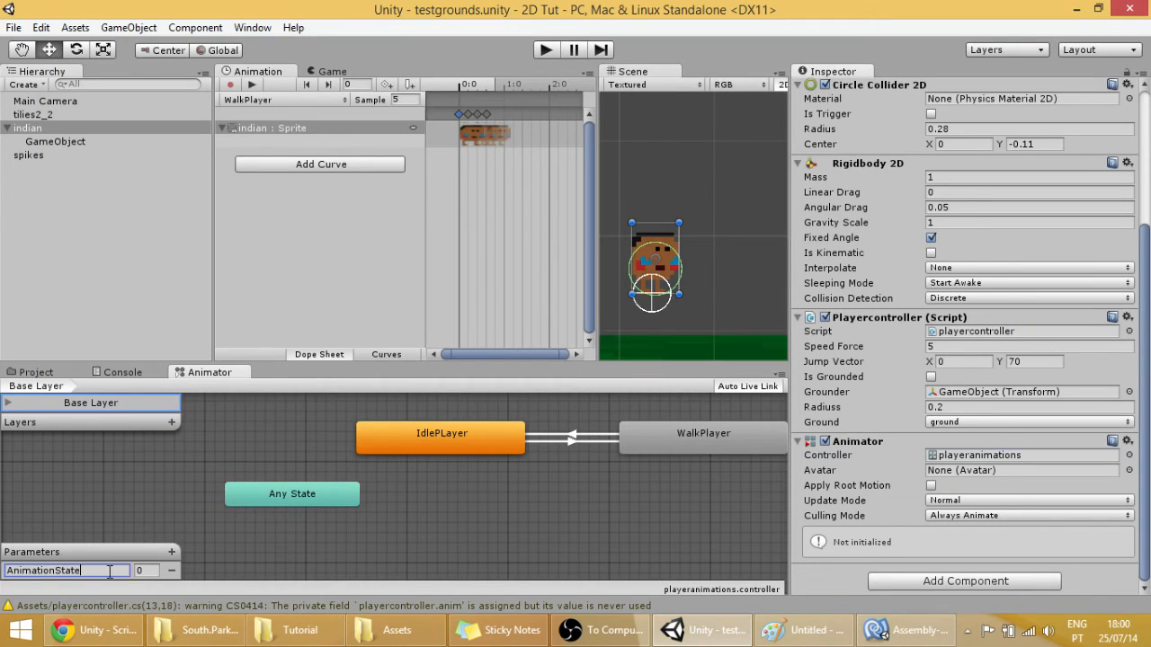
{"action": "mouse_move", "coordinate": [802, 629]}
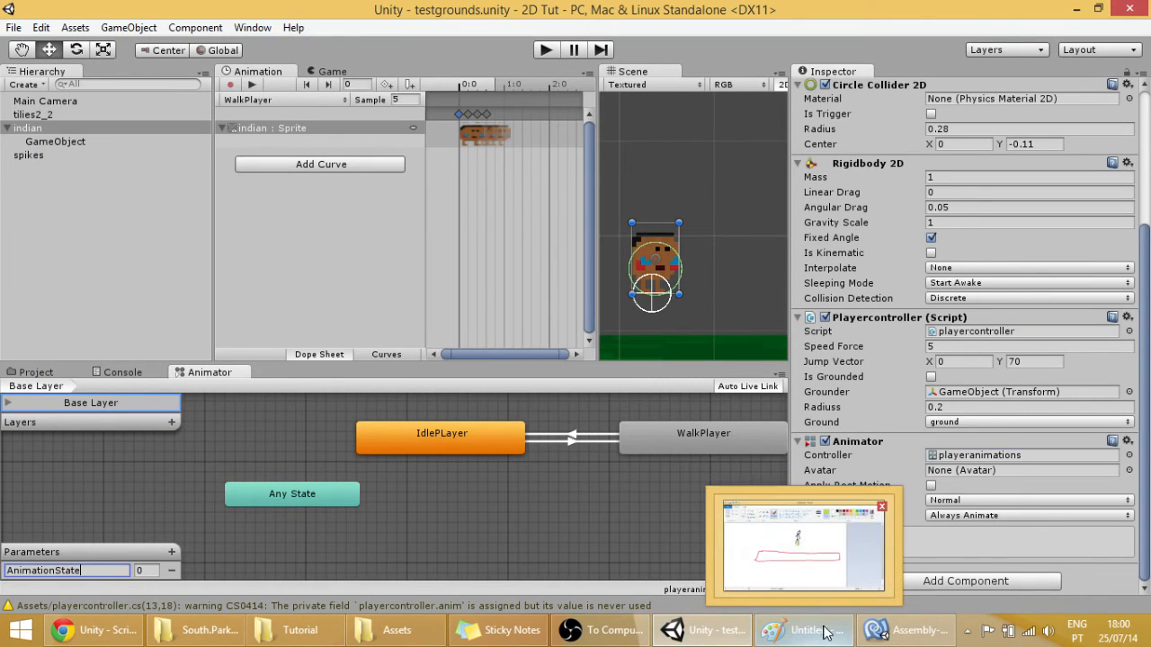
{"action": "left_click", "coordinate": [906, 629]}
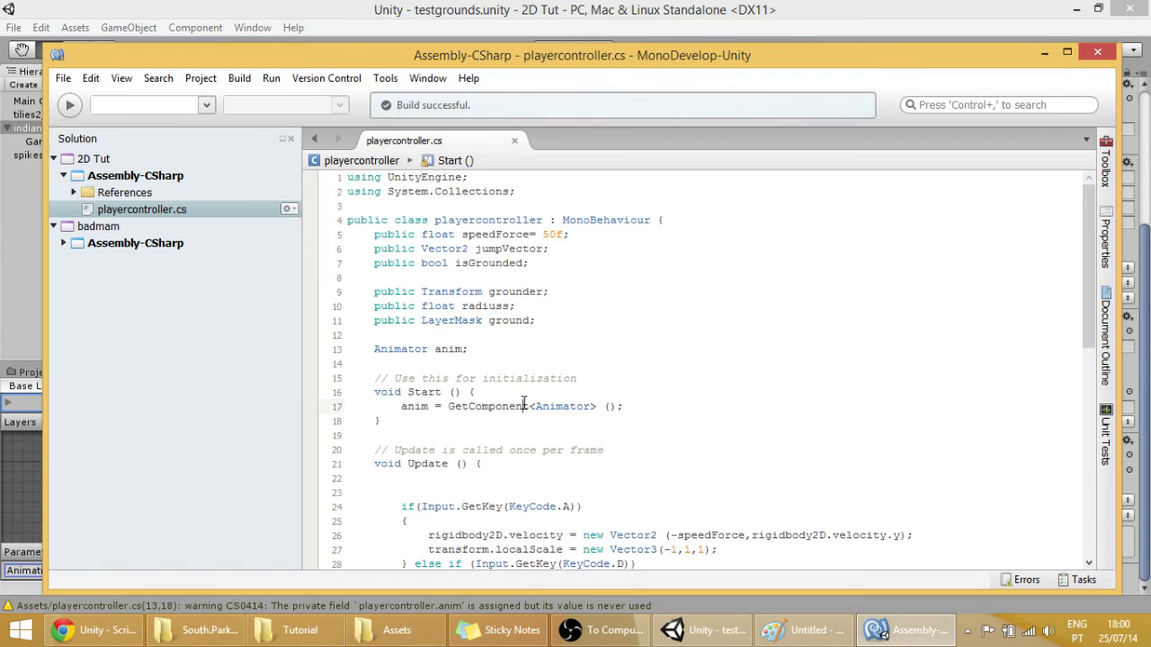
Begin anim.SetInteger in the A-key branch, checking the parameter name in Unity
{"action": "scroll", "scroll_direction": "down", "scroll_amount": 3}
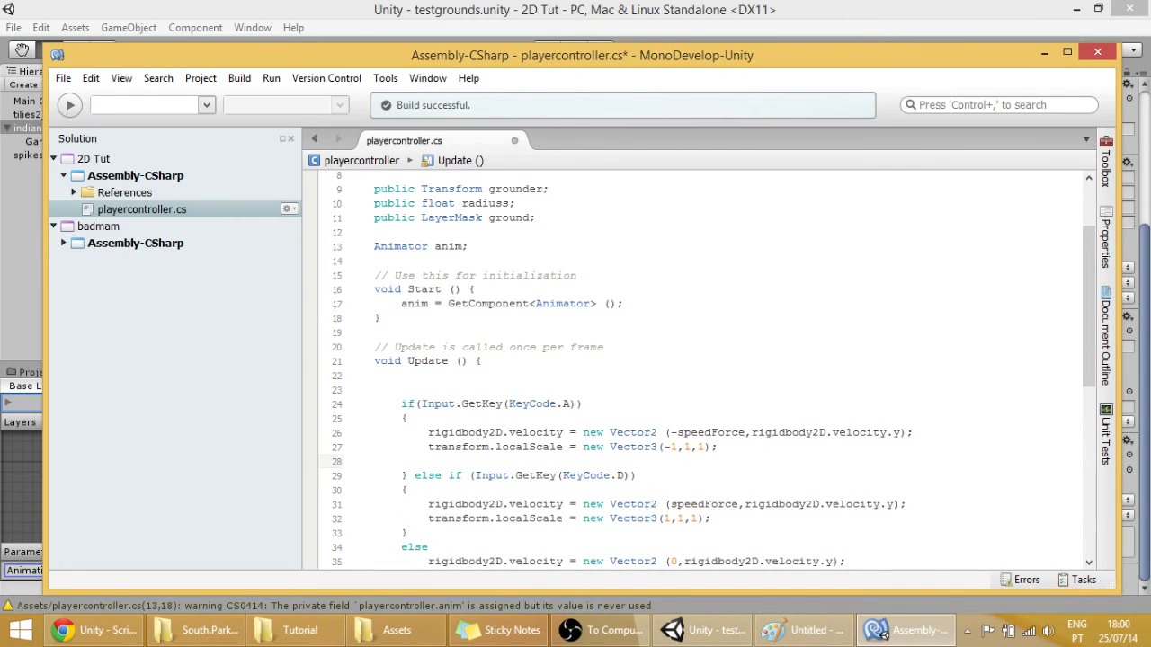
{"action": "left_click", "coordinate": [430, 460]}
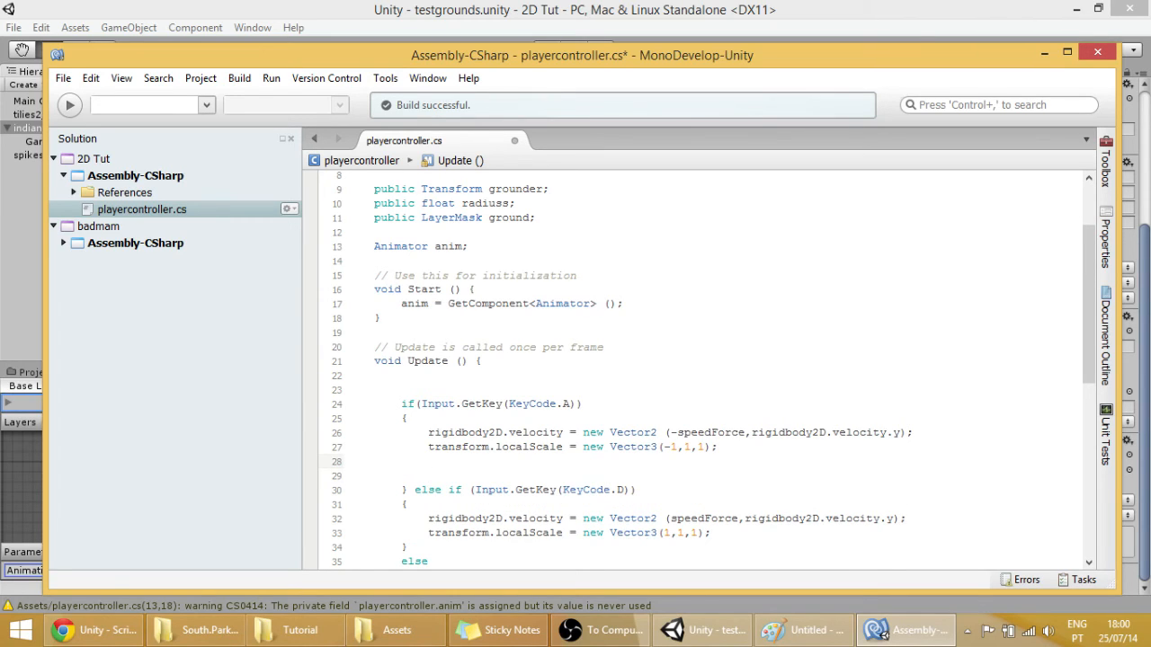
{"action": "type", "text": "ani"}
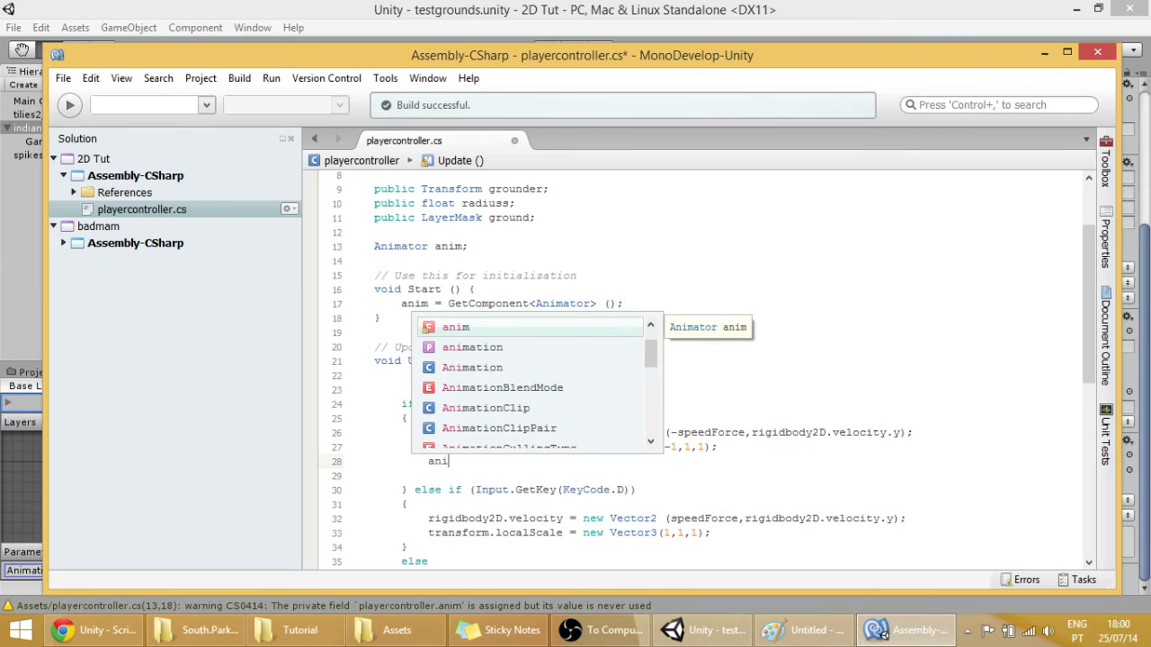
{"action": "type", "text": "."}
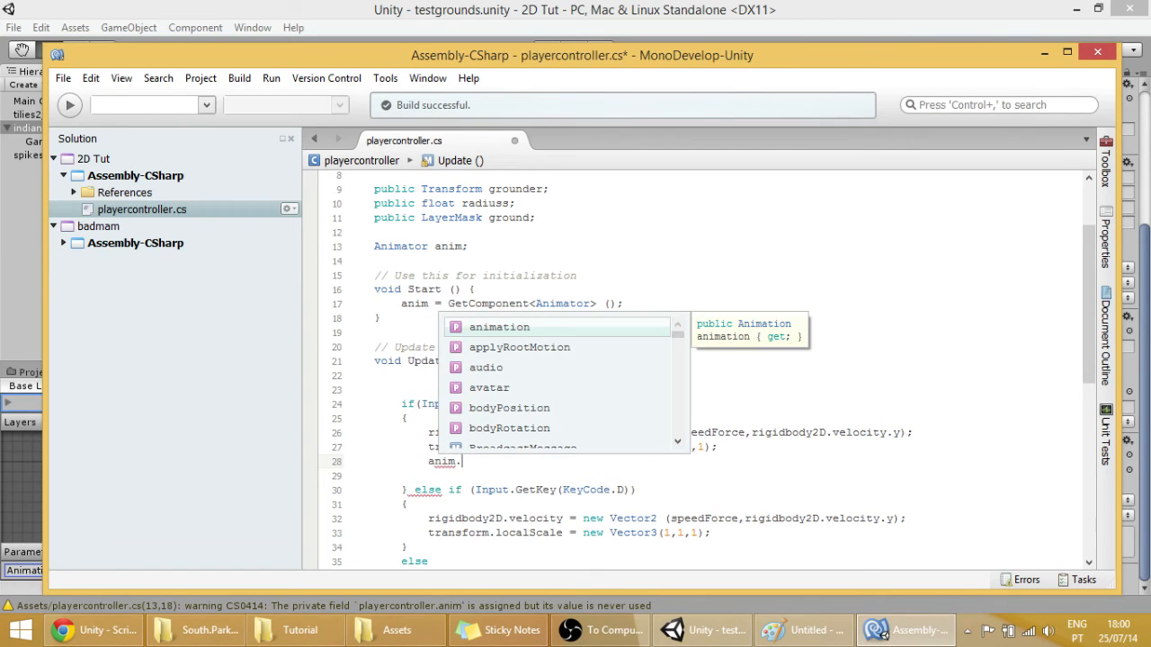
{"action": "type", "text": "setin"}
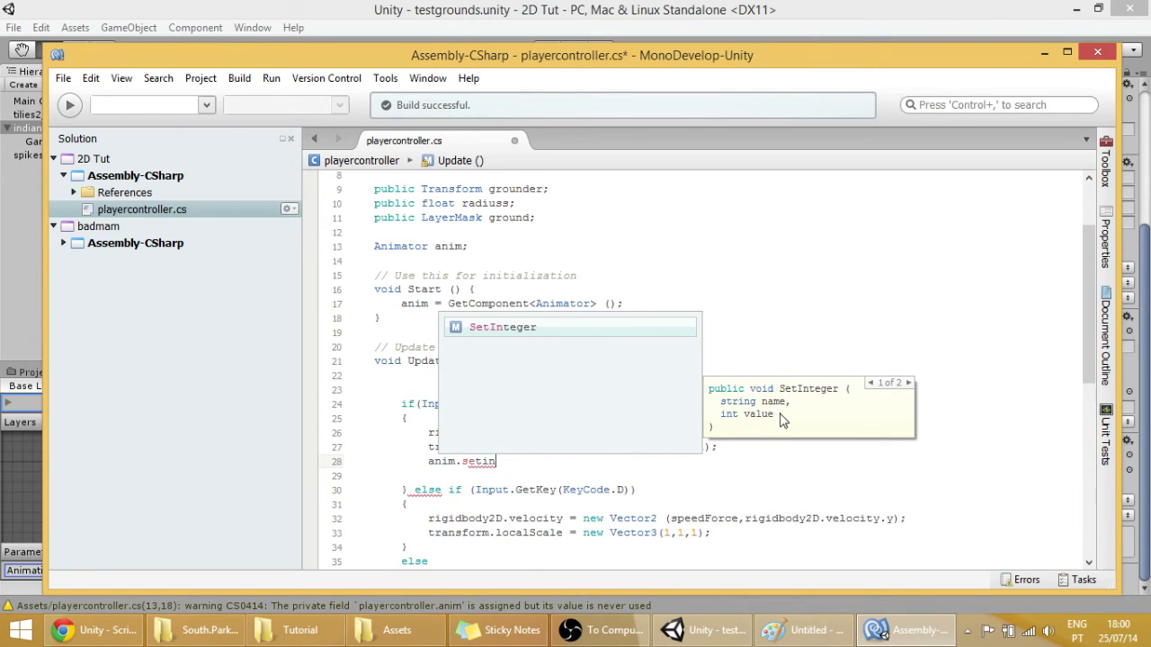
{"action": "mouse_move", "coordinate": [771, 424]}
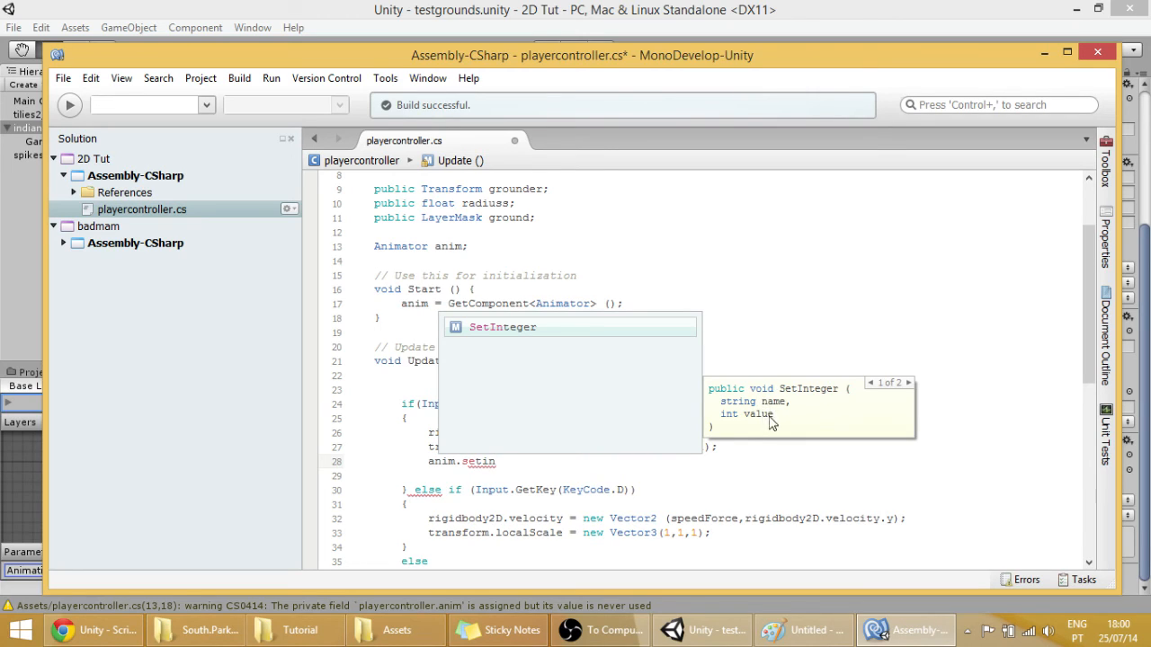
{"action": "mouse_move", "coordinate": [594, 442]}
{"action": "type", "text": "SetInteger ("}
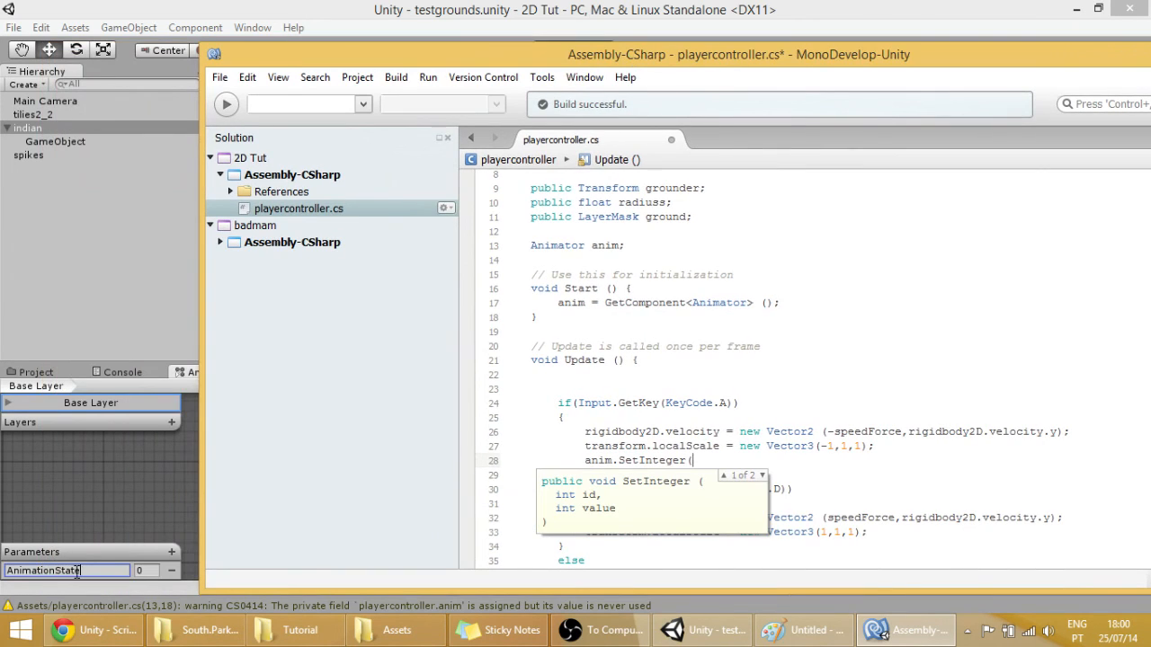
{"action": "left_click", "coordinate": [701, 630]}
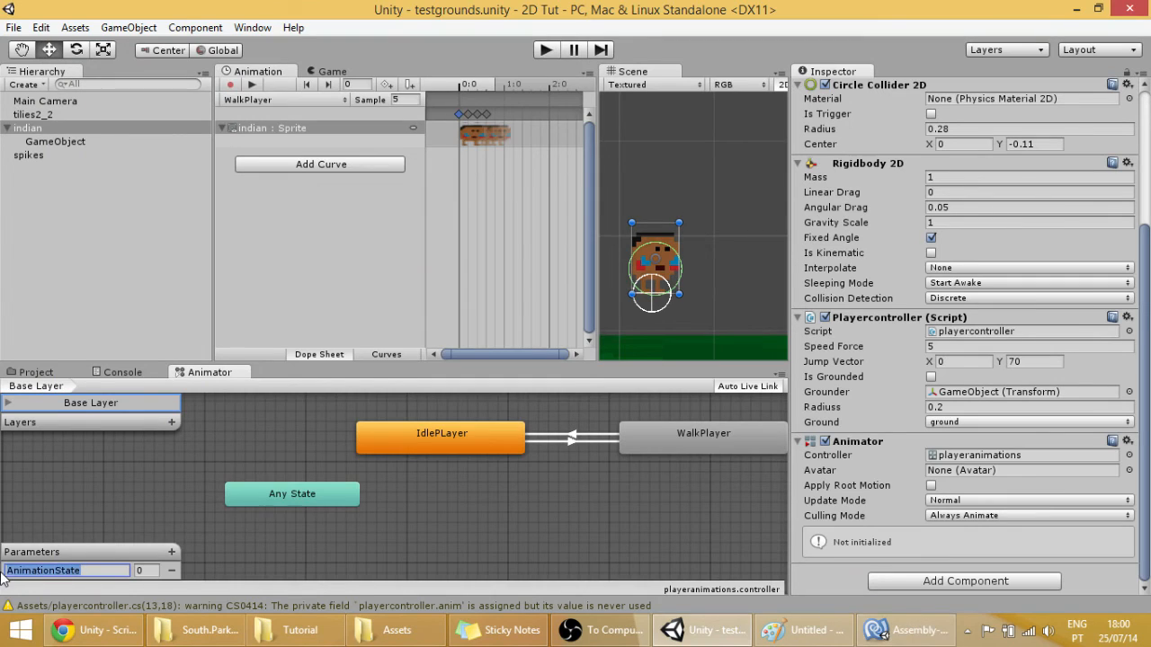
{"action": "left_click", "coordinate": [904, 629]}
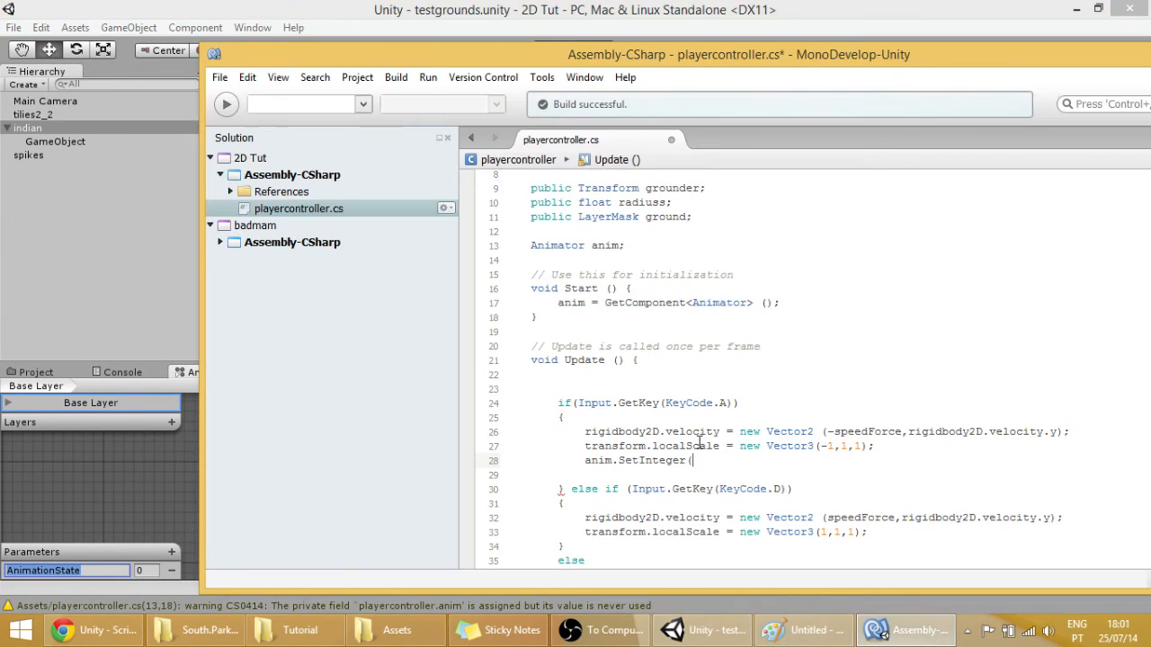
Complete the call as anim.SetInteger(AnimationState,1) and select the line for copying
{"action": "type", "text": "AnimationState"}
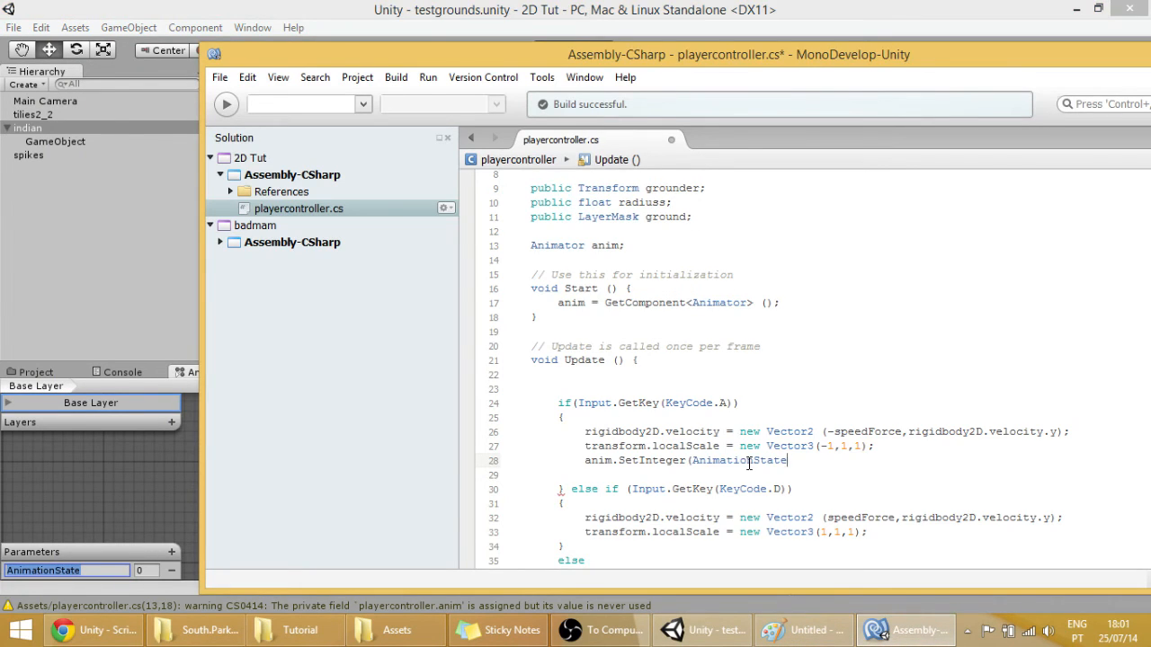
{"action": "type", "text": ","}
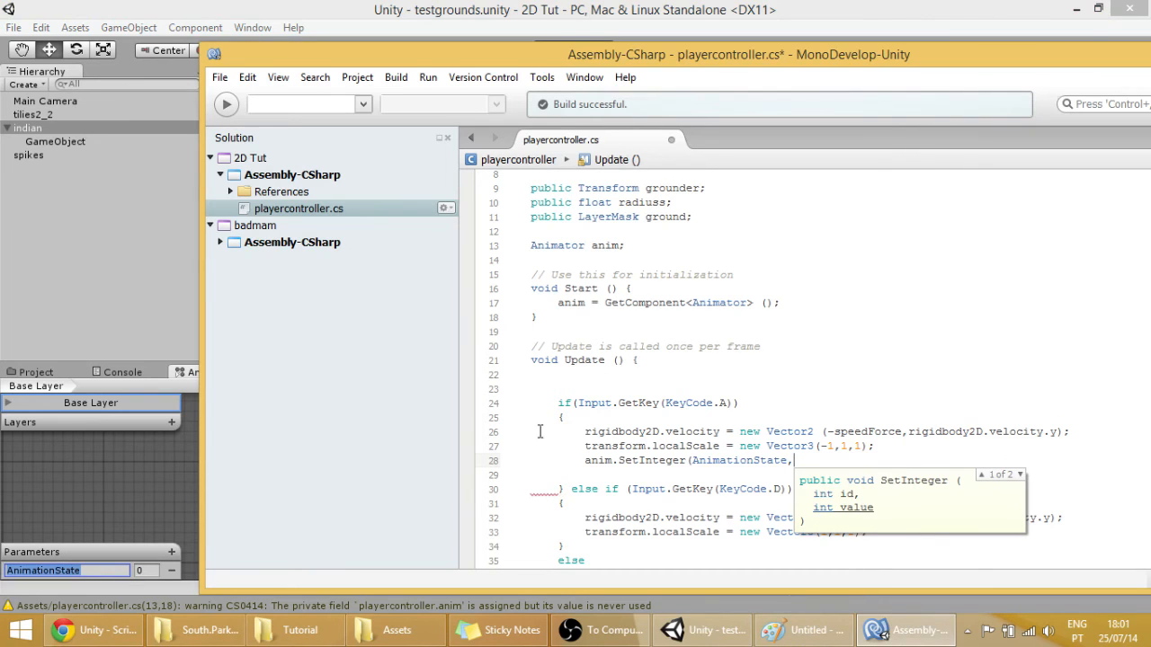
{"action": "mouse_move", "coordinate": [719, 424]}
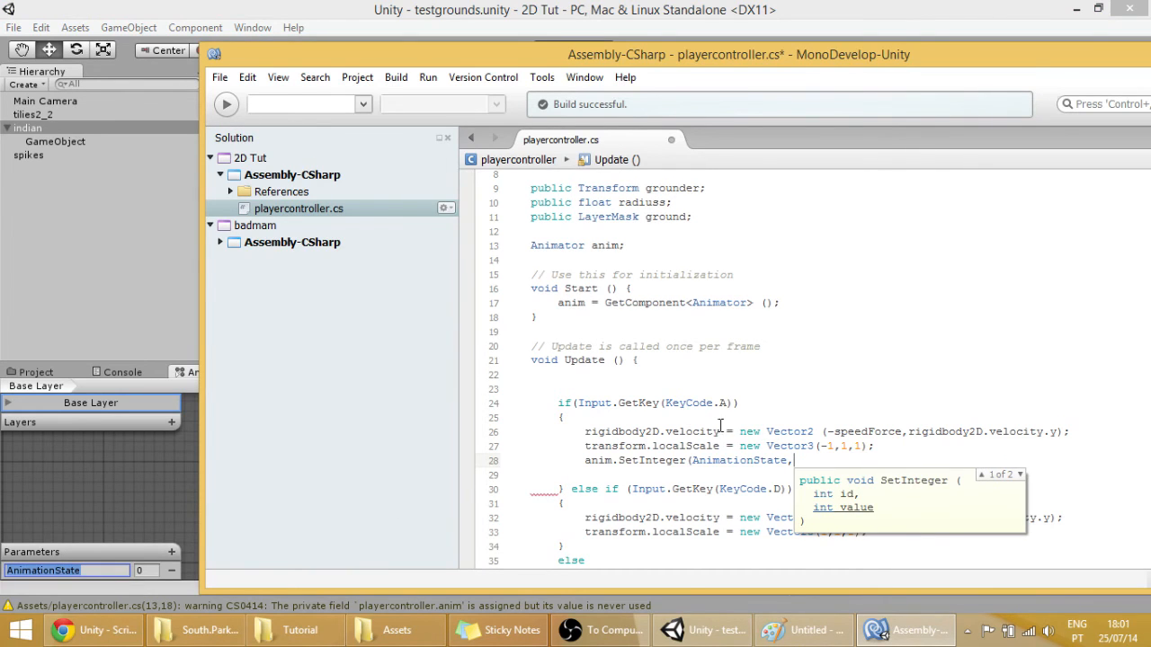
{"action": "left_click", "coordinate": [701, 629]}
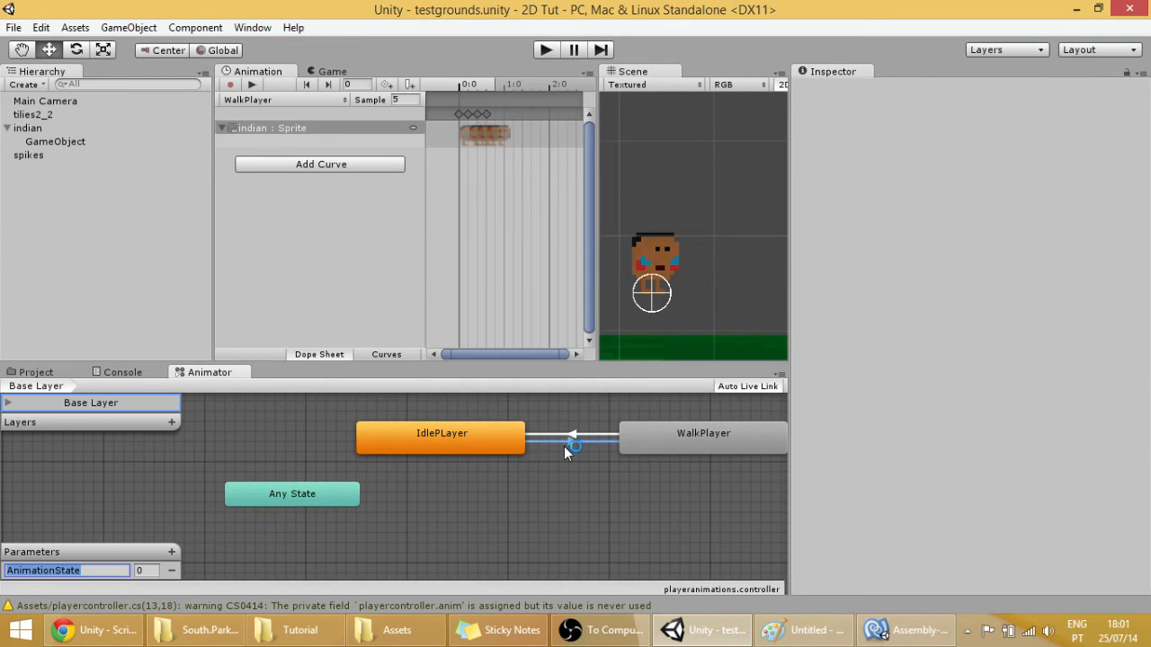
{"action": "left_click", "coordinate": [572, 439]}
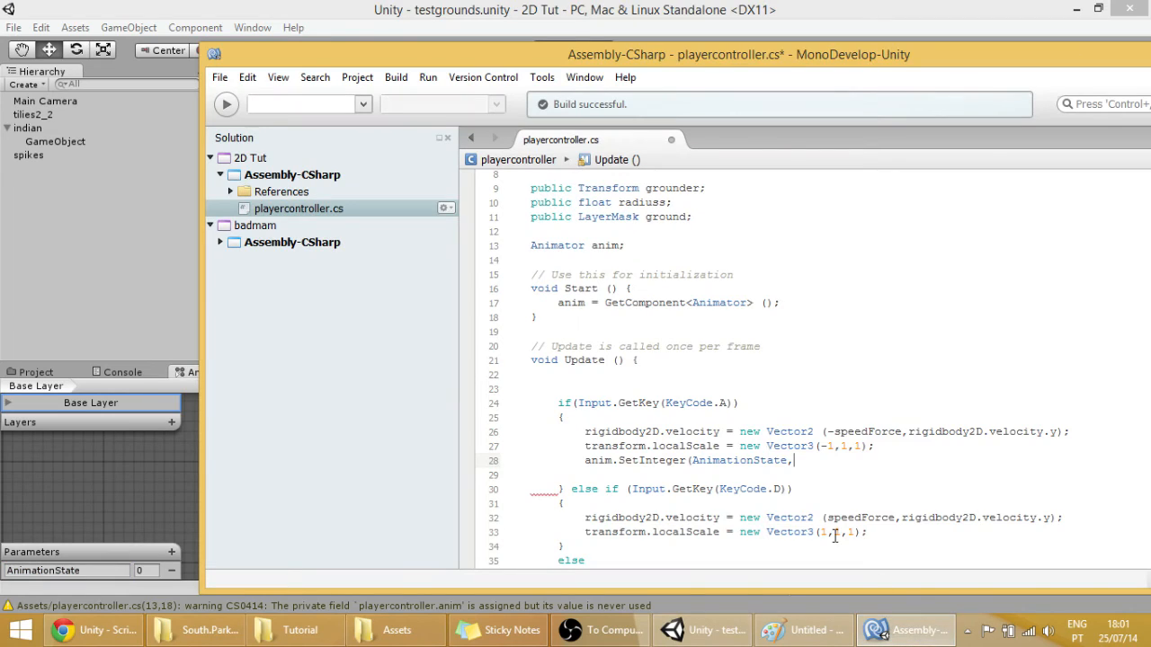
{"action": "type", "text": "1);"}
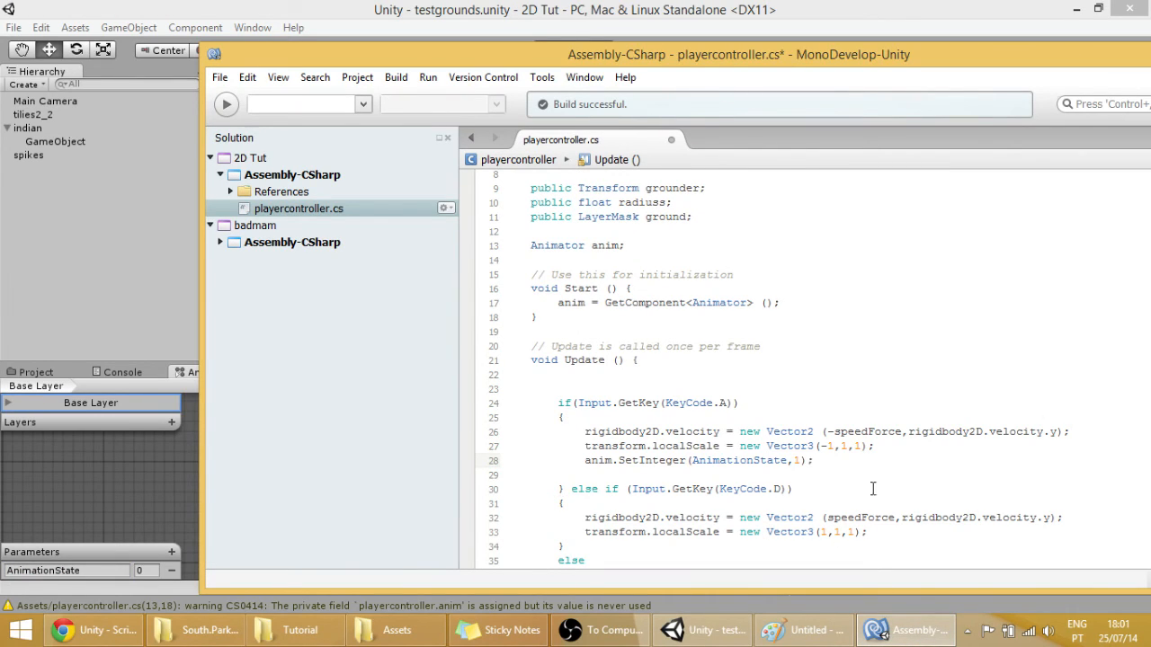
{"action": "double_click", "coordinate": [698, 460]}
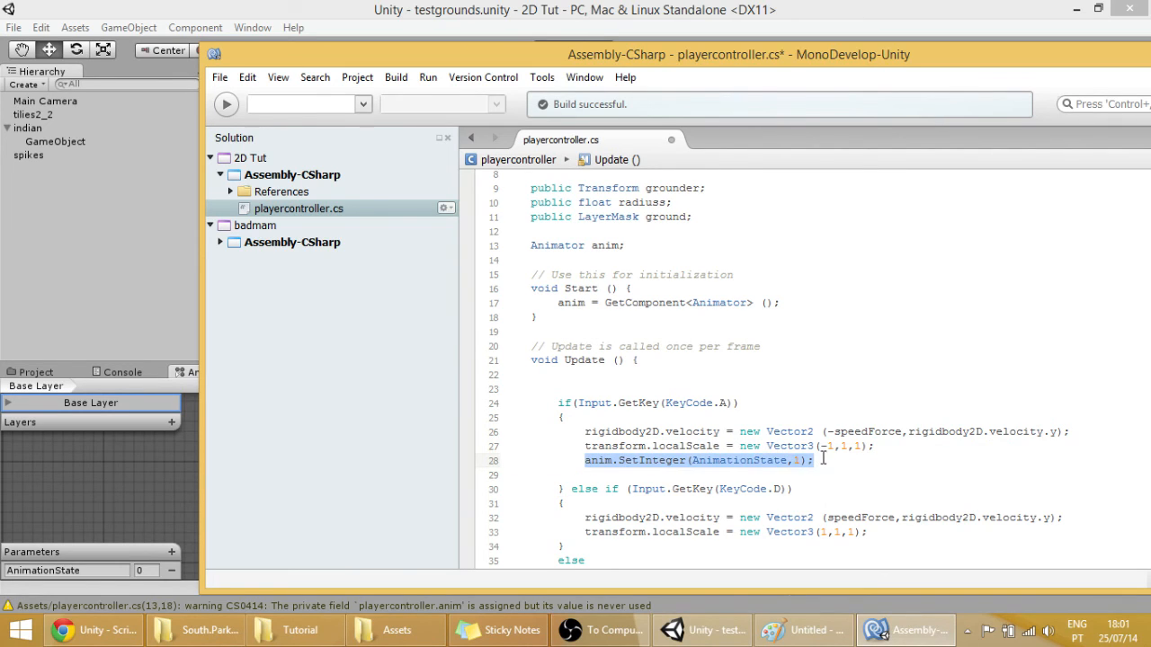
Add anim.SetInteger(AnimationState,1); to the D-key branch and open a line in the else branch
{"action": "left_click", "coordinate": [866, 533]}
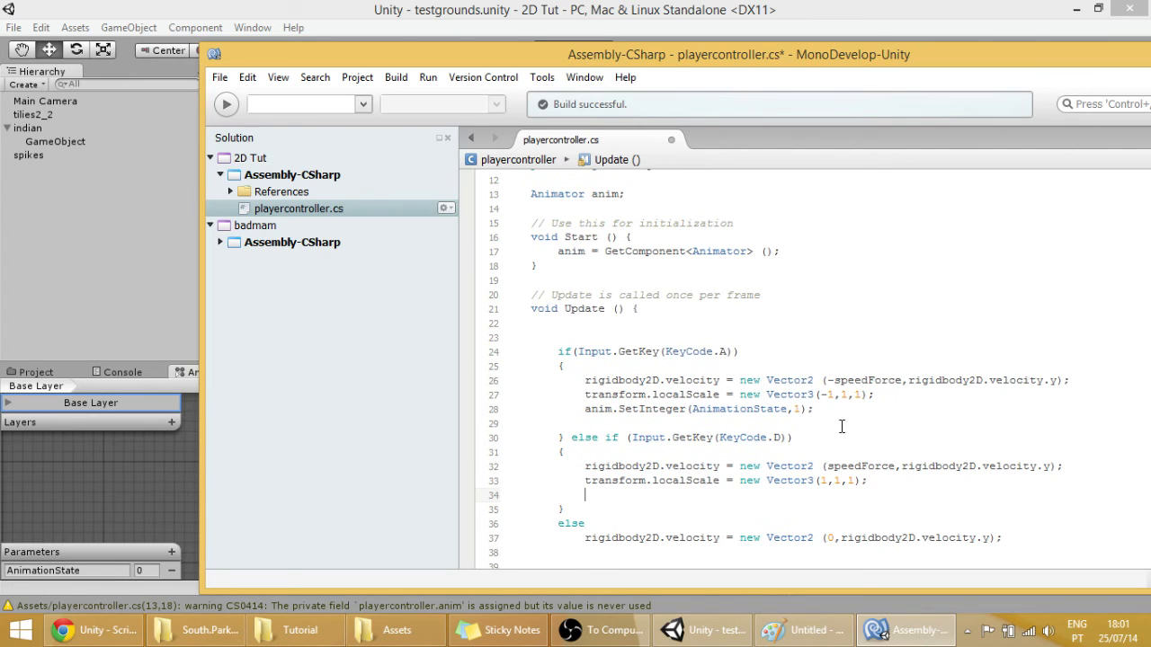
{"action": "type", "text": "anim.SetInteger(AnimationState,1);"}
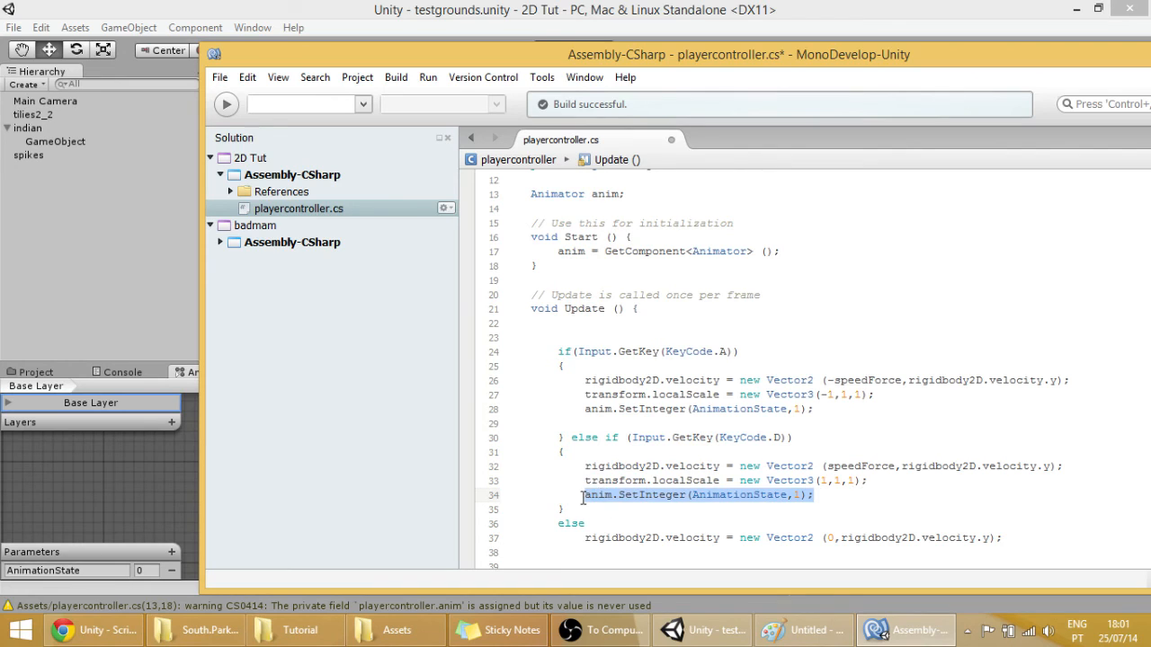
{"action": "scroll", "scroll_direction": "down", "scroll_amount": 3}
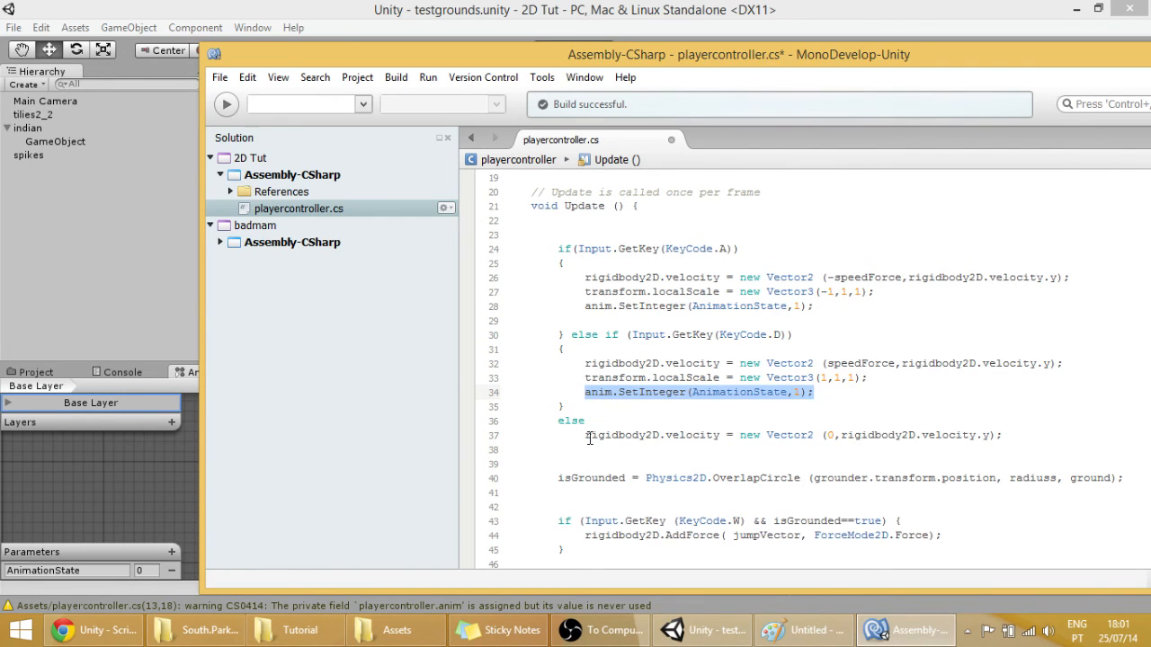
{"action": "left_click", "coordinate": [590, 421]}
{"action": "type", "text": "{"}
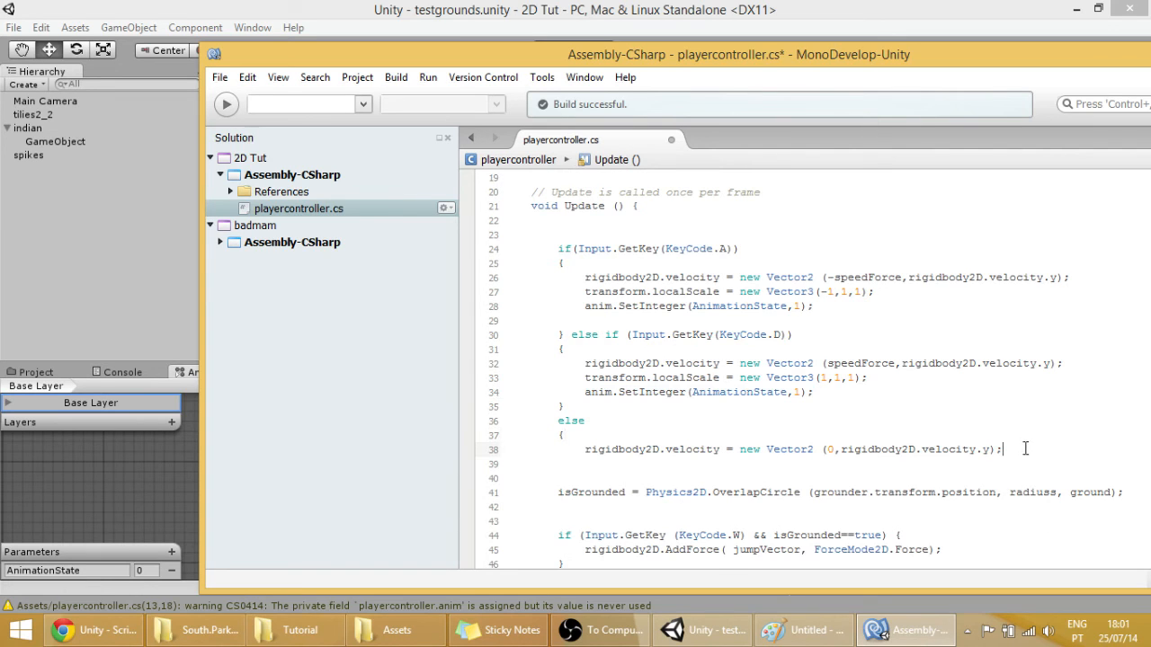
{"action": "scroll", "scroll_direction": "up", "scroll_amount": 3}
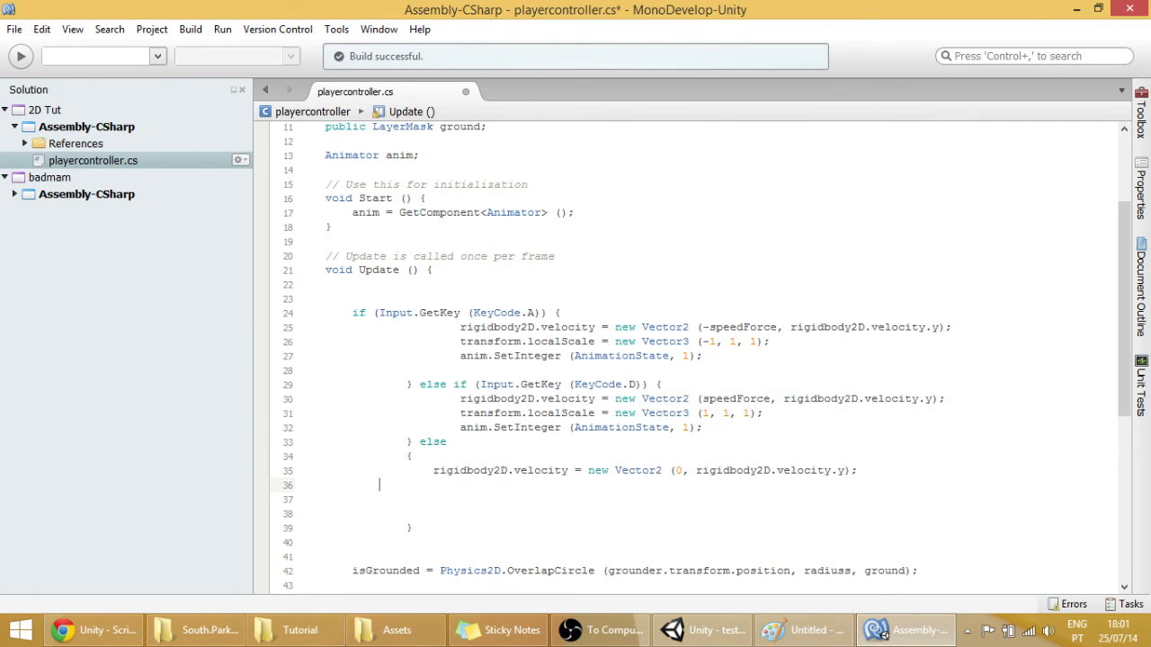
Write anim.SetInteger(AnimationState, ...); in the else branch of Update
{"action": "type", "text": "ani"}
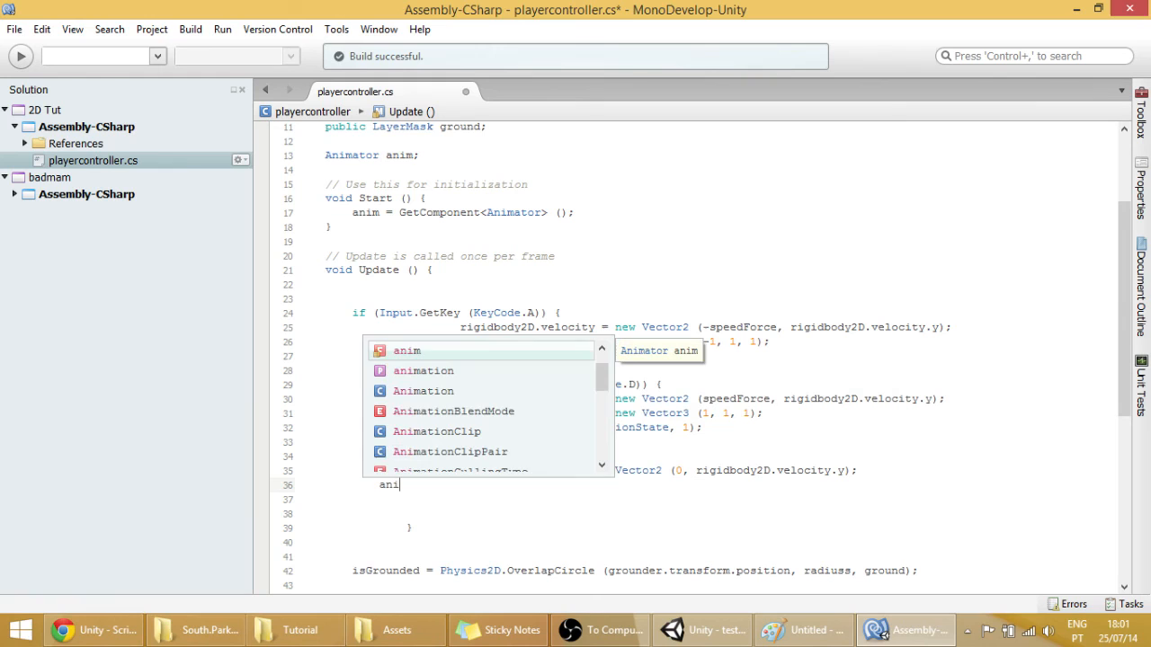
{"action": "type", "text": "m.se"}
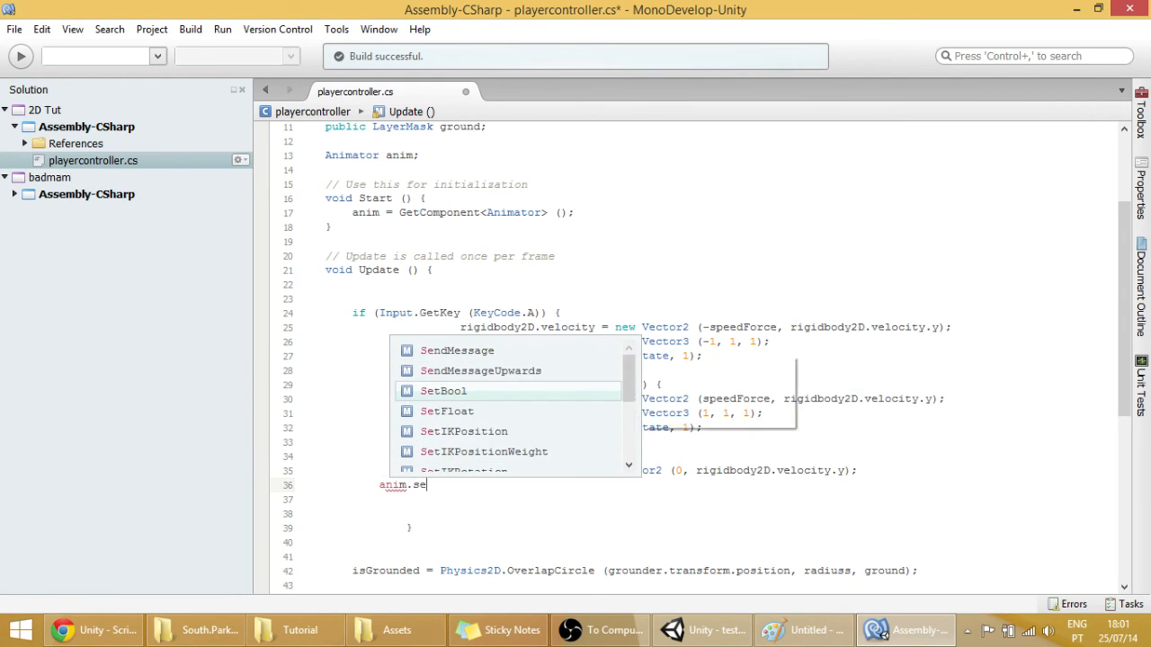
{"action": "type", "text": "in"}
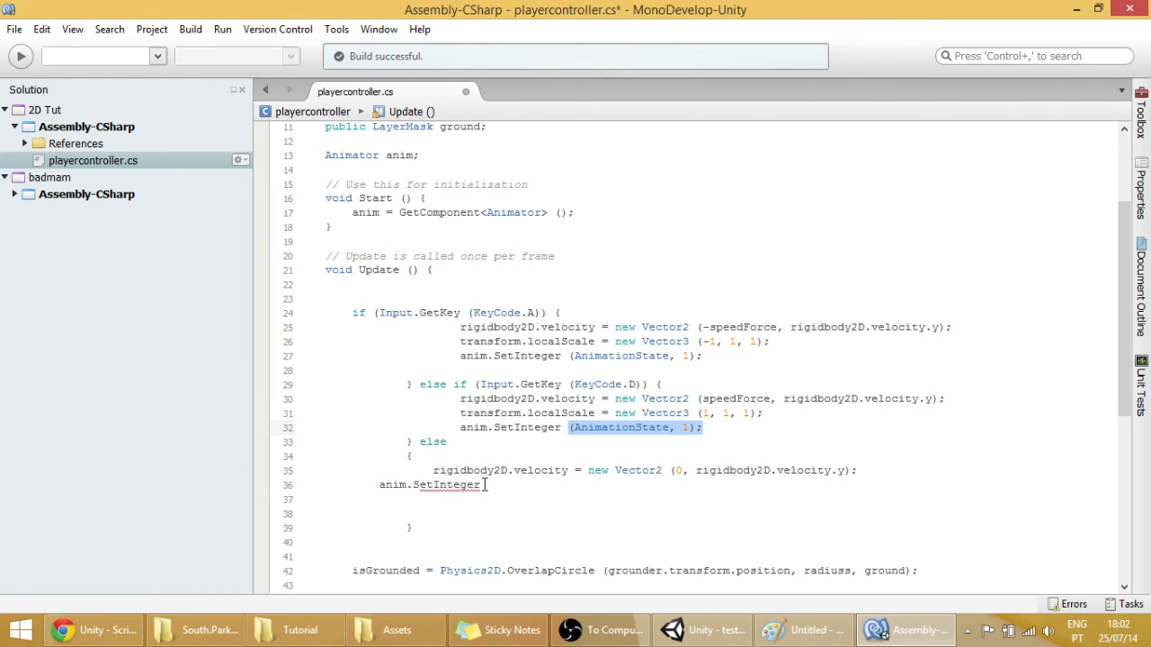
{"action": "type", "text": "(AnimationState, 1);"}
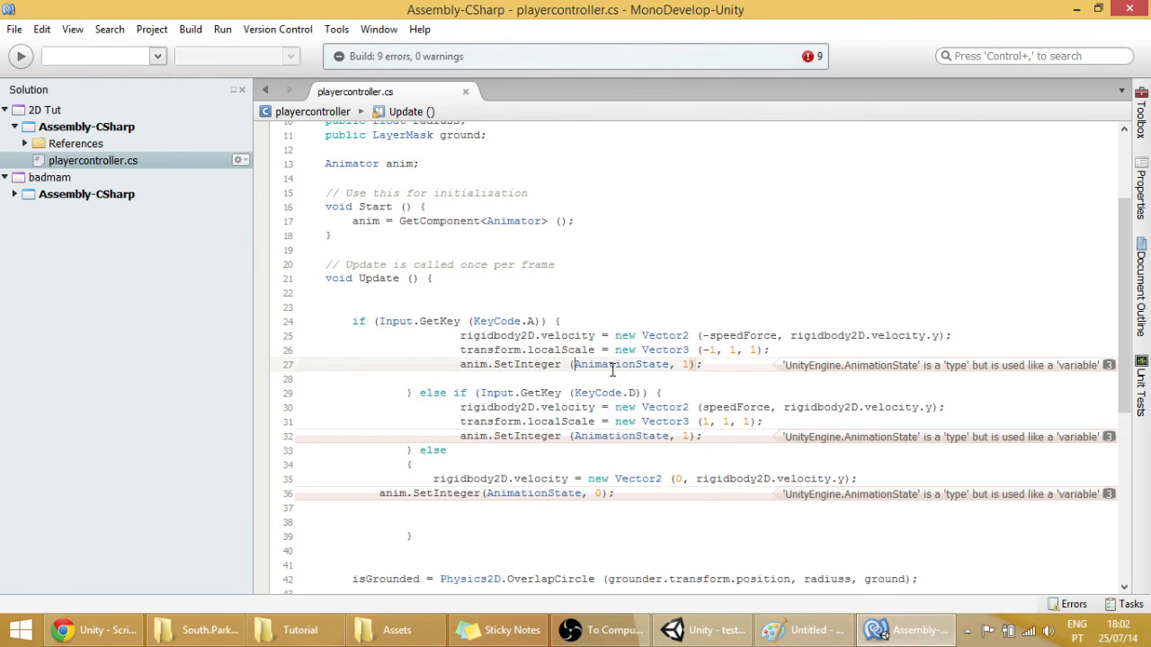
{"action": "mouse_move", "coordinate": [590, 372]}
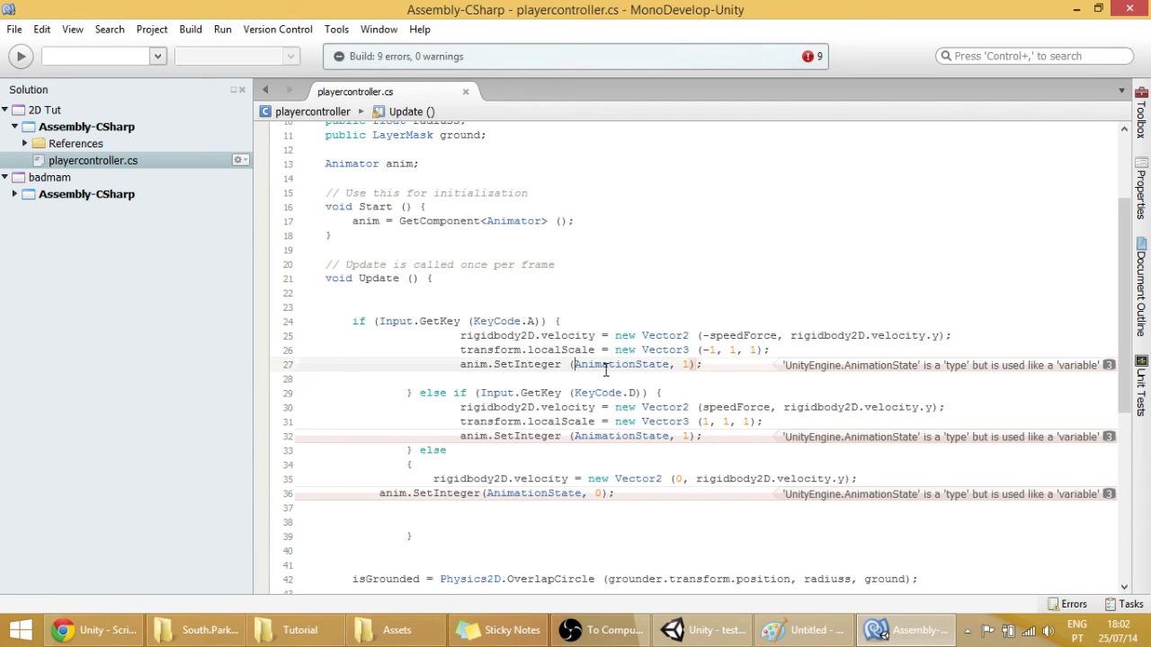
Quote "AnimationState" in the SetInteger calls so the build succeeds, then return to Unity
{"action": "type", "text": "\""}
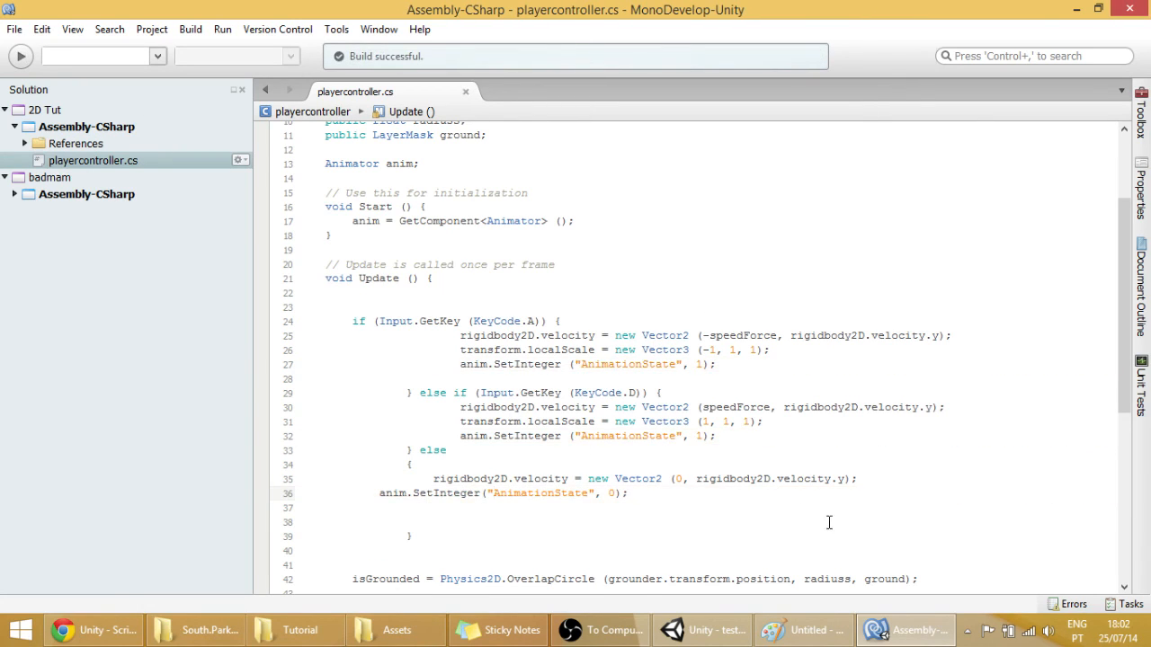
{"action": "mouse_move", "coordinate": [702, 629]}
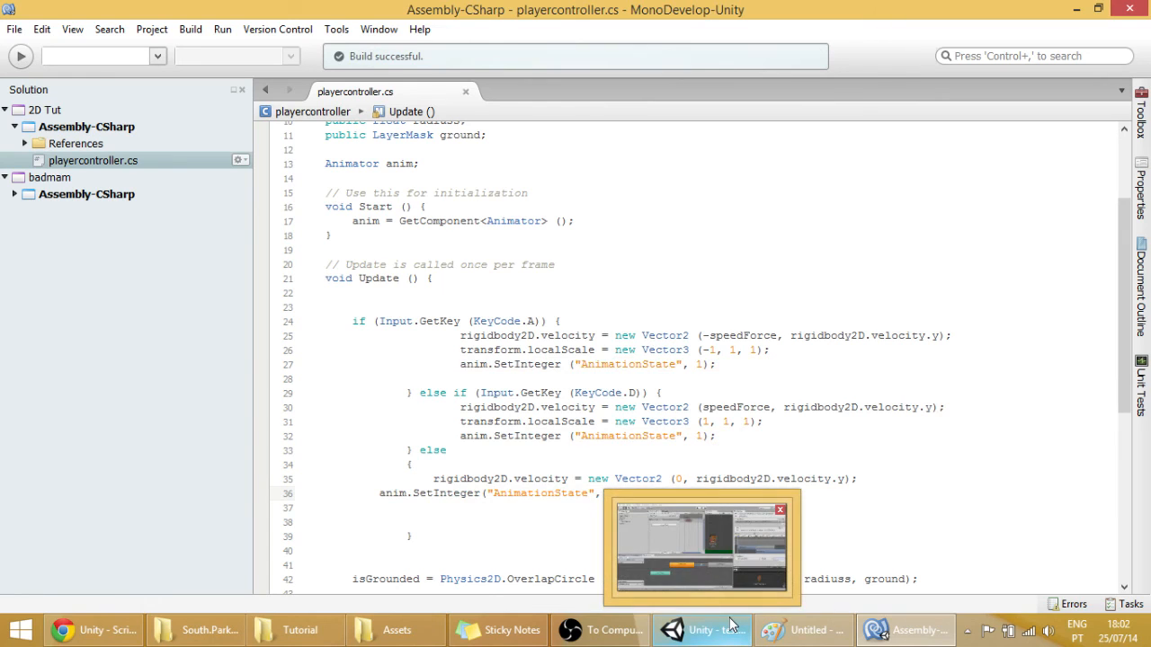
{"action": "left_click", "coordinate": [701, 629]}
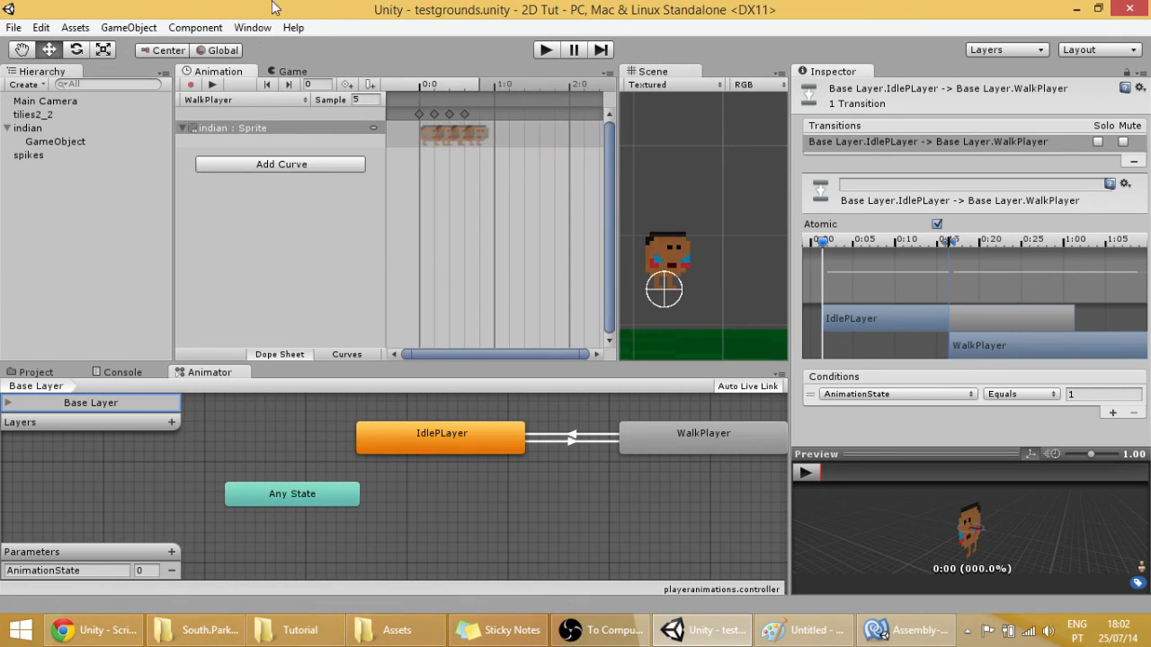
{"action": "mouse_move", "coordinate": [290, 73]}
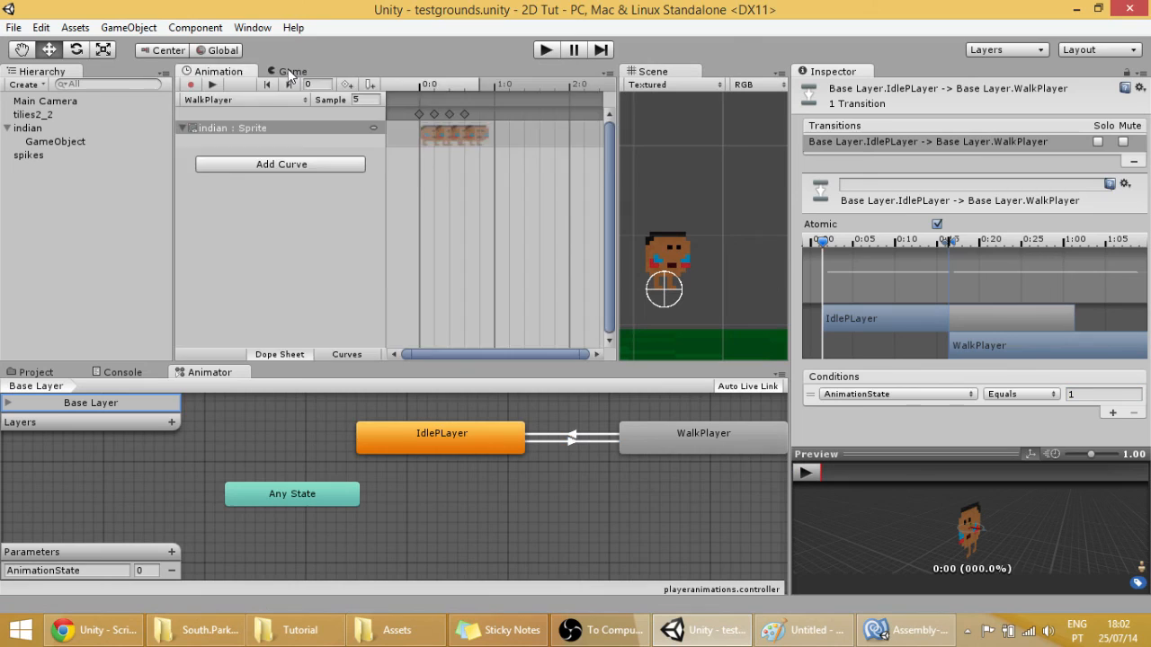
Switch from the Animation timeline to the Game view and start Play mode
{"action": "left_click", "coordinate": [295, 71]}
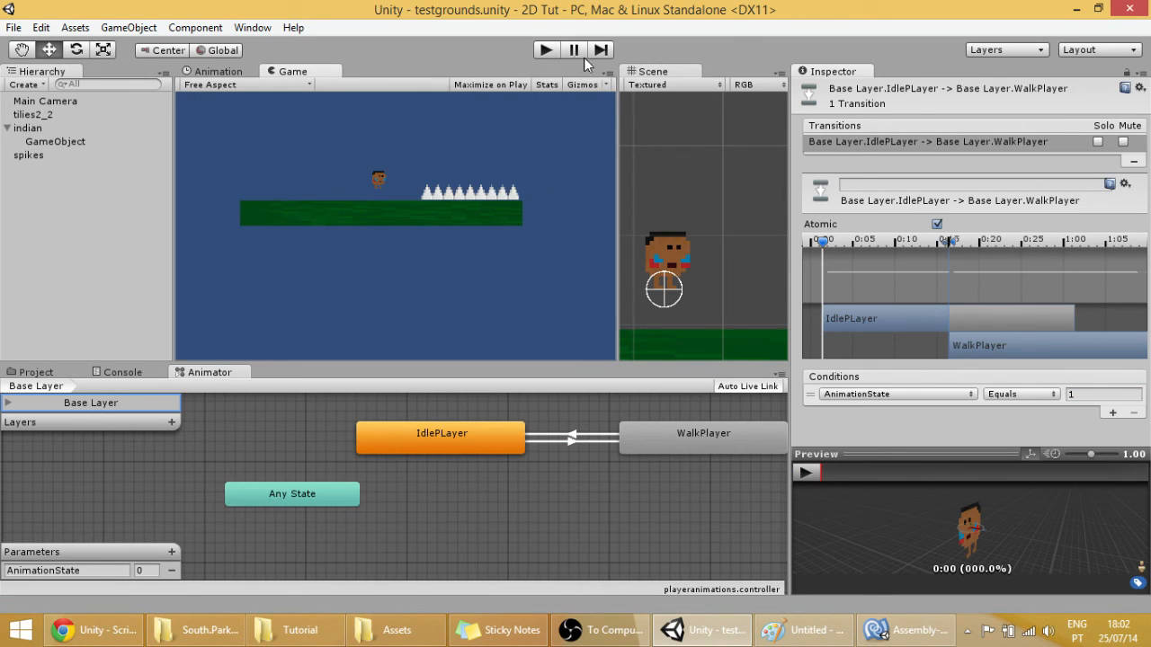
{"action": "left_click", "coordinate": [546, 50]}
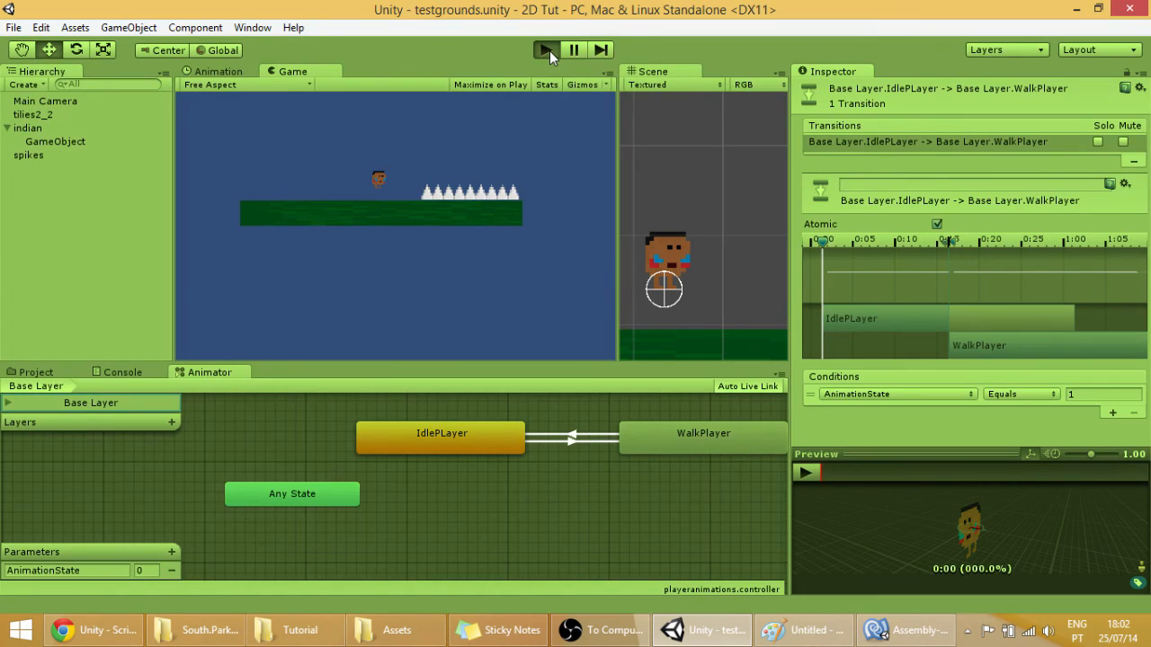
Focus the running game to move the character, then inspect the GameObject child of indian
{"action": "left_click", "coordinate": [547, 51]}
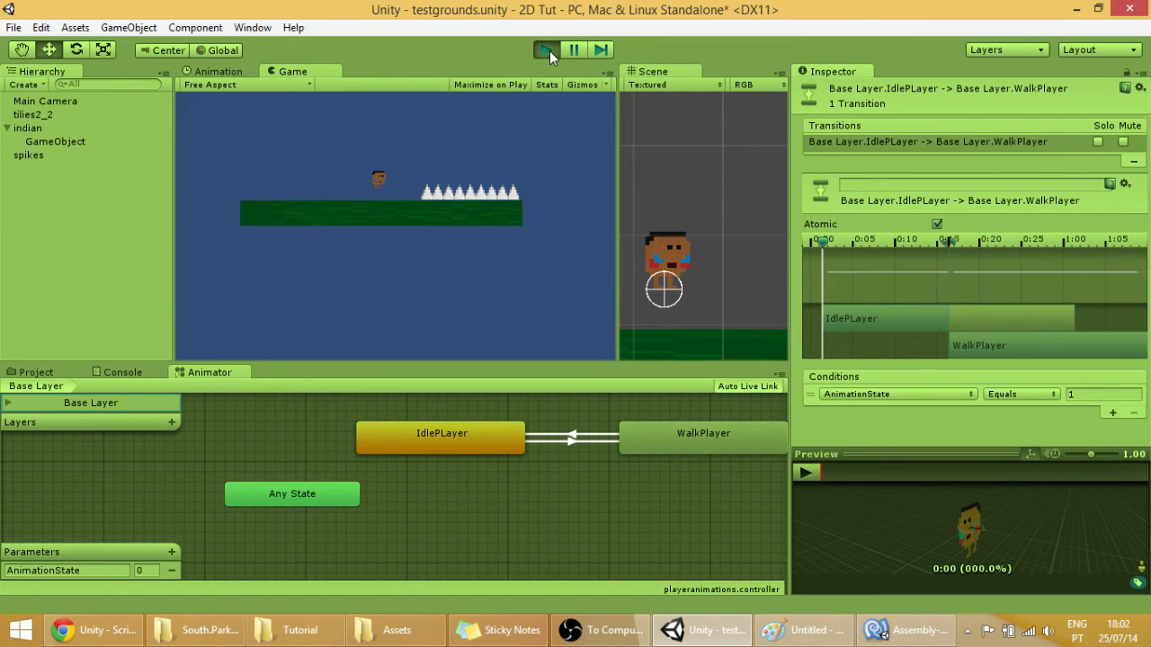
{"action": "left_click", "coordinate": [547, 51]}
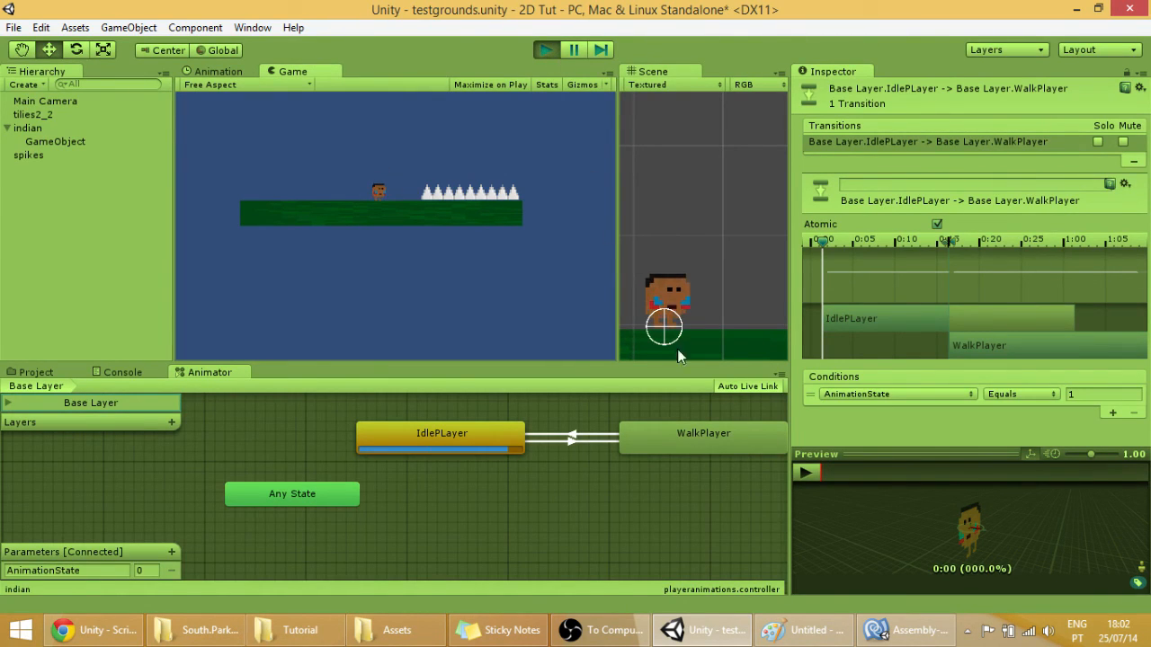
{"action": "mouse_move", "coordinate": [666, 399]}
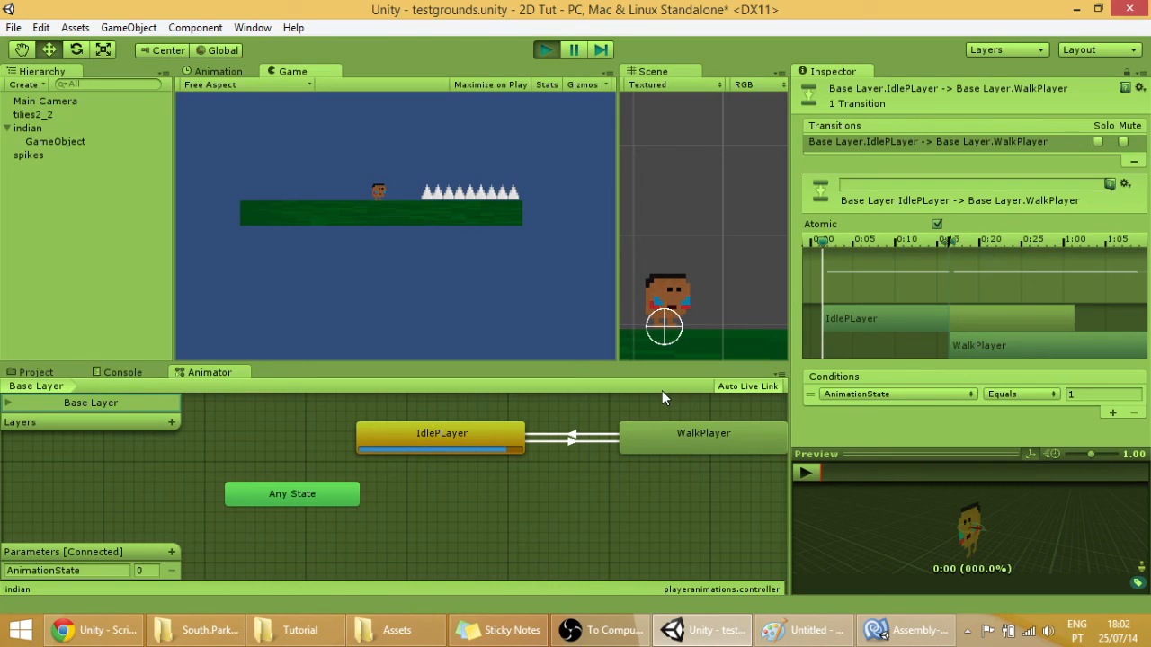
{"action": "mouse_move", "coordinate": [684, 299]}
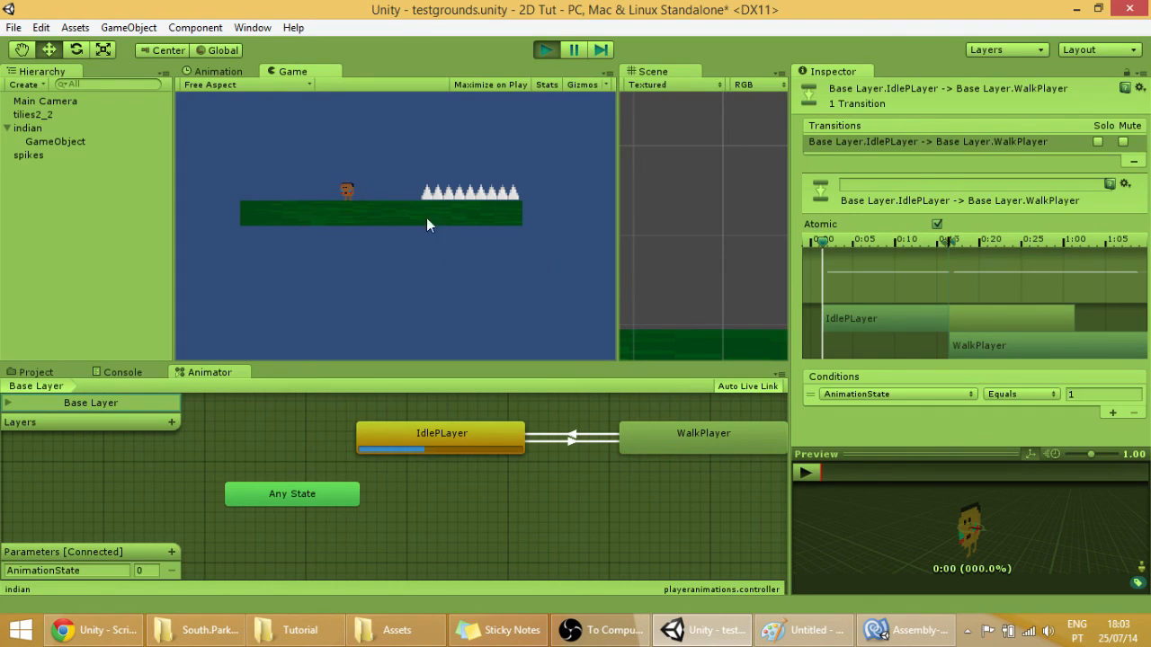
{"action": "left_click_drag", "start_coordinate": [615, 230], "coordinate": [539, 230]}
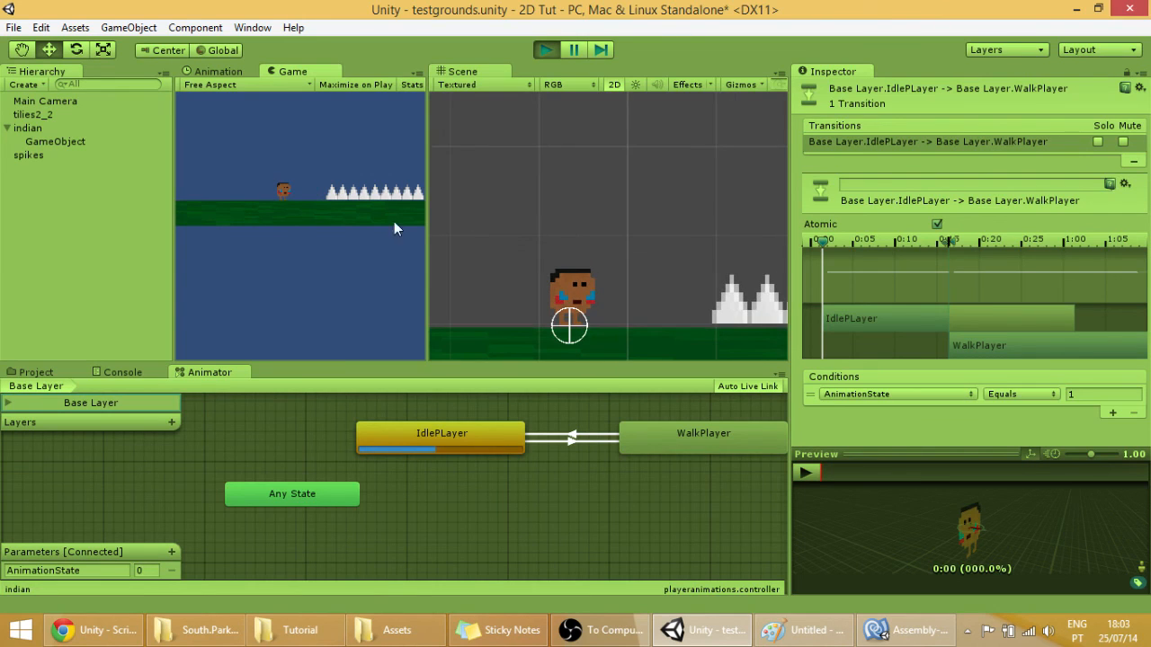
{"action": "left_click", "coordinate": [29, 128]}
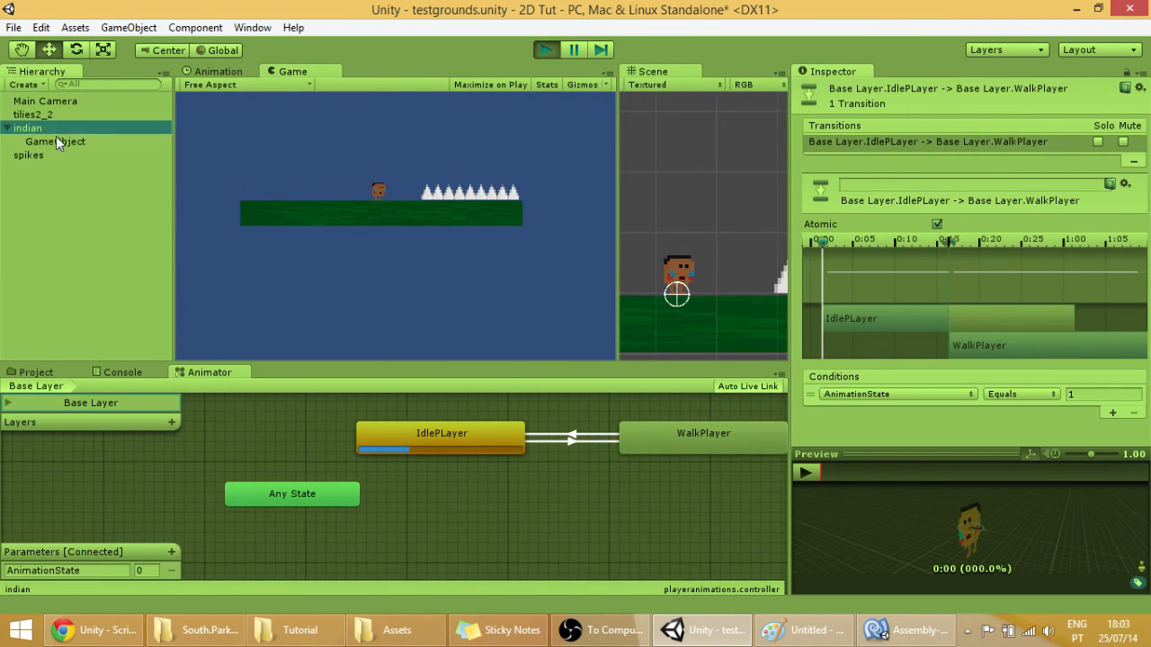
{"action": "left_click", "coordinate": [54, 140]}
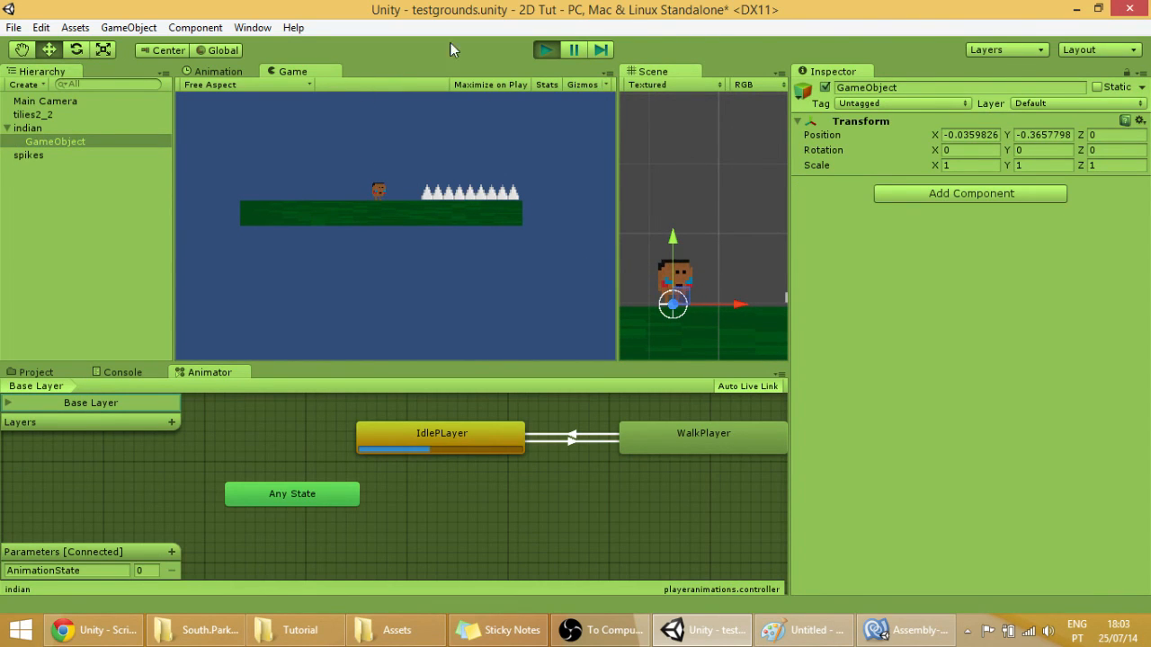
Stop Play mode and enable Maximize on Play for the Game view
{"action": "left_click", "coordinate": [546, 50]}
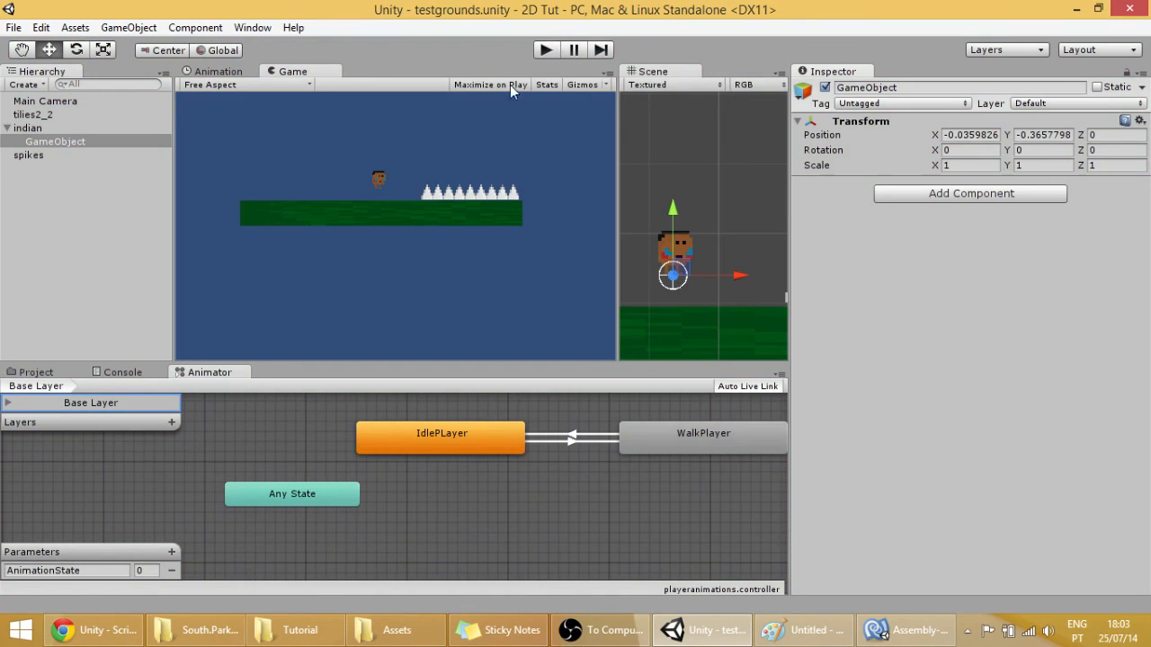
{"action": "left_click", "coordinate": [545, 50]}
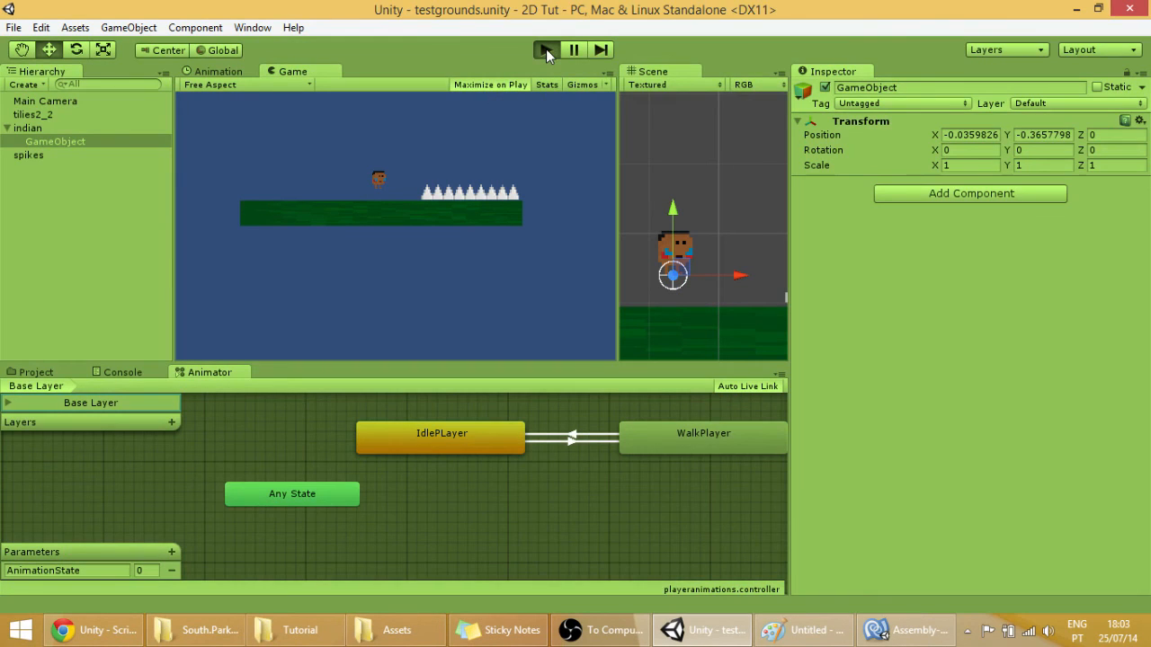
Run the game maximized and focus it to move the indian character around
{"action": "left_click", "coordinate": [543, 50]}
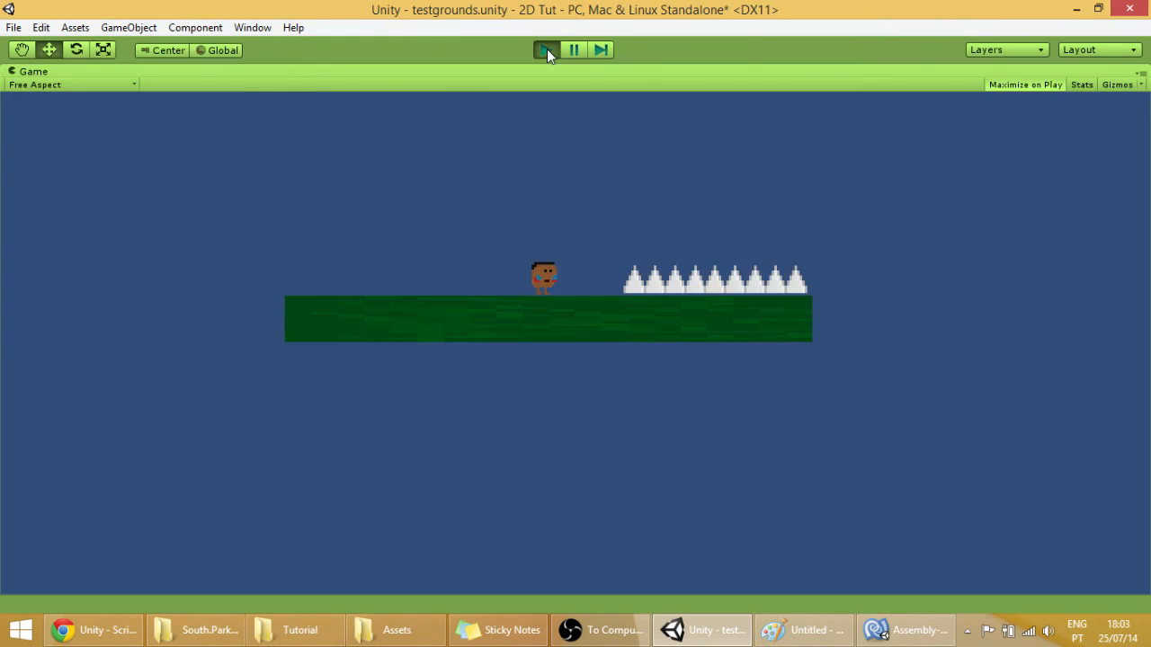
{"action": "left_click", "coordinate": [546, 51]}
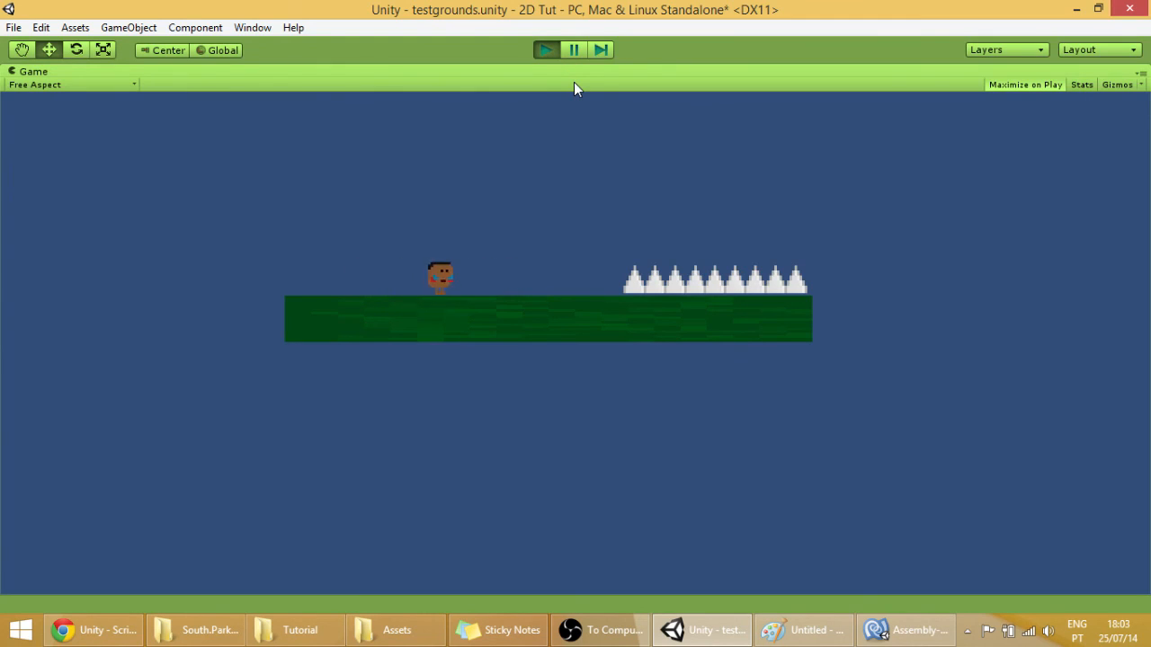